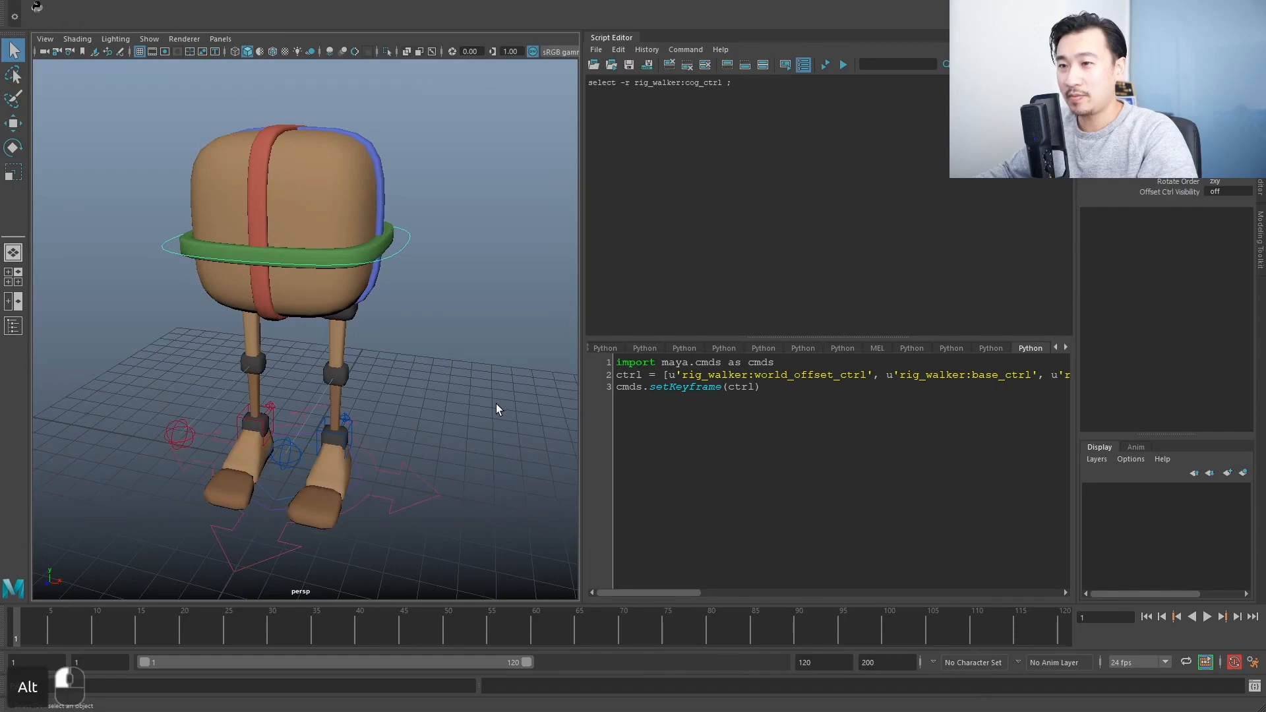
Run the walker keying script to key all rig controls at frame 1, then deselect.
{"action": "key", "text": "ctrl+a"}
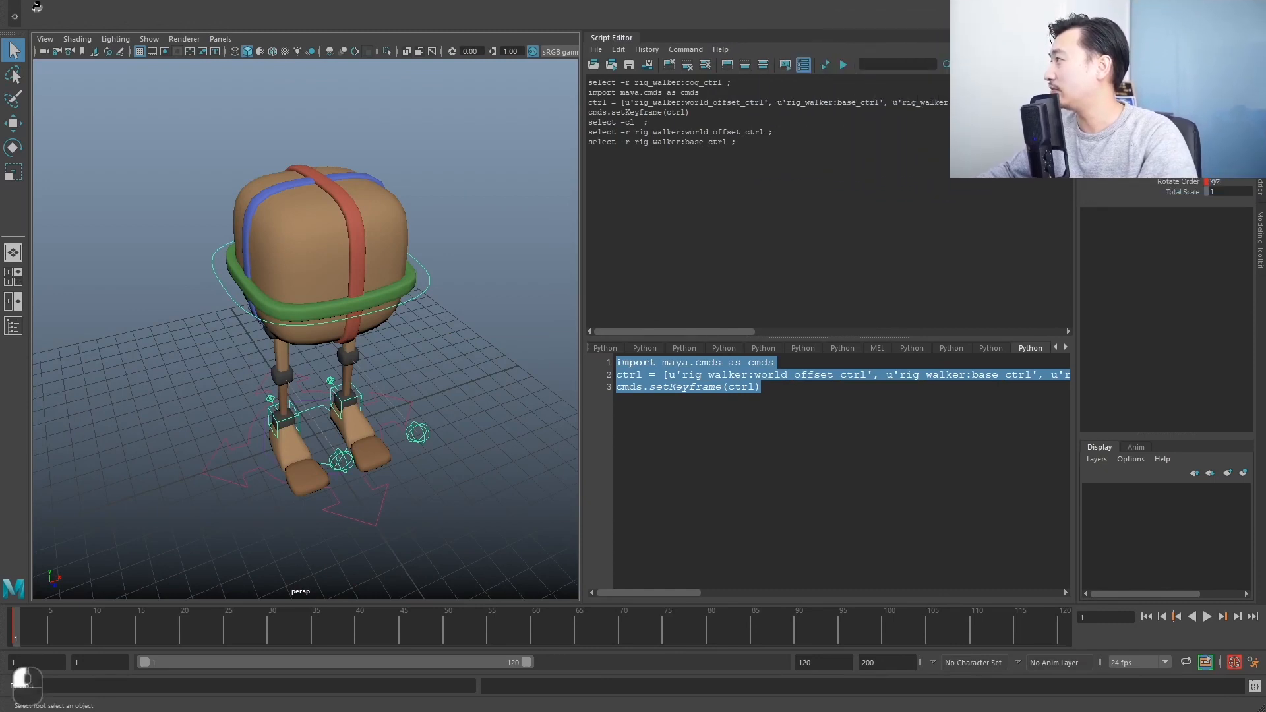
{"action": "left_click", "coordinate": [891, 465]}
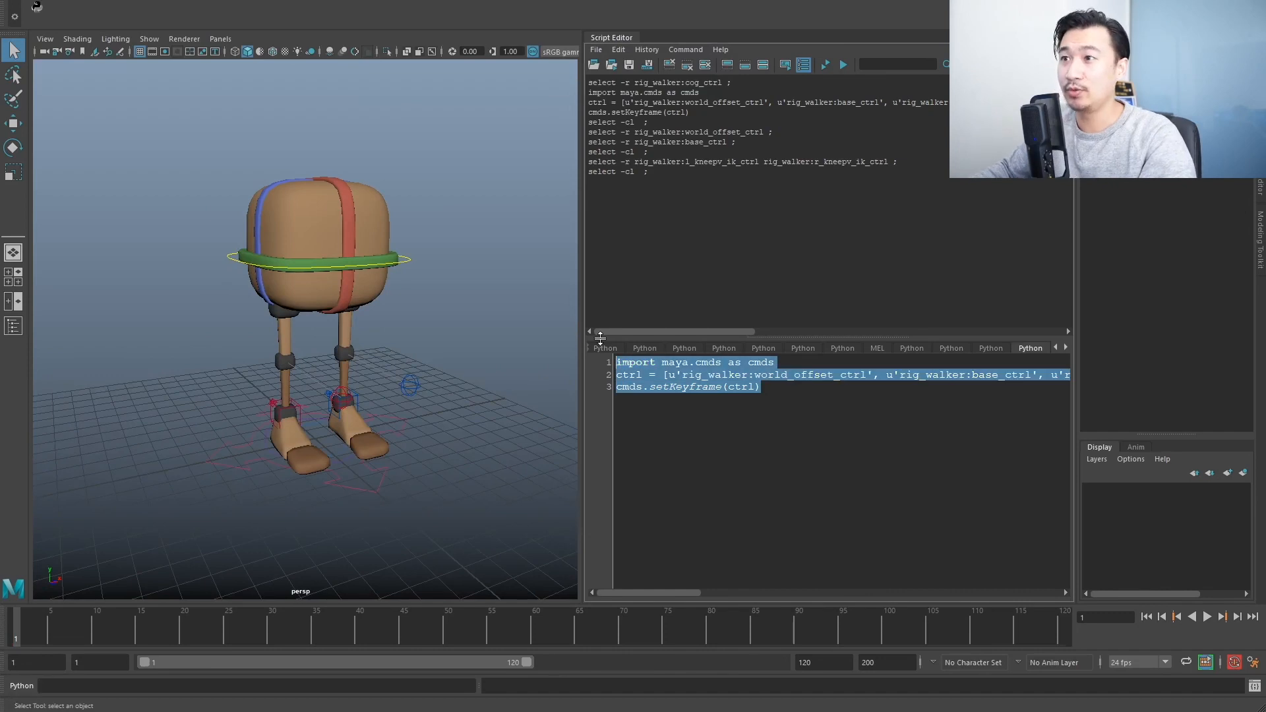
{"action": "left_click", "coordinate": [896, 436]}
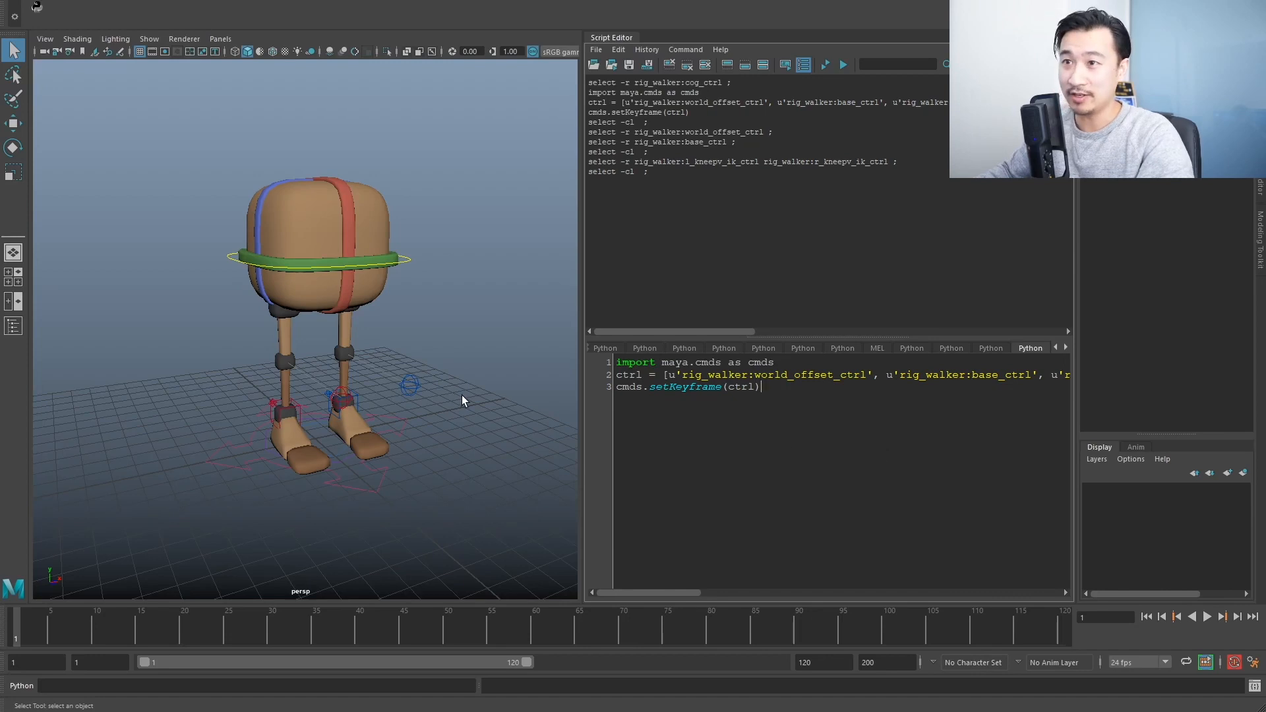
{"action": "mouse_move", "coordinate": [575, 395]}
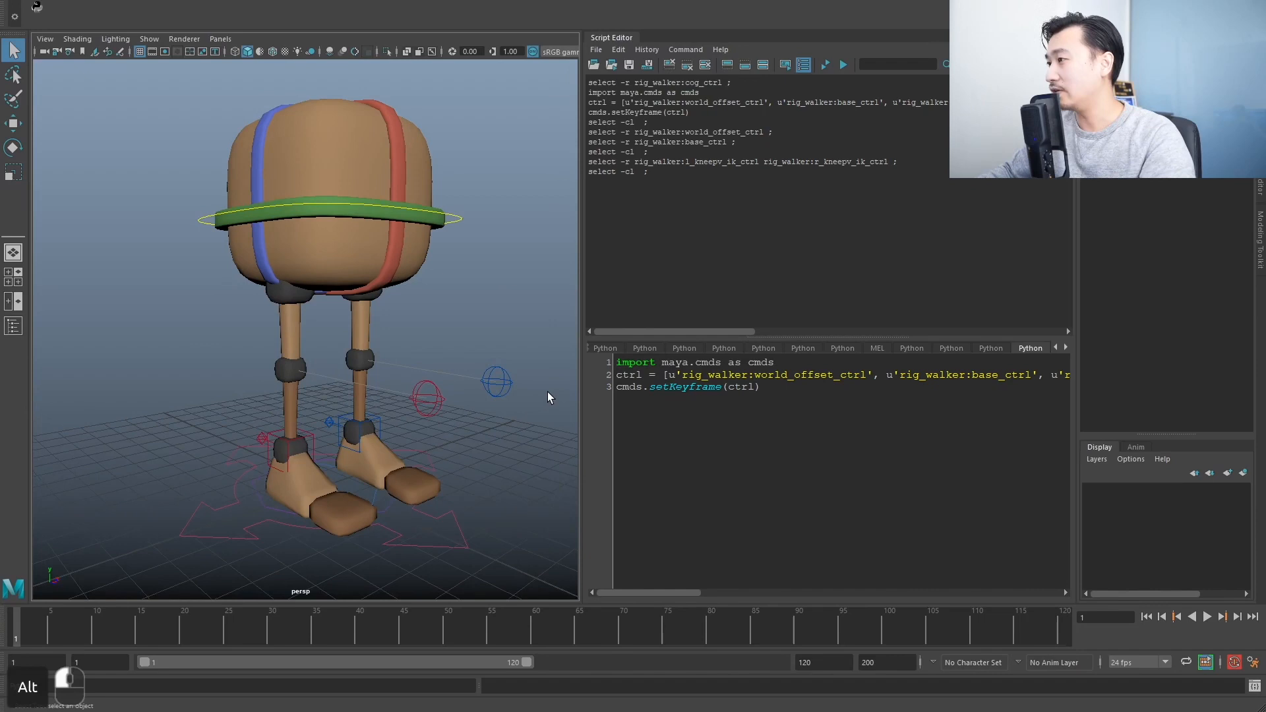
{"action": "mouse_move", "coordinate": [566, 410]}
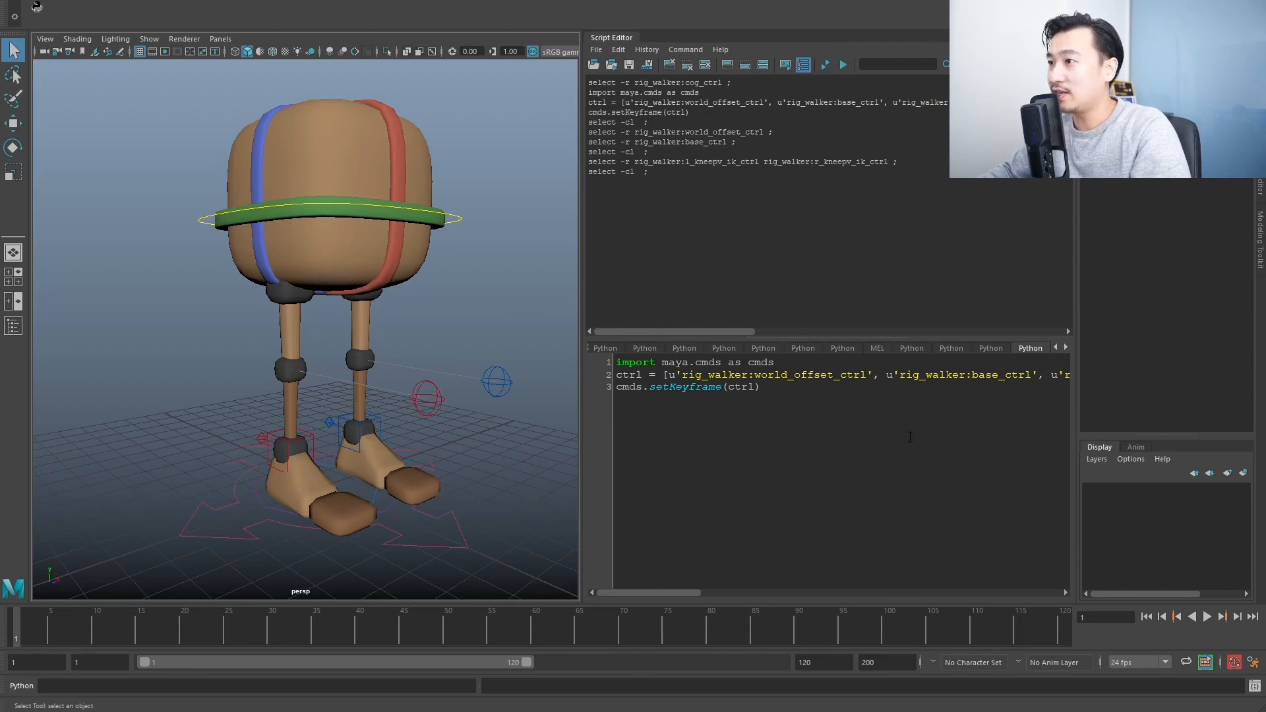
Go to frame 49 and rerun the keying script to key every walker control there.
{"action": "key", "text": "ctrl+a"}
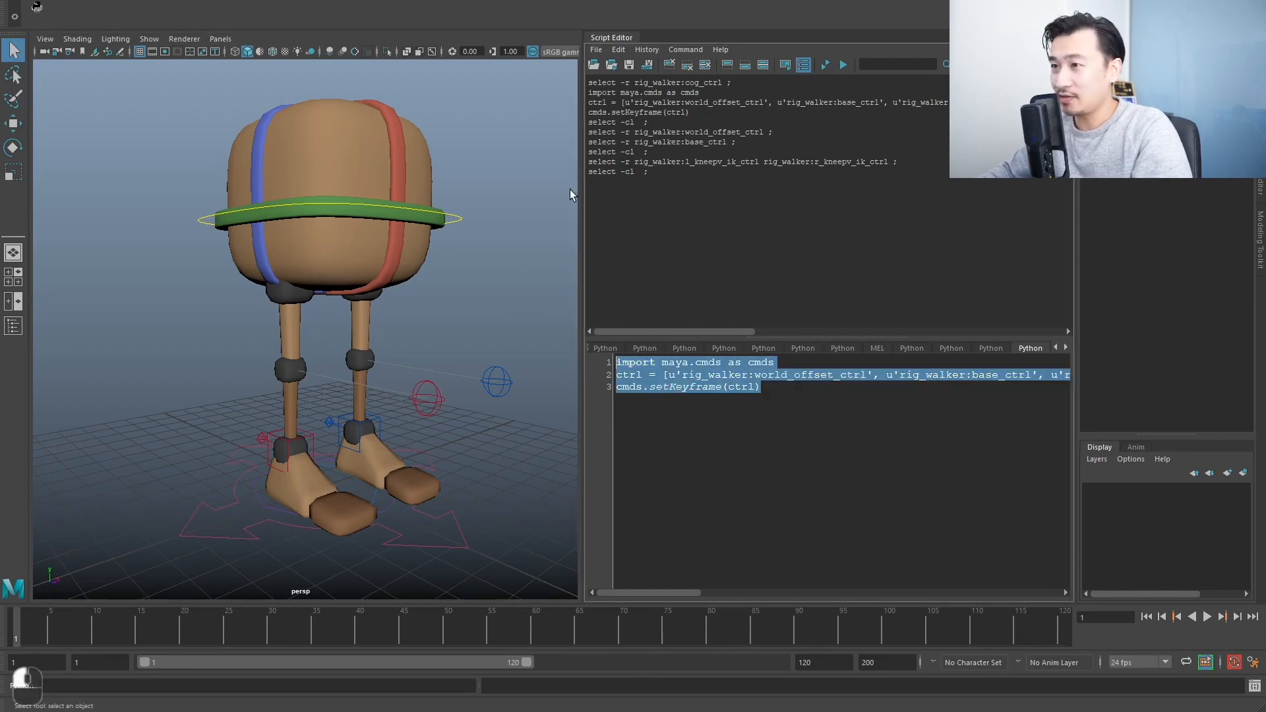
{"action": "left_click", "coordinate": [825, 64]}
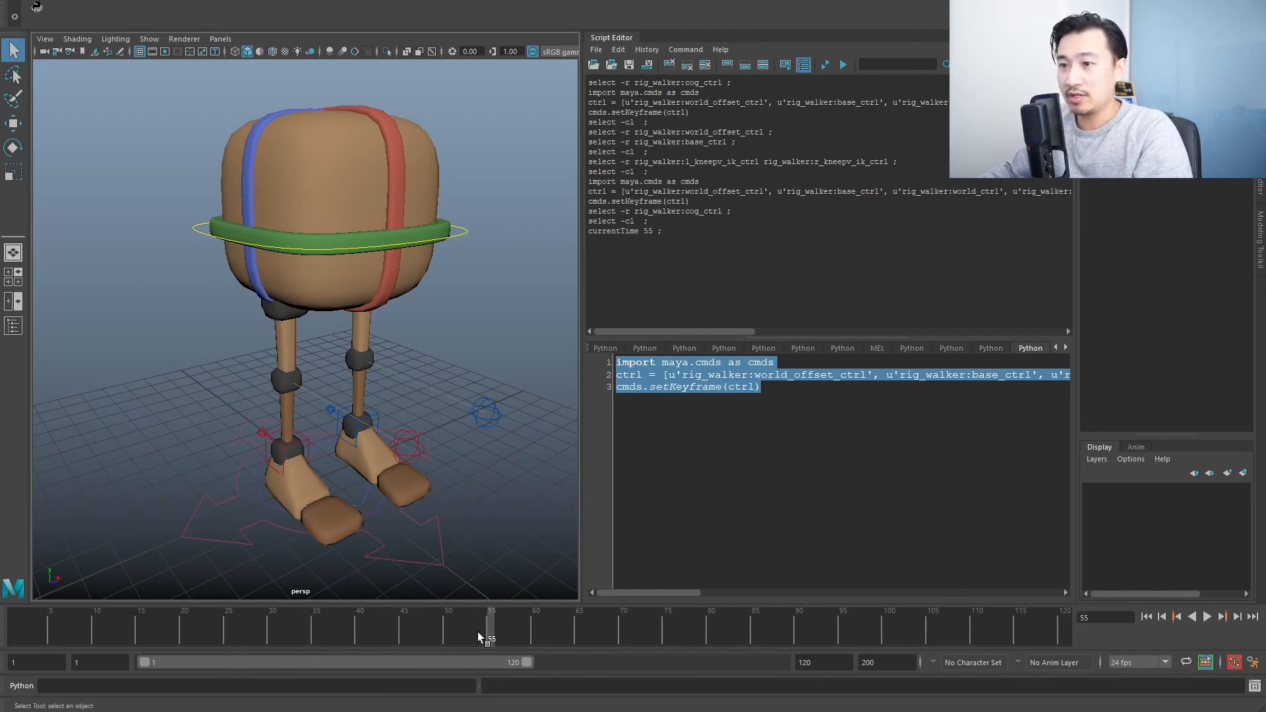
{"action": "left_click", "coordinate": [439, 622]}
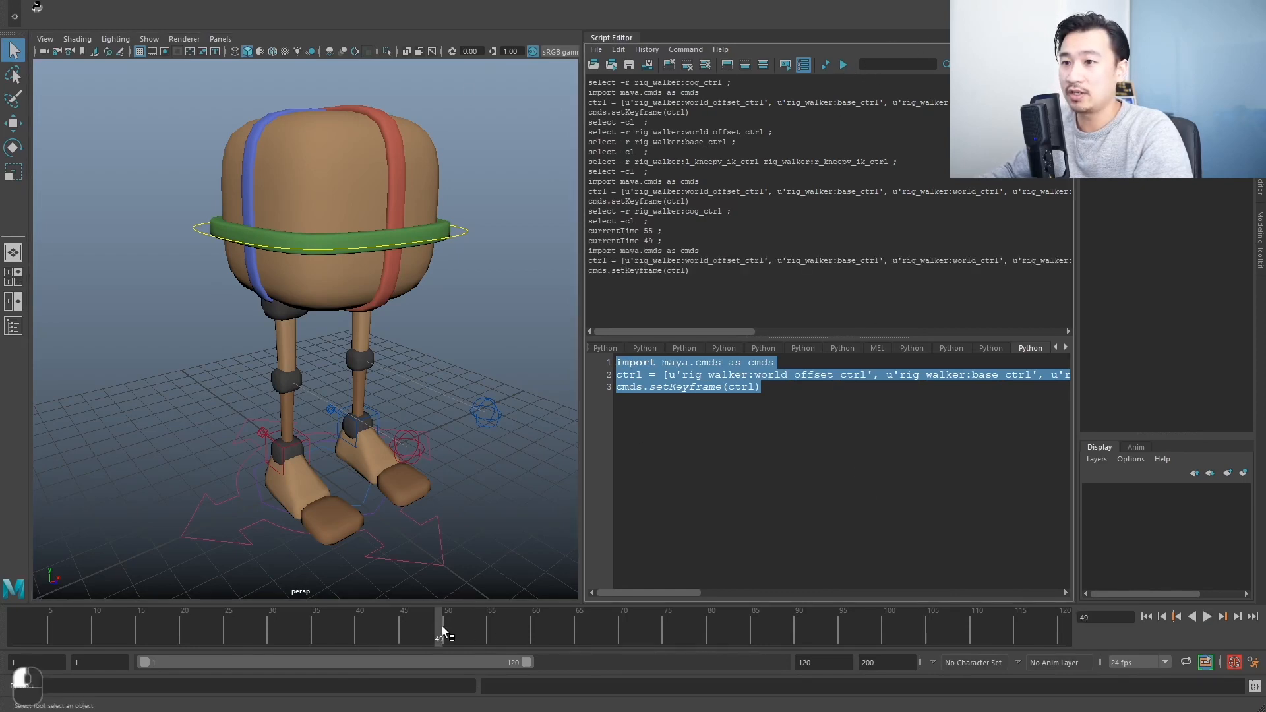
{"action": "left_click", "coordinate": [319, 231]}
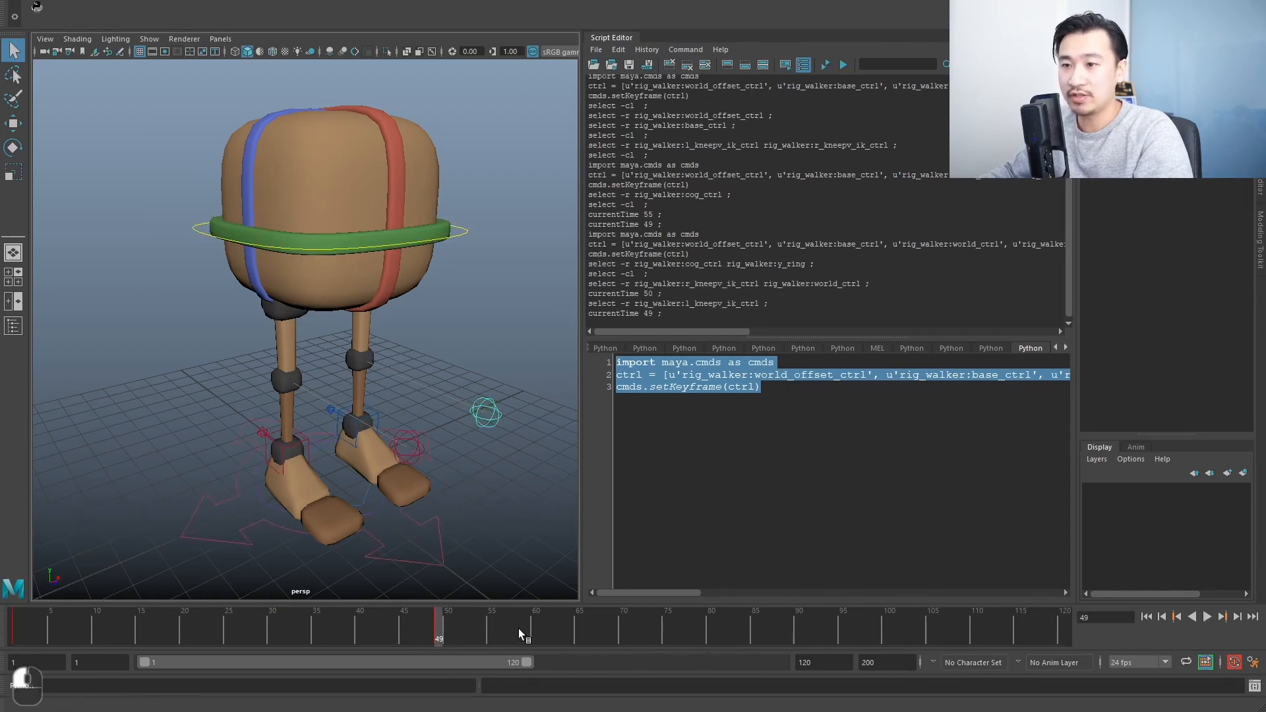
{"action": "left_click", "coordinate": [184, 625]}
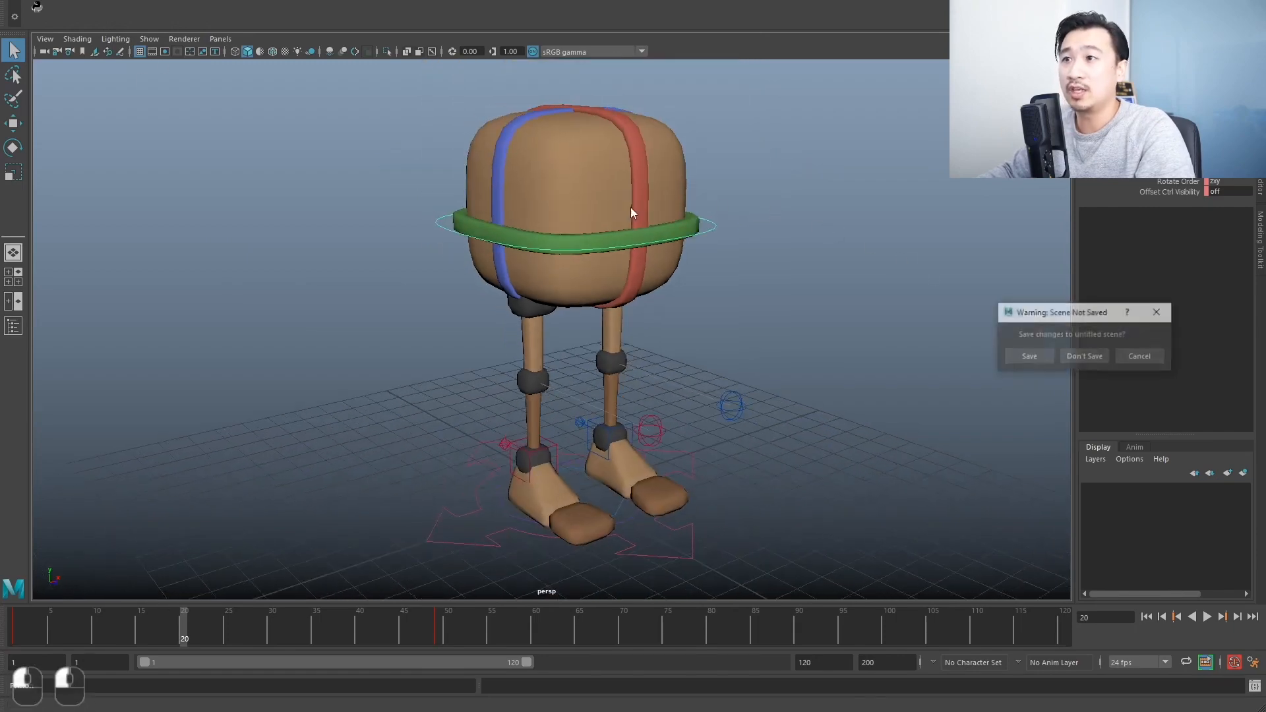
Choose Don't Save to discard the walker rig scene and open an empty scene.
{"action": "left_click", "coordinate": [1083, 356]}
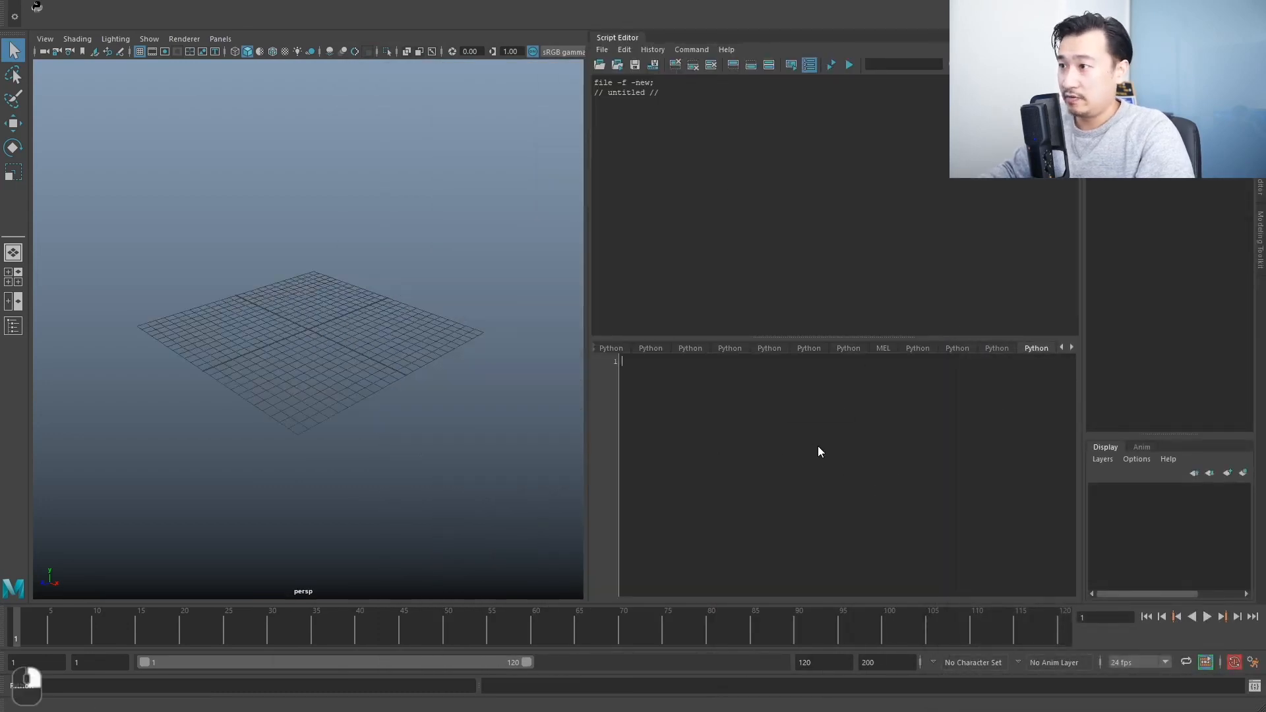
Enlarge the Script Editor text, clear history and test input, and show both panes again.
{"action": "right_click", "coordinate": [818, 451]}
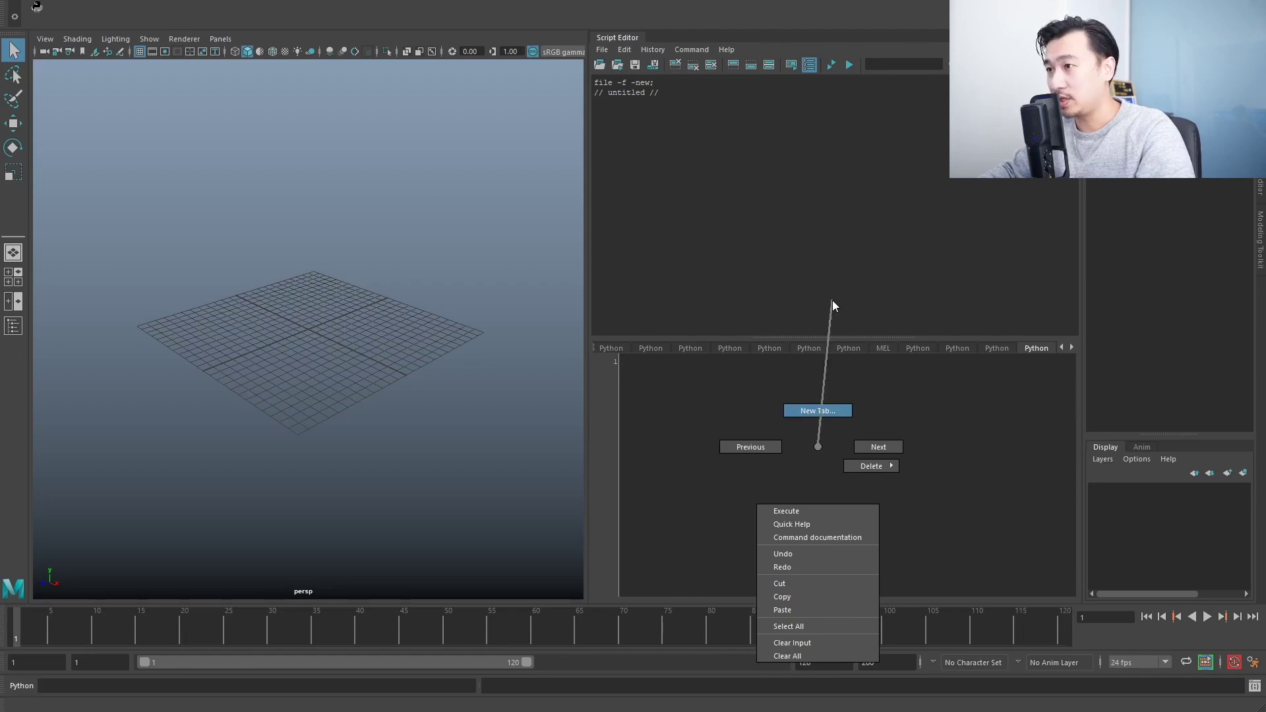
{"action": "left_click", "coordinate": [788, 656]}
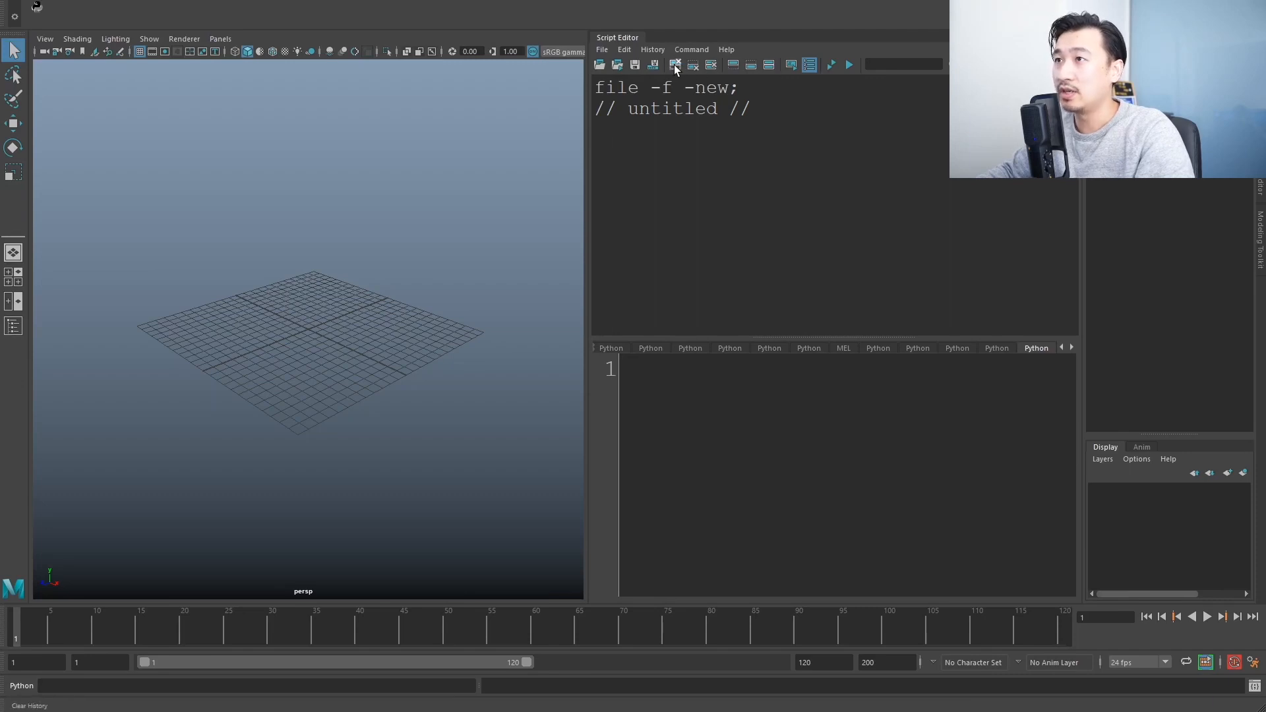
{"action": "left_click", "coordinate": [674, 64]}
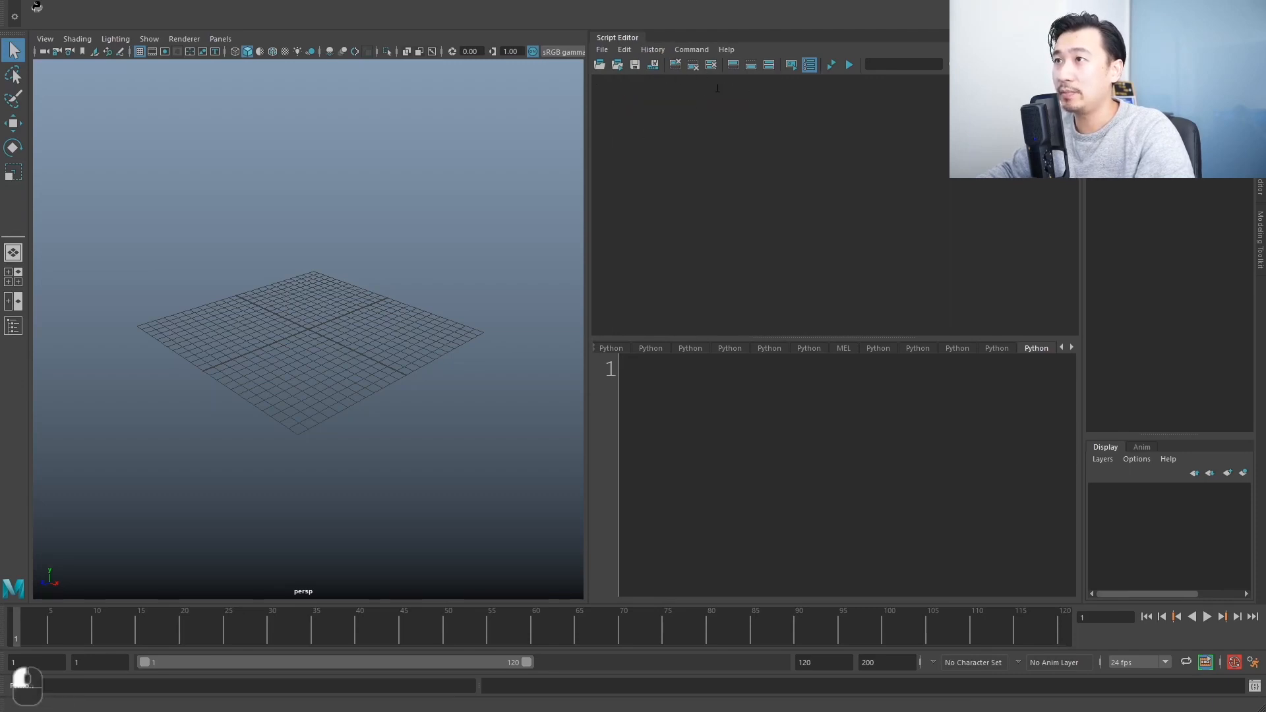
{"action": "type", "text": "asdasda"}
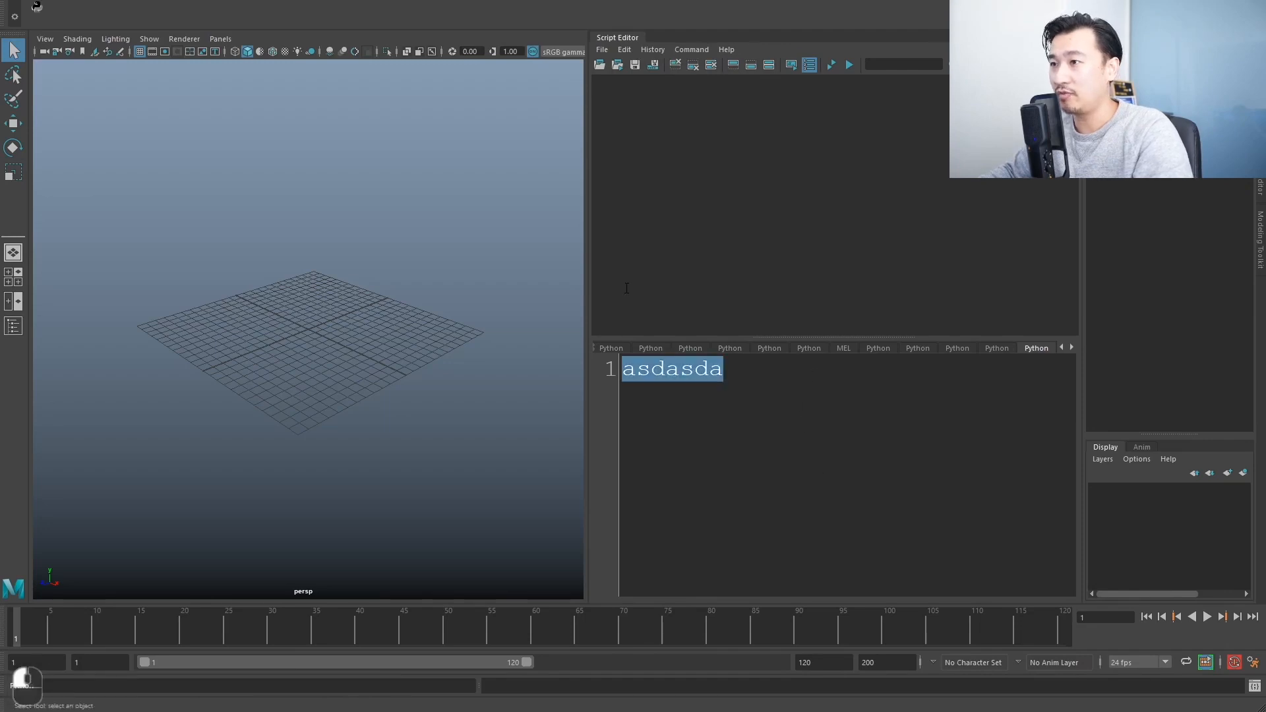
{"action": "left_click", "coordinate": [848, 65]}
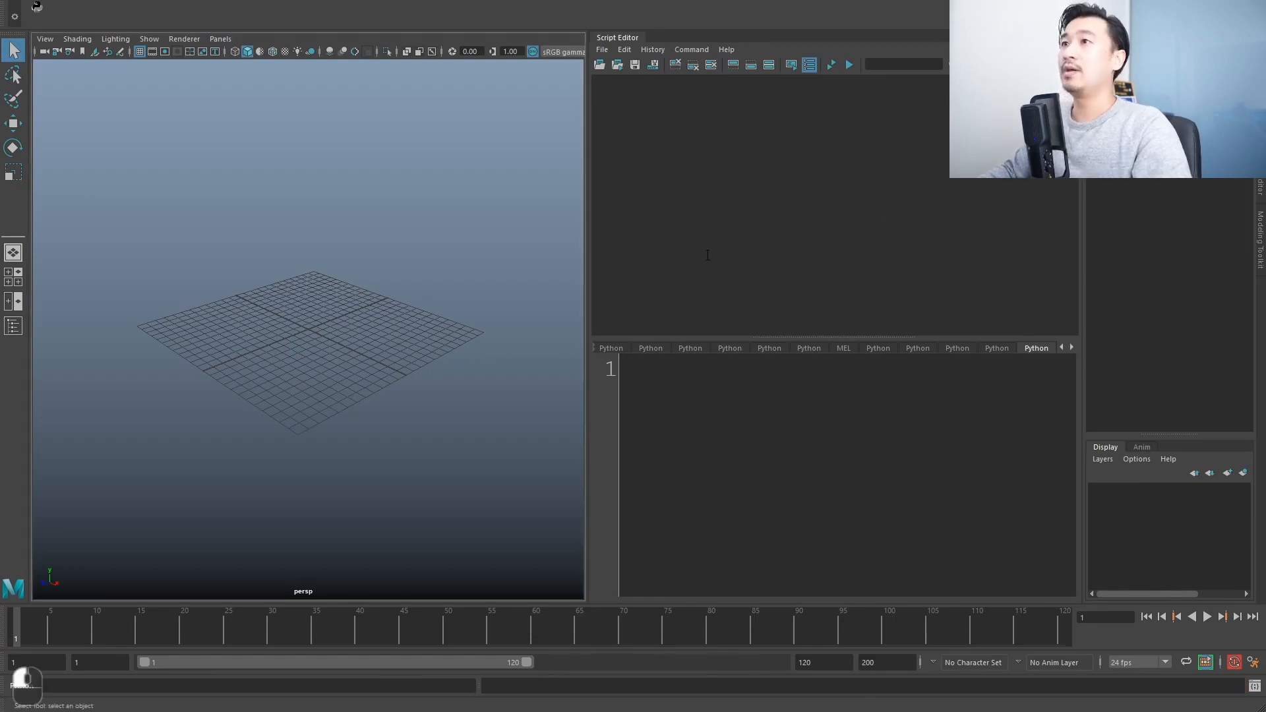
{"action": "mouse_move", "coordinate": [770, 63]}
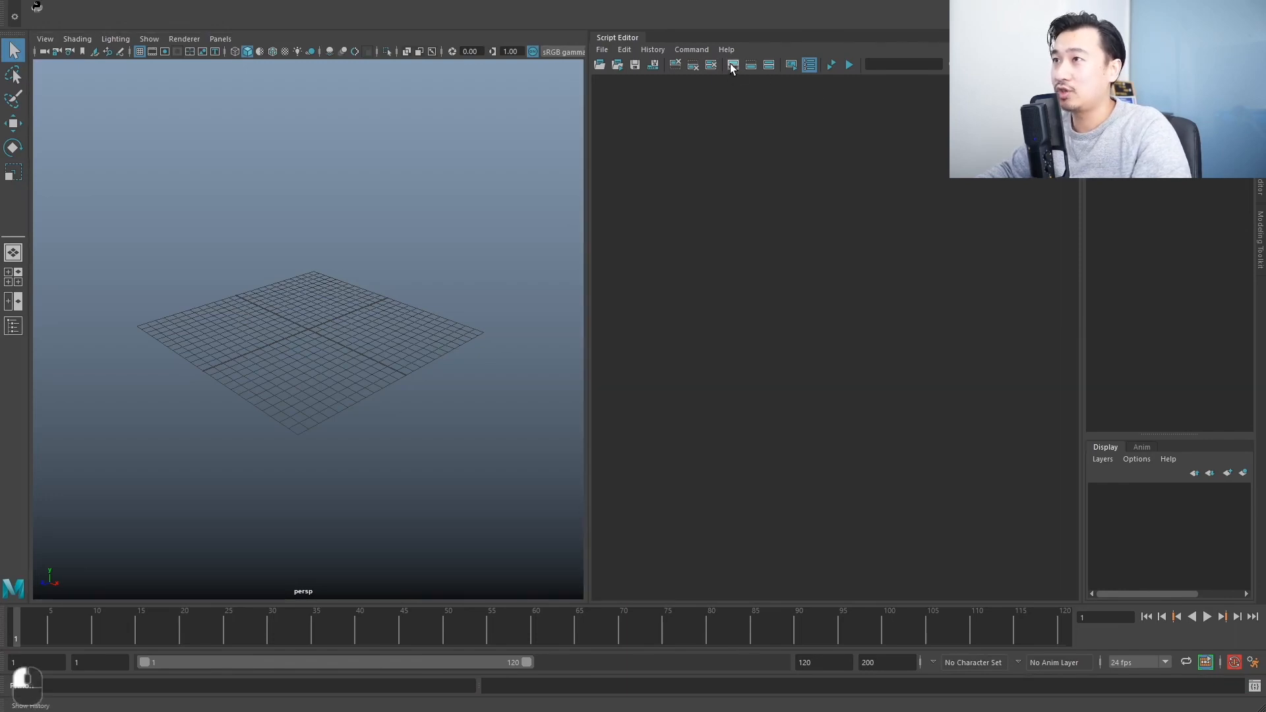
{"action": "left_click", "coordinate": [731, 65]}
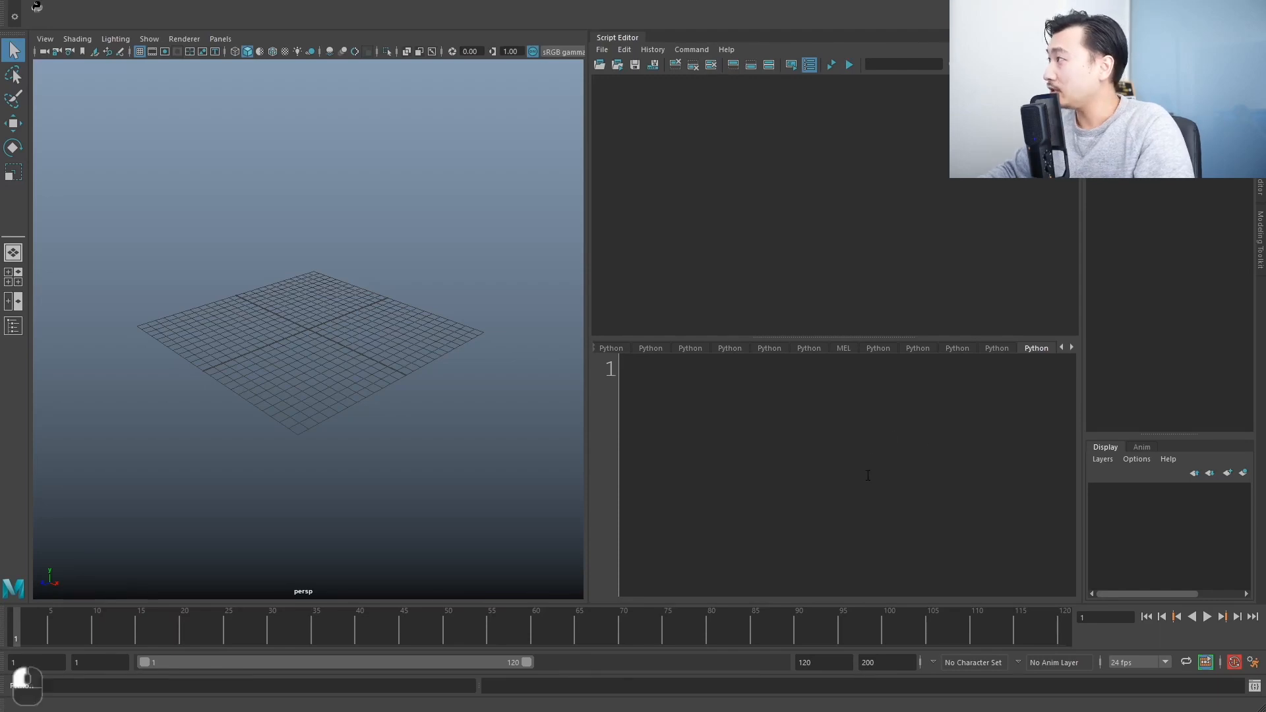
Type the line print "hello world" into the Python input.
{"action": "type", "text": "pr"}
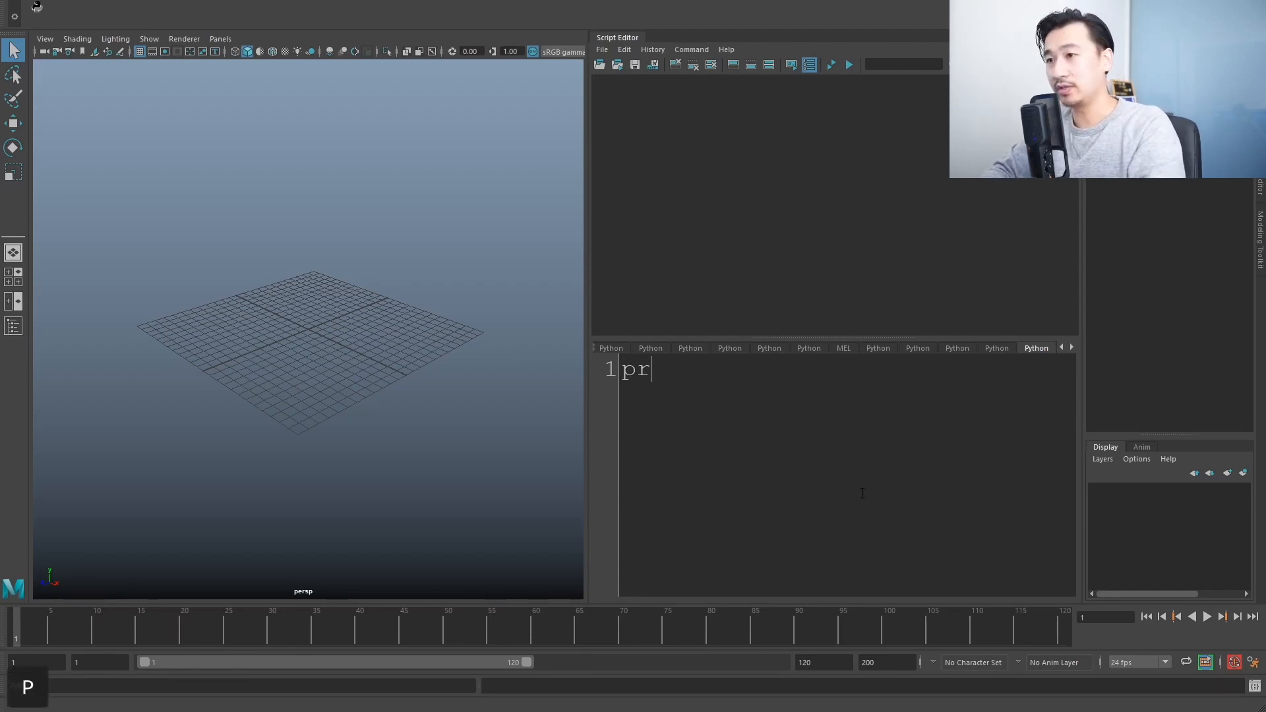
{"action": "type", "text": "int"}
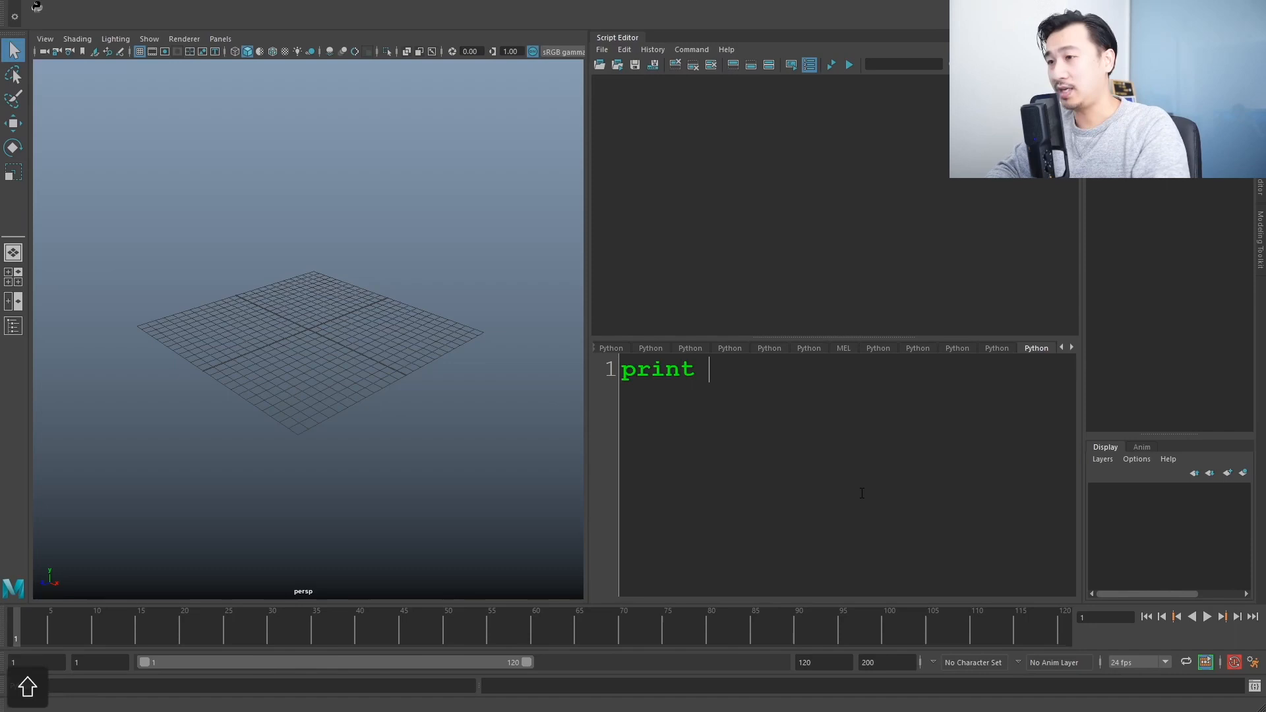
{"action": "type", "text": "\"h"}
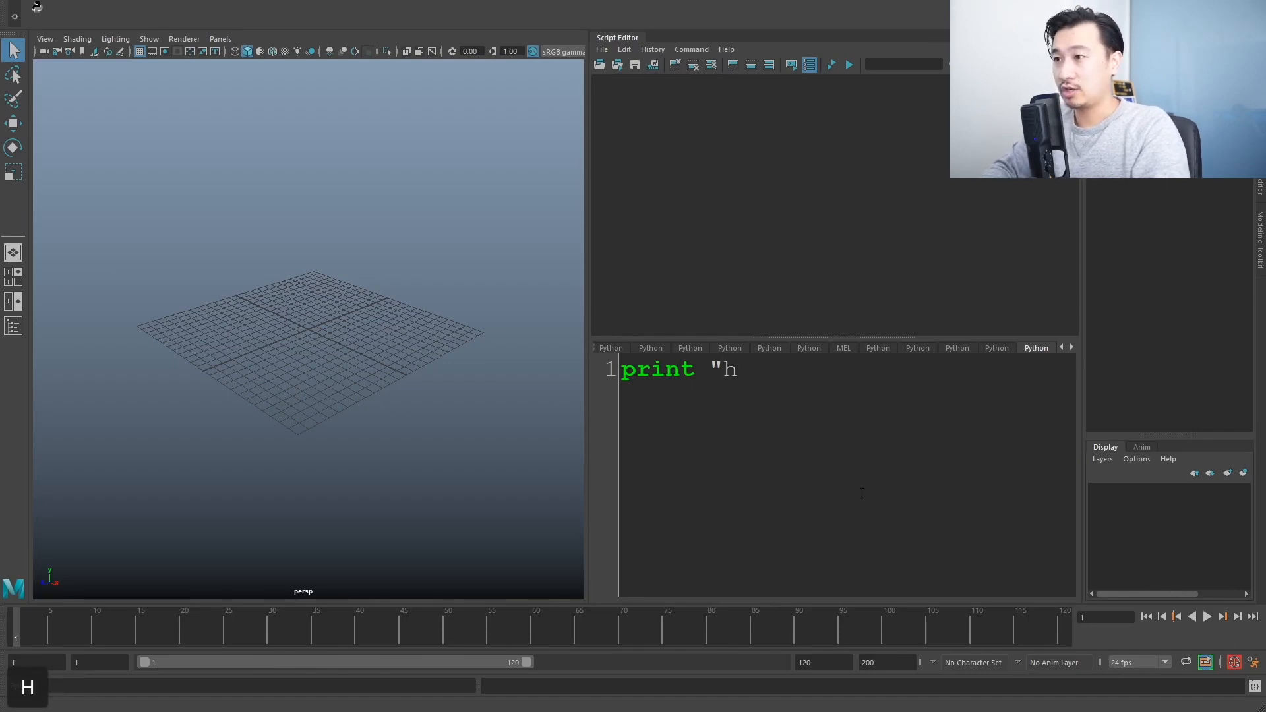
{"action": "type", "text": "ello world\""}
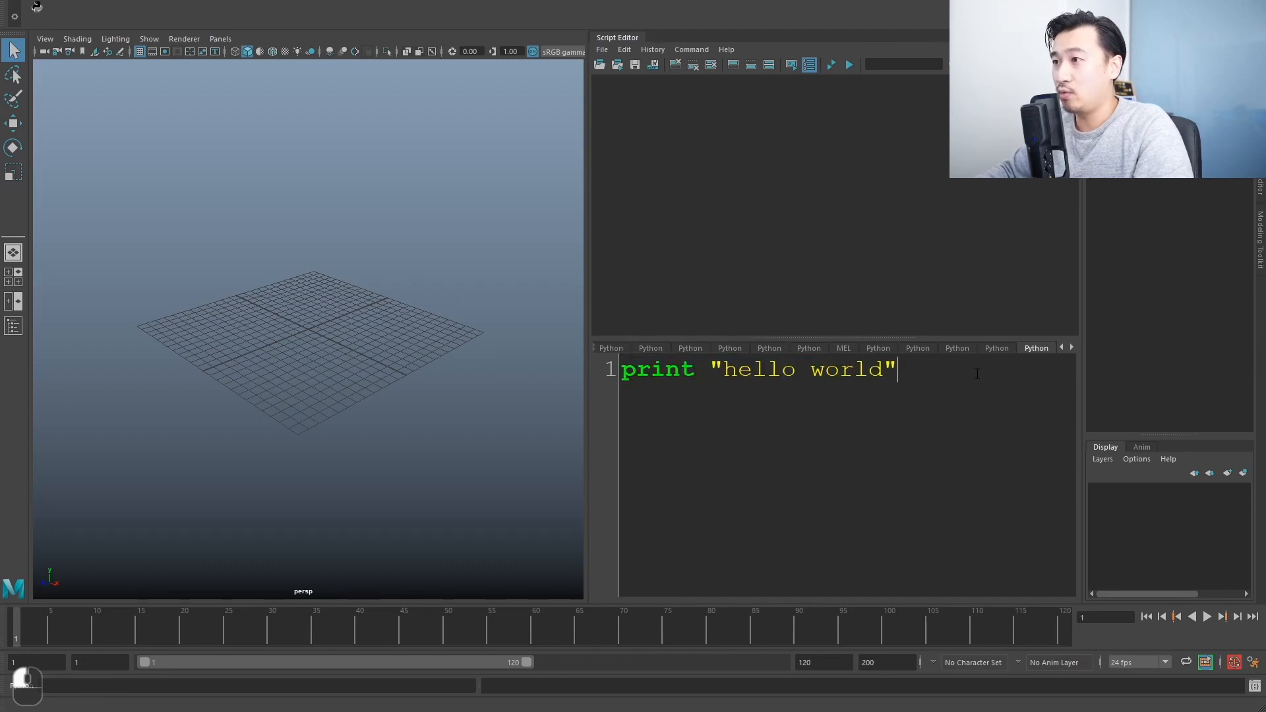
Select the print line and execute it so hello world echoes in history.
{"action": "triple_click", "coordinate": [759, 370]}
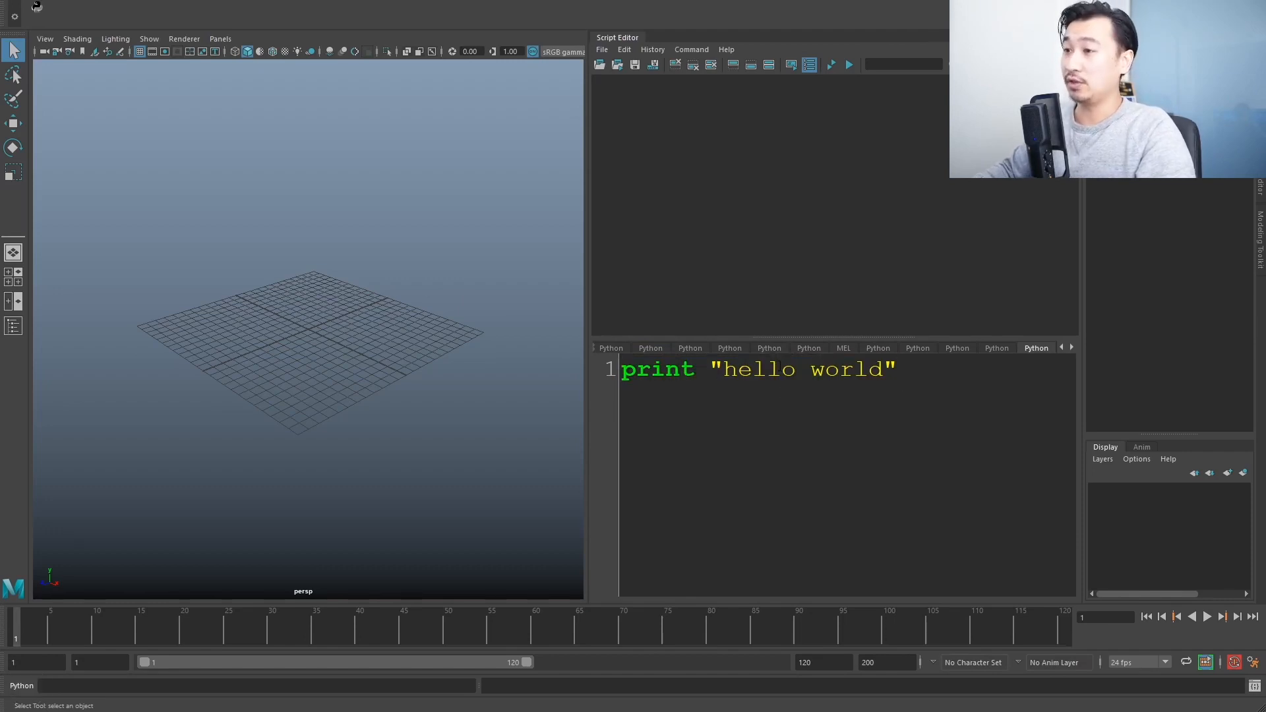
{"action": "triple_click", "coordinate": [757, 369]}
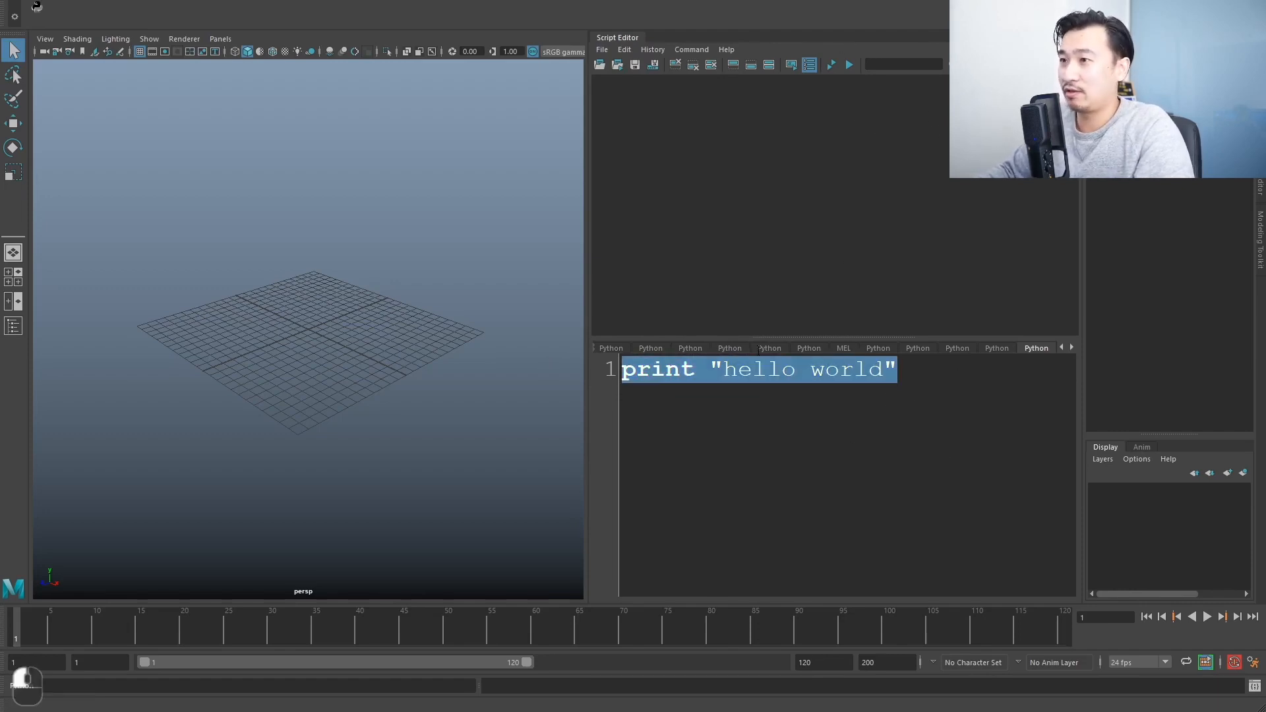
{"action": "left_click", "coordinate": [1001, 401]}
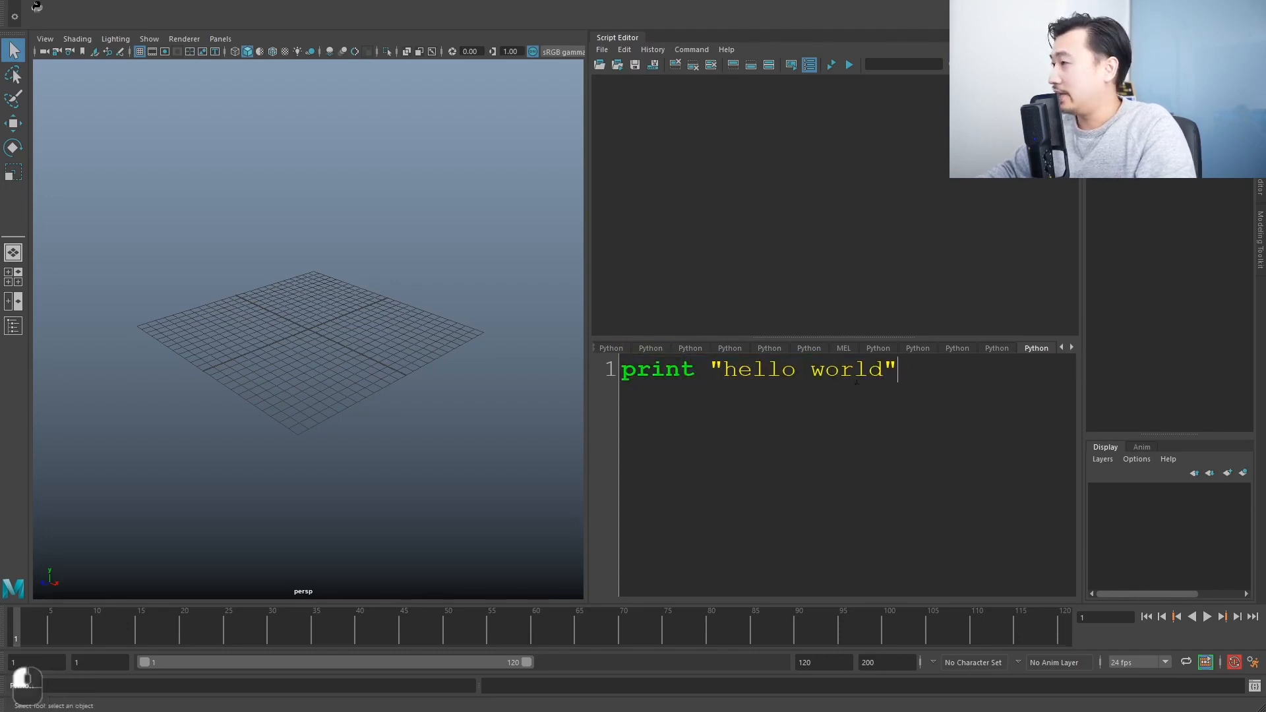
{"action": "double_click", "coordinate": [845, 370]}
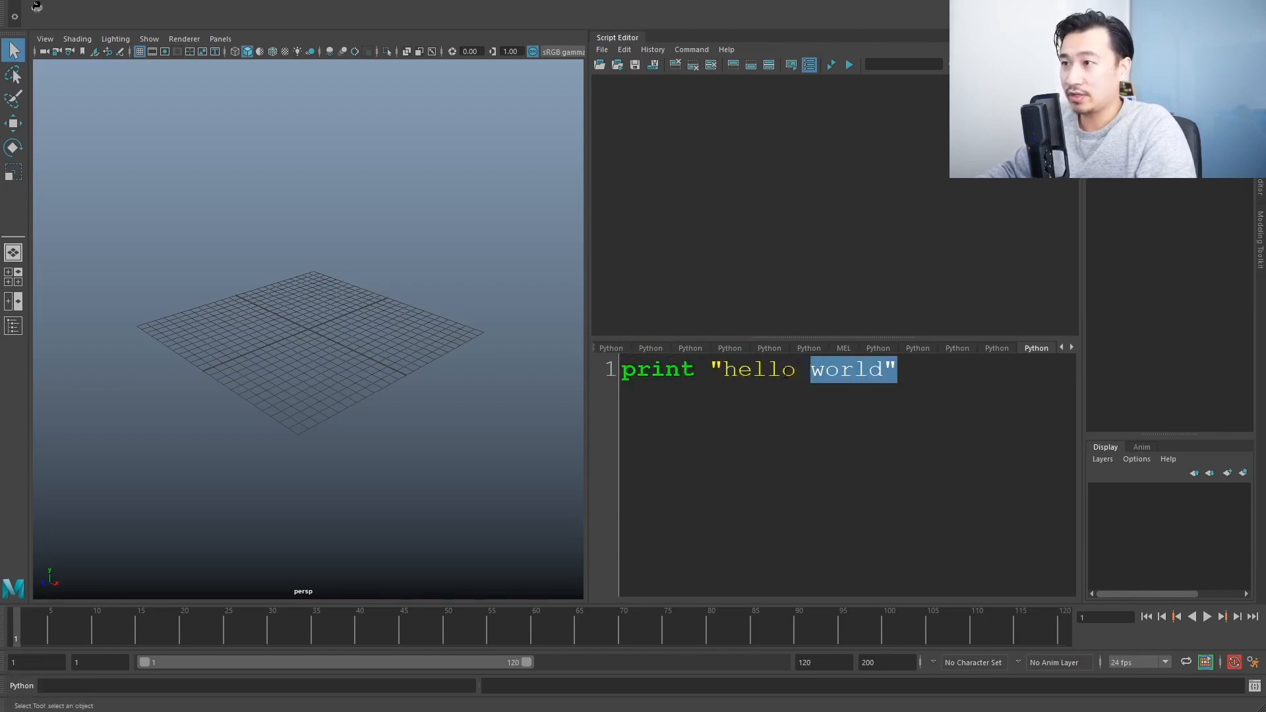
{"action": "left_click", "coordinate": [848, 65]}
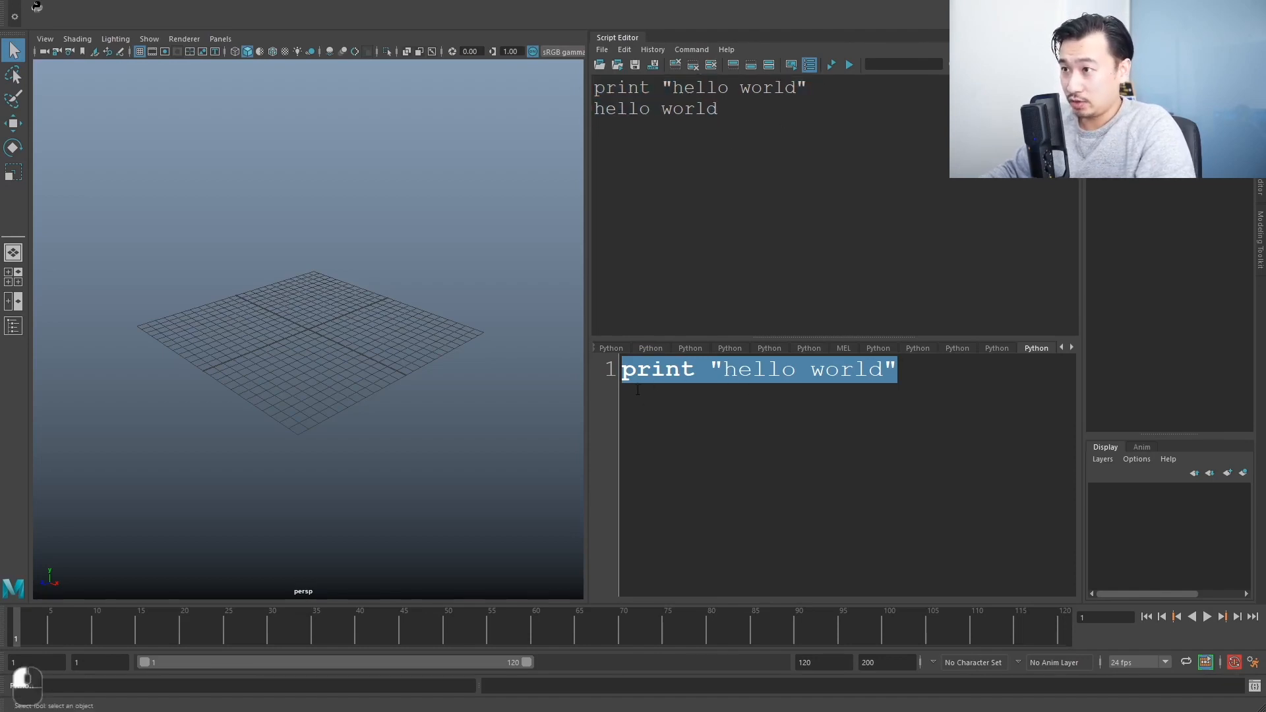
Restore the removed print "hello world" line in the input with Ctrl+Z.
{"action": "left_click", "coordinate": [939, 370]}
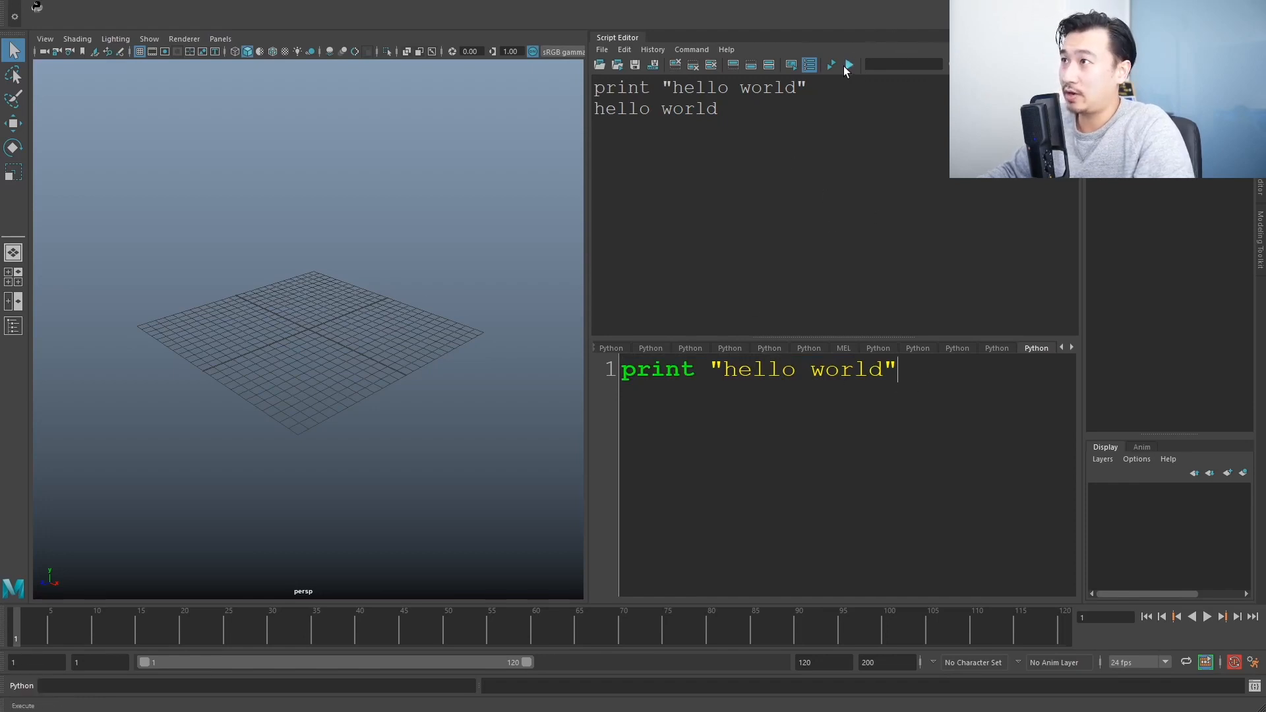
{"action": "mouse_move", "coordinate": [849, 68]}
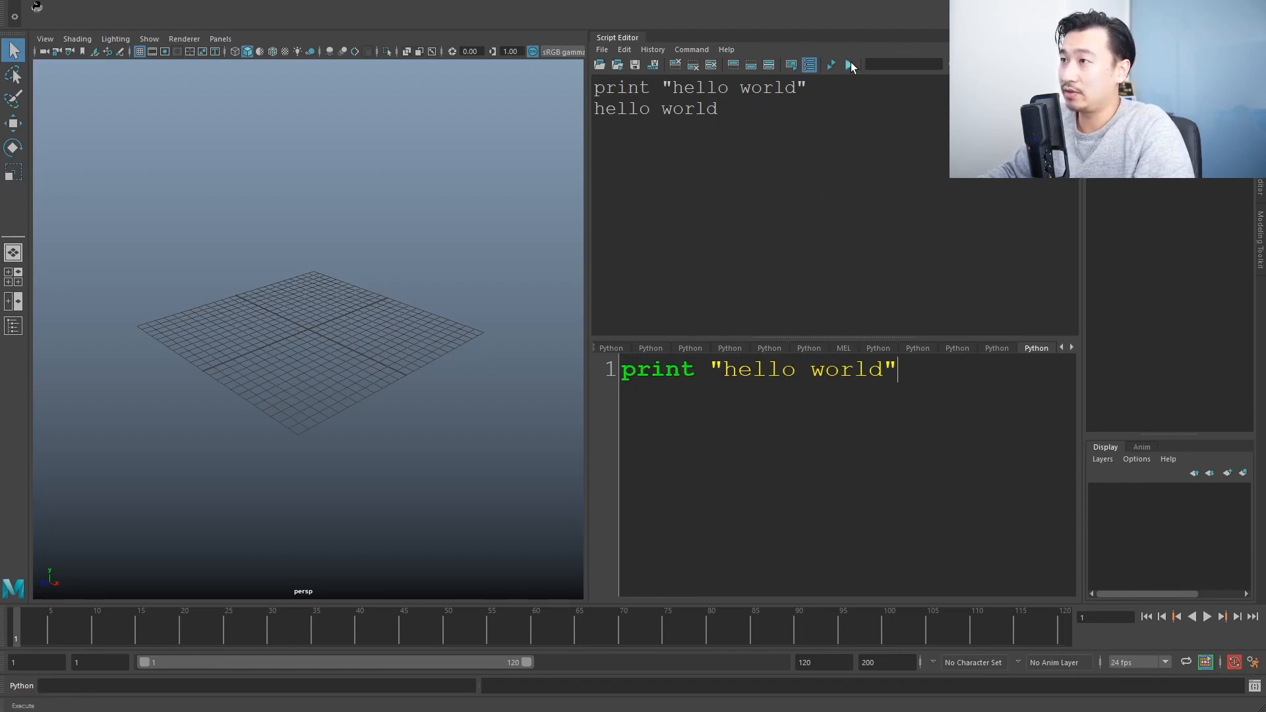
{"action": "left_click", "coordinate": [849, 64]}
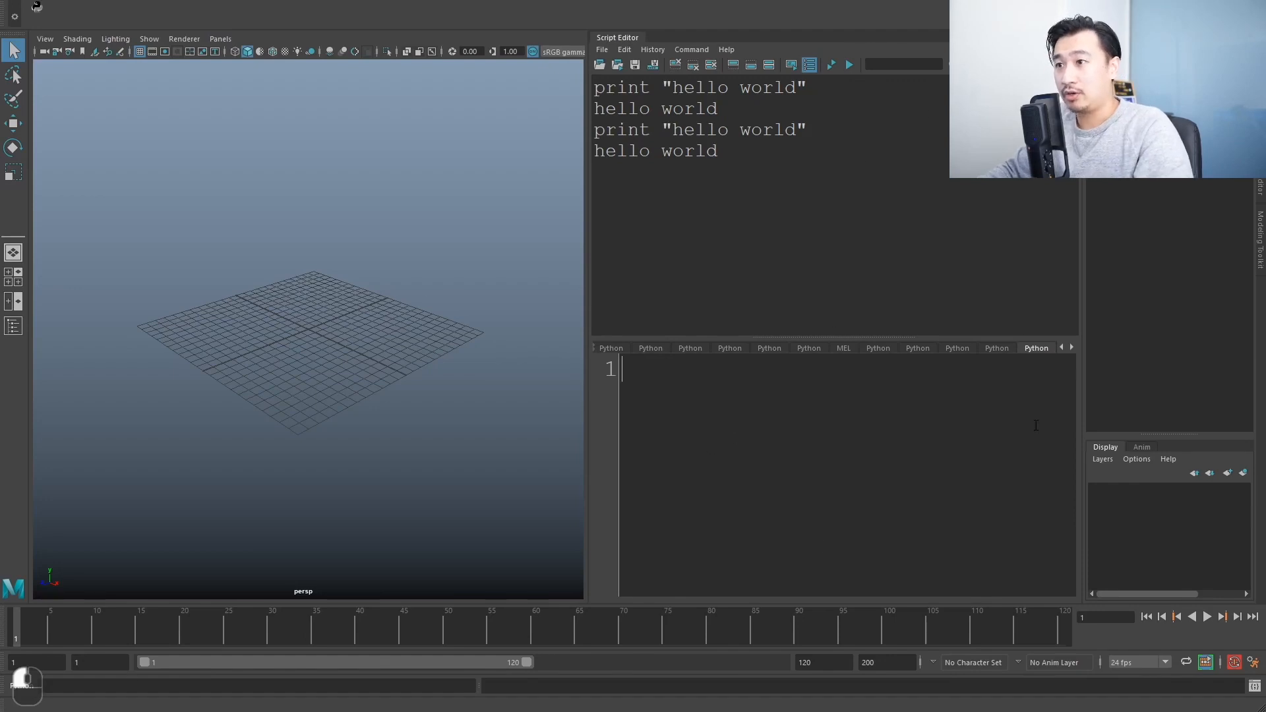
{"action": "key", "text": "ctrl+z"}
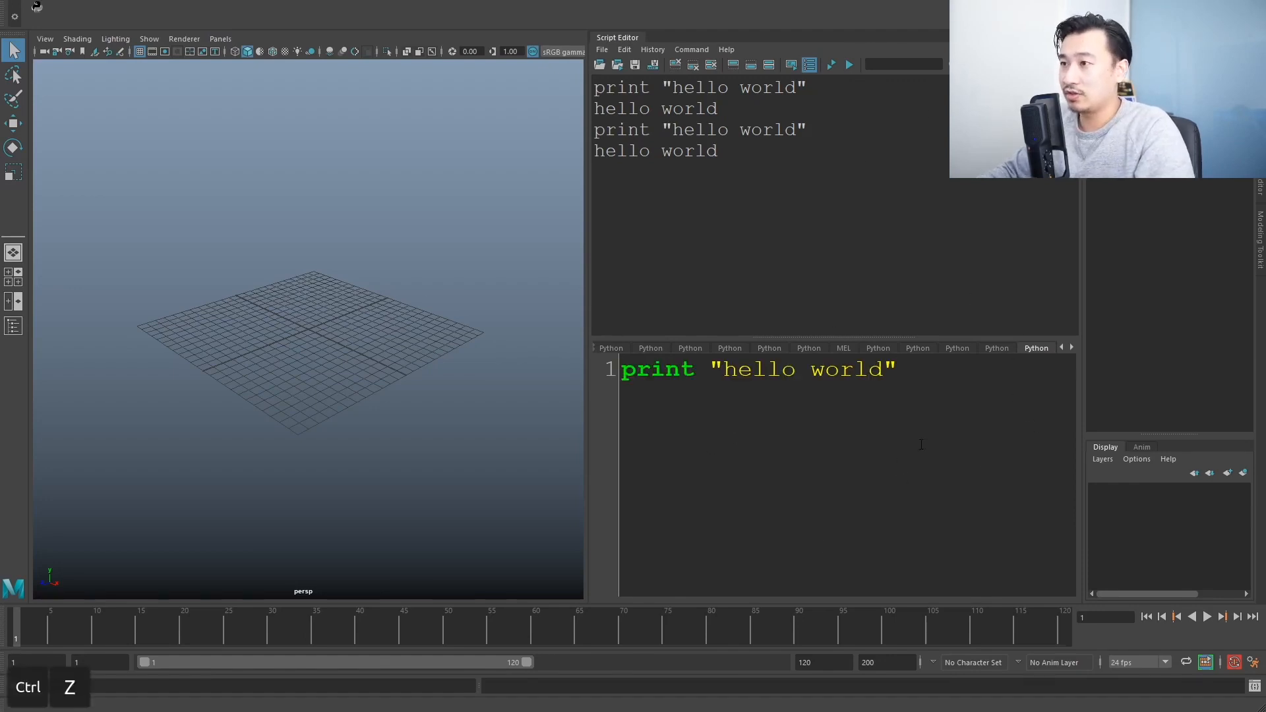
{"action": "double_click", "coordinate": [700, 129]}
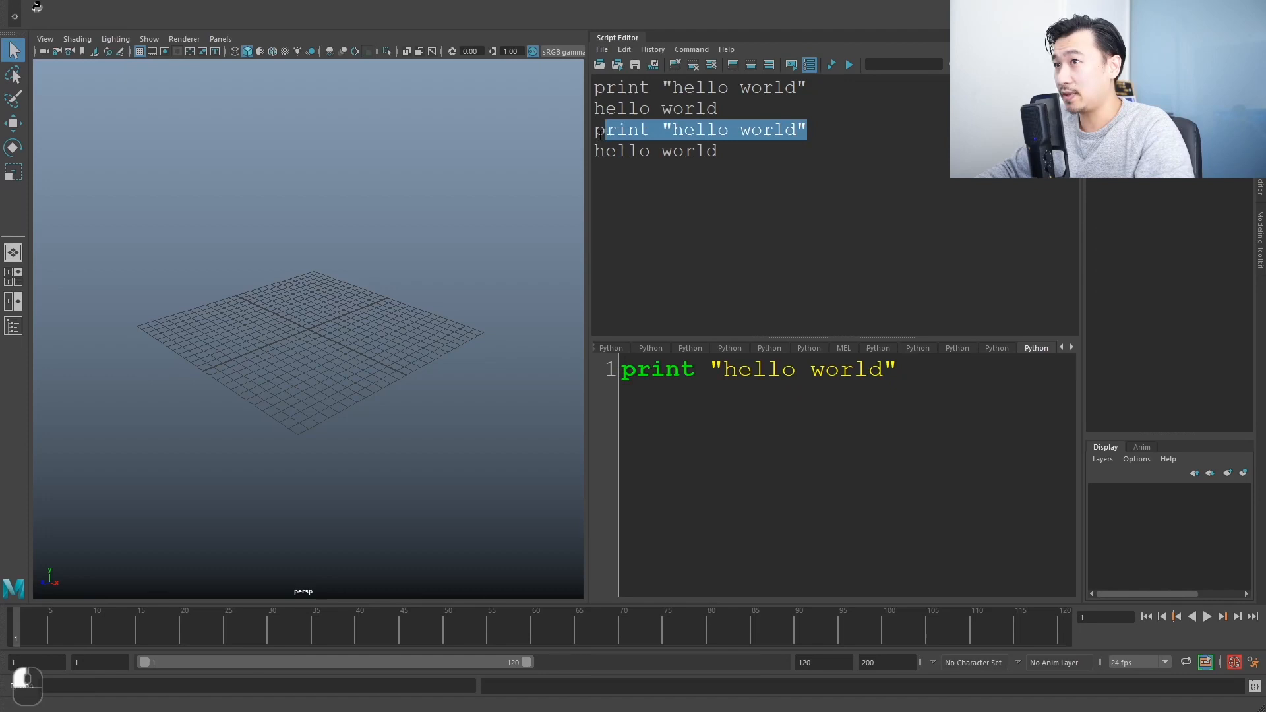
{"action": "left_click", "coordinate": [823, 317]}
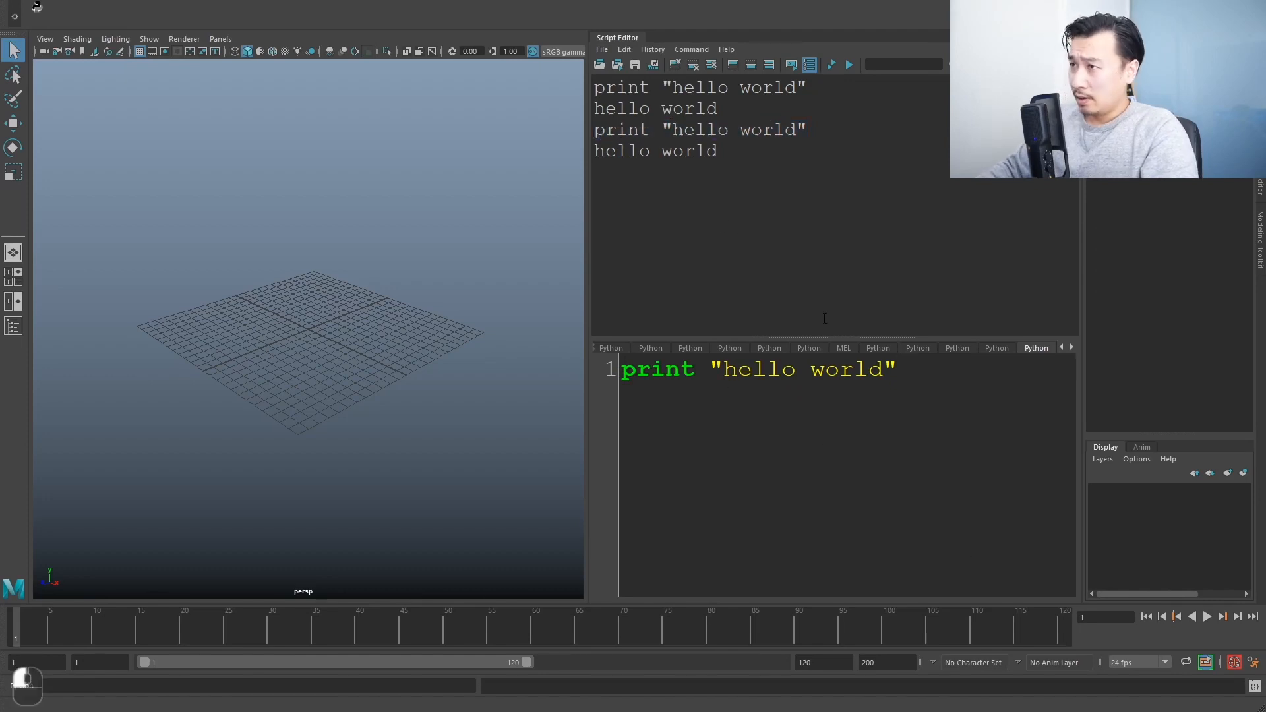
Run the hello world line again and start a second input line.
{"action": "triple_click", "coordinate": [758, 369]}
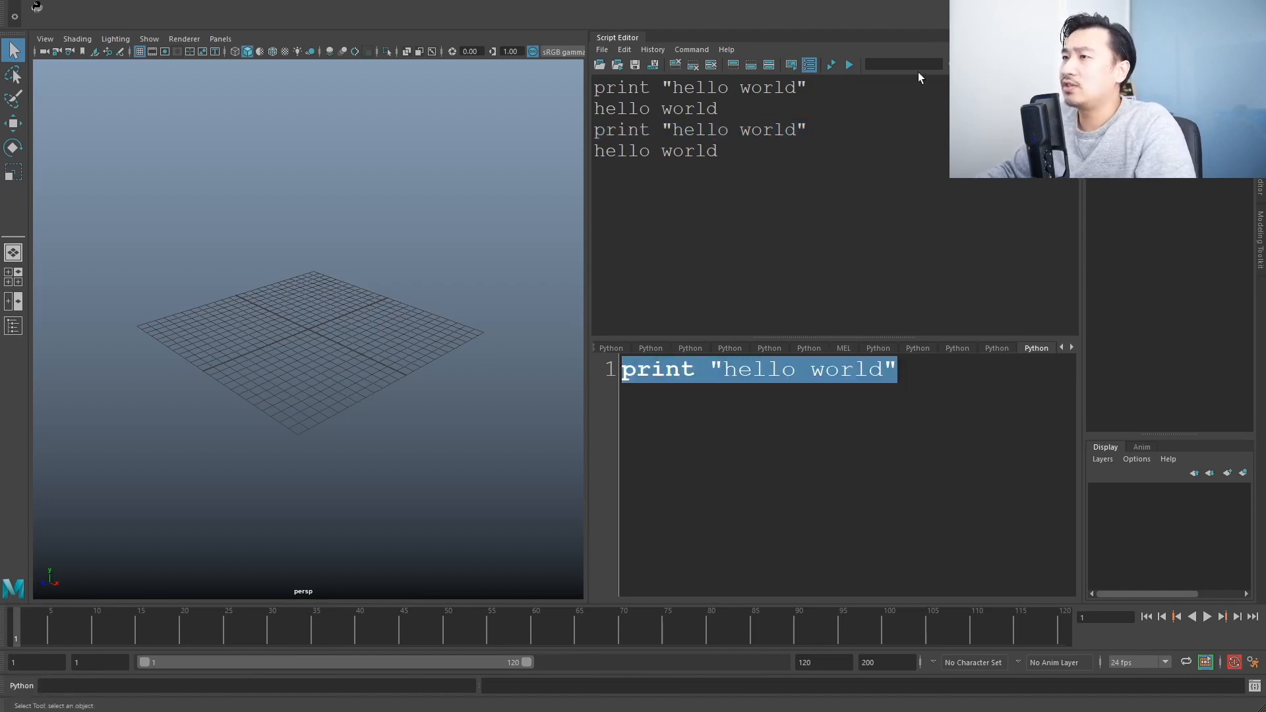
{"action": "left_click", "coordinate": [848, 64]}
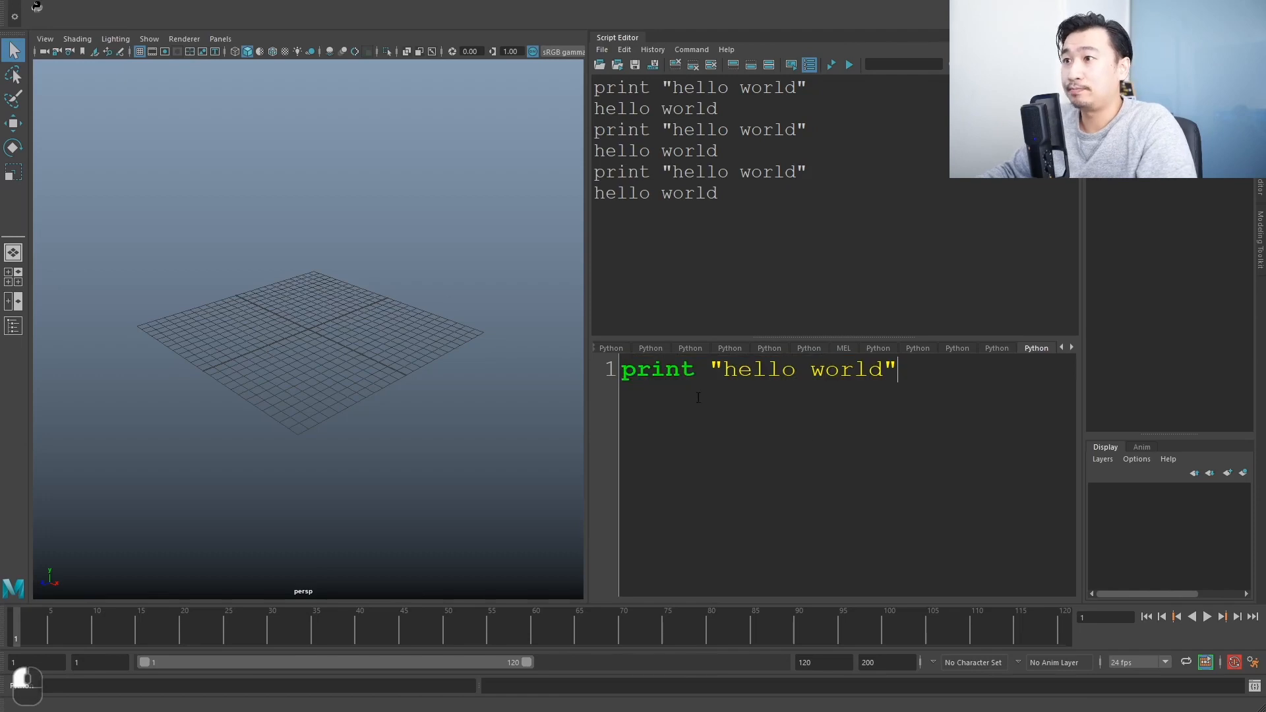
{"action": "mouse_move", "coordinate": [722, 396]}
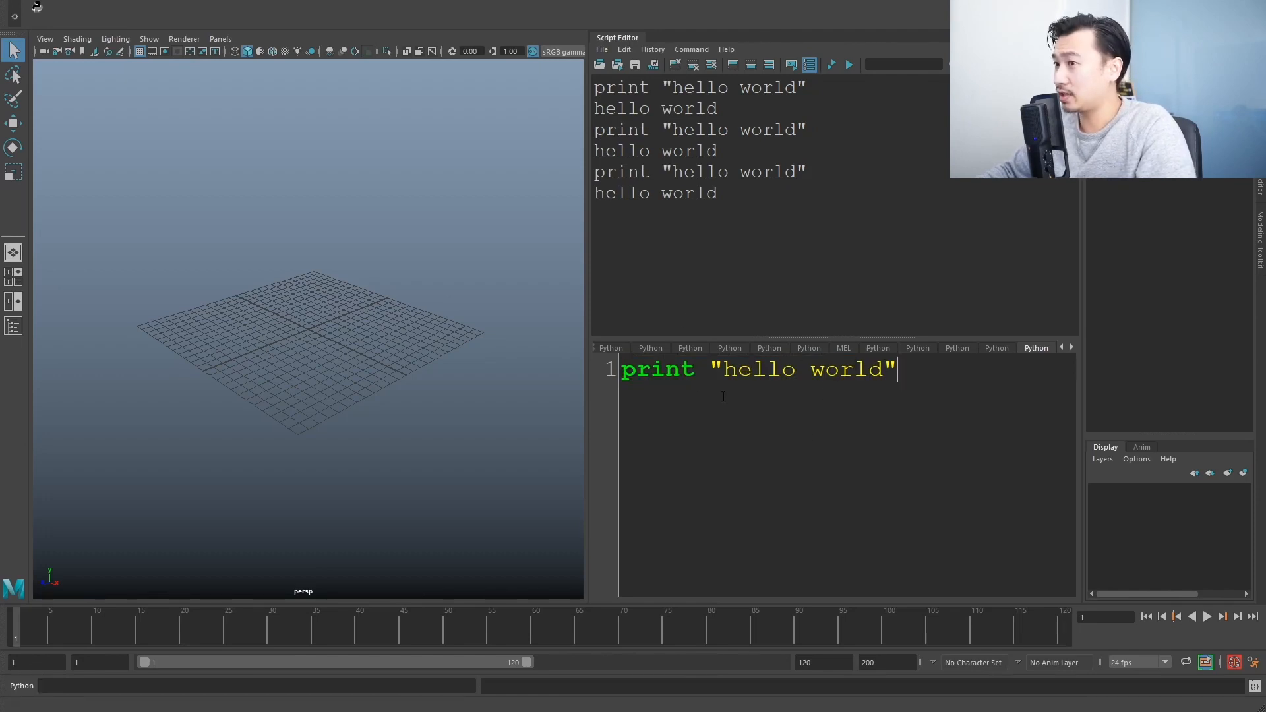
{"action": "triple_click", "coordinate": [758, 369]}
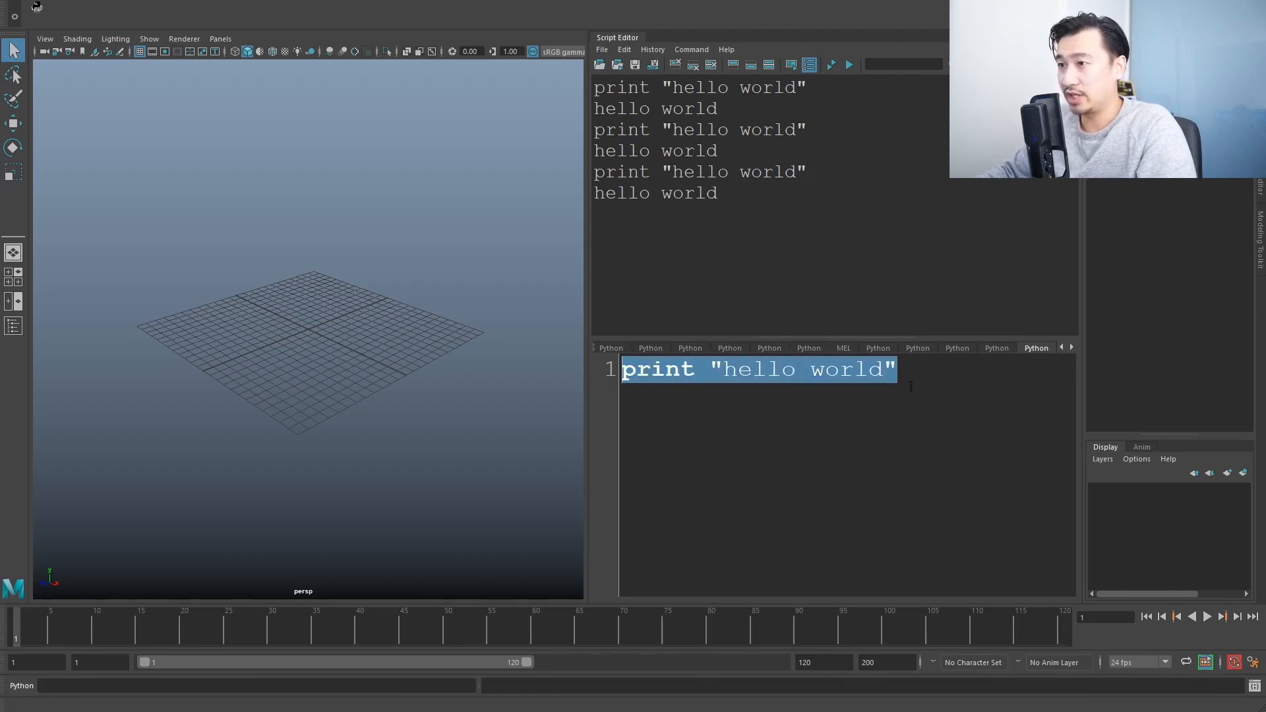
{"action": "key", "text": "Return"}
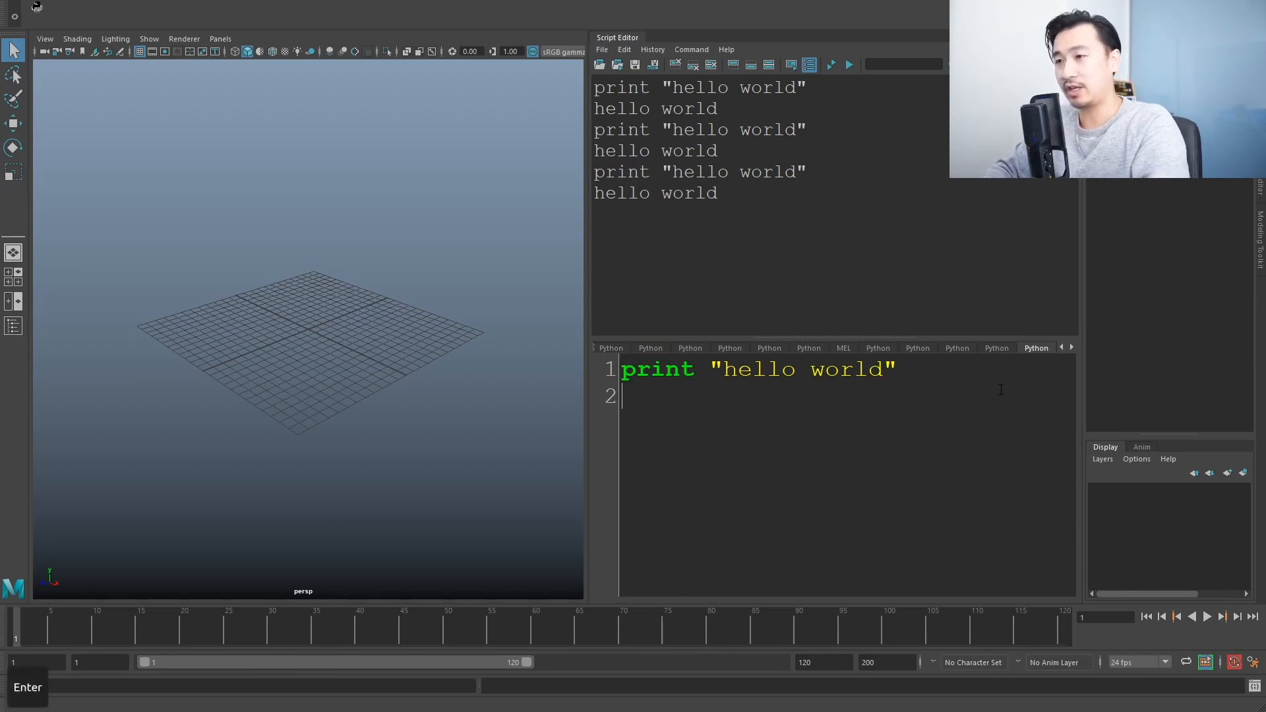
Type print "goodbye world" on line 2 and execute it.
{"action": "type", "text": "print \""}
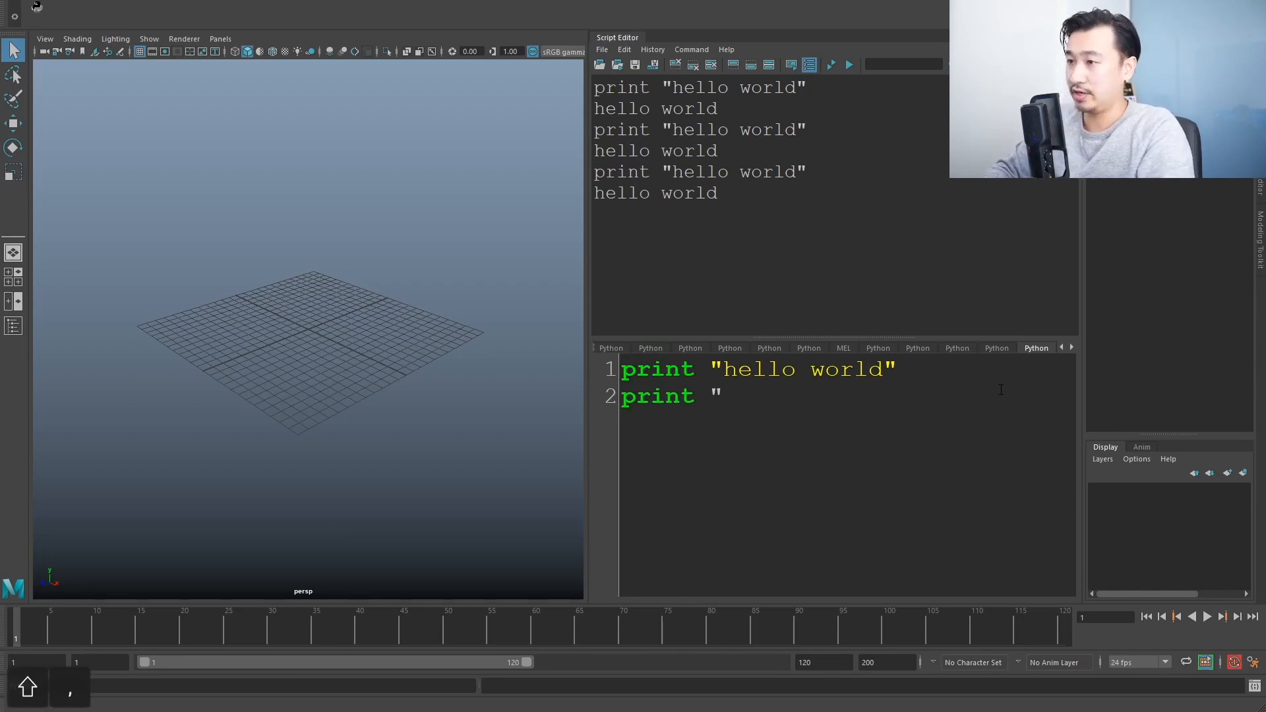
{"action": "type", "text": "goodbye"}
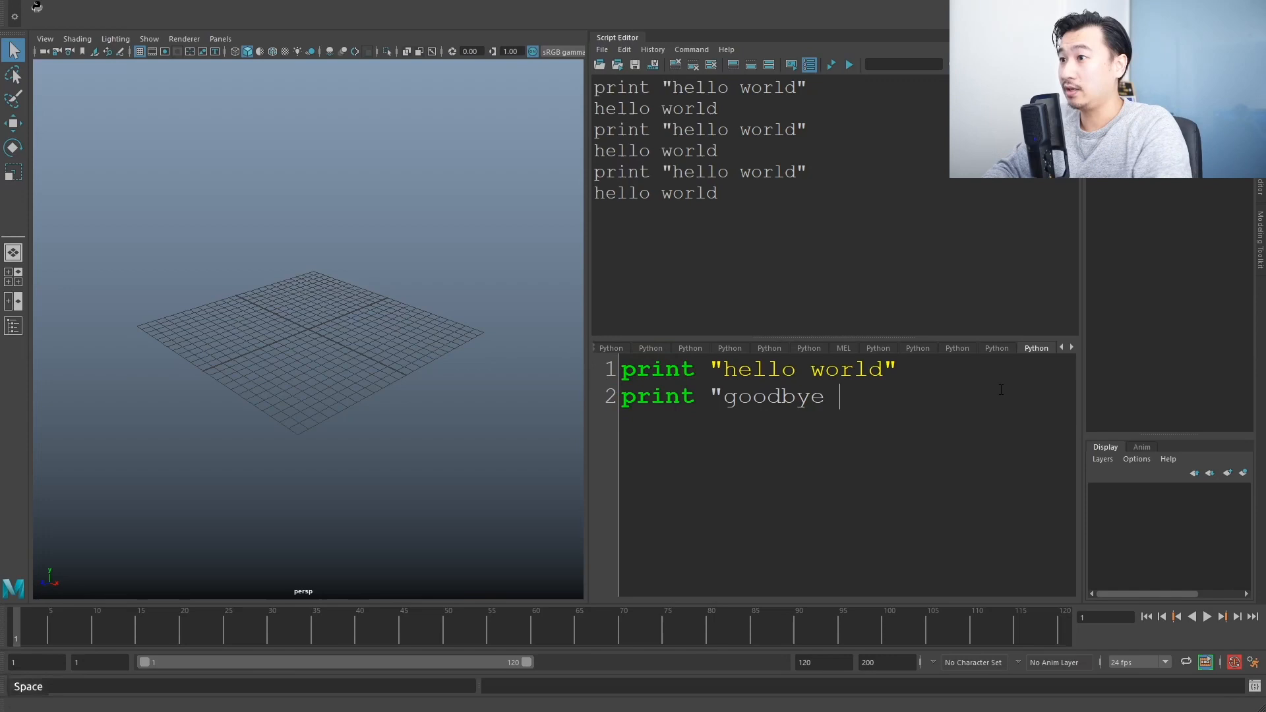
{"action": "type", "text": "world\""}
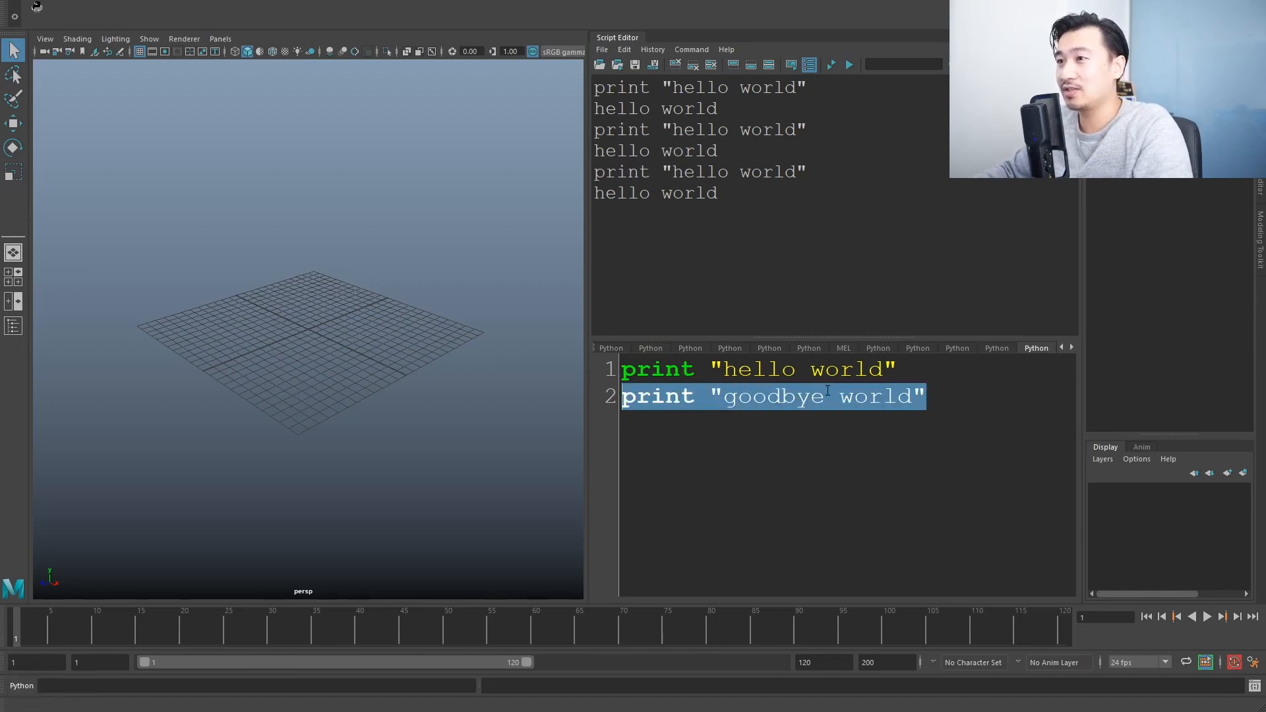
{"action": "left_click", "coordinate": [848, 65]}
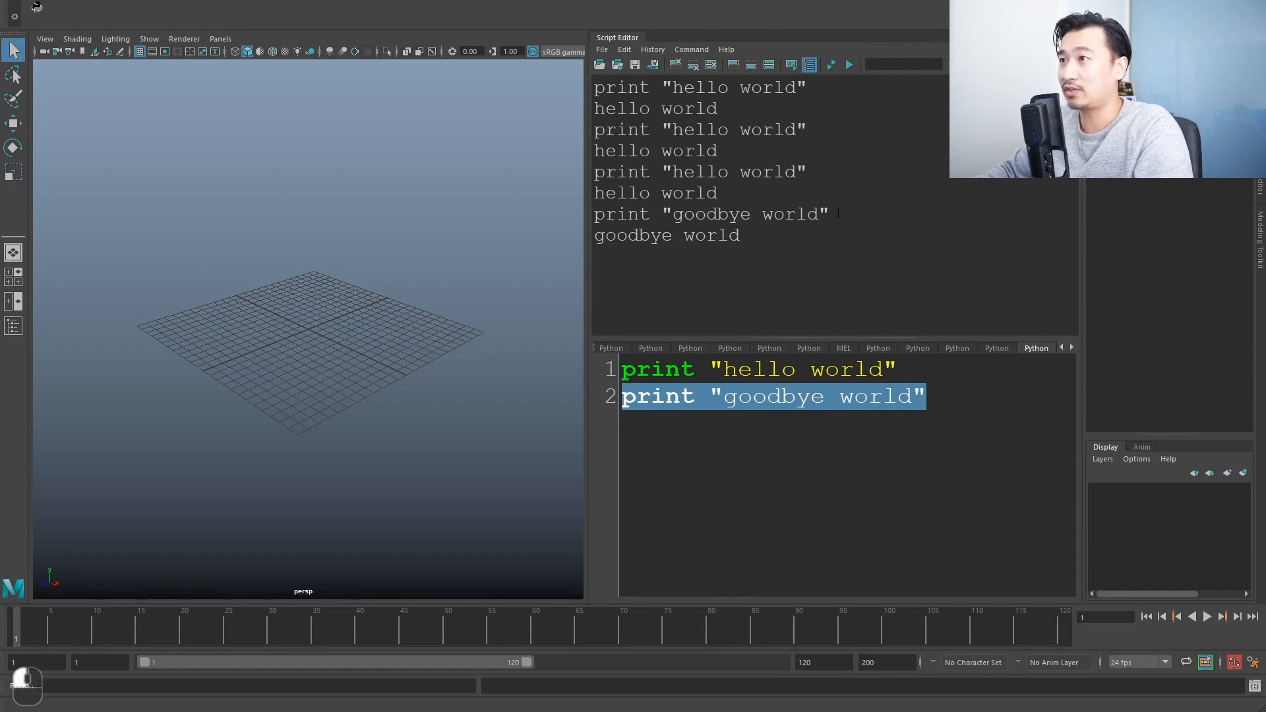
Clear the Script Editor history and input, then start typing new code.
{"action": "double_click", "coordinate": [665, 235]}
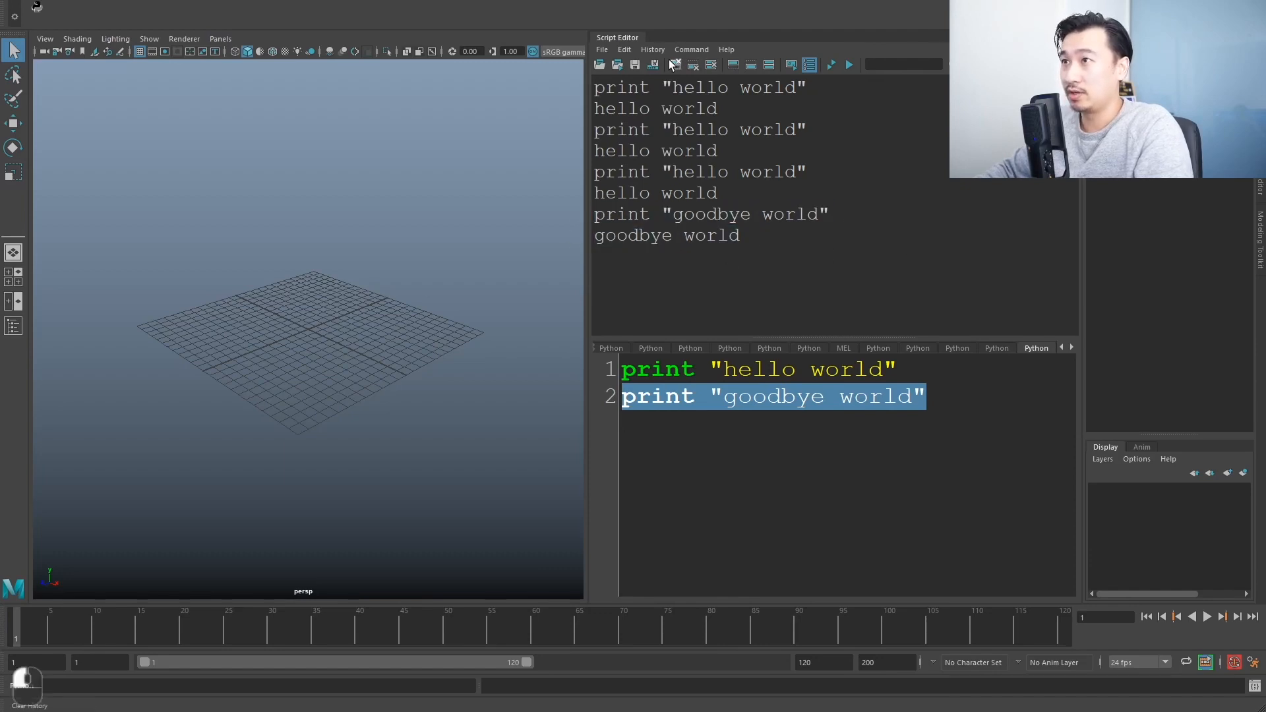
{"action": "left_click", "coordinate": [675, 65]}
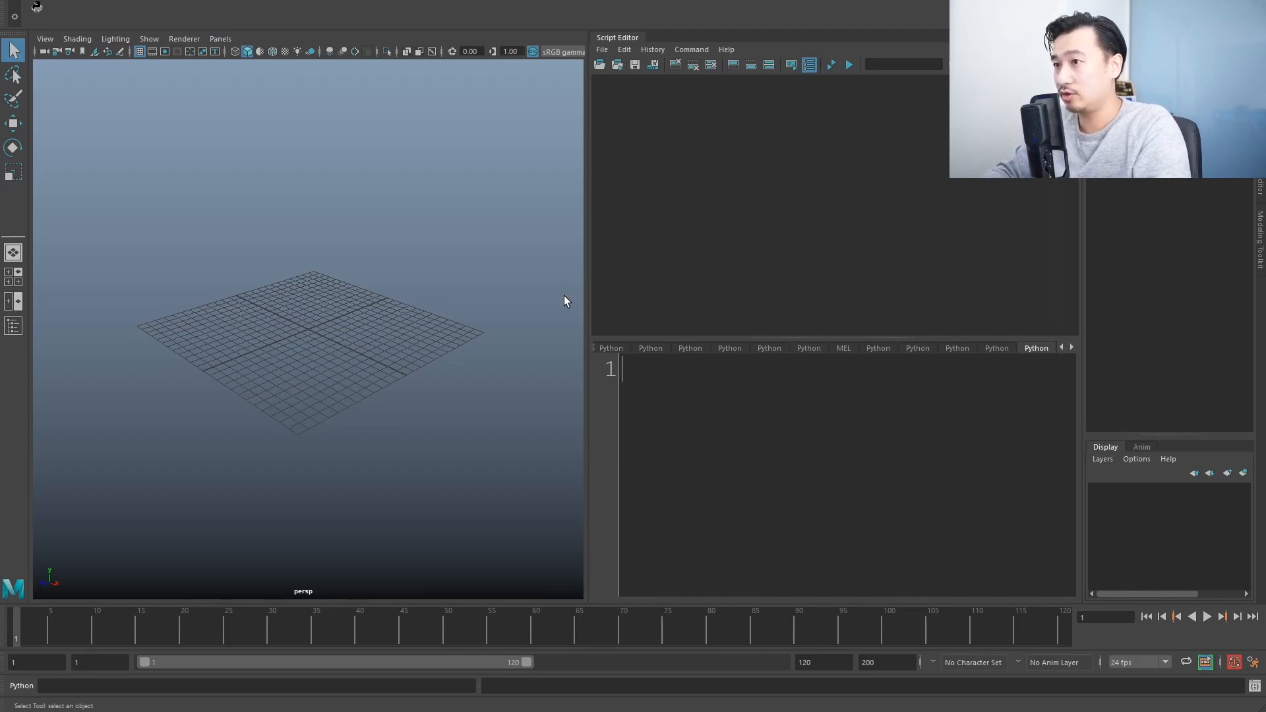
{"action": "type", "text": "a"}
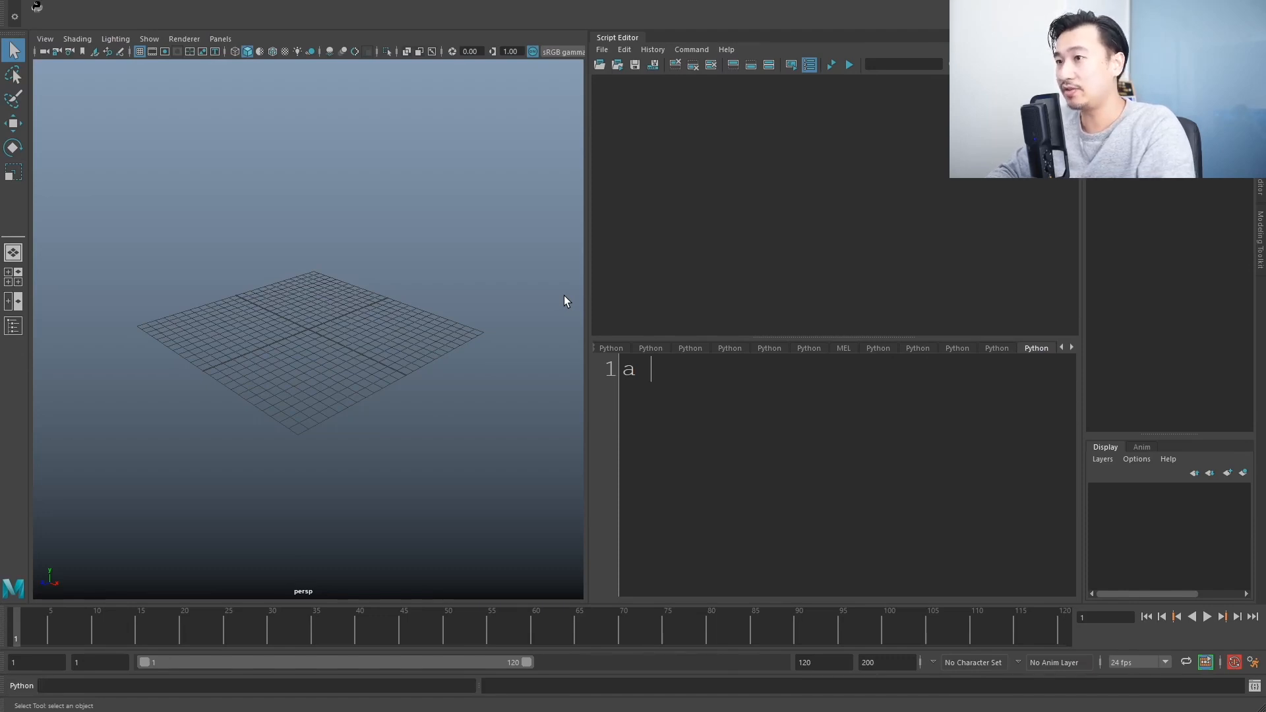
Define a = 1 and b = 2, then clear the history output.
{"action": "type", "text": "="}
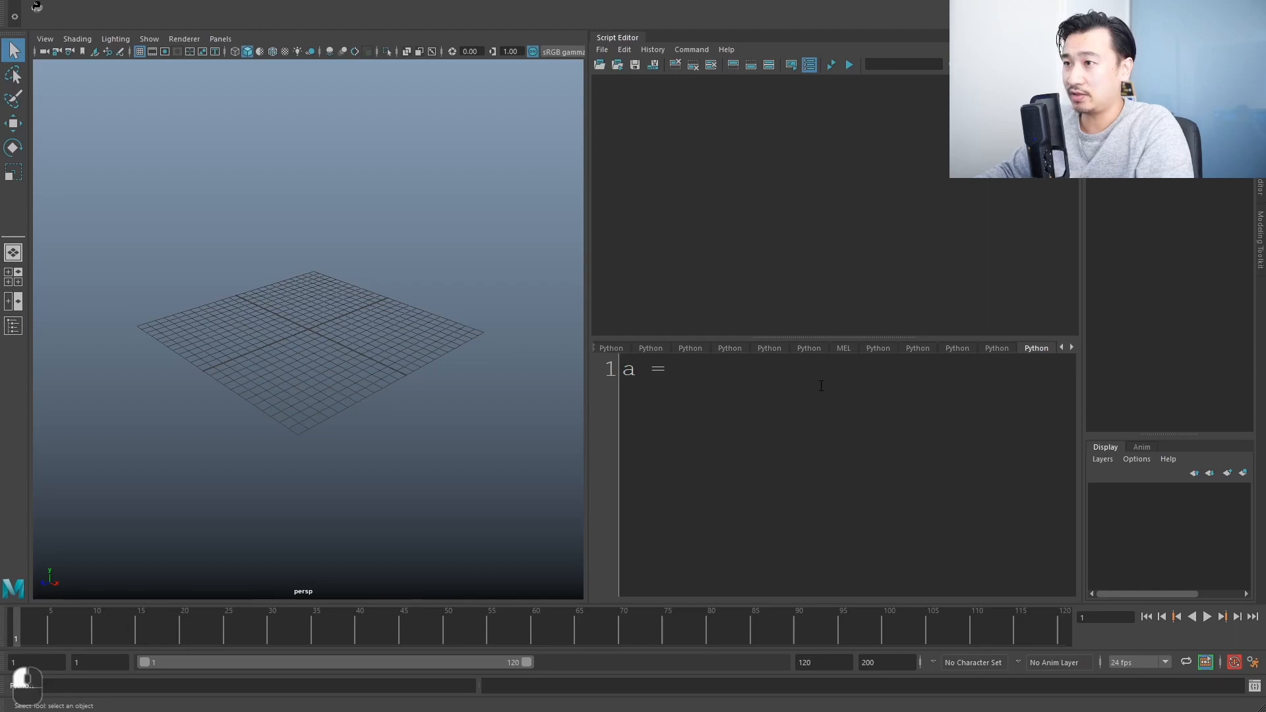
{"action": "type", "text": "1]"}
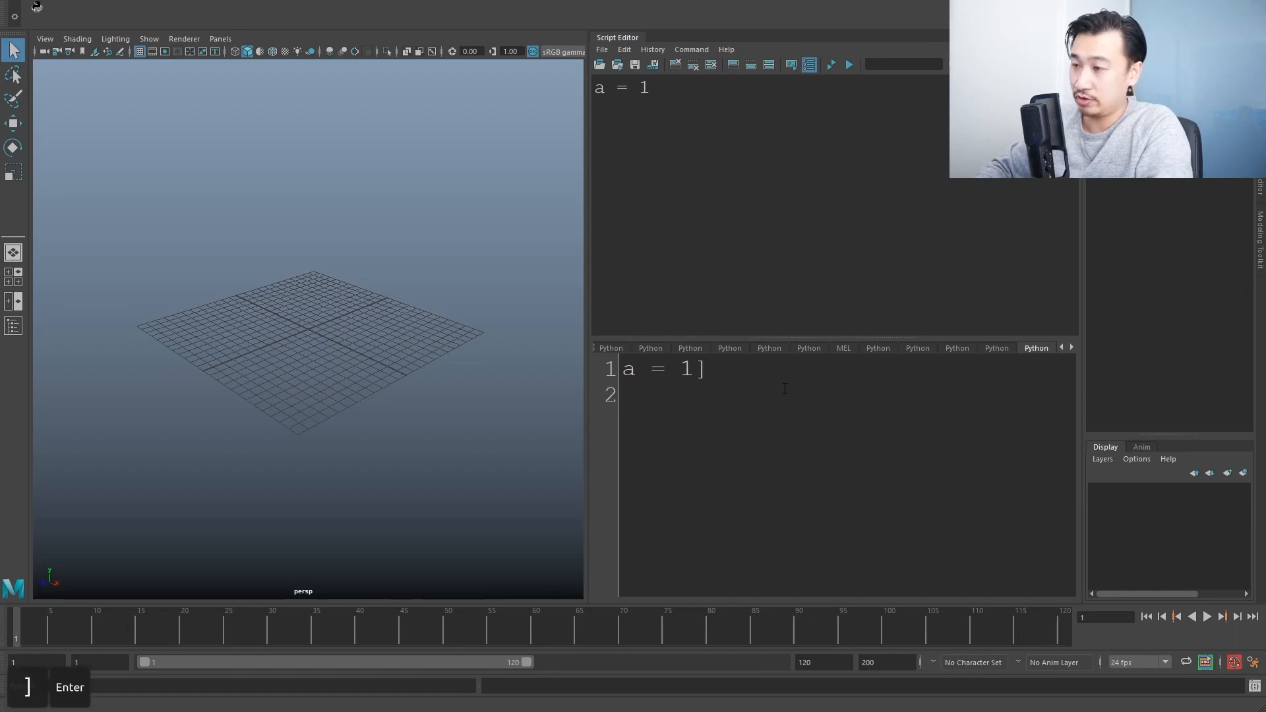
{"action": "type", "text": "b"}
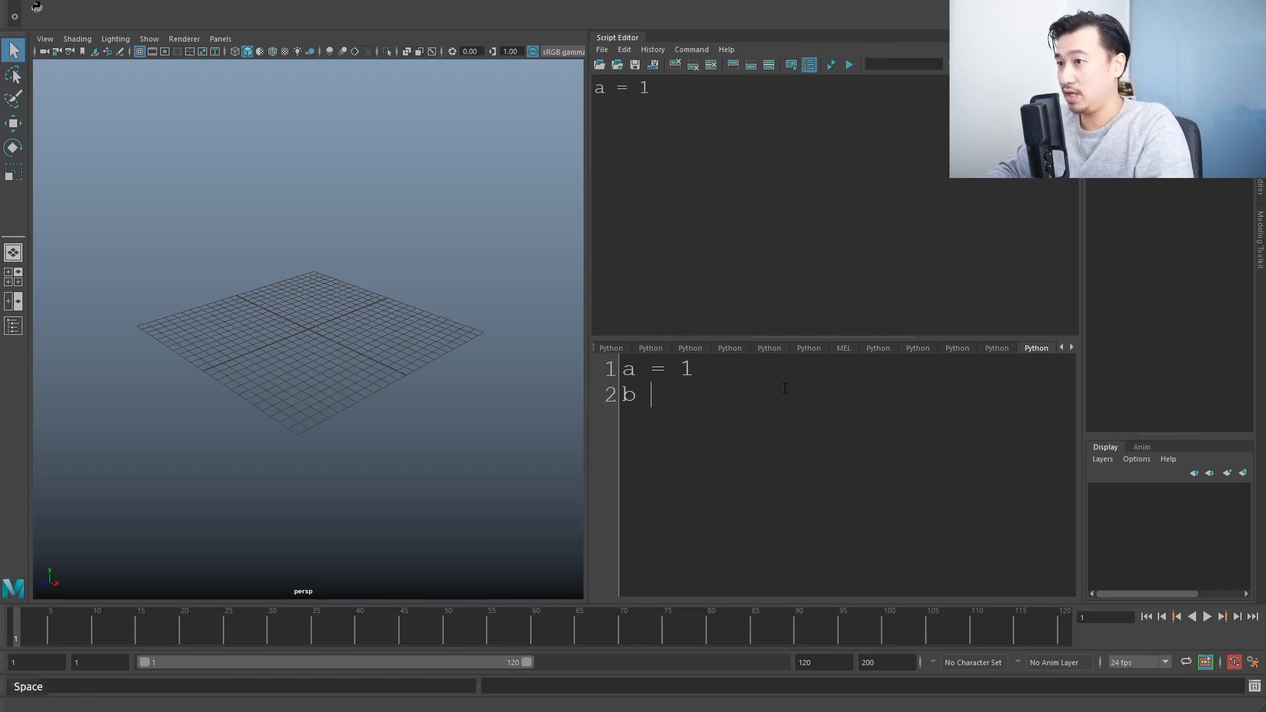
{"action": "type", "text": "= 2"}
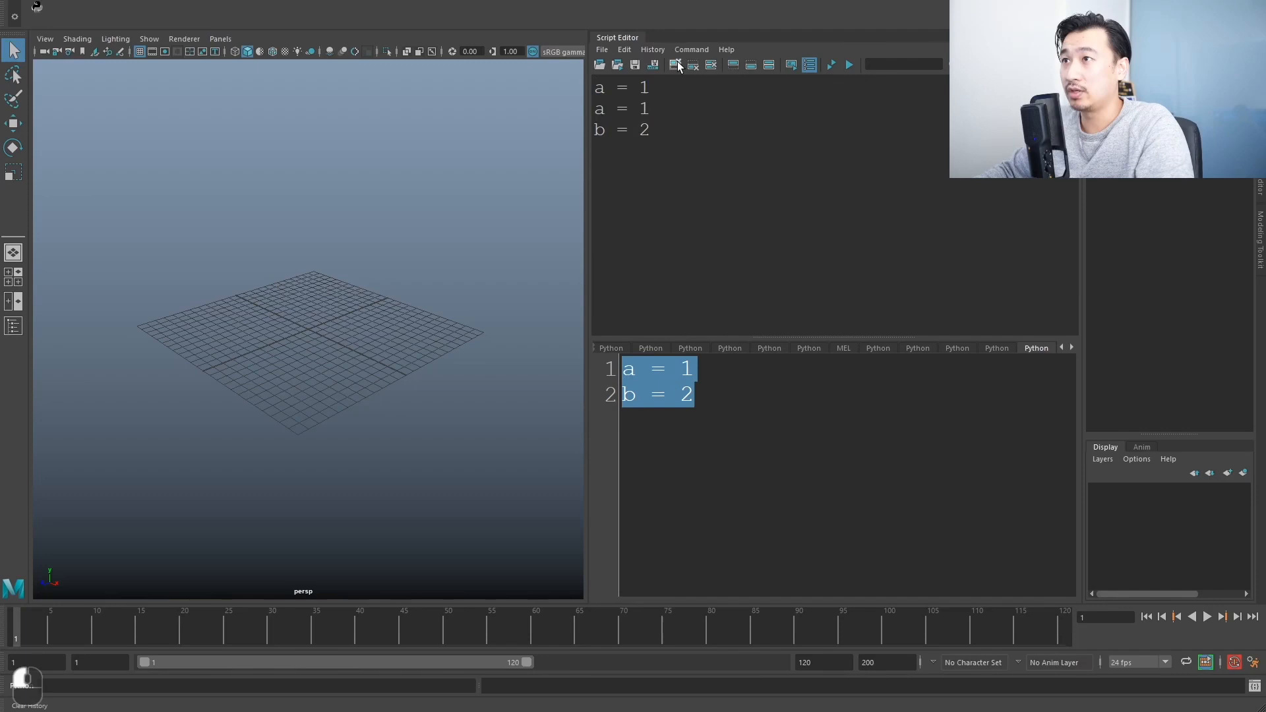
{"action": "left_click", "coordinate": [675, 64]}
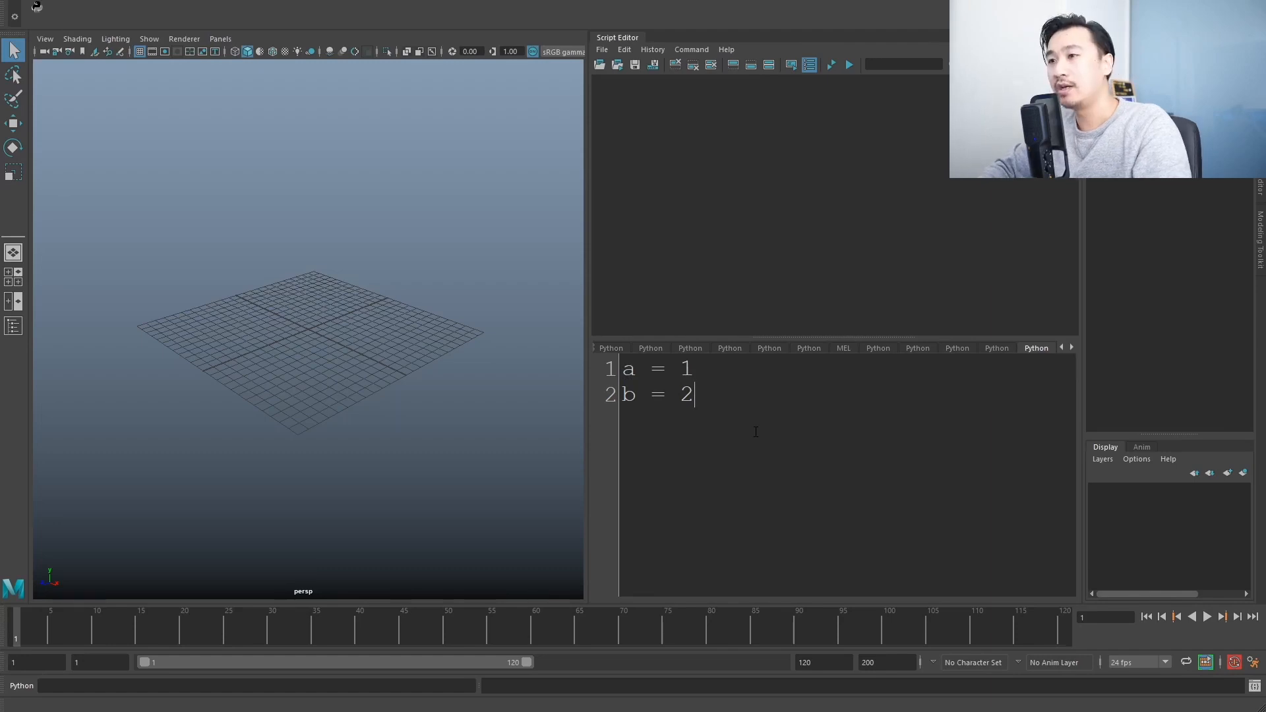
Add a + b on a new line and execute it, giving Result: 3.
{"action": "key", "text": "Return"}
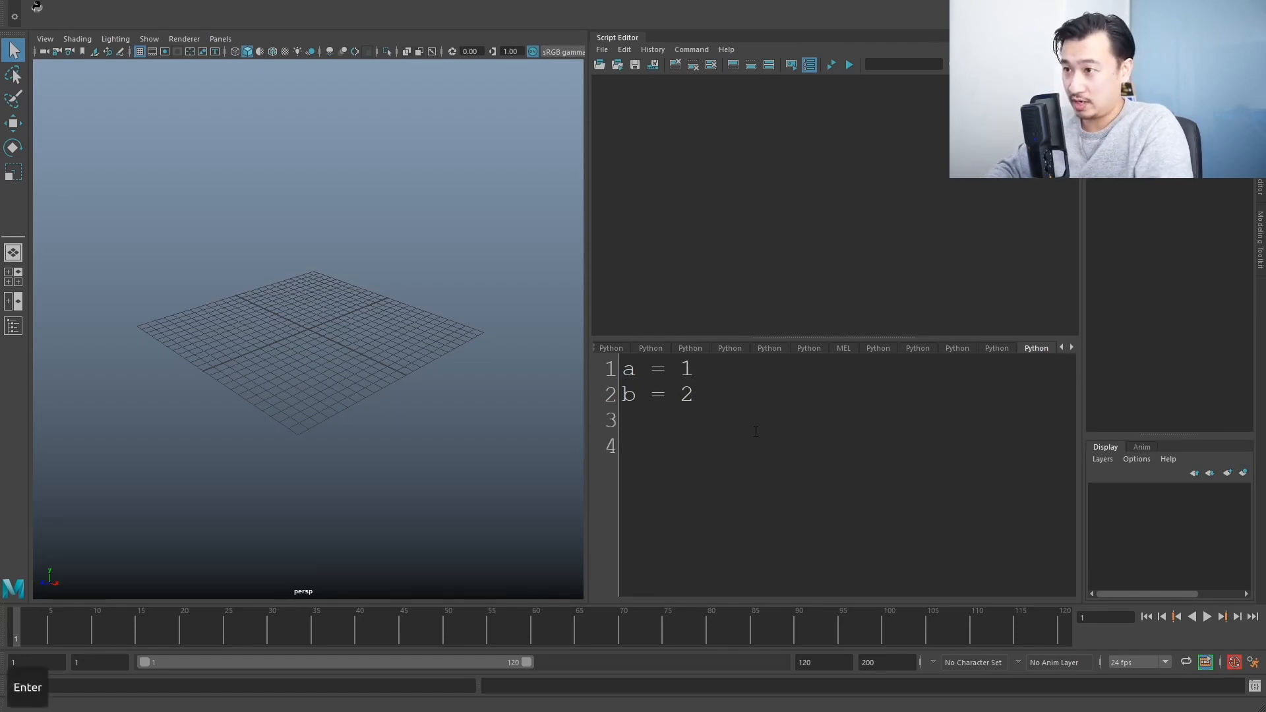
{"action": "type", "text": "a + b"}
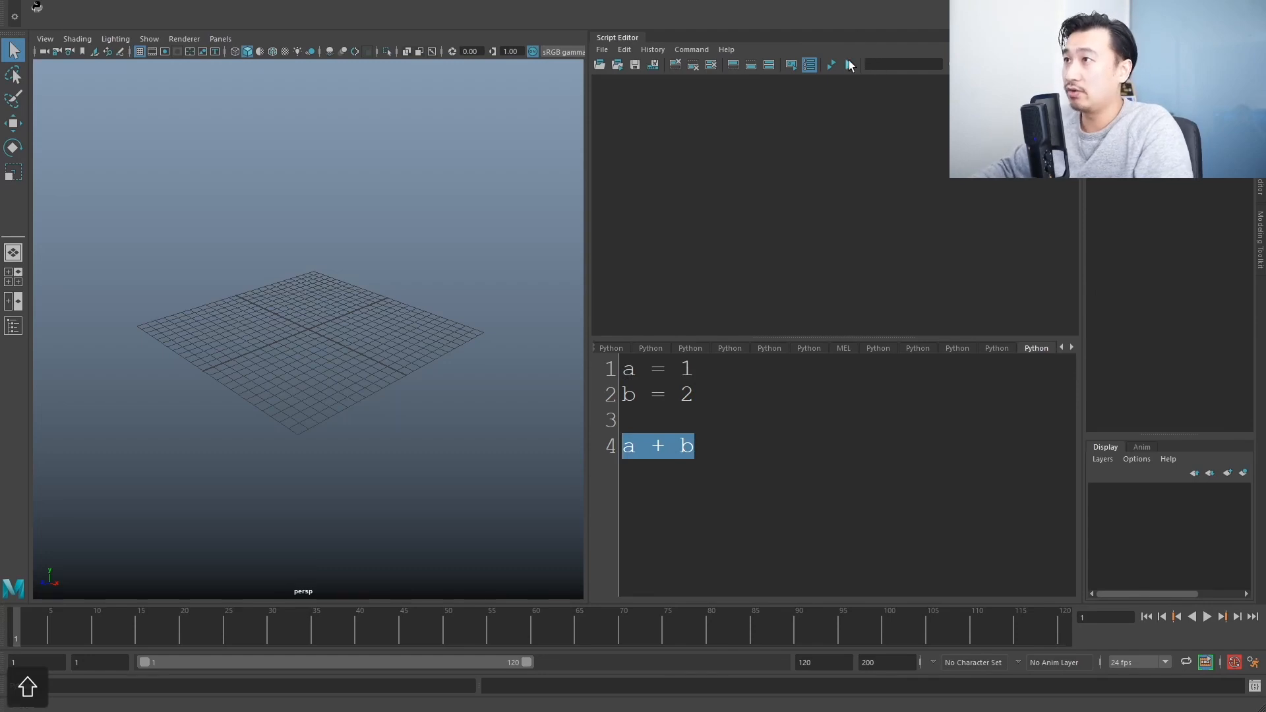
{"action": "left_click", "coordinate": [831, 64]}
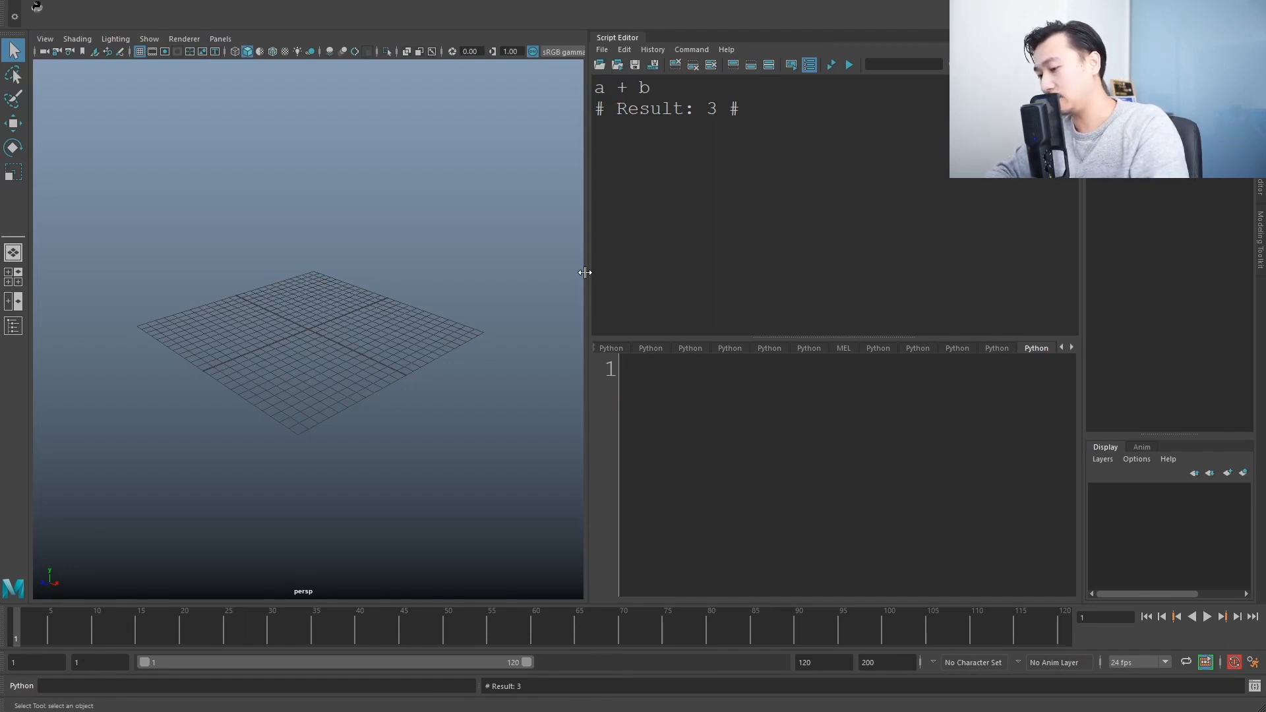
Define the variable billy = 9999 and execute it.
{"action": "type", "text": "billy"}
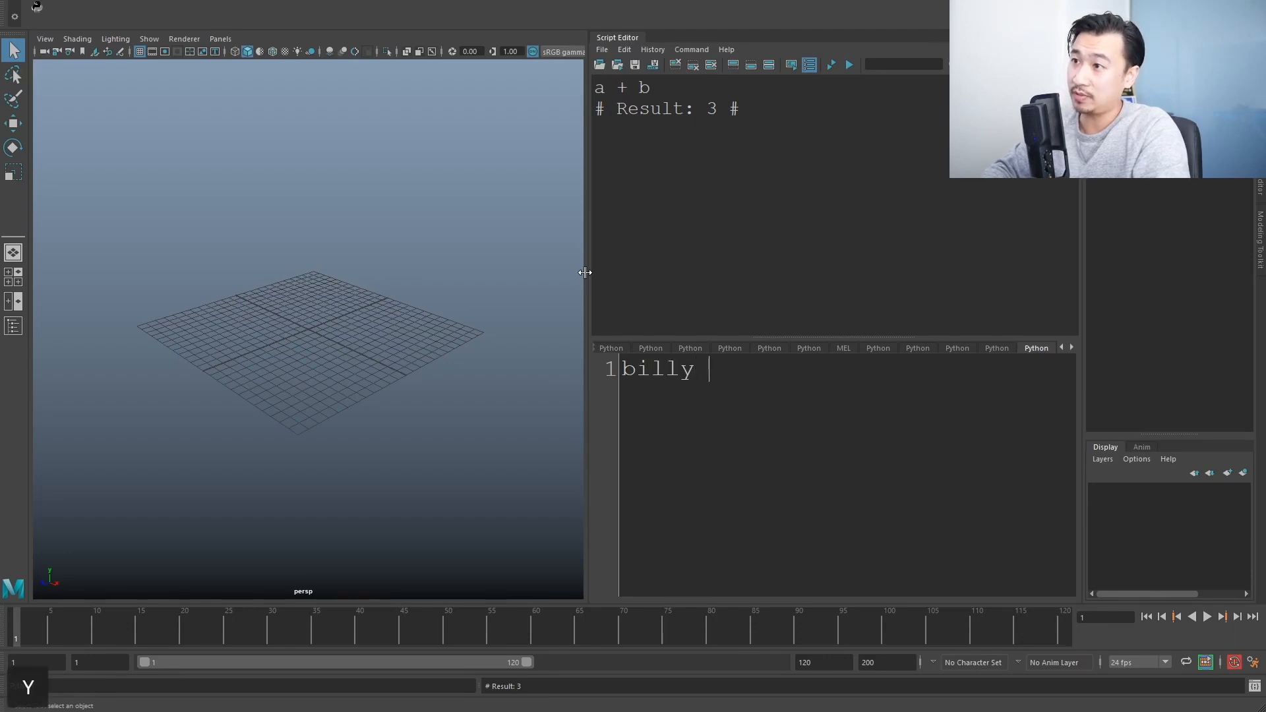
{"action": "type", "text": "="}
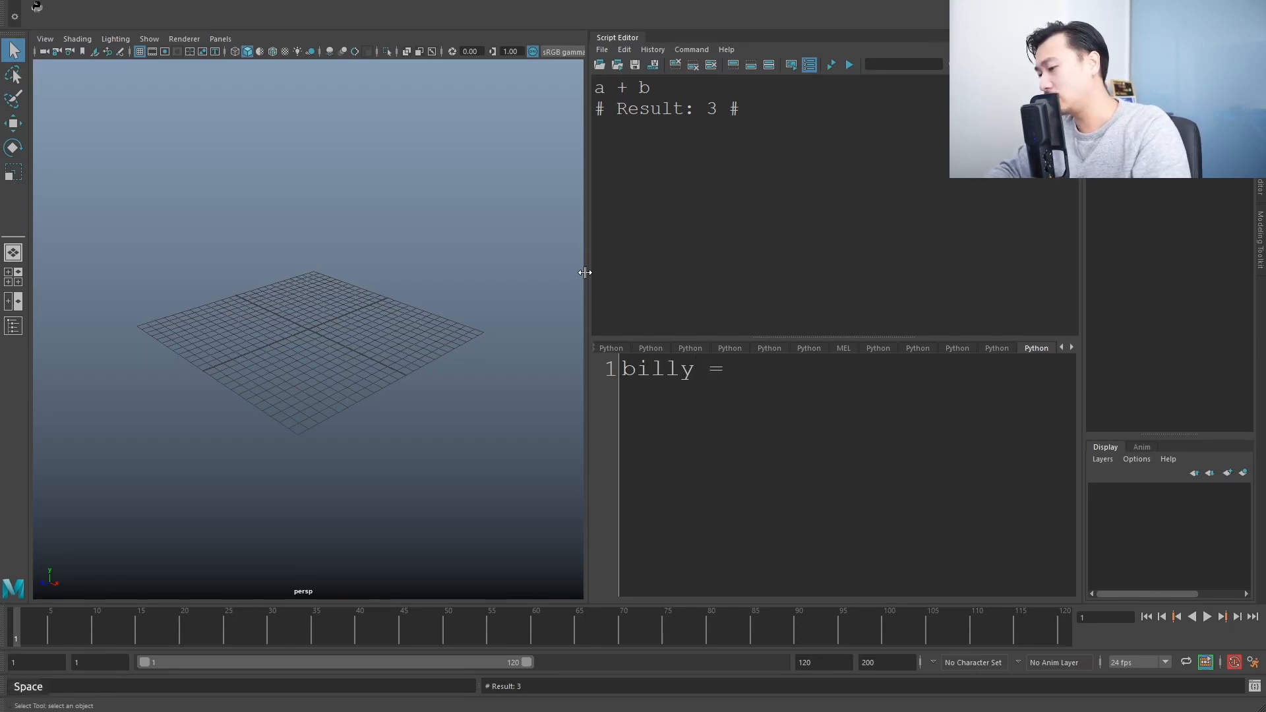
{"action": "type", "text": "9999"}
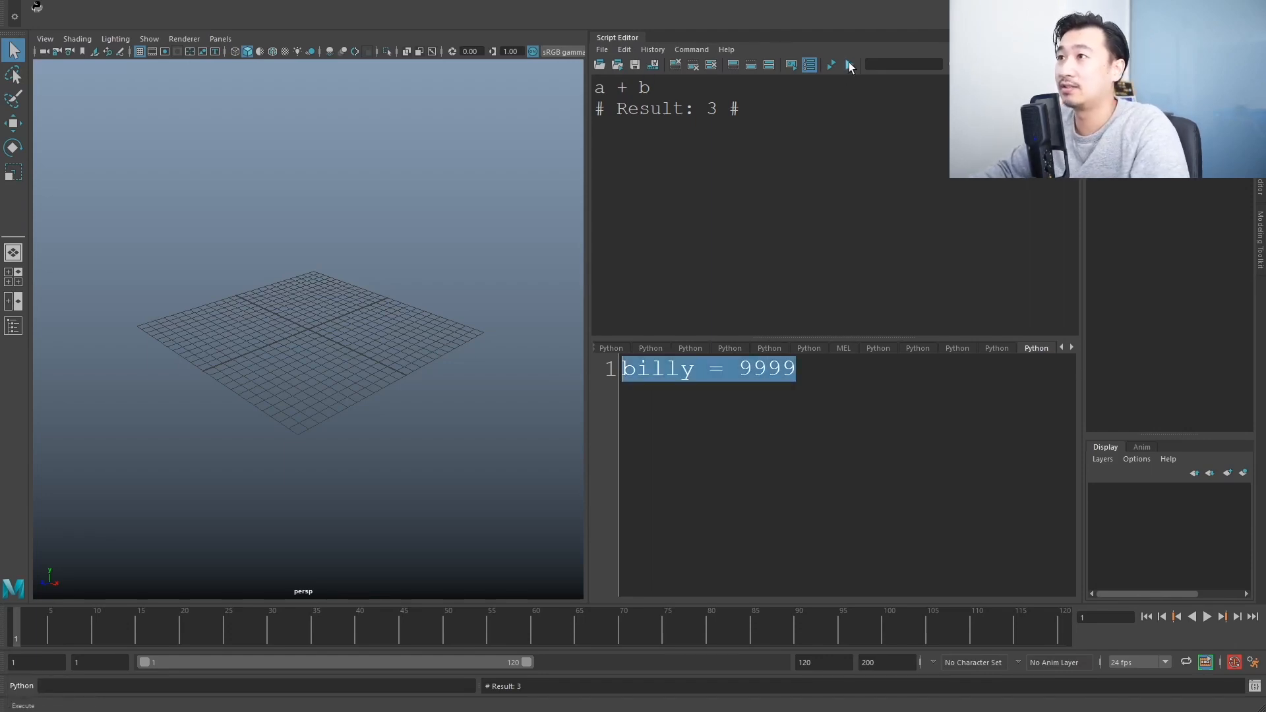
{"action": "left_click", "coordinate": [831, 64]}
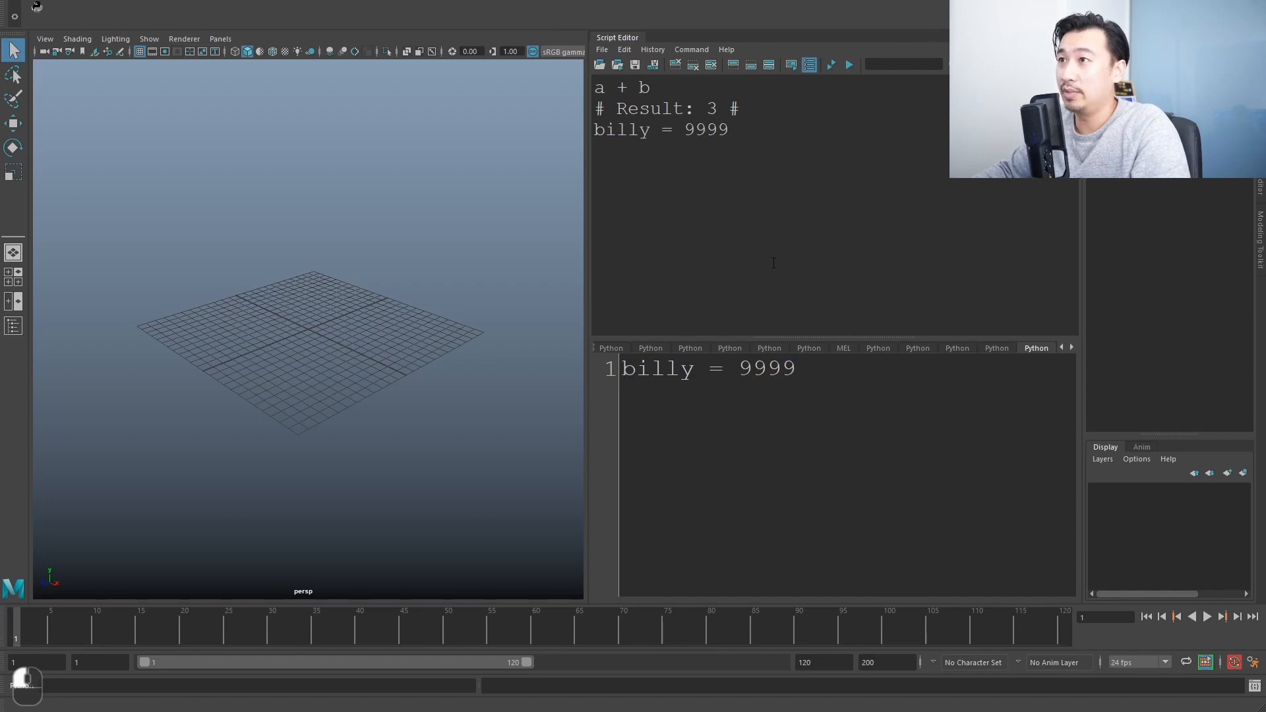
Run print billy to echo 9999, then clear the output history.
{"action": "key", "text": "Return"}
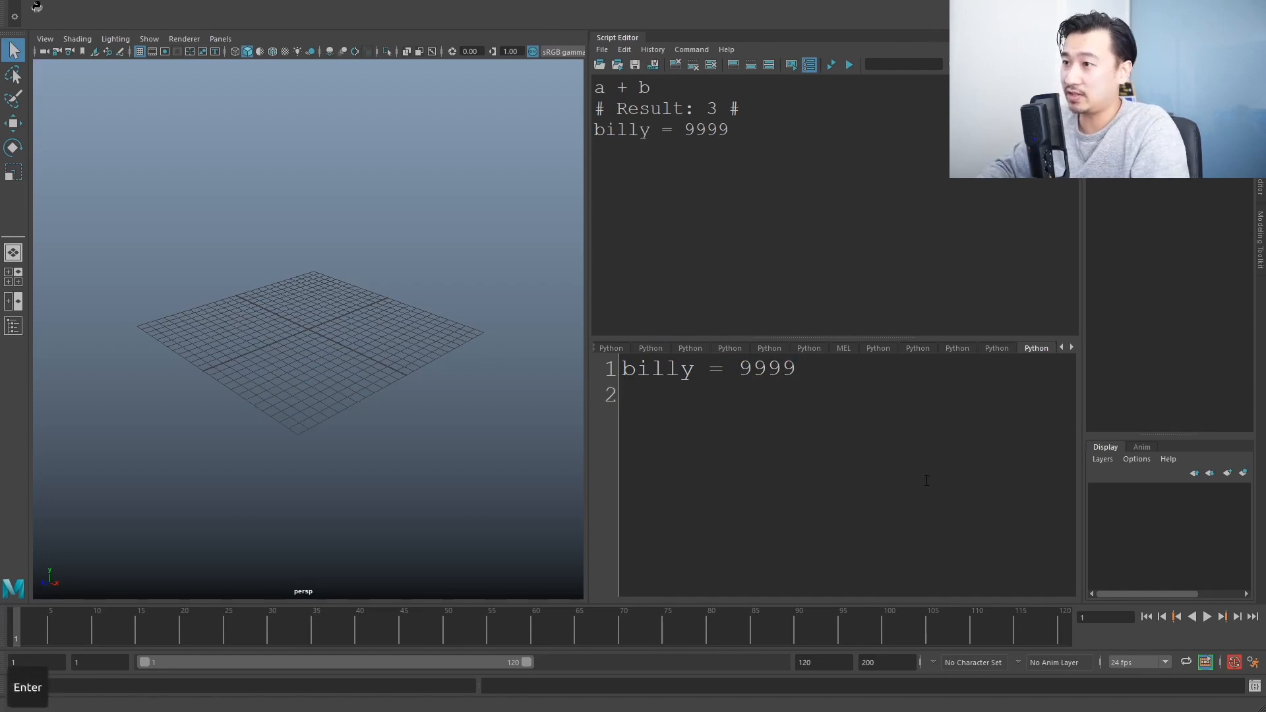
{"action": "type", "text": "print billy"}
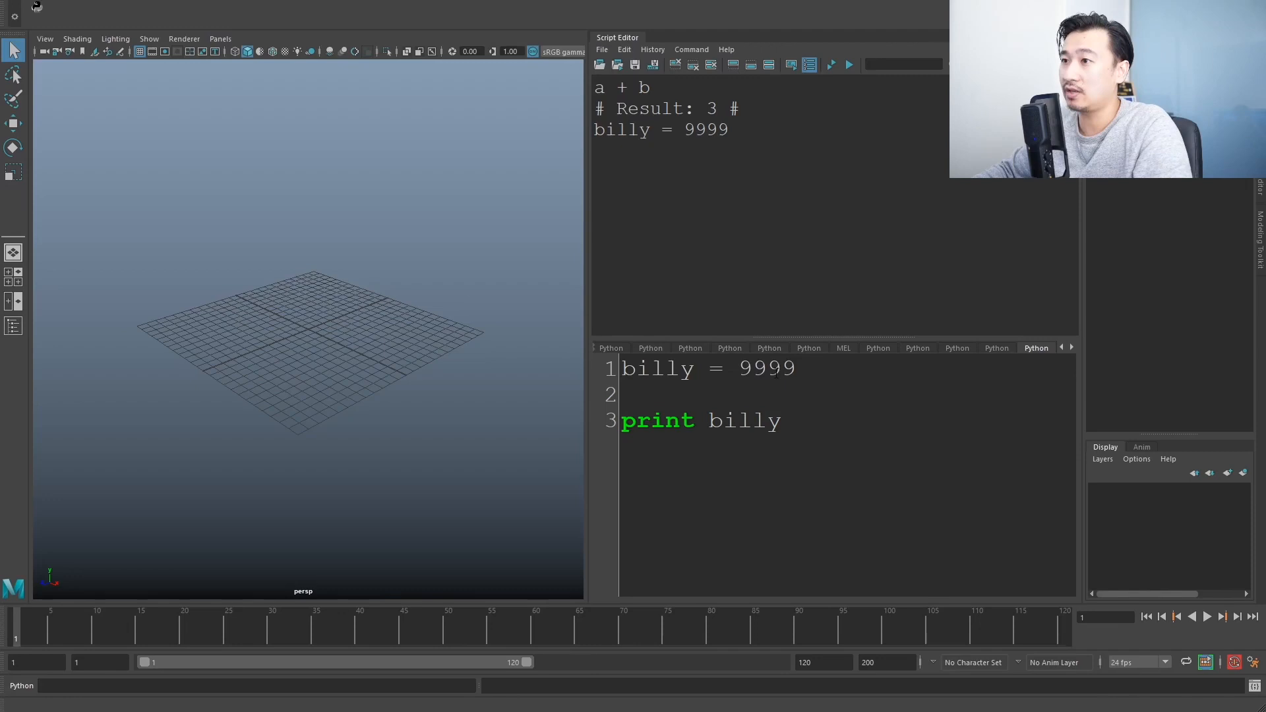
{"action": "triple_click", "coordinate": [700, 421]}
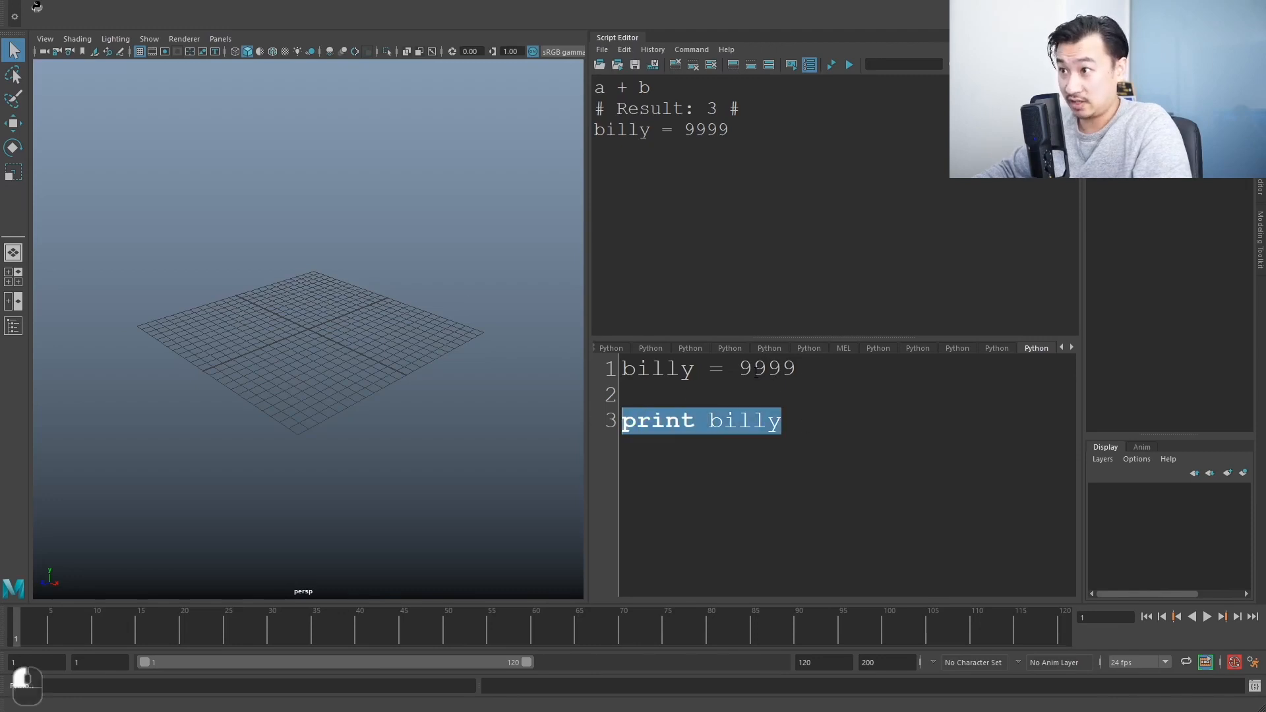
{"action": "left_click", "coordinate": [830, 64]}
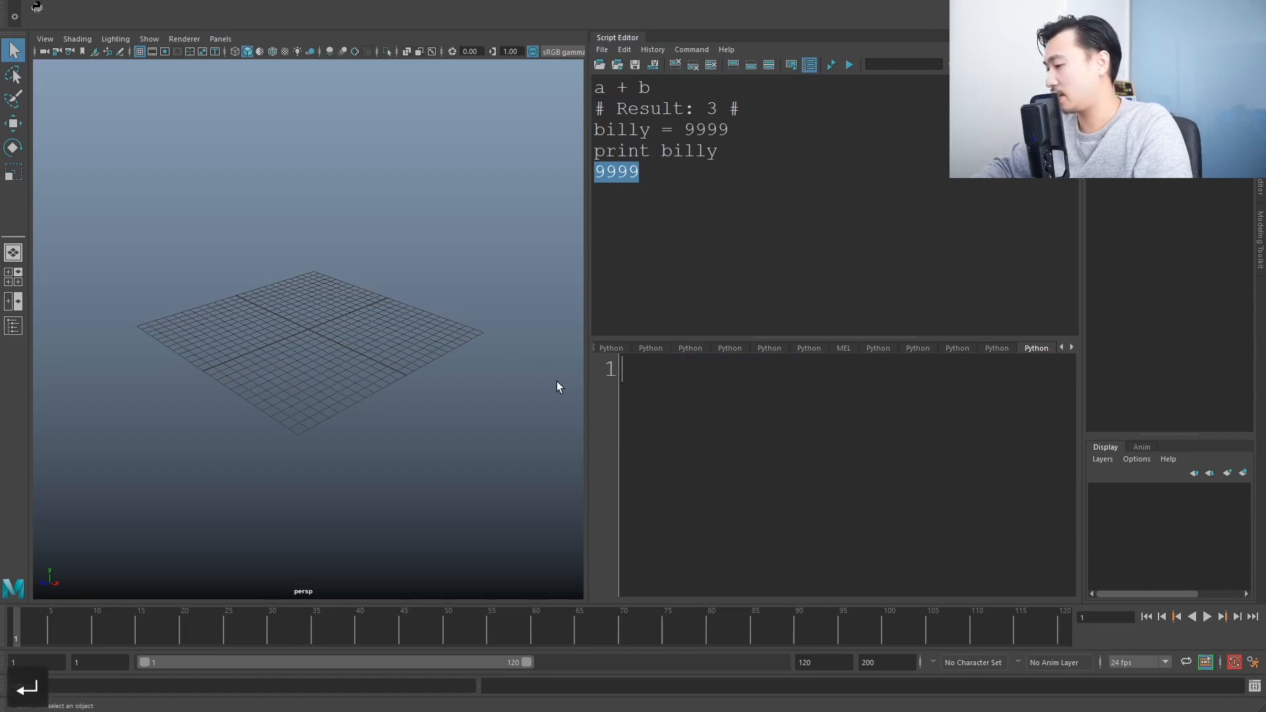
{"action": "left_click", "coordinate": [690, 64]}
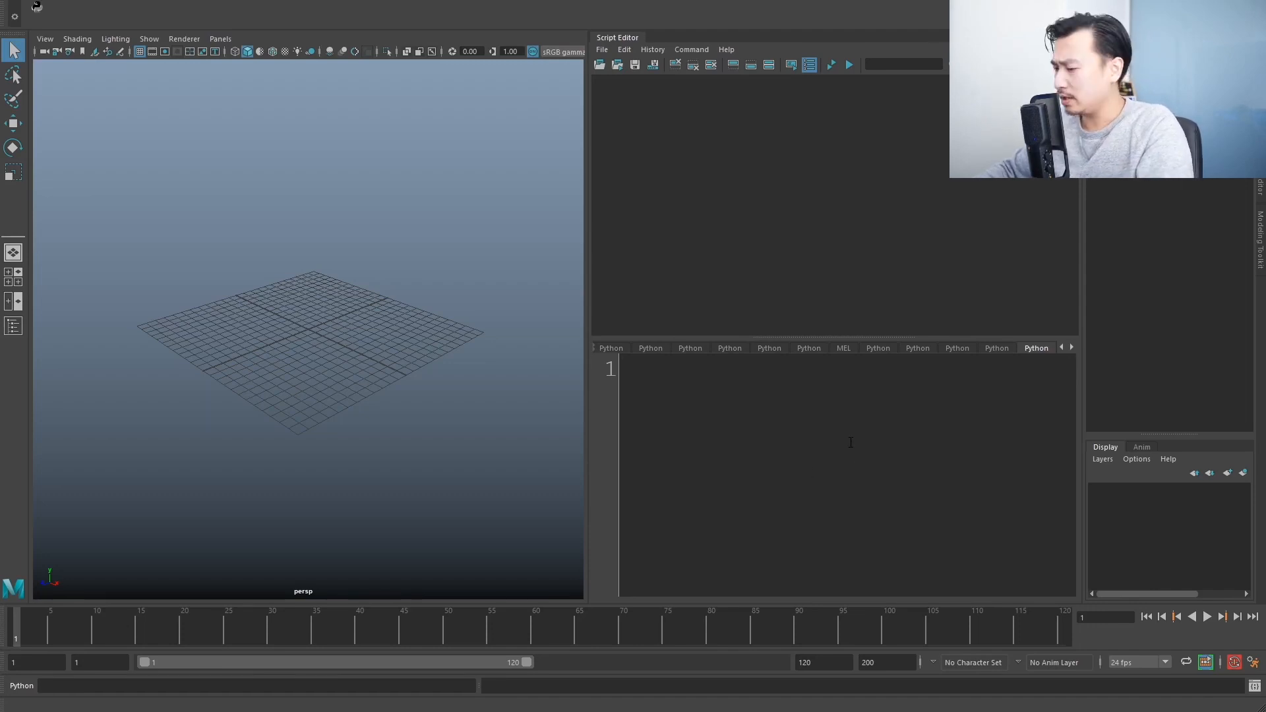
Assign the list [1, 2, 3, 4] to variable a, replacing the typed value 10.
{"action": "type", "text": "a"}
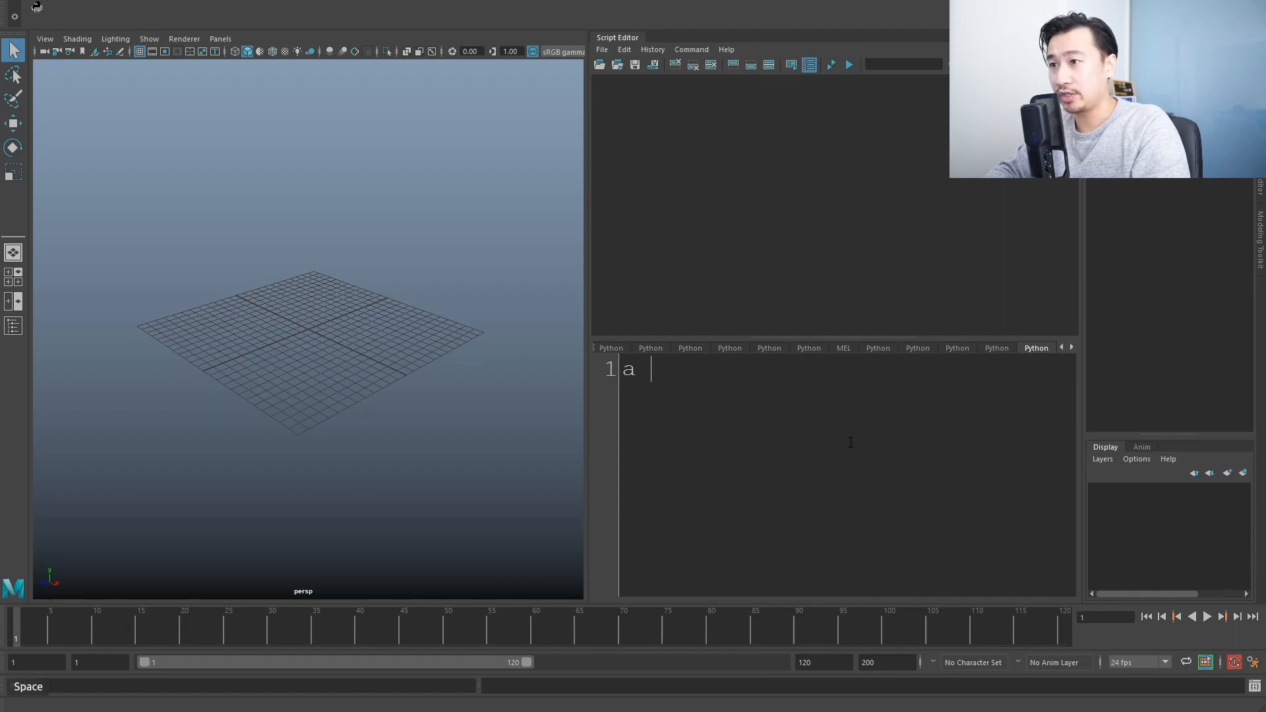
{"action": "type", "text": "="}
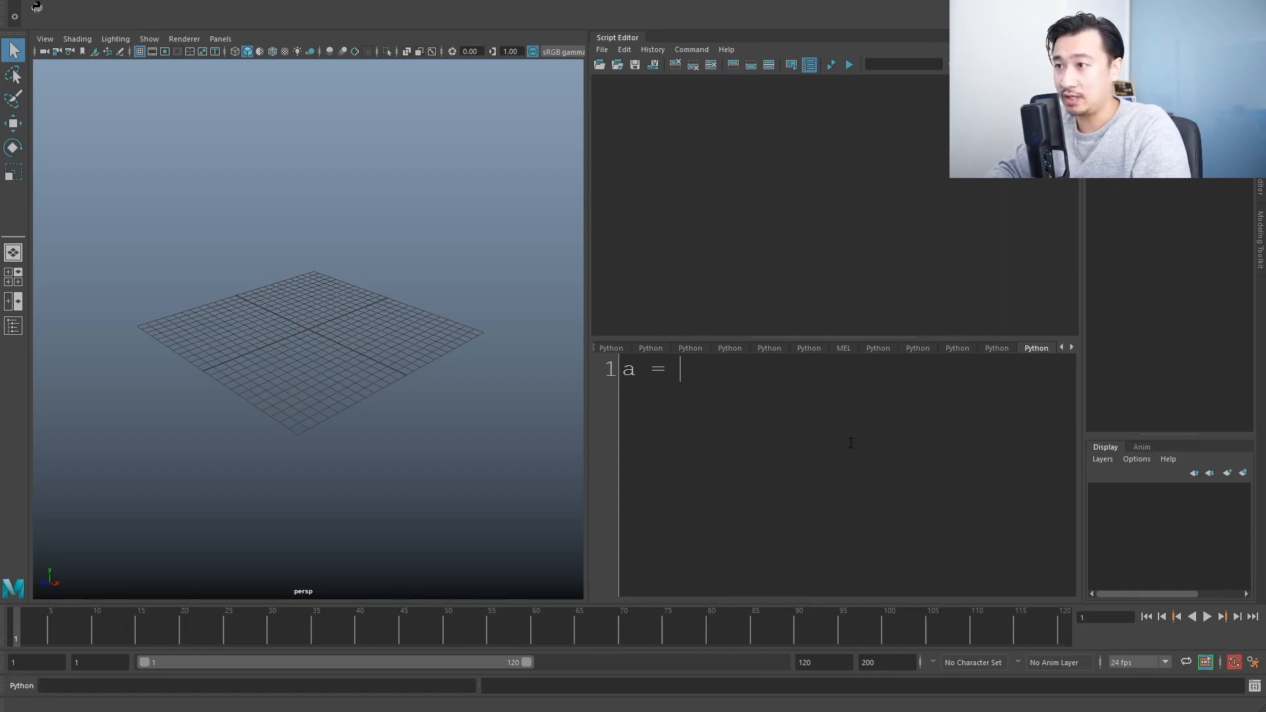
{"action": "type", "text": "10"}
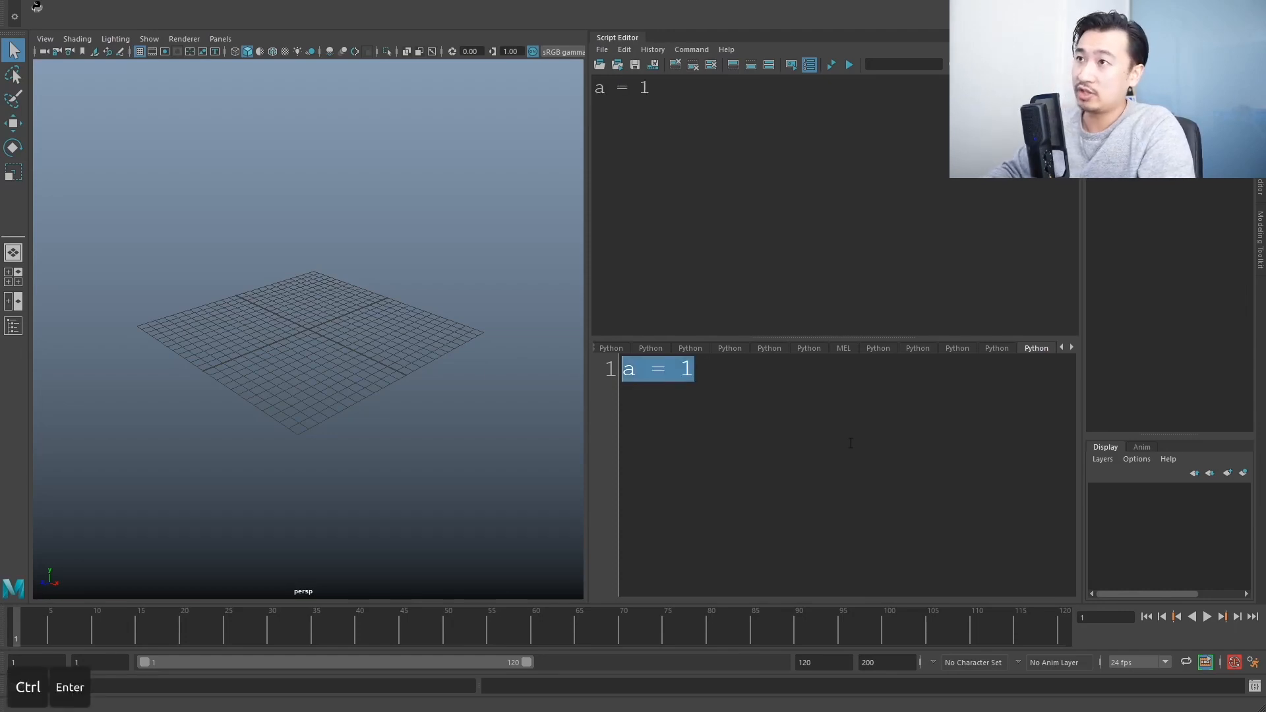
{"action": "key", "text": "Backspace"}
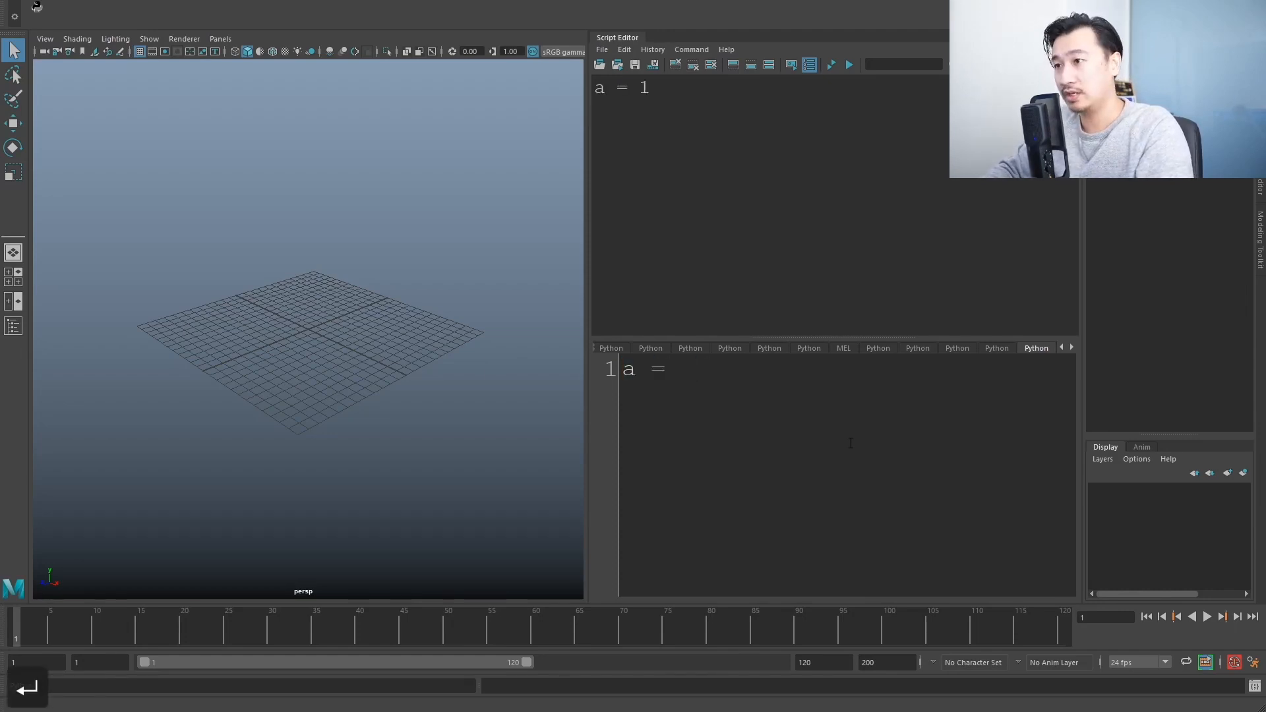
{"action": "type", "text": "[]"}
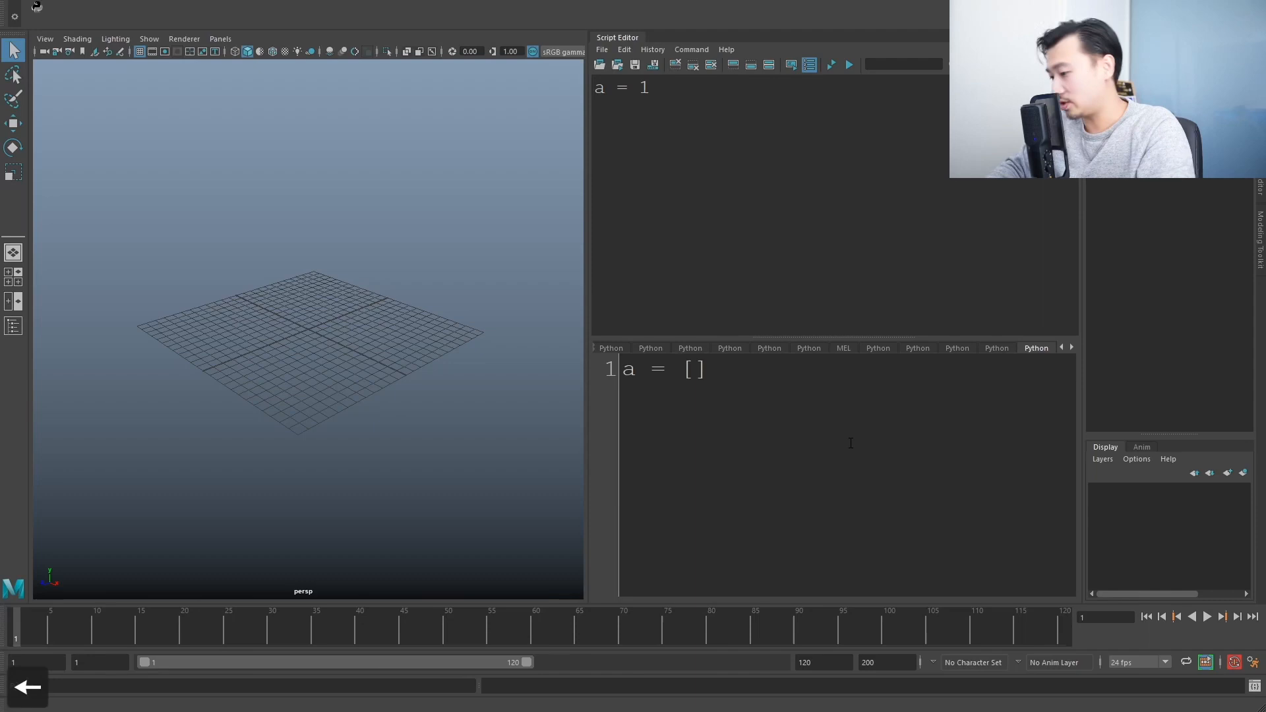
{"action": "type", "text": "1"}
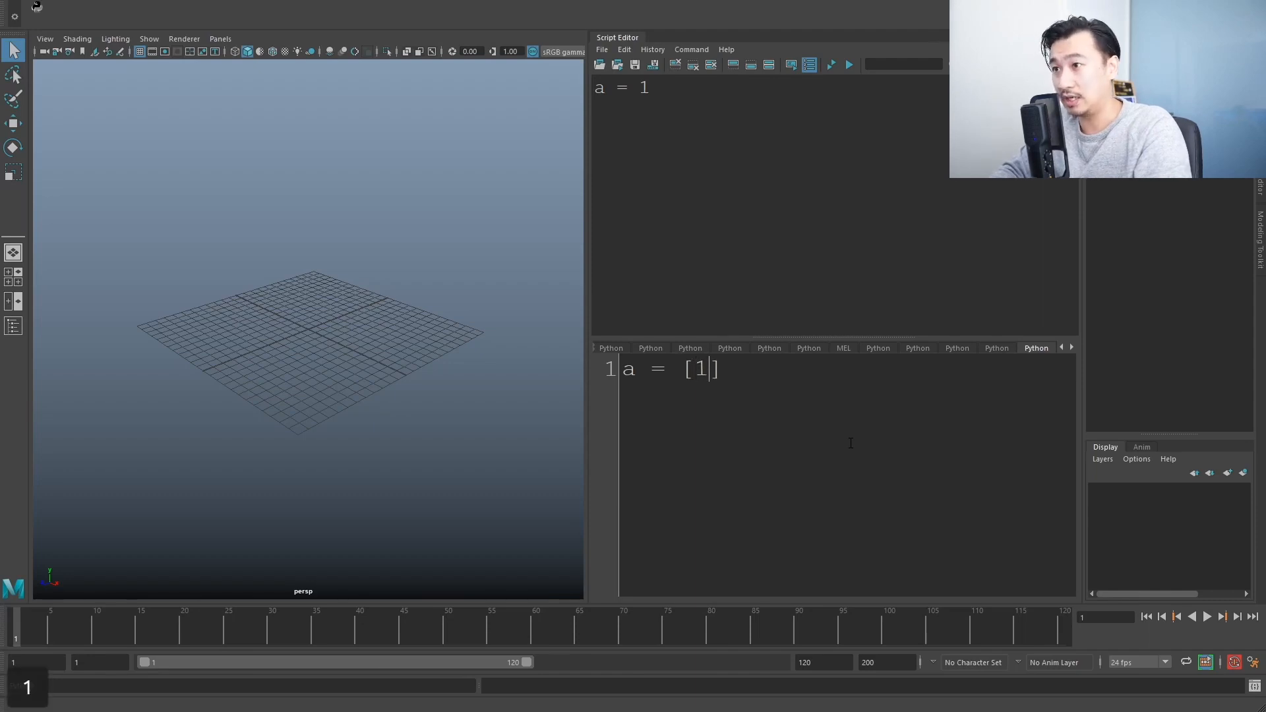
{"action": "type", "text": ", 2,"}
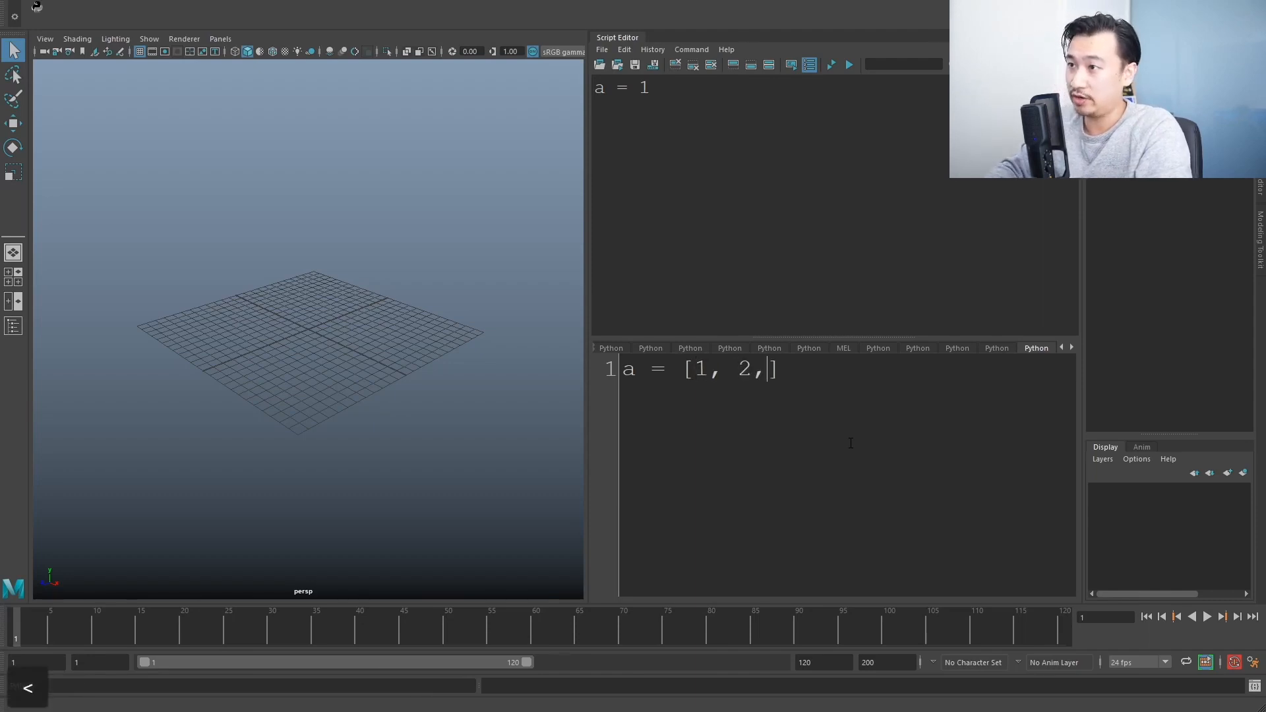
{"action": "type", "text": "3, 4"}
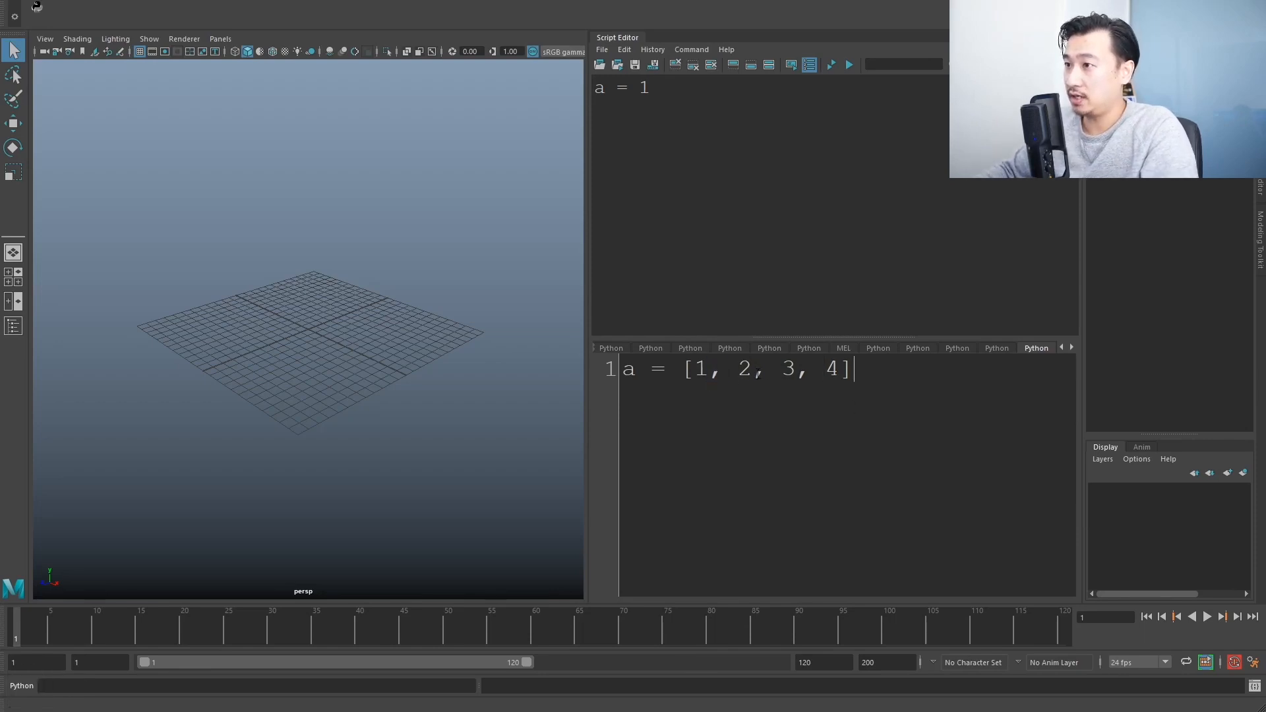
Add print a, select all and execute, outputting [1, 2, 3, 4].
{"action": "key", "text": "Return"}
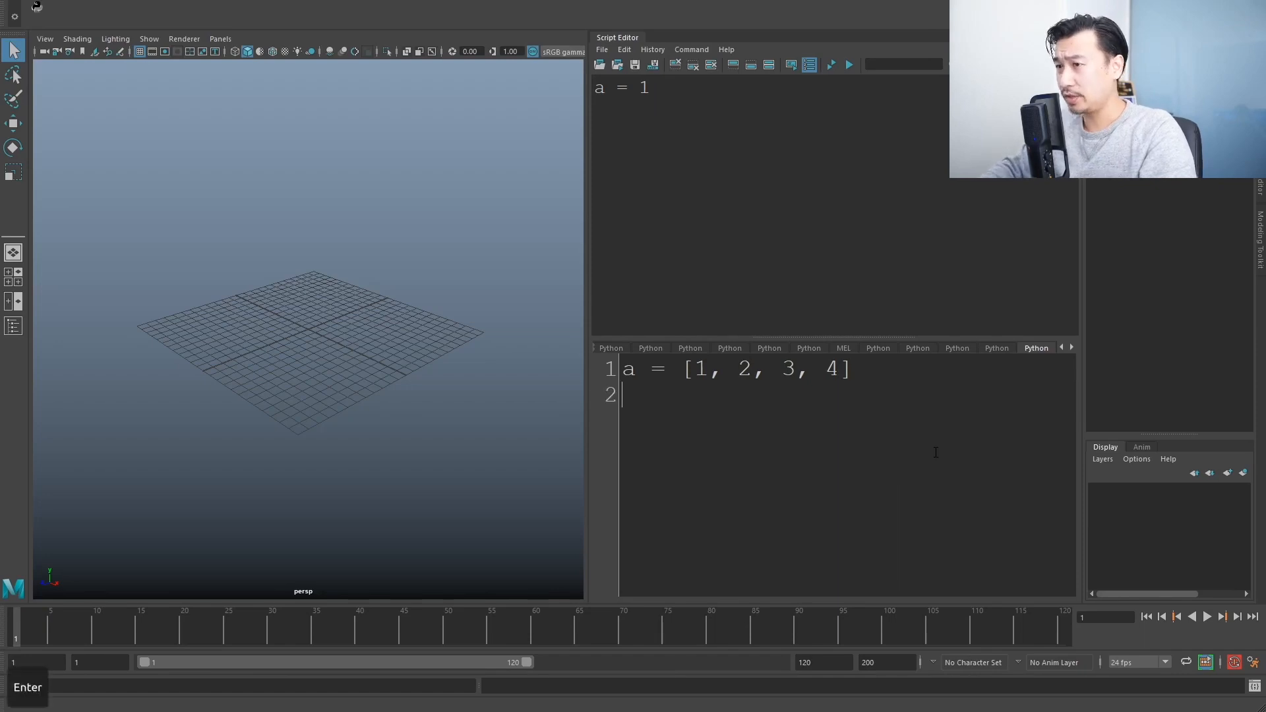
{"action": "type", "text": "print a"}
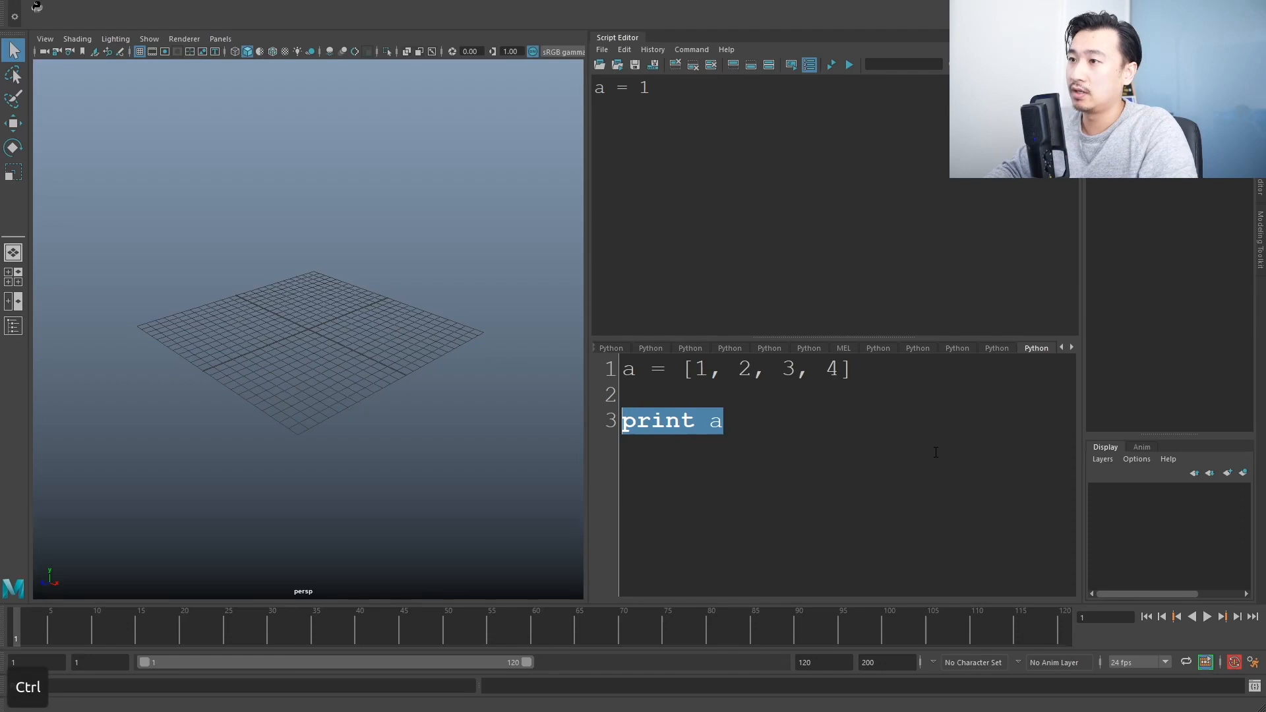
{"action": "key", "text": "ctrl+a"}
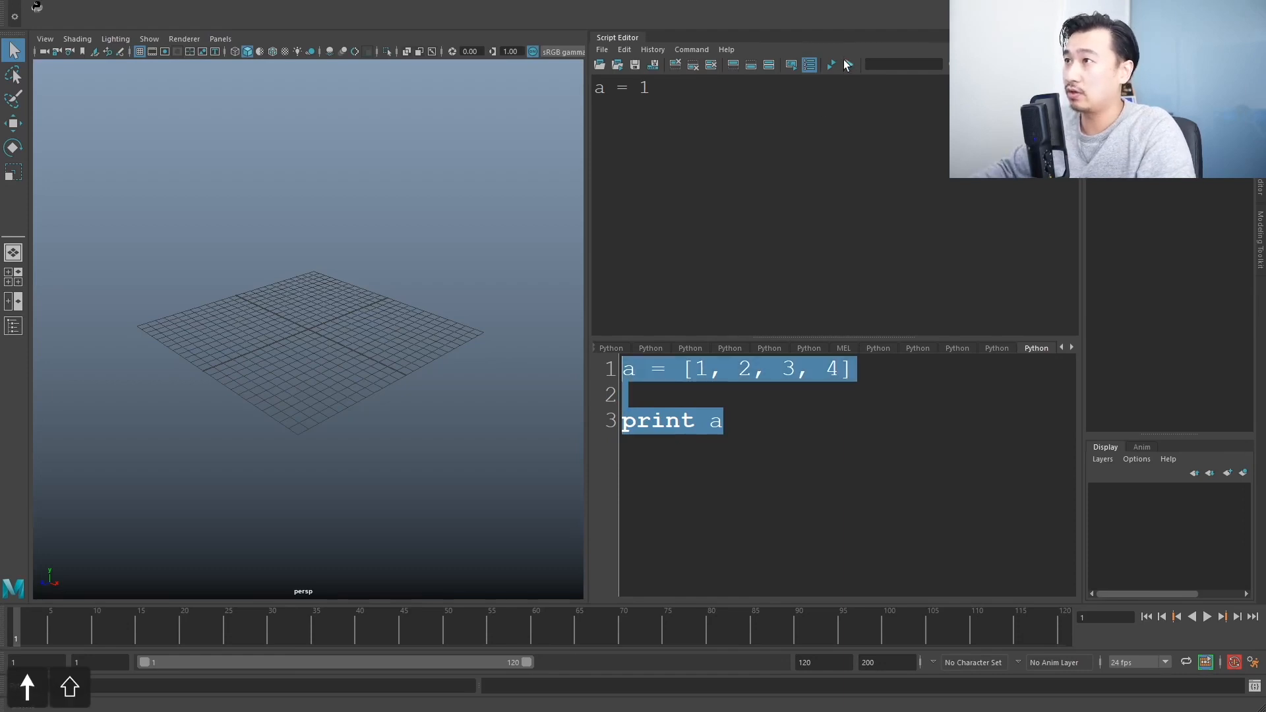
{"action": "left_click", "coordinate": [848, 64]}
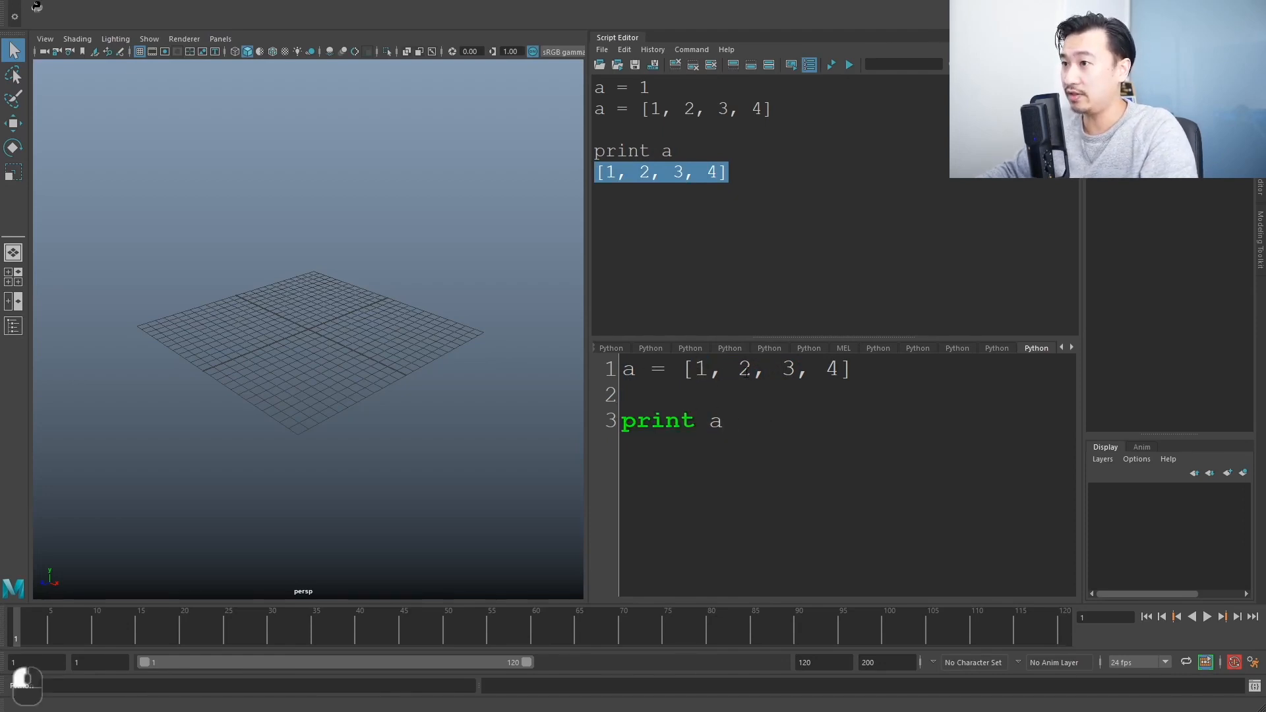
Change the print to a[0] and run it to echo 1, then add a blank line.
{"action": "type", "text": "[0]"}
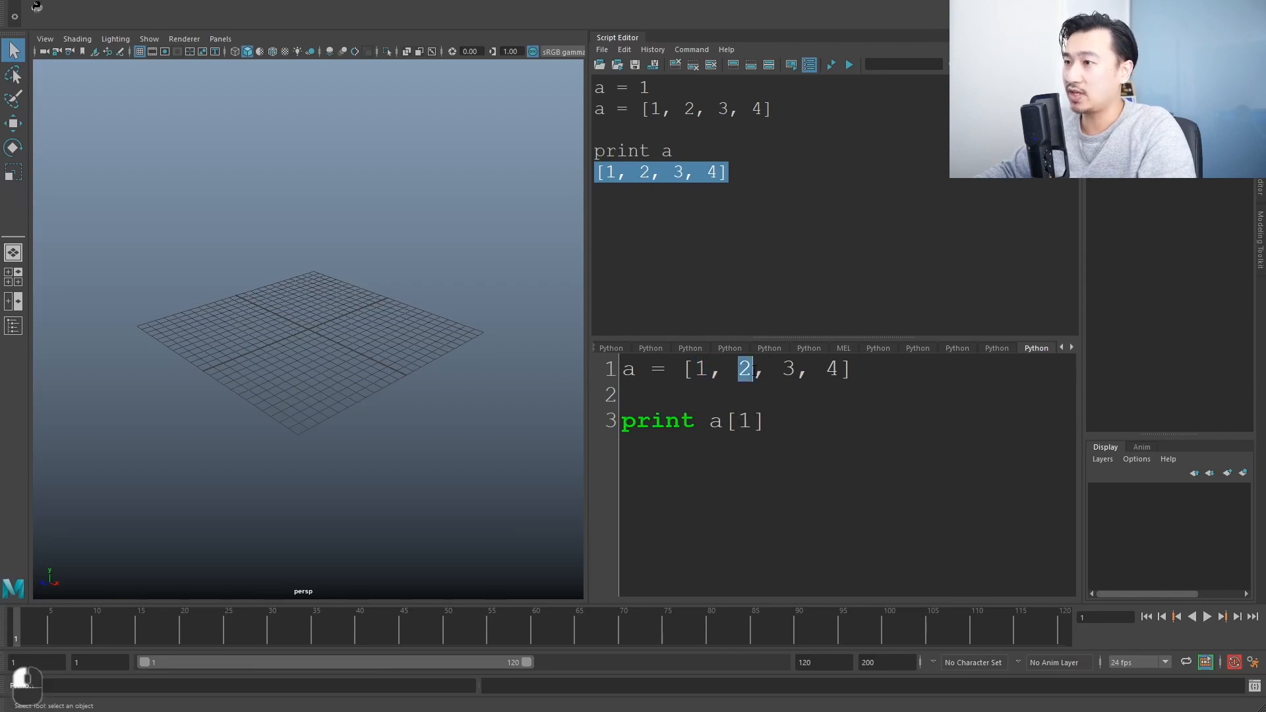
{"action": "type", "text": "0"}
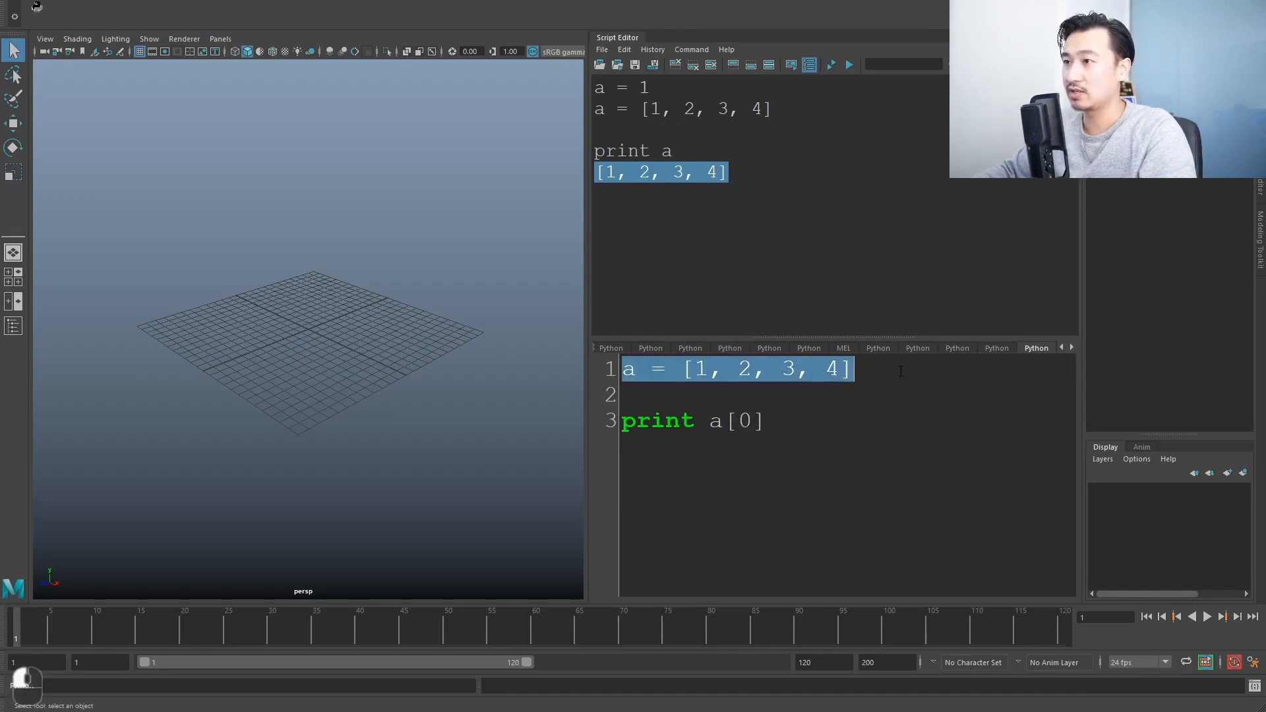
{"action": "left_click", "coordinate": [738, 421]}
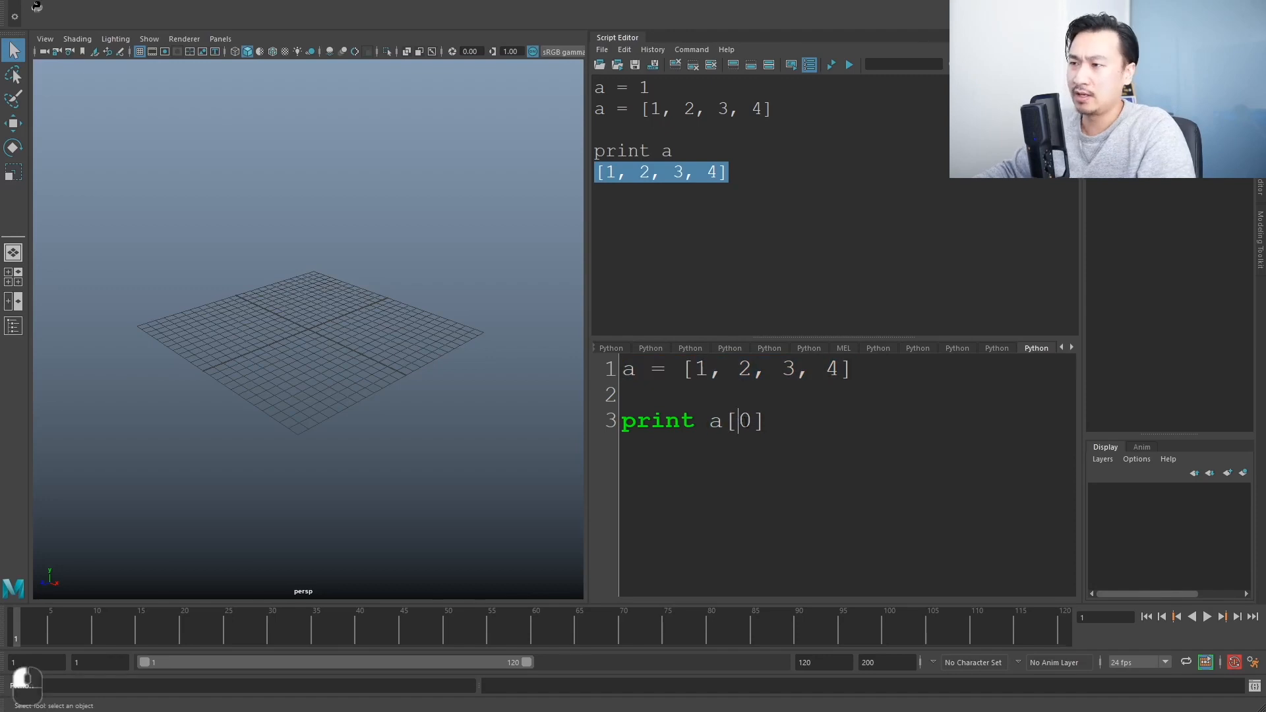
{"action": "double_click", "coordinate": [743, 421]}
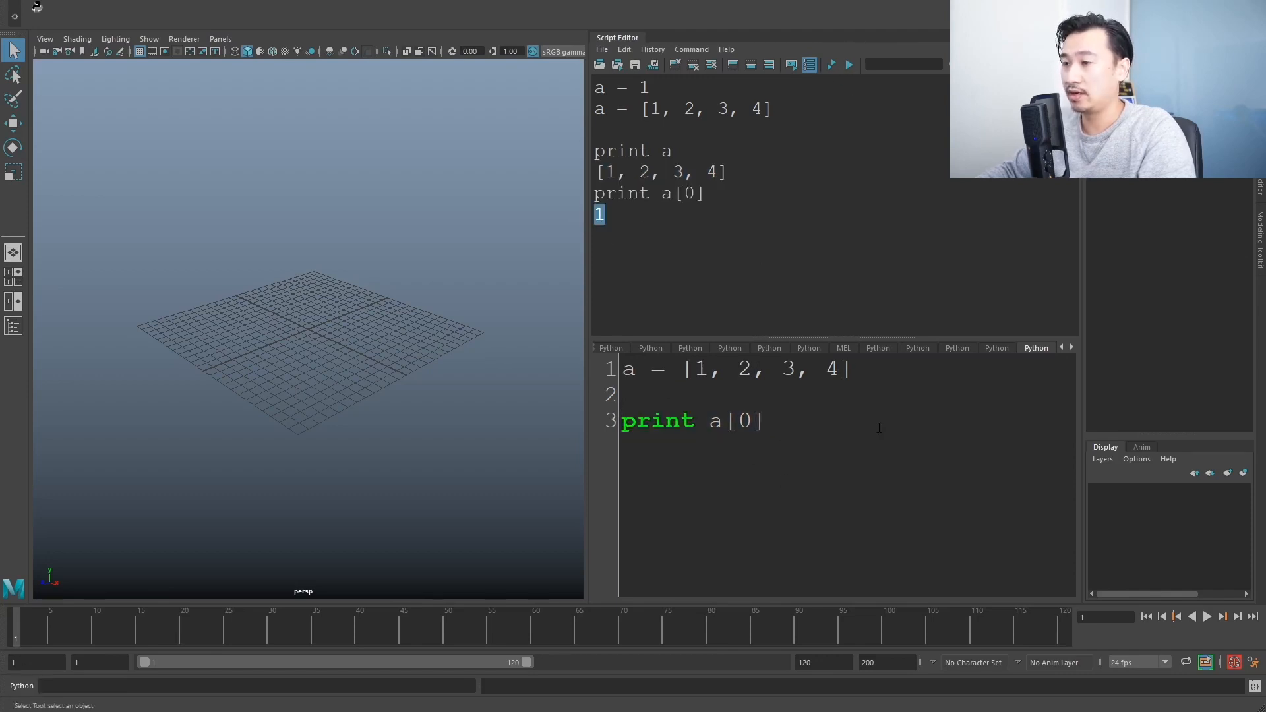
{"action": "key", "text": "Return"}
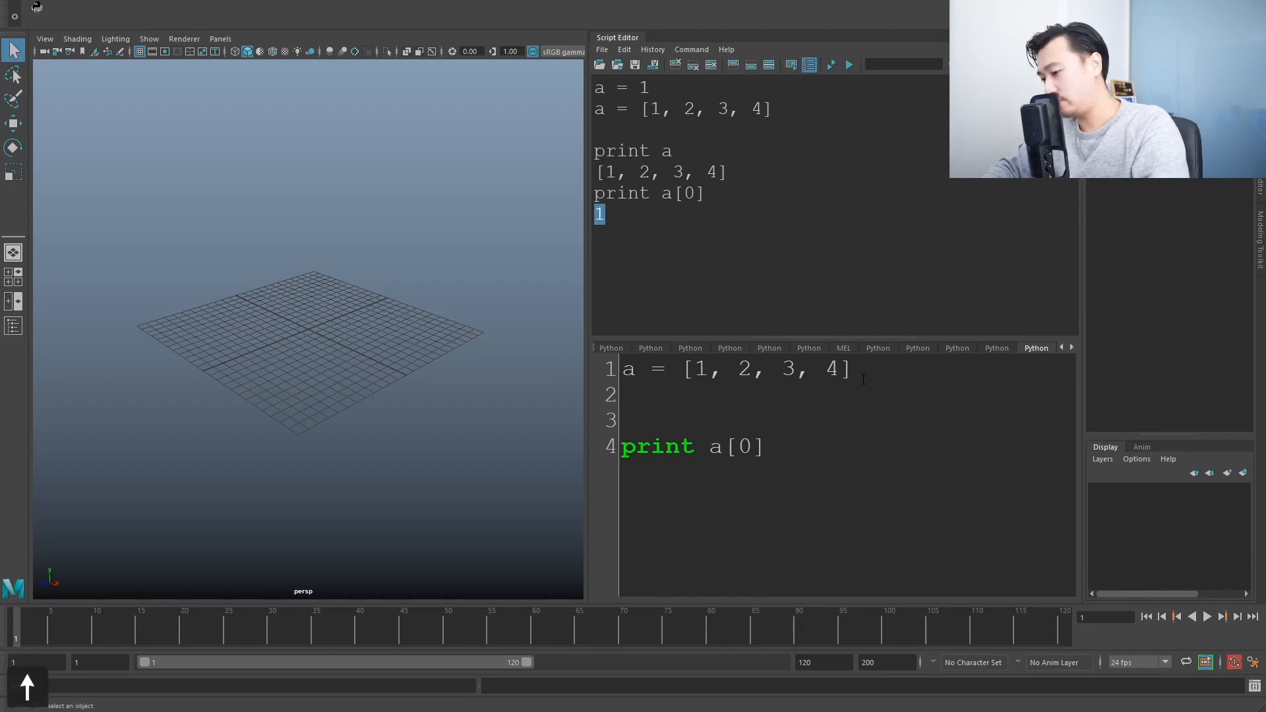
Define b = 10 and print a[0] + b.
{"action": "type", "text": "b ="}
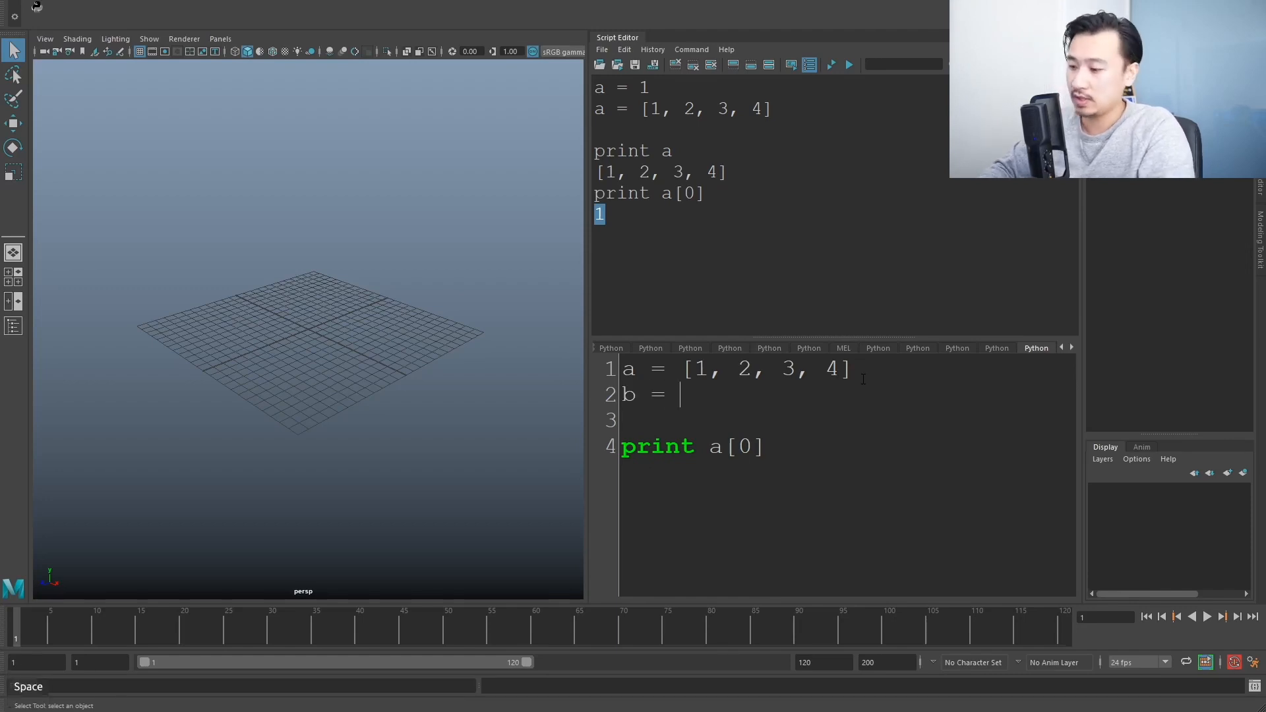
{"action": "type", "text": "10"}
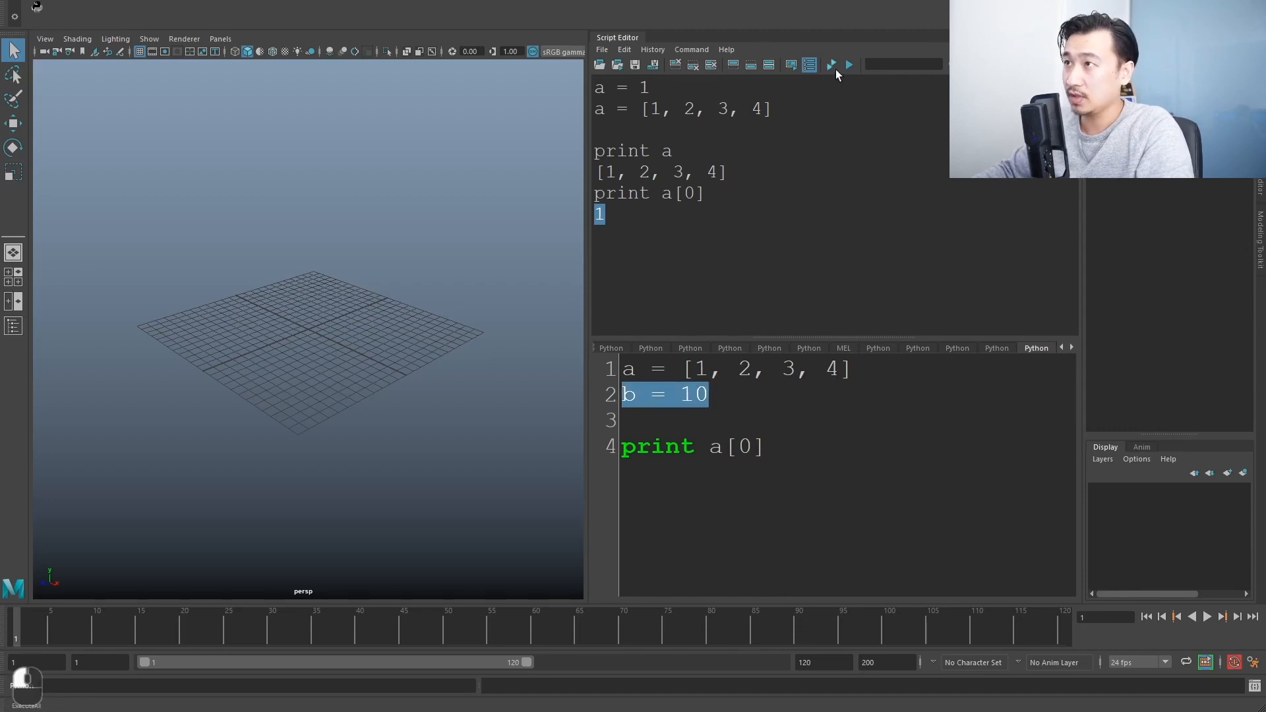
{"action": "left_click", "coordinate": [831, 64]}
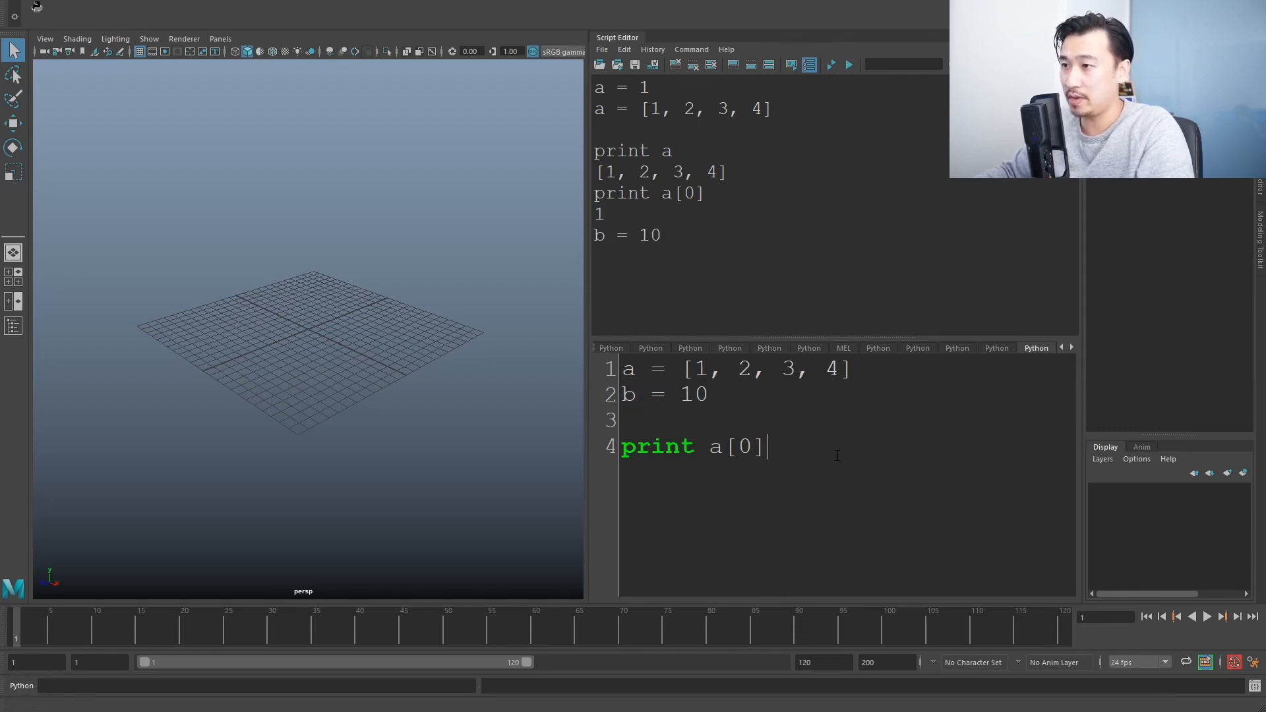
{"action": "type", "text": "+ b"}
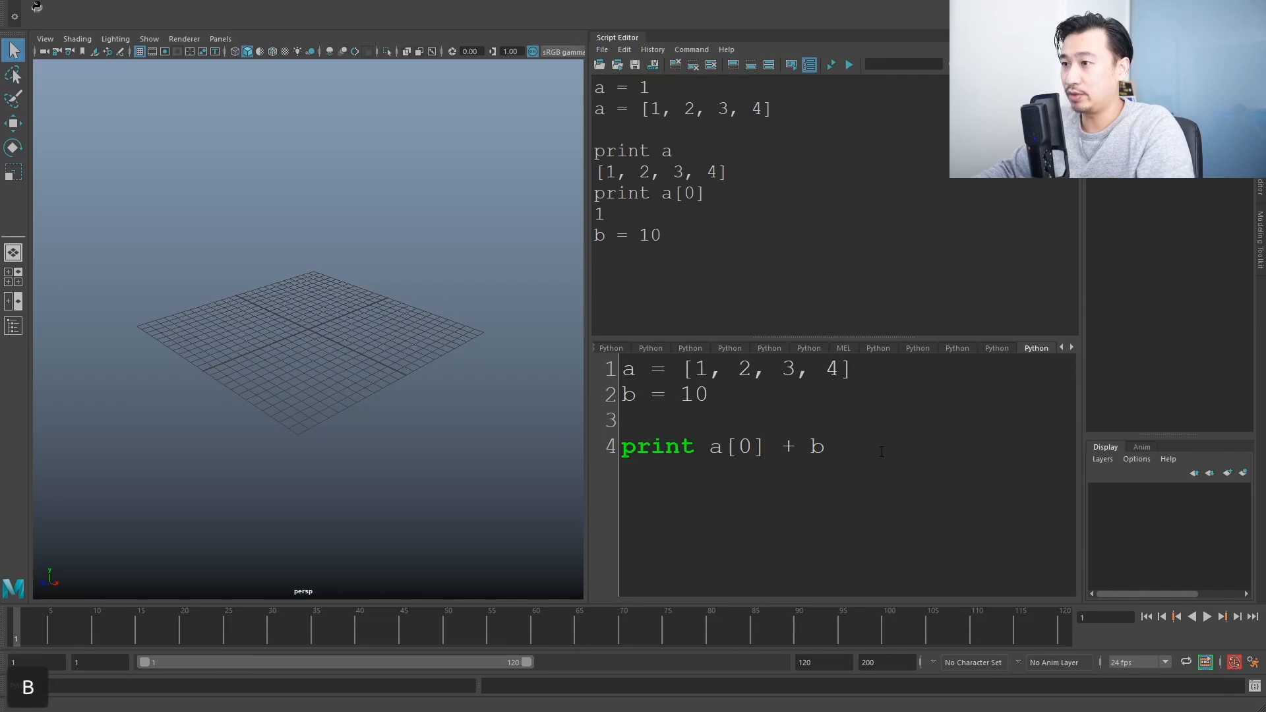
{"action": "left_click", "coordinate": [848, 64]}
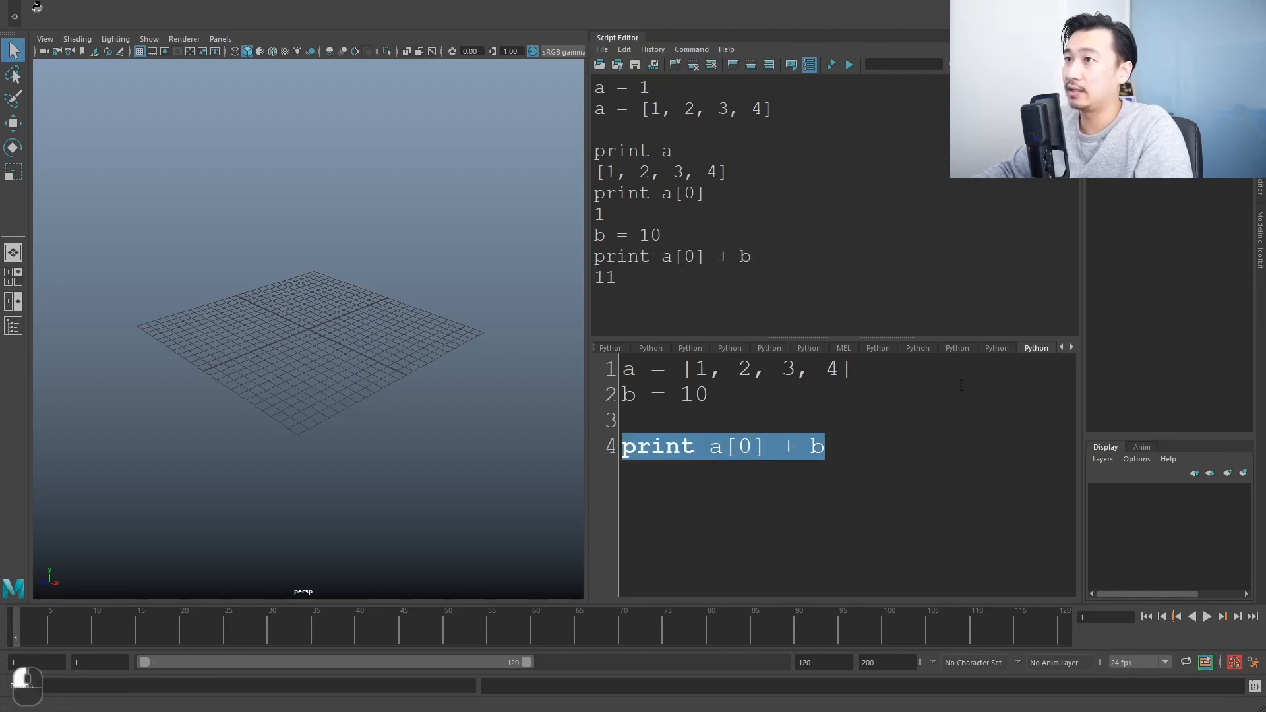
Rerun the print with the operator changed from plus to minus, then to multiply.
{"action": "double_click", "coordinate": [702, 368]}
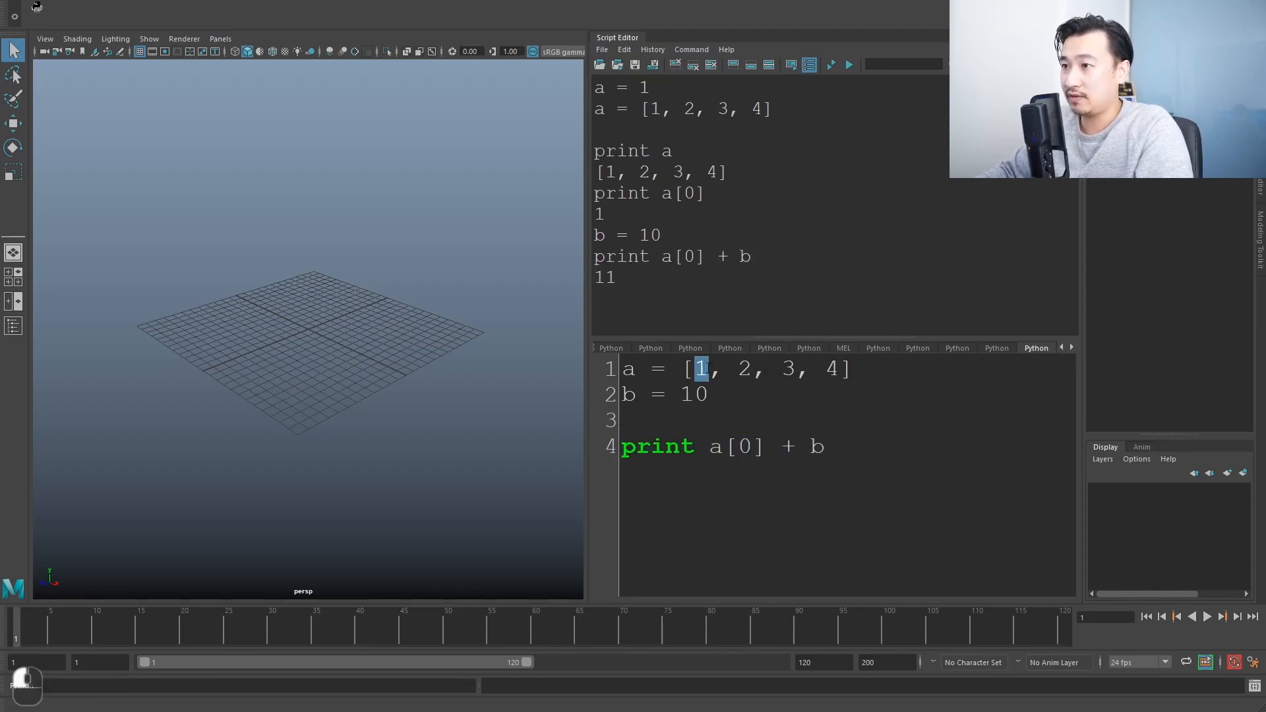
{"action": "double_click", "coordinate": [693, 395]}
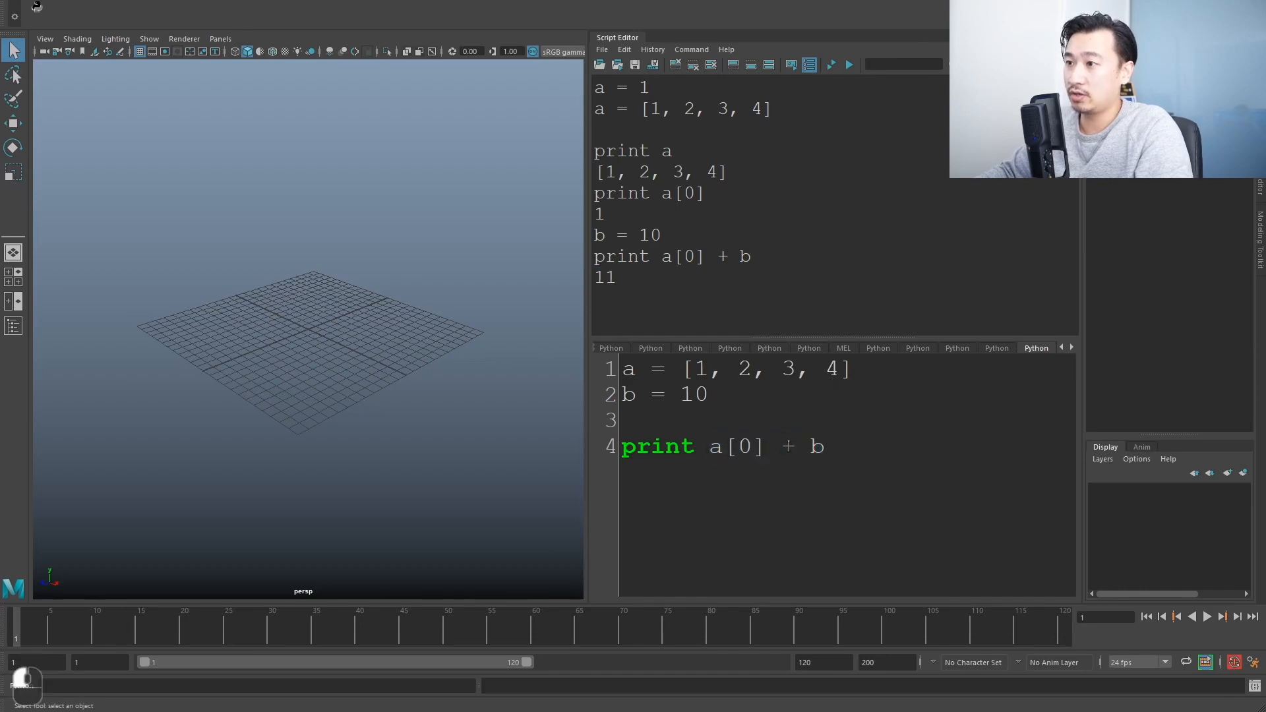
{"action": "key", "text": "Backspace"}
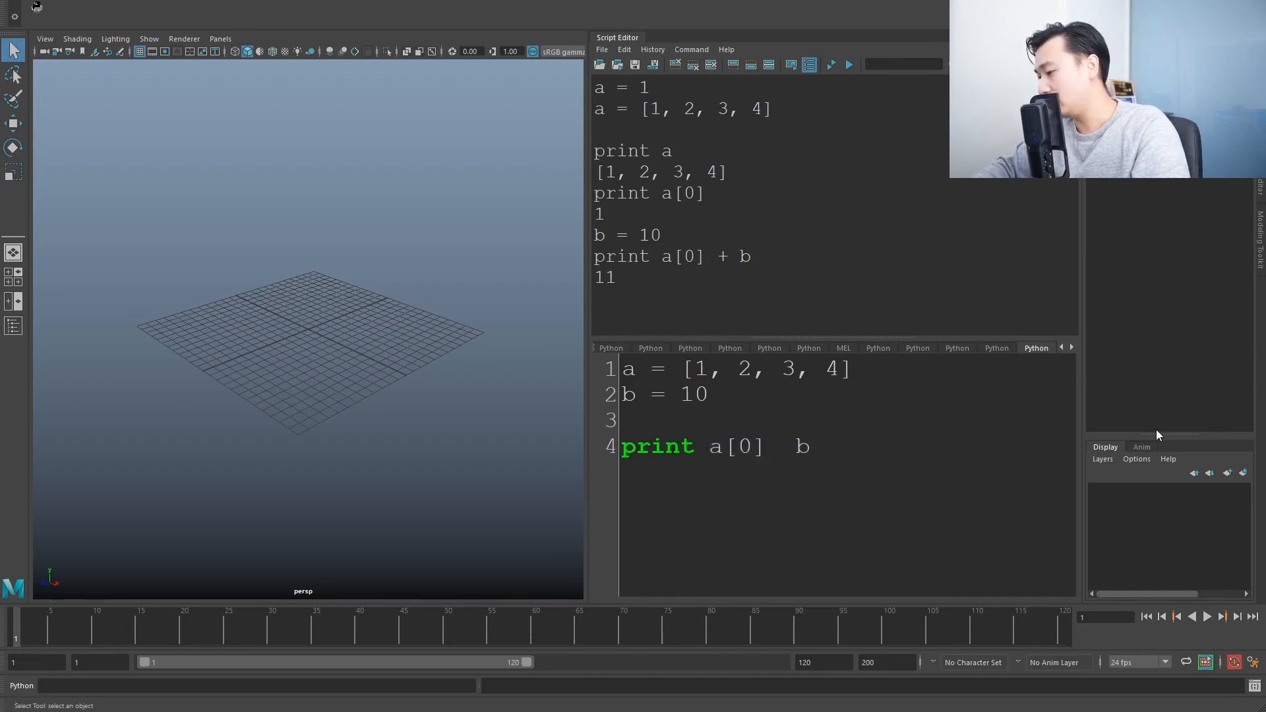
{"action": "type", "text": "-"}
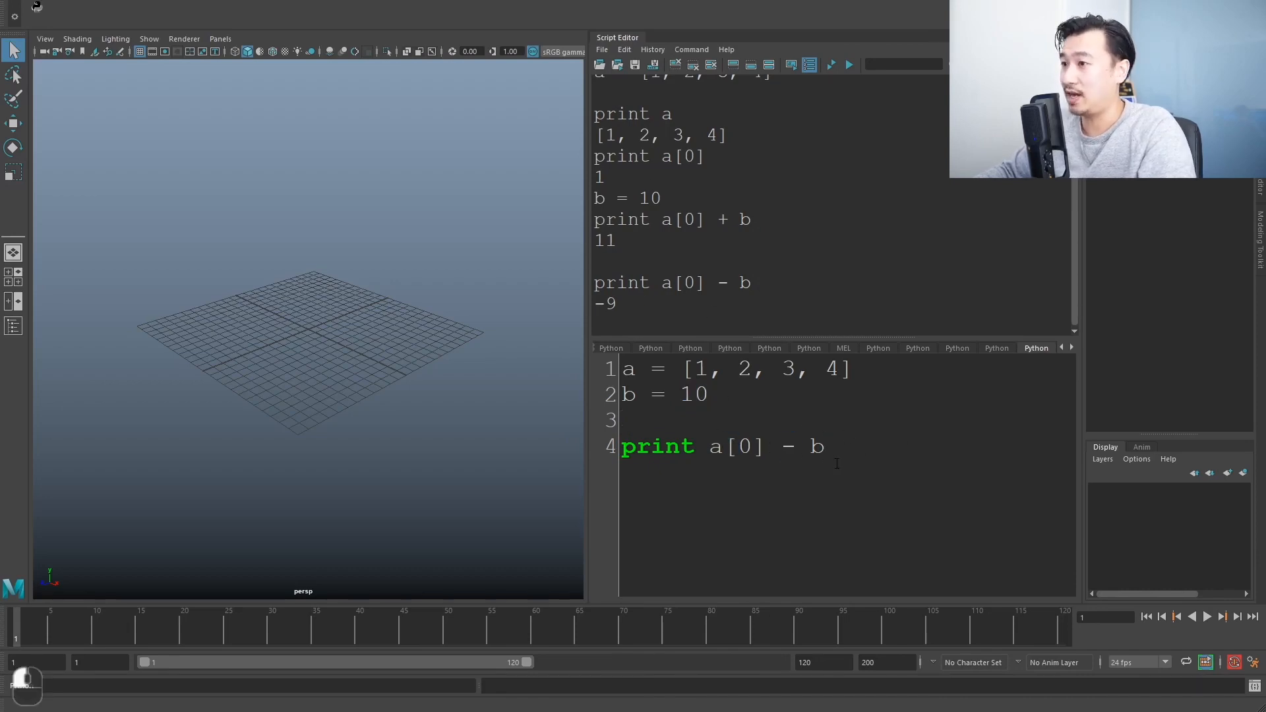
{"action": "type", "text": "*"}
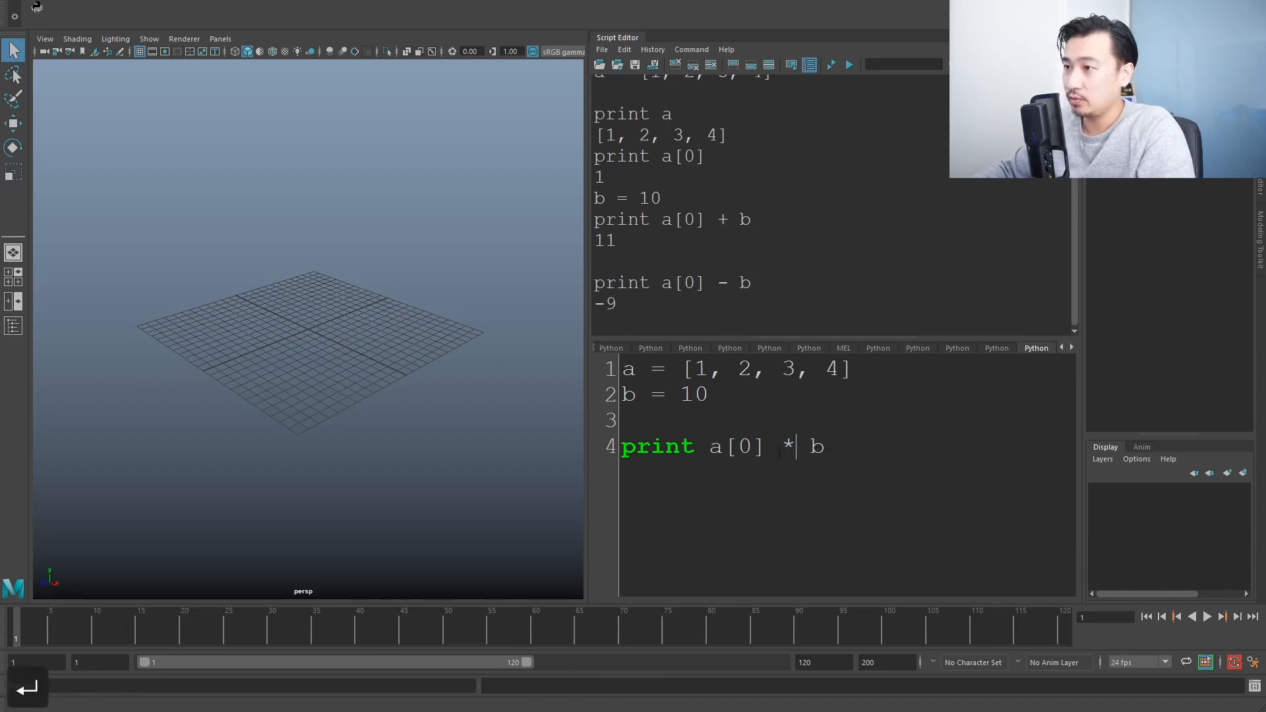
Change the index to a[3], run line 4 to get 40, and select all code.
{"action": "triple_click", "coordinate": [718, 446]}
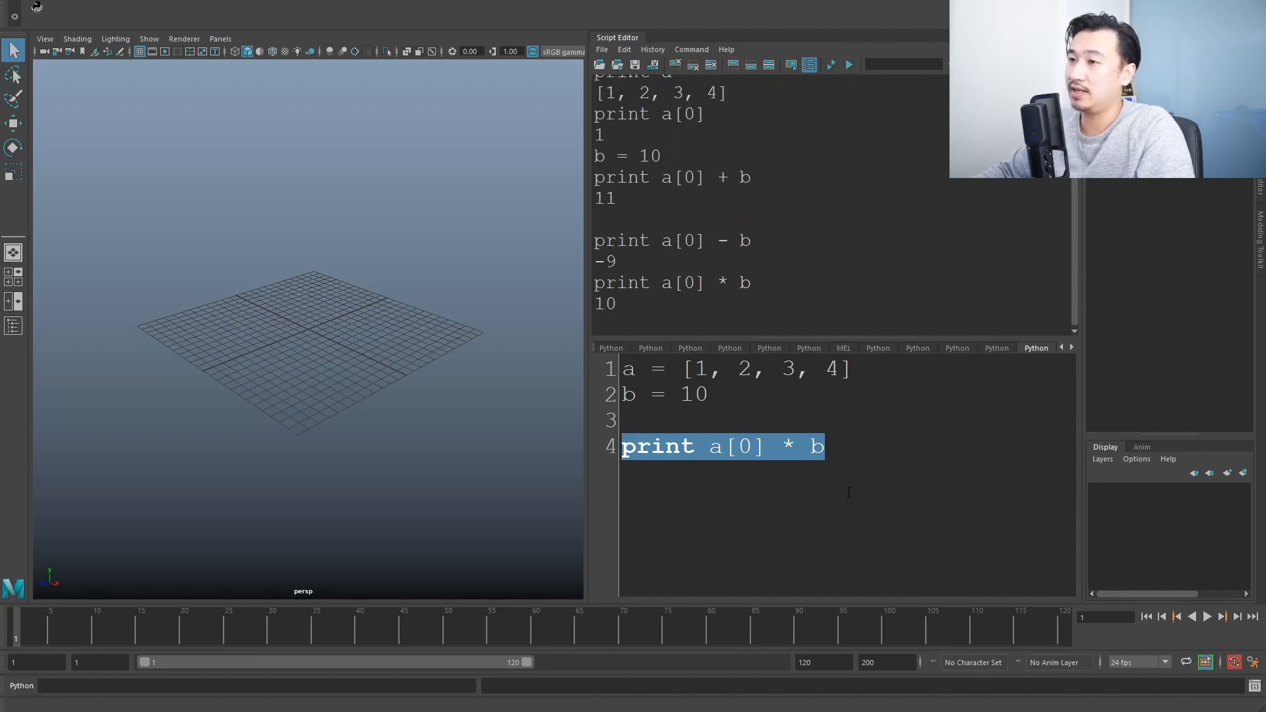
{"action": "left_click", "coordinate": [822, 446]}
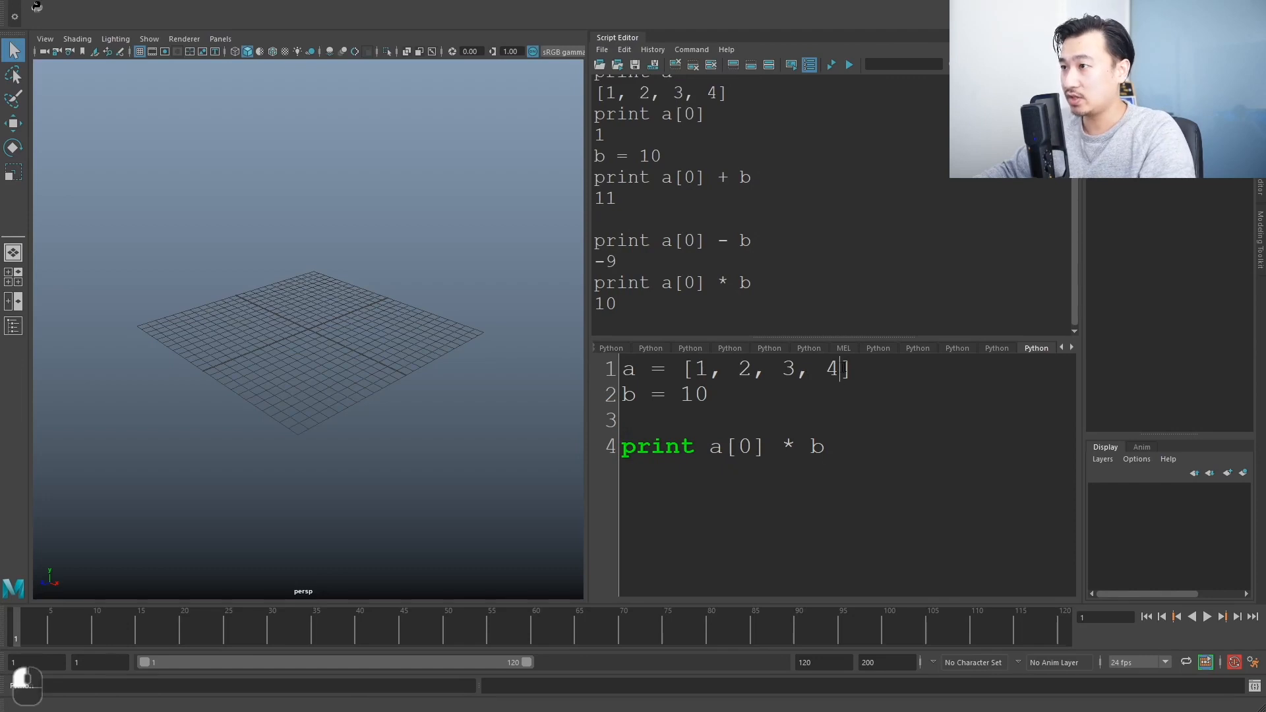
{"action": "double_click", "coordinate": [831, 368]}
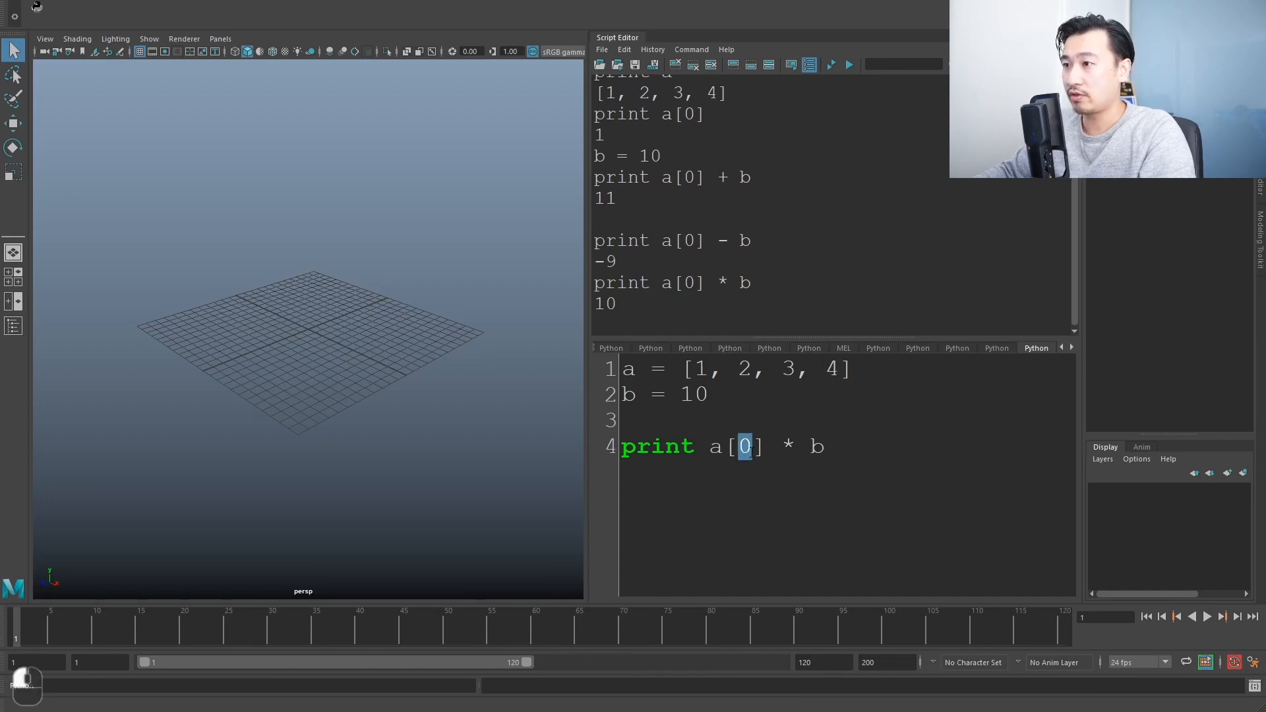
{"action": "type", "text": "3"}
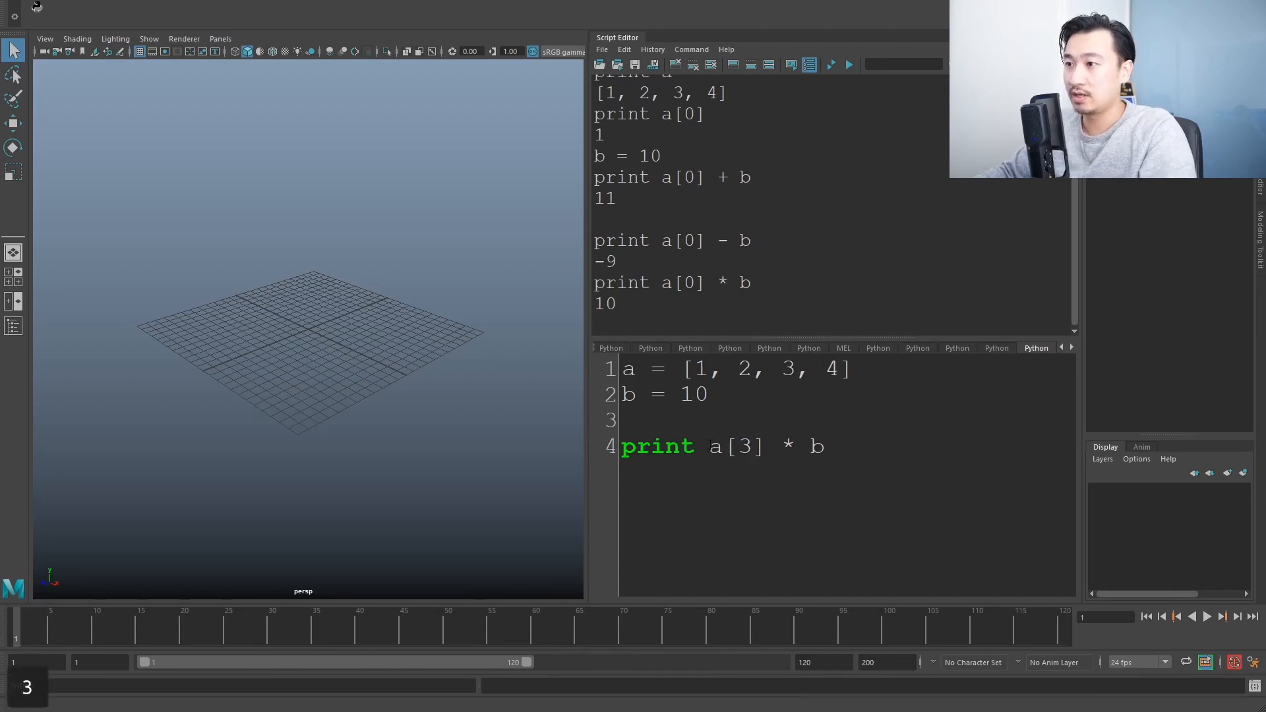
{"action": "triple_click", "coordinate": [718, 445]}
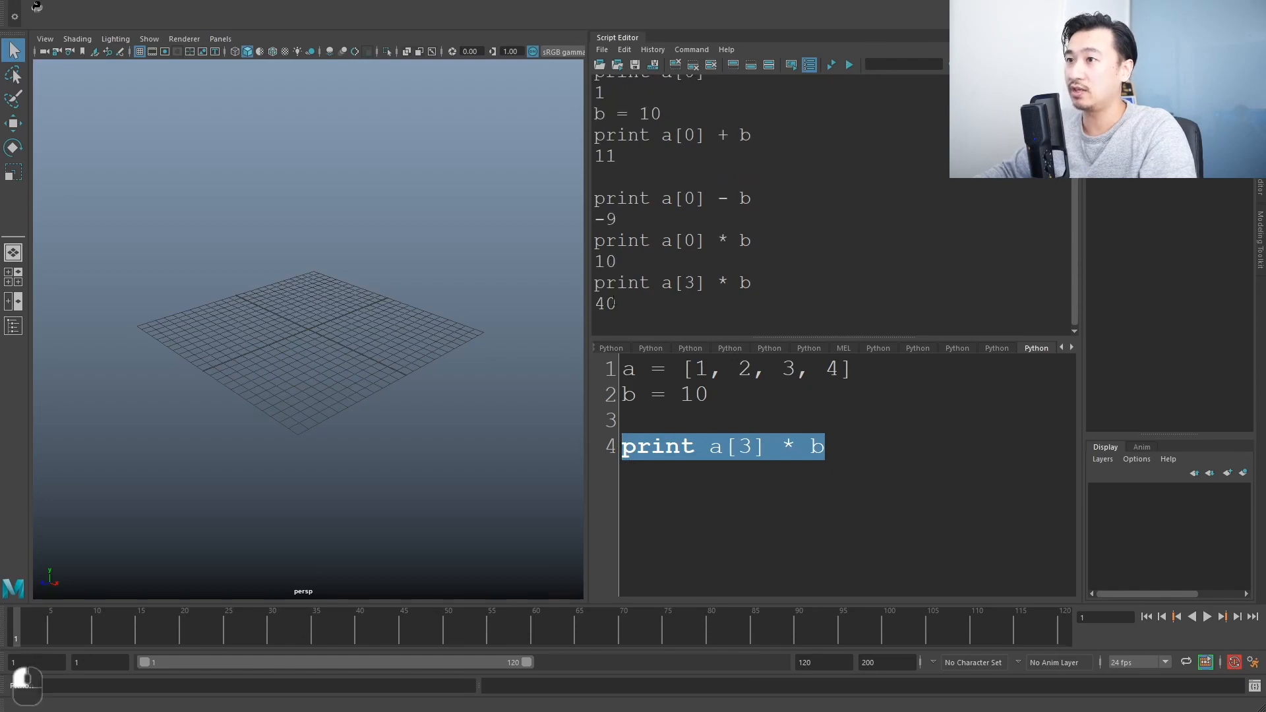
{"action": "left_click", "coordinate": [935, 468]}
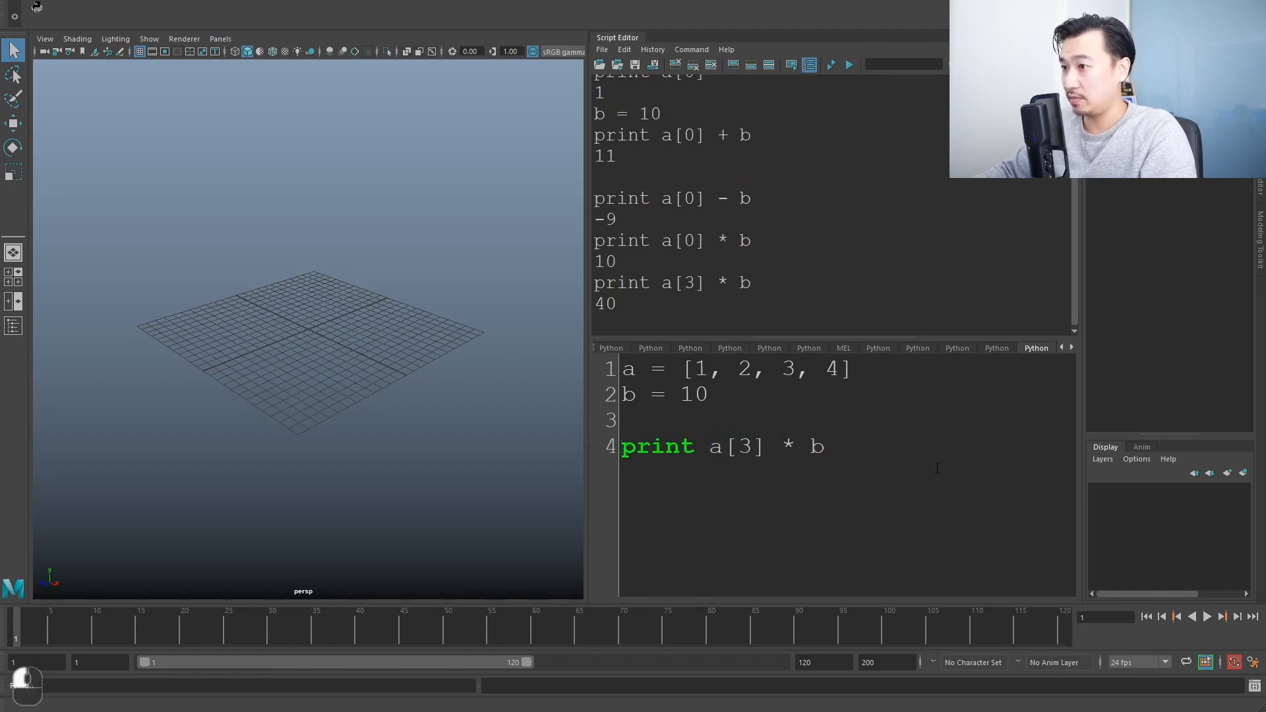
{"action": "key", "text": "ctrl+a"}
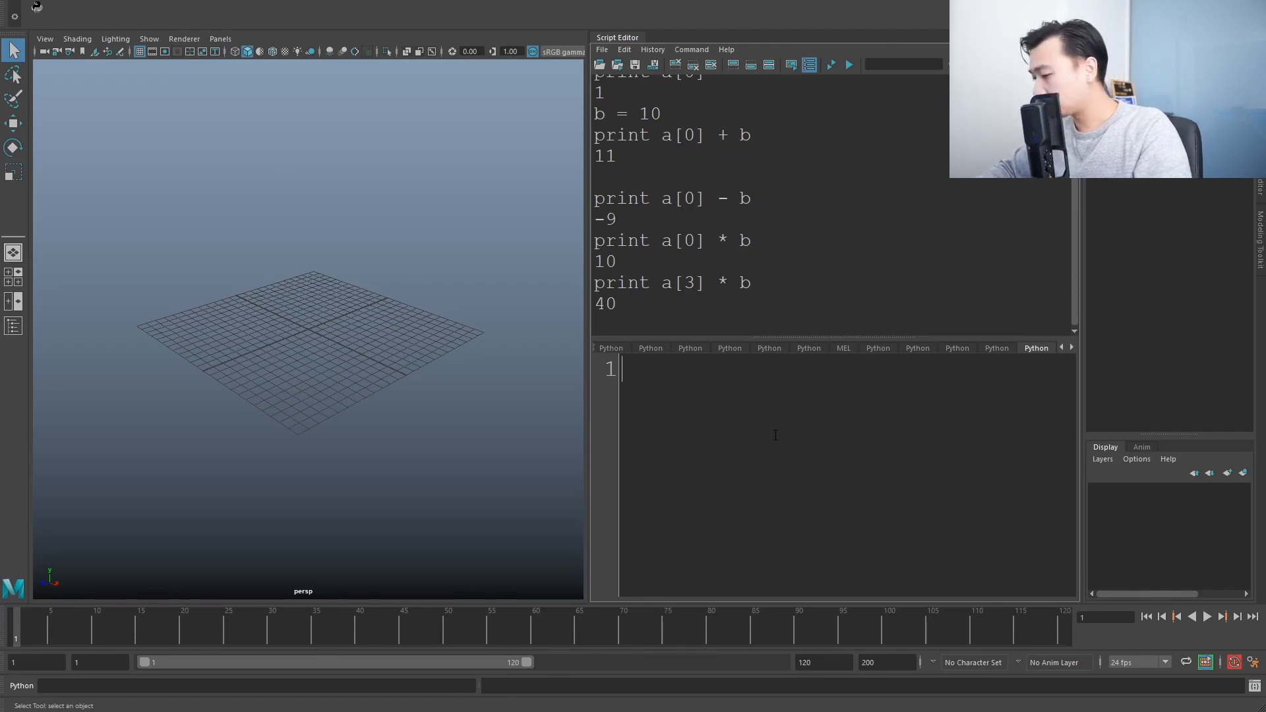
Type and execute 'import maya.cmds as cmds', then start a new line.
{"action": "type", "text": "import"}
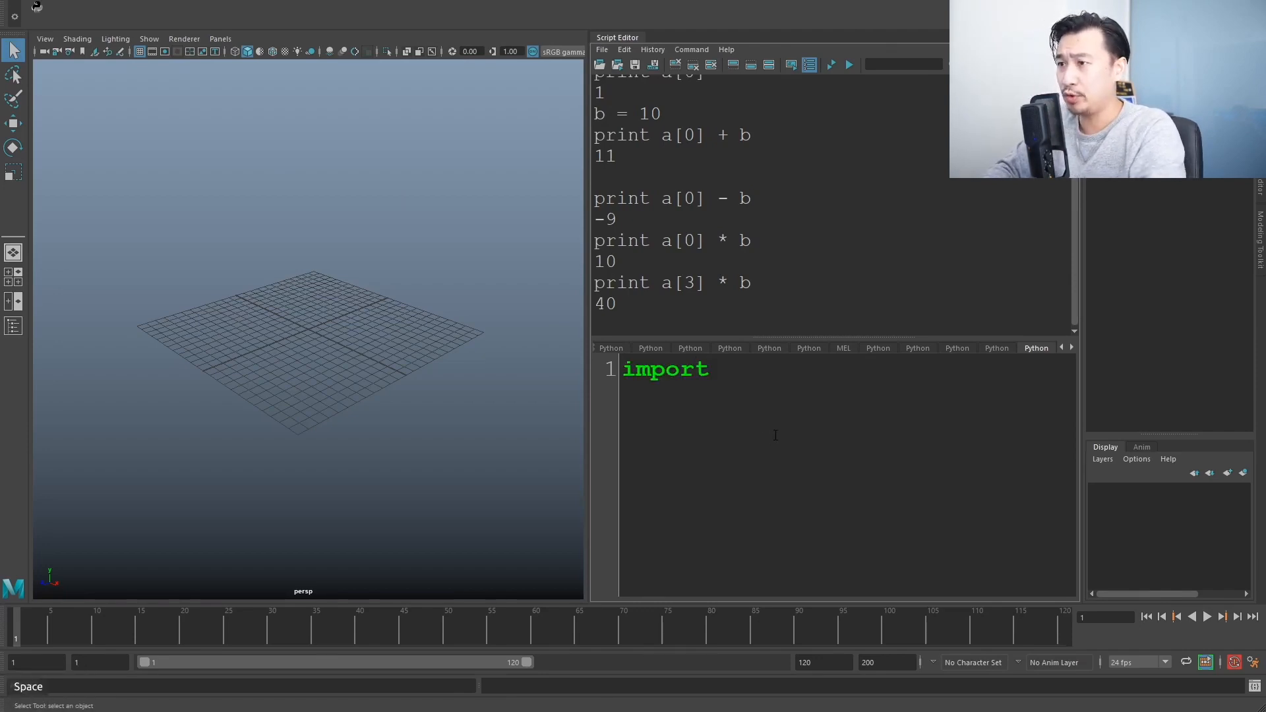
{"action": "type", "text": "maya.cmds as cmds"}
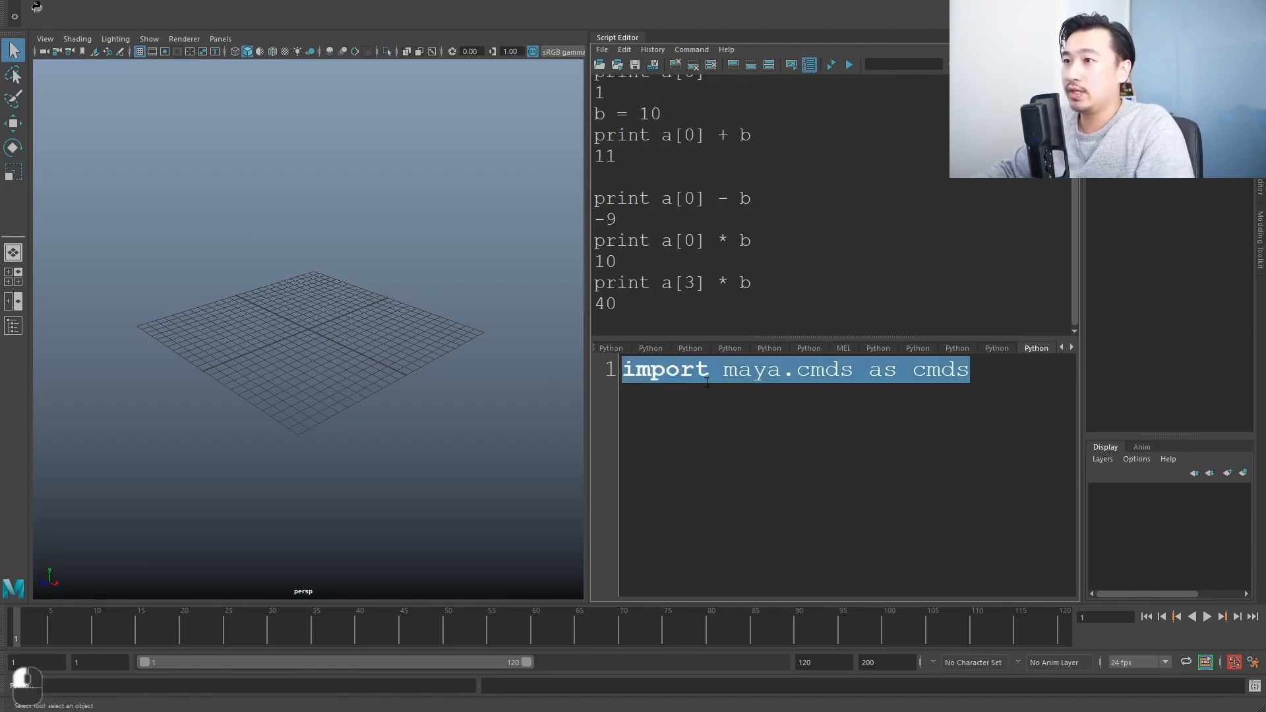
{"action": "left_click", "coordinate": [866, 384]}
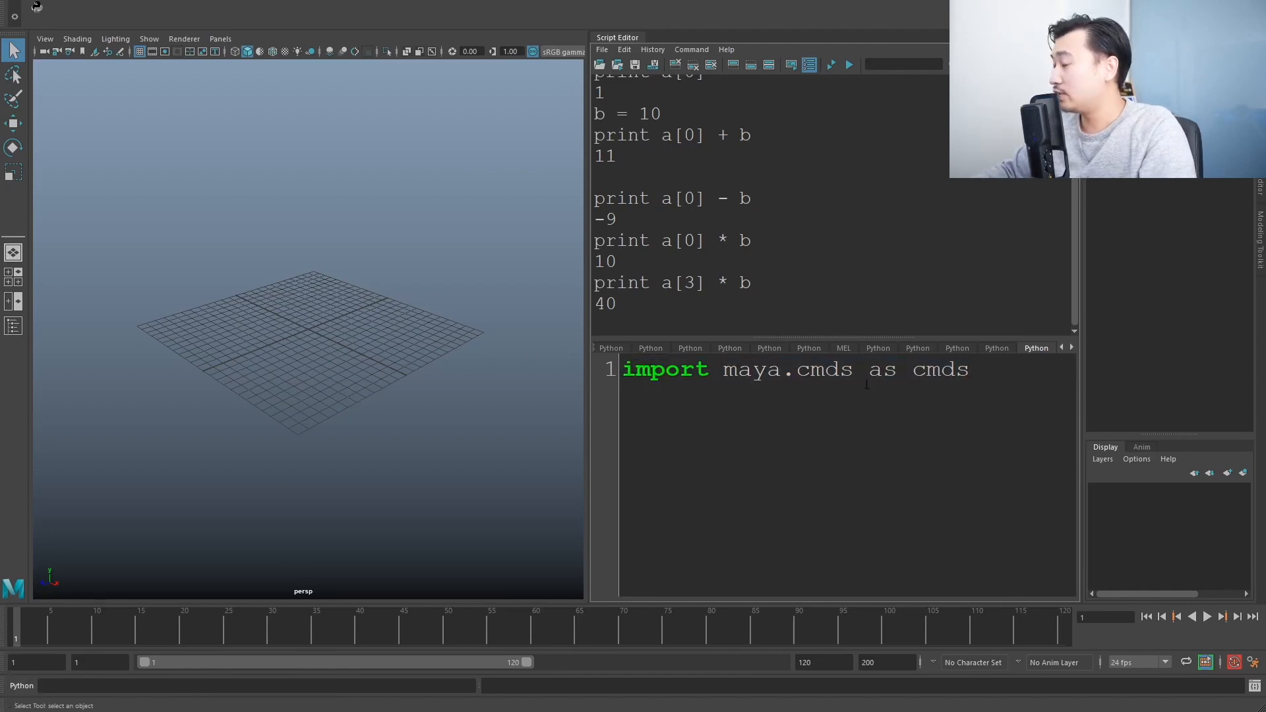
{"action": "triple_click", "coordinate": [795, 369]}
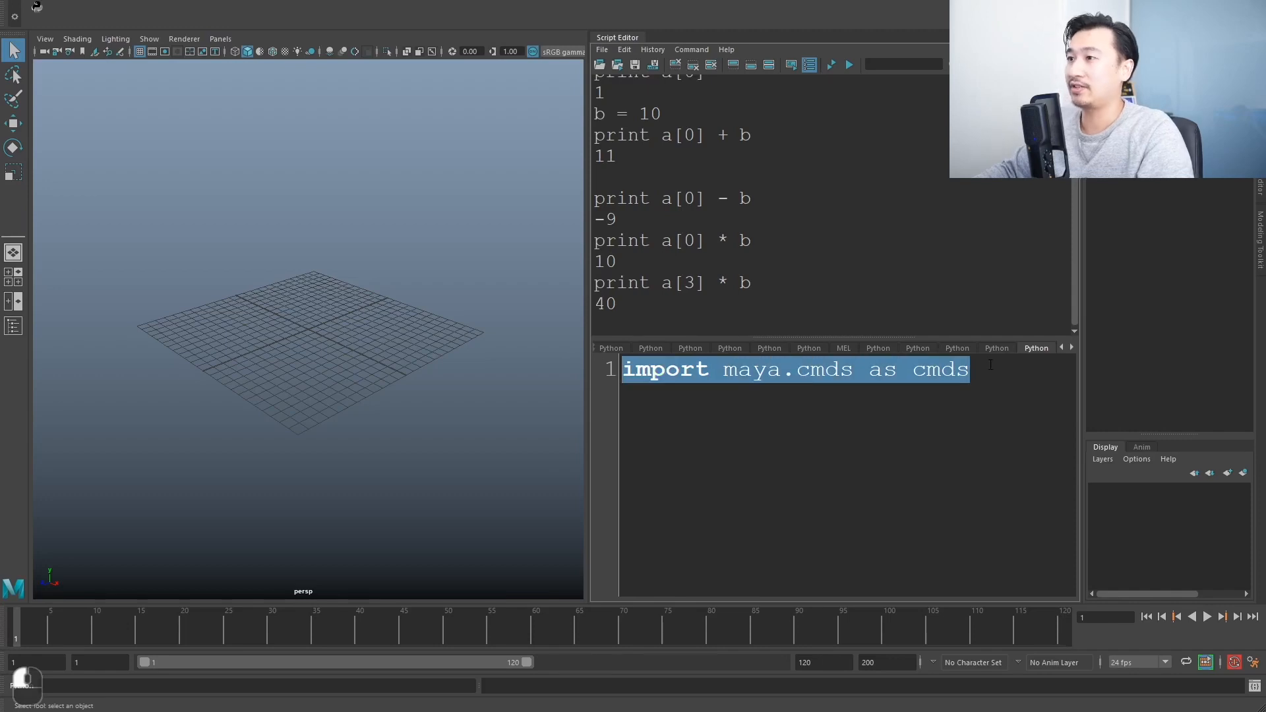
{"action": "left_click", "coordinate": [1005, 369]}
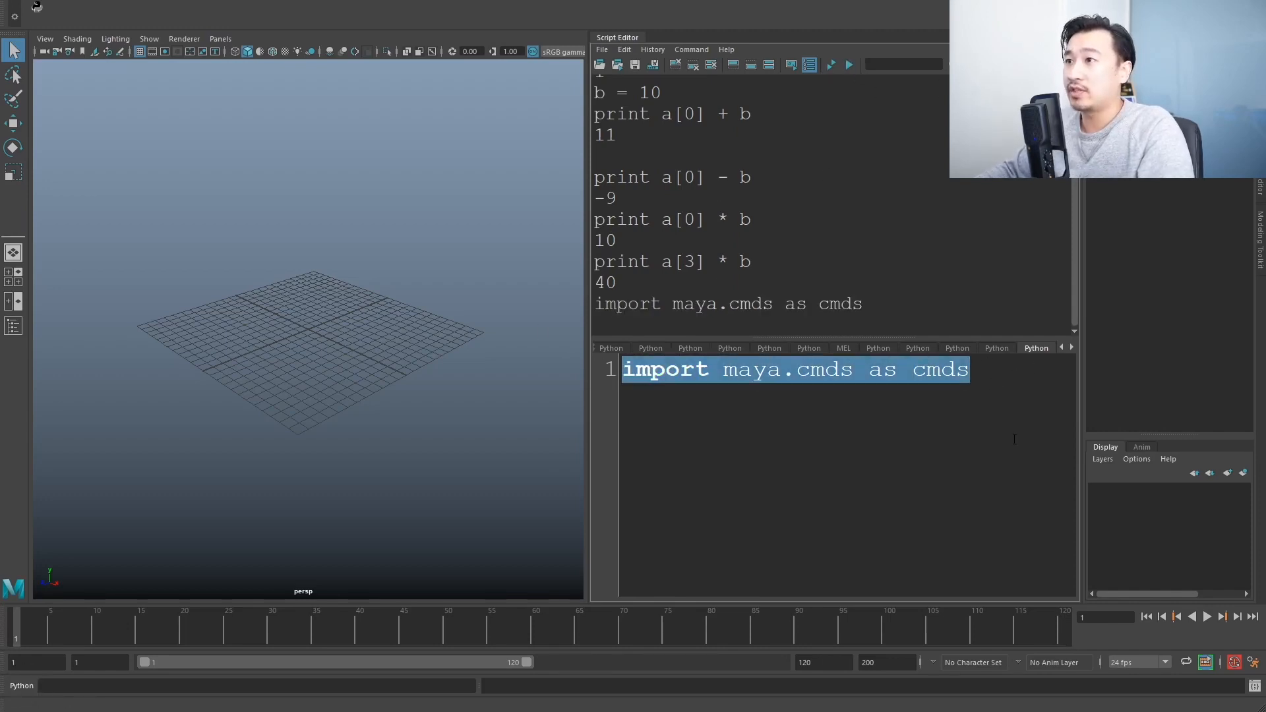
{"action": "key", "text": "Return"}
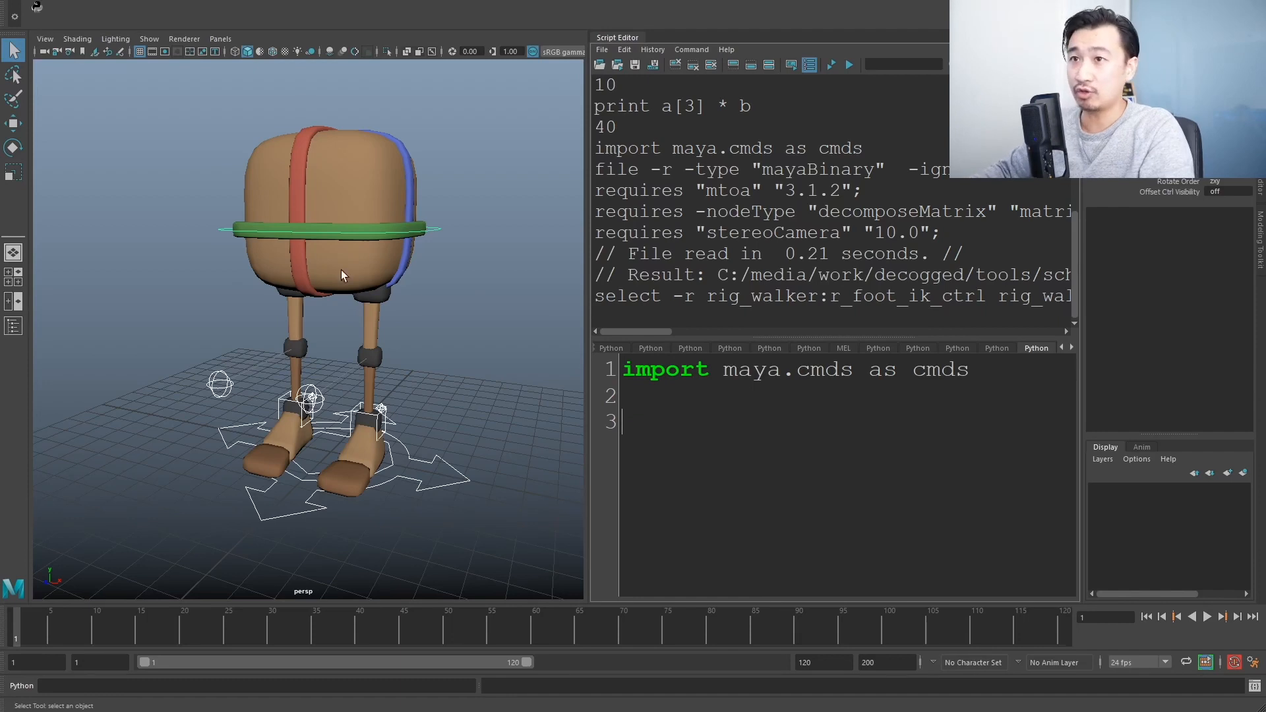
Start line 3 with 'ctrl = cmds', pointing out the cmds alias from the import line.
{"action": "type", "text": "c"}
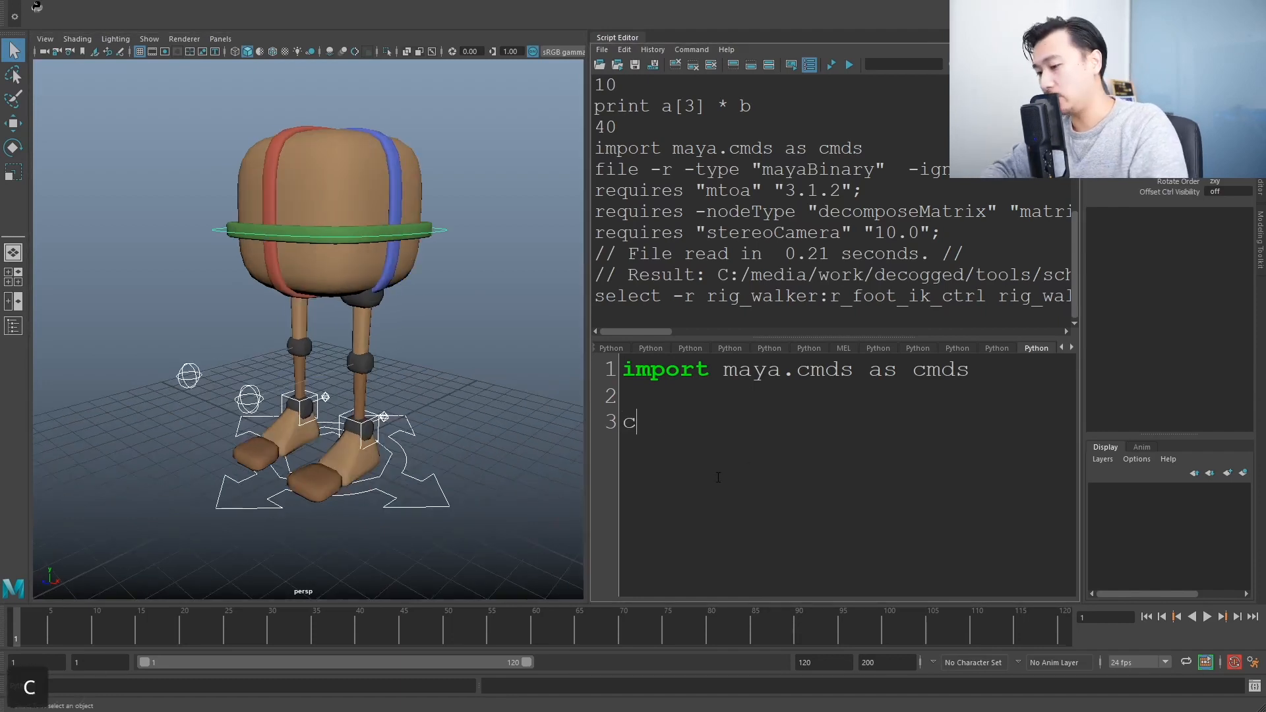
{"action": "type", "text": "trl"}
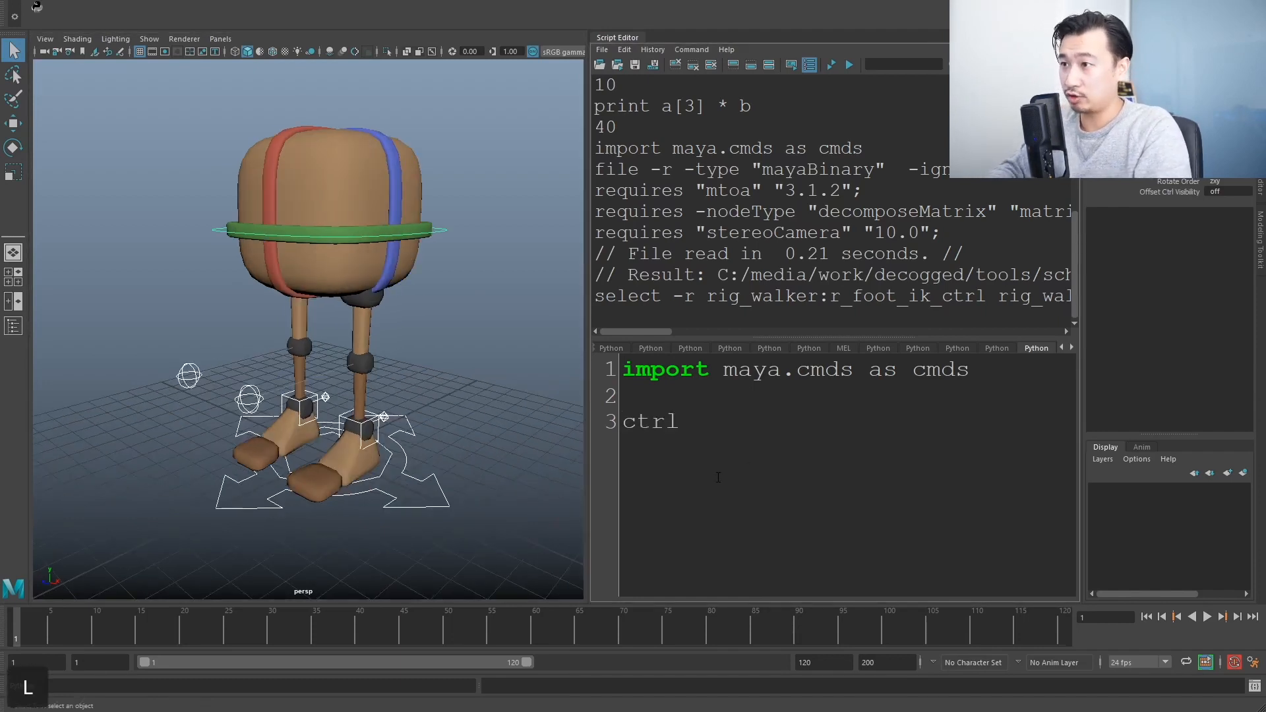
{"action": "type", "text": "="}
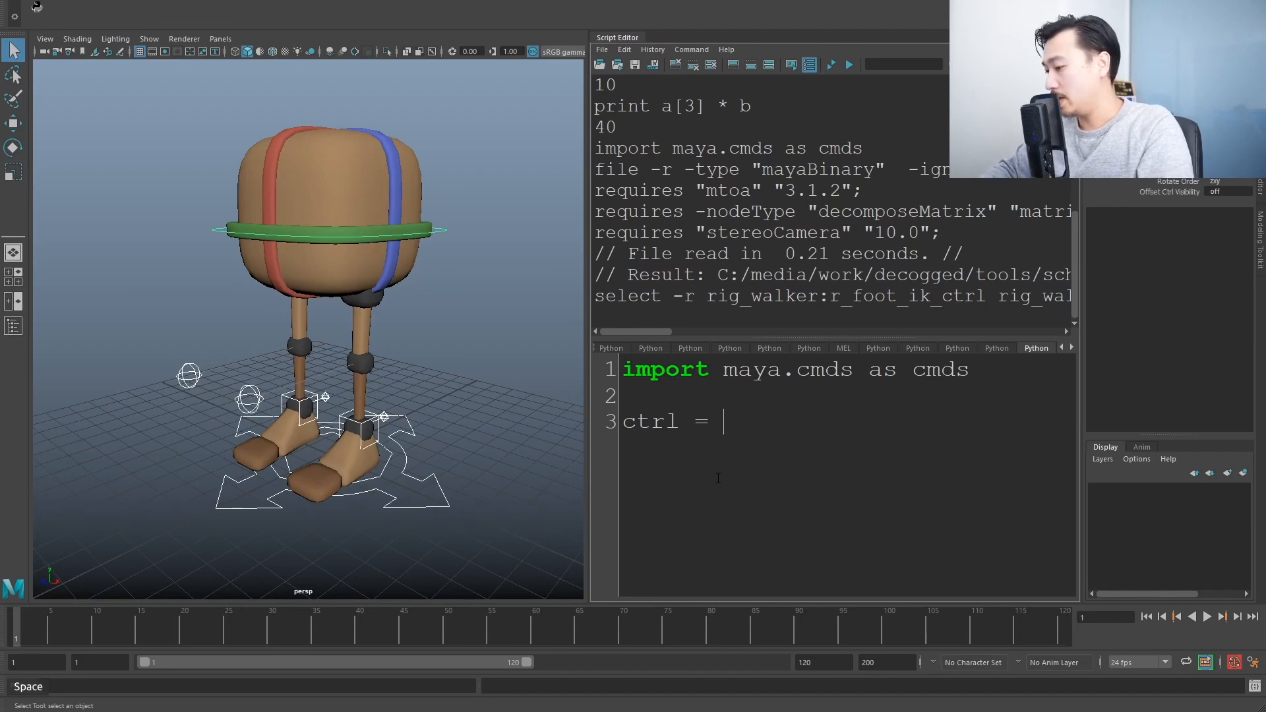
{"action": "type", "text": "c"}
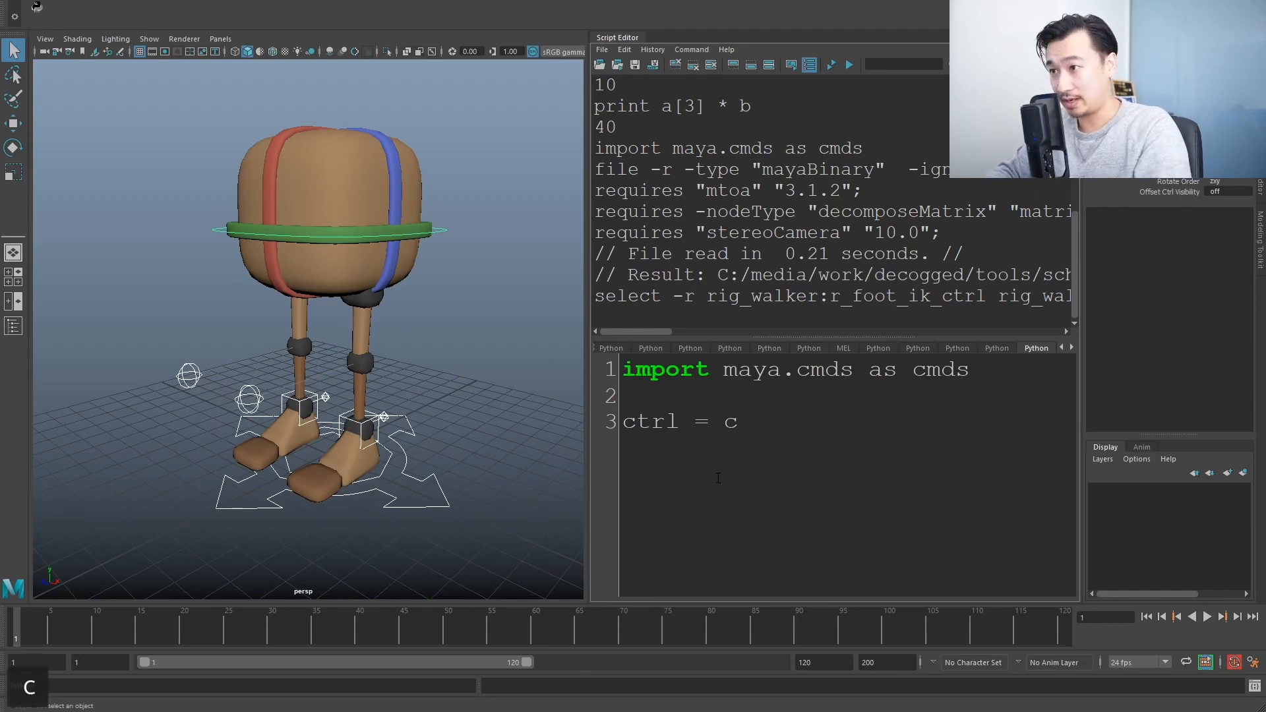
{"action": "type", "text": "mds"}
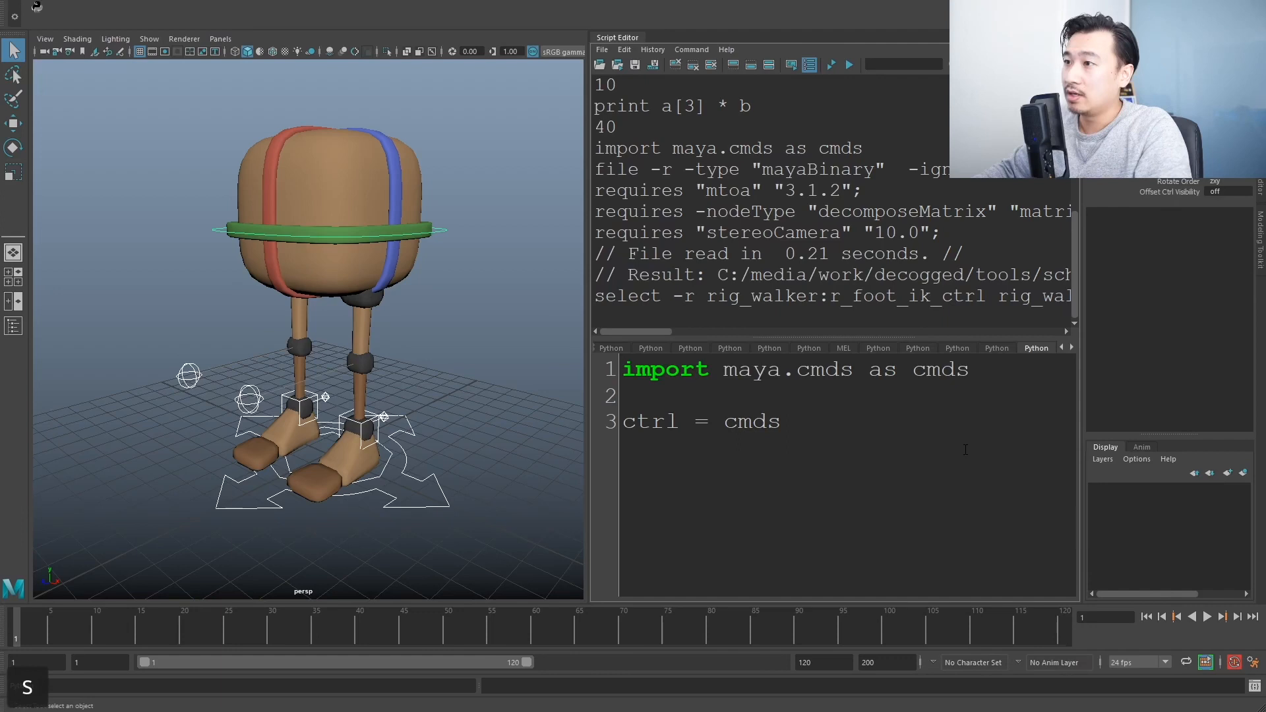
{"action": "double_click", "coordinate": [939, 370]}
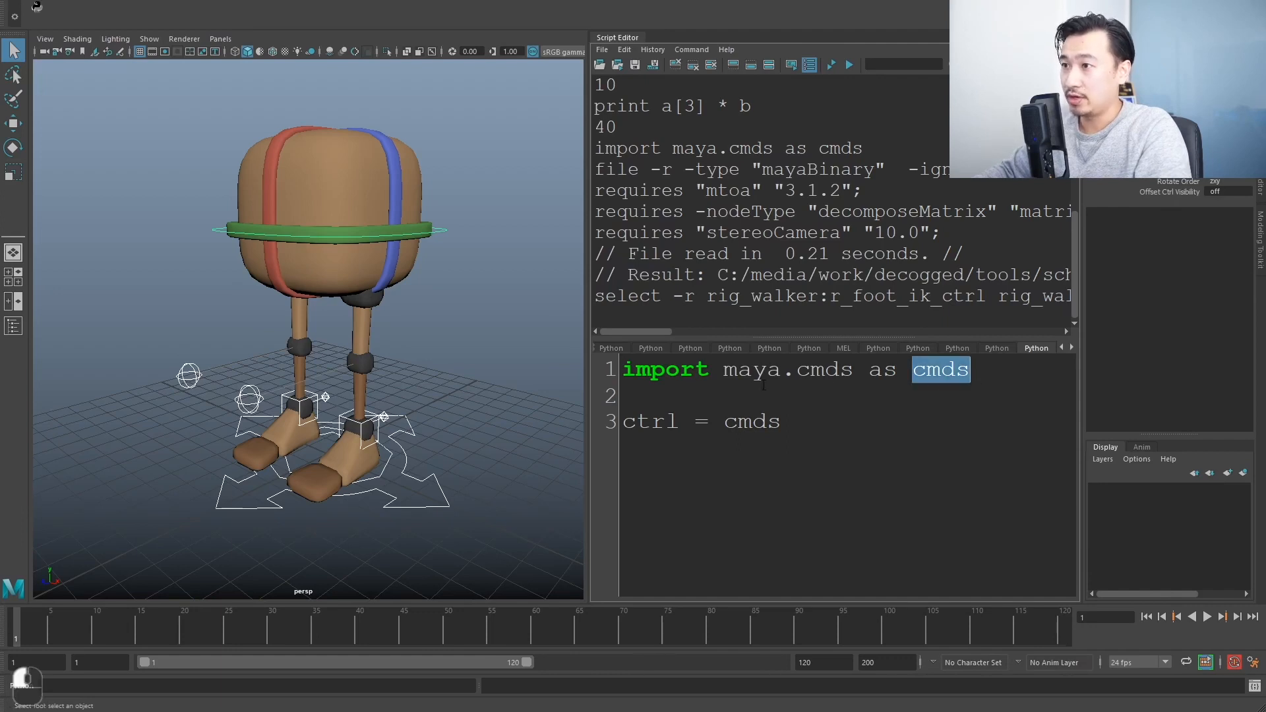
{"action": "double_click", "coordinate": [787, 369]}
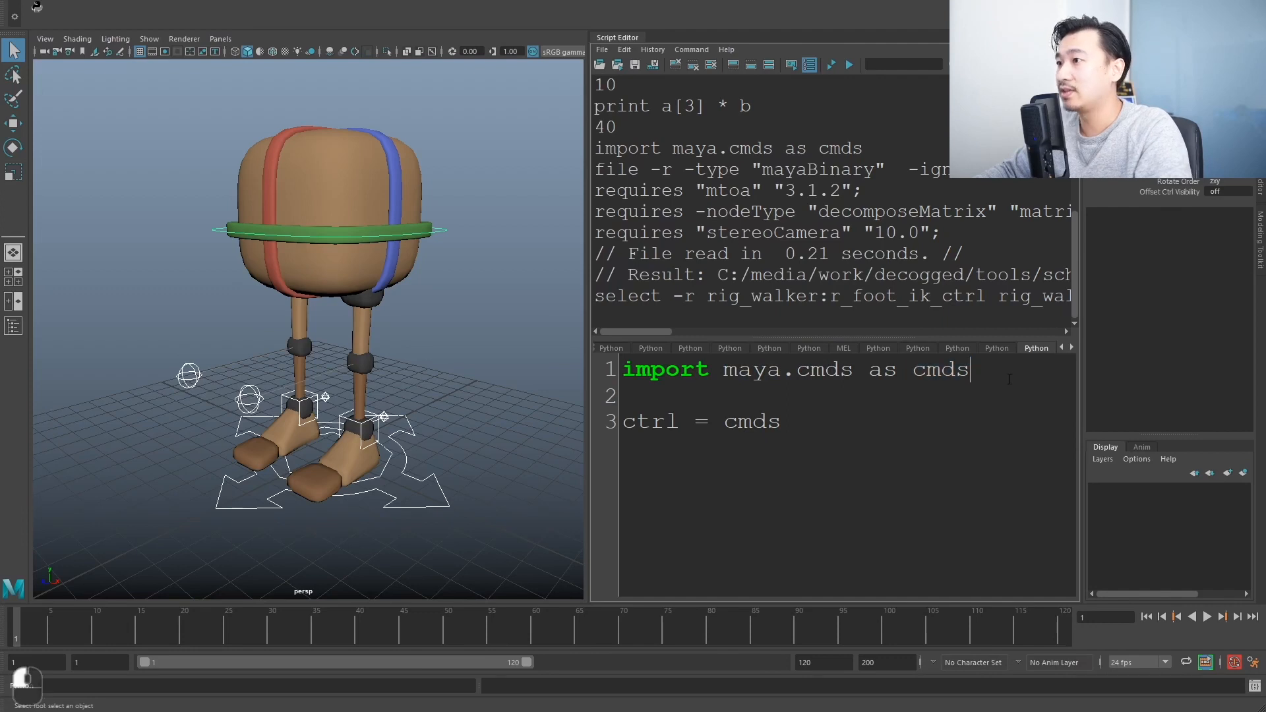
{"action": "double_click", "coordinate": [939, 370]}
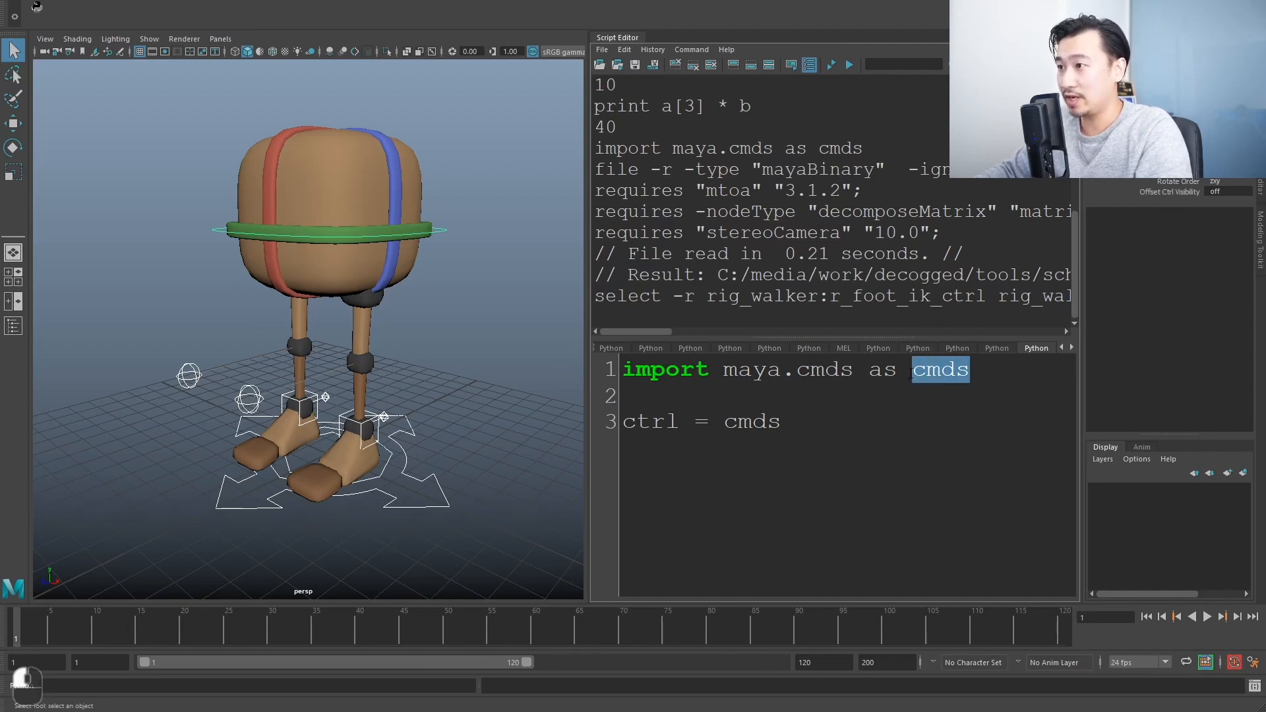
{"action": "left_click", "coordinate": [701, 390]}
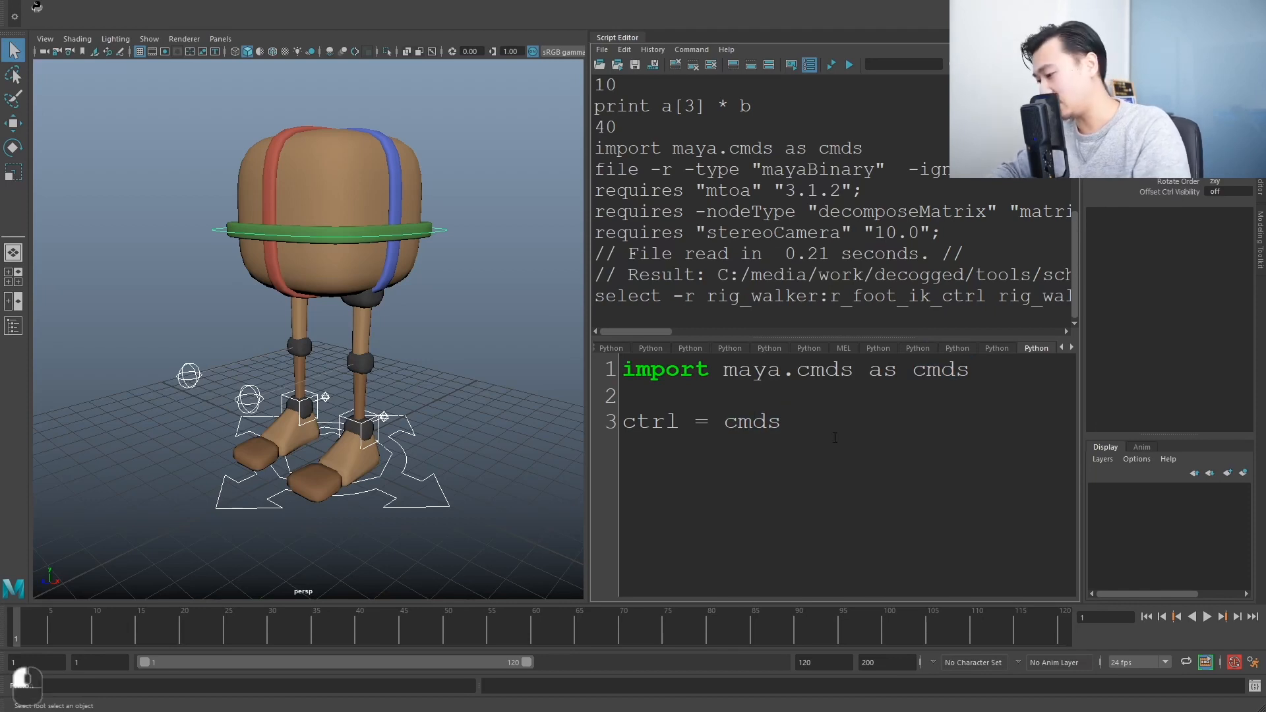
Finish the line as ctrl = cmds.ls(sl=True) and select the whole script.
{"action": "type", "text": "."}
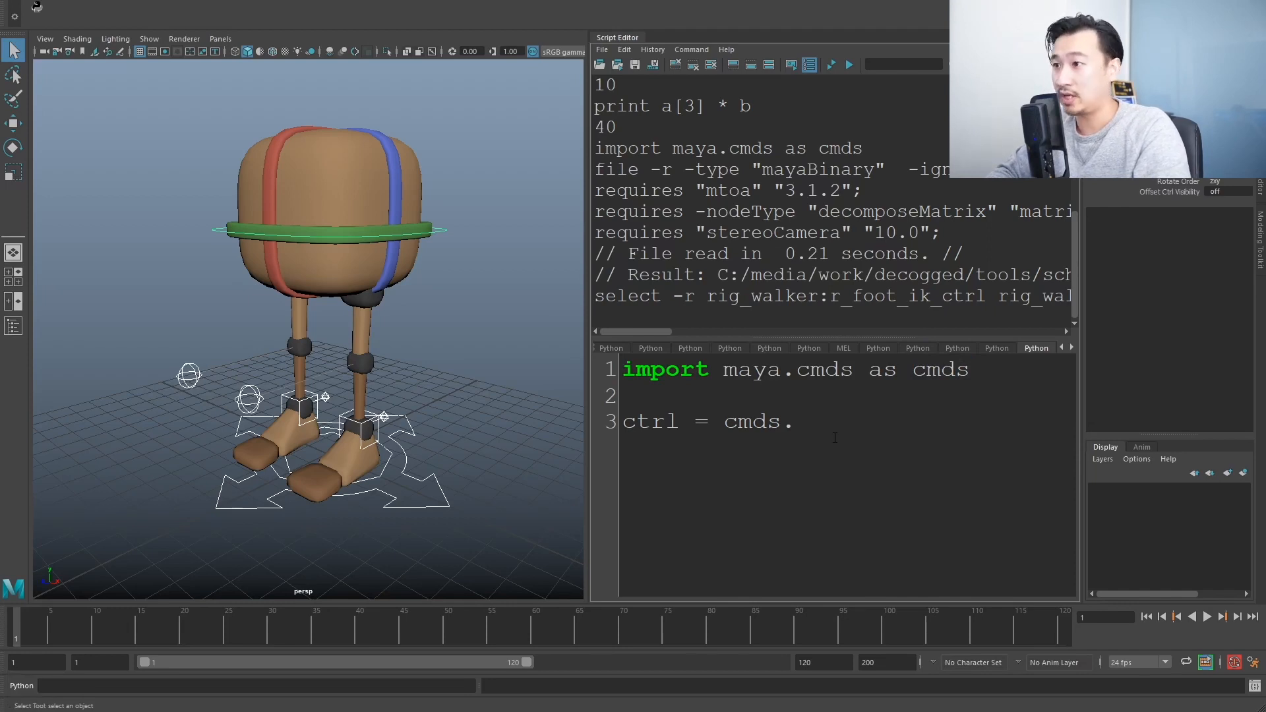
{"action": "type", "text": "ls()"}
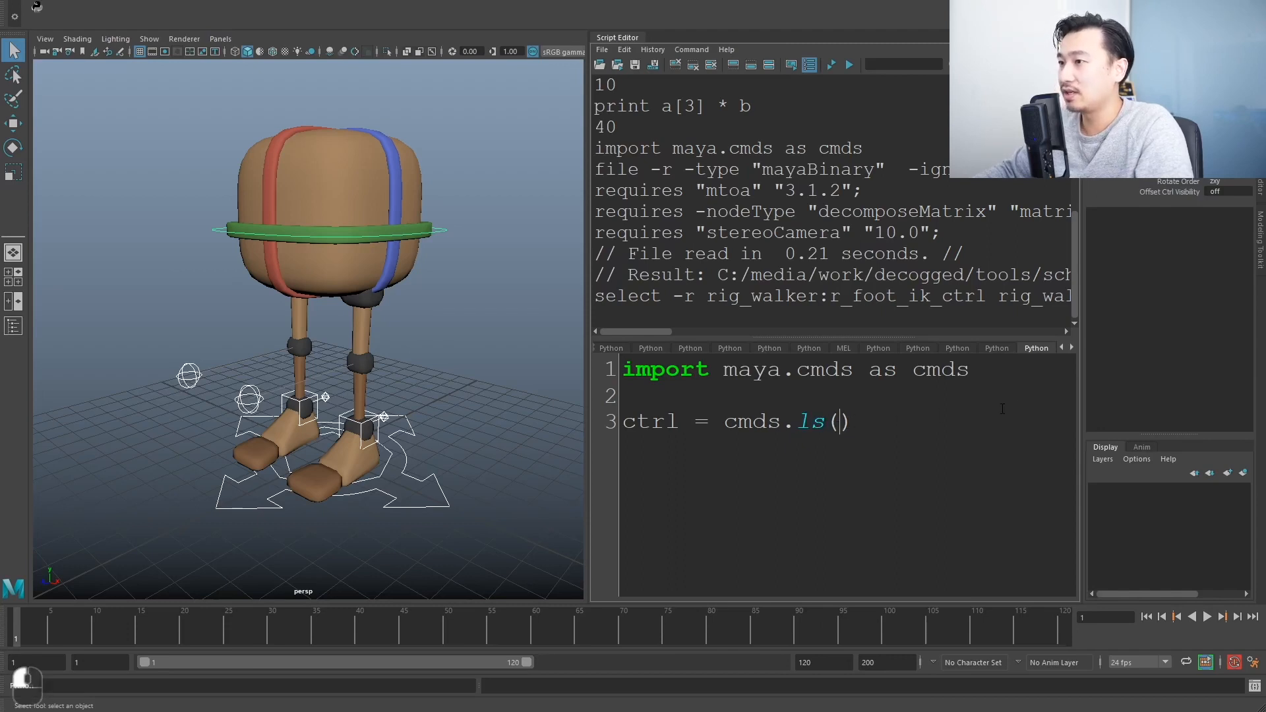
{"action": "type", "text": "sl"}
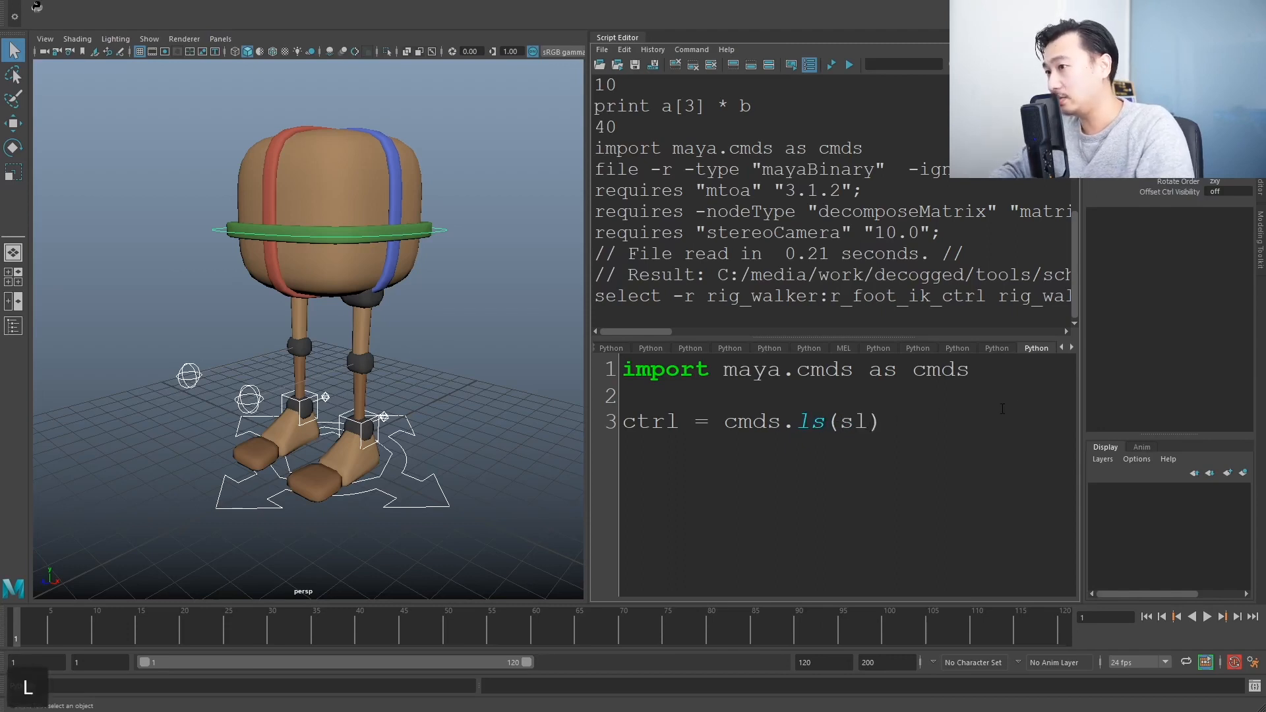
{"action": "type", "text": "=True"}
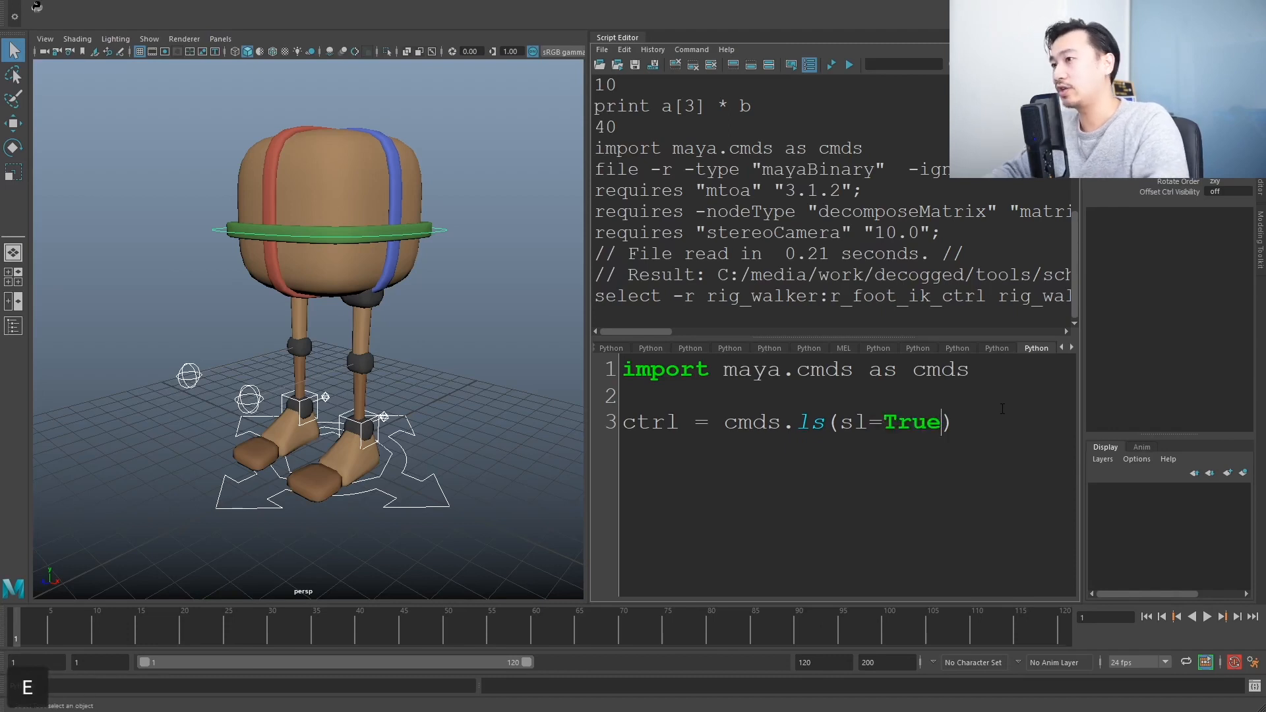
{"action": "double_click", "coordinate": [910, 421]}
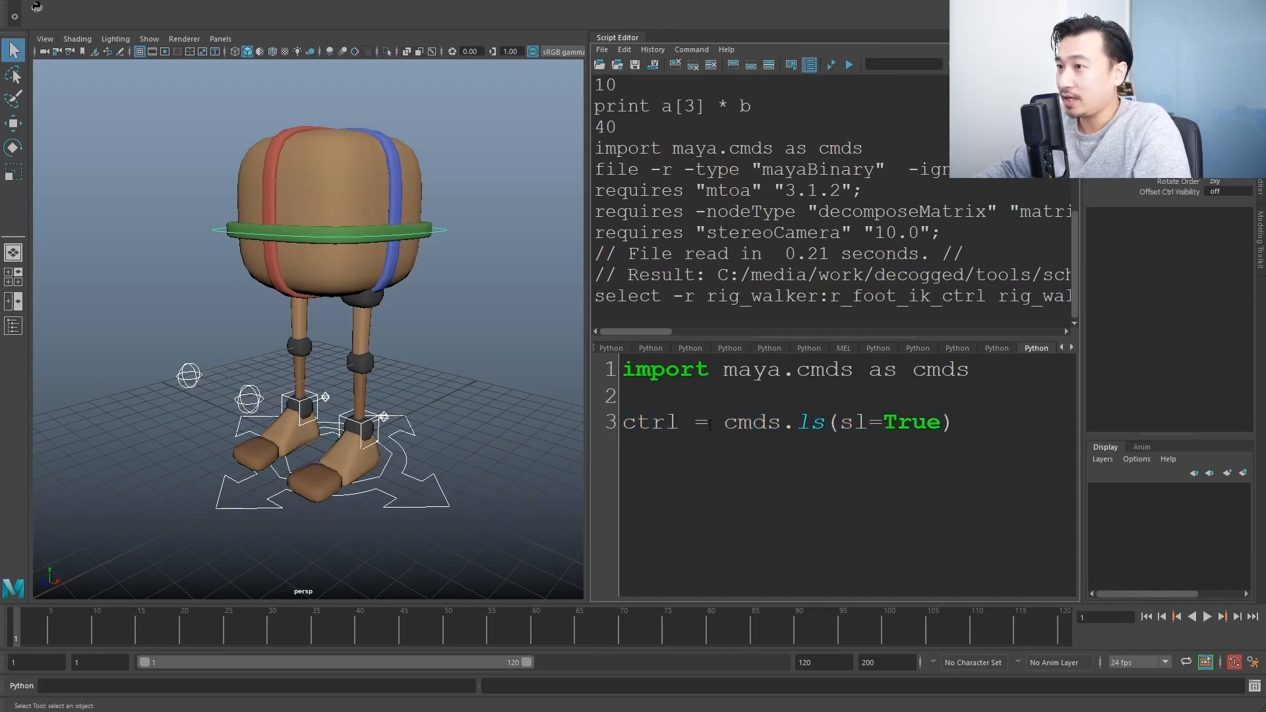
{"action": "key", "text": "ctrl+a"}
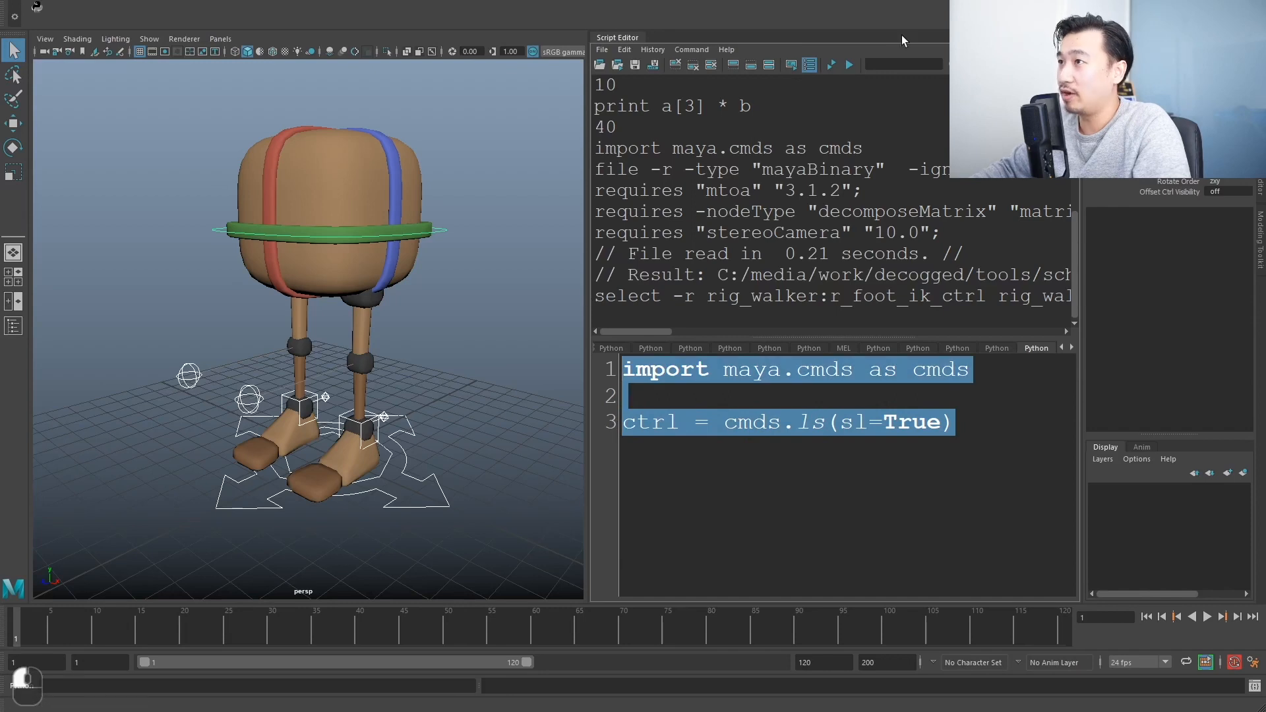
Run the script, then add and execute 'print ctrl' to list the selected control names.
{"action": "left_click", "coordinate": [830, 65]}
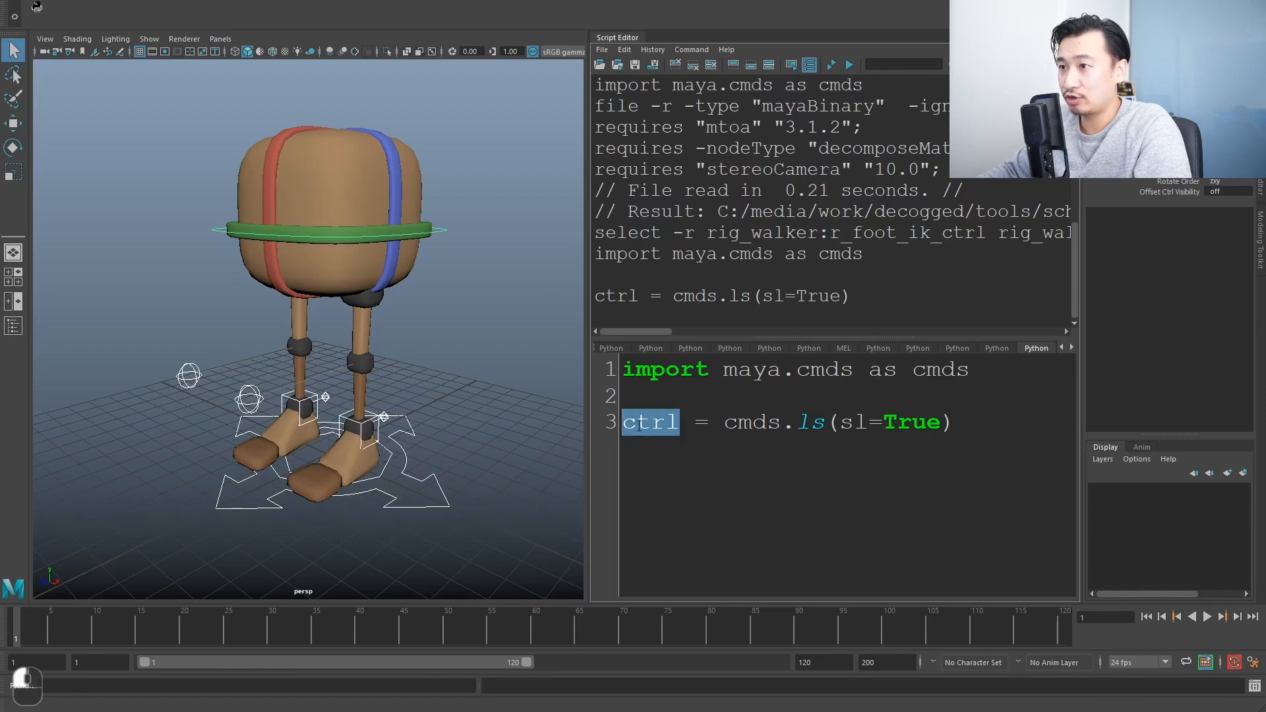
{"action": "mouse_move", "coordinate": [779, 442]}
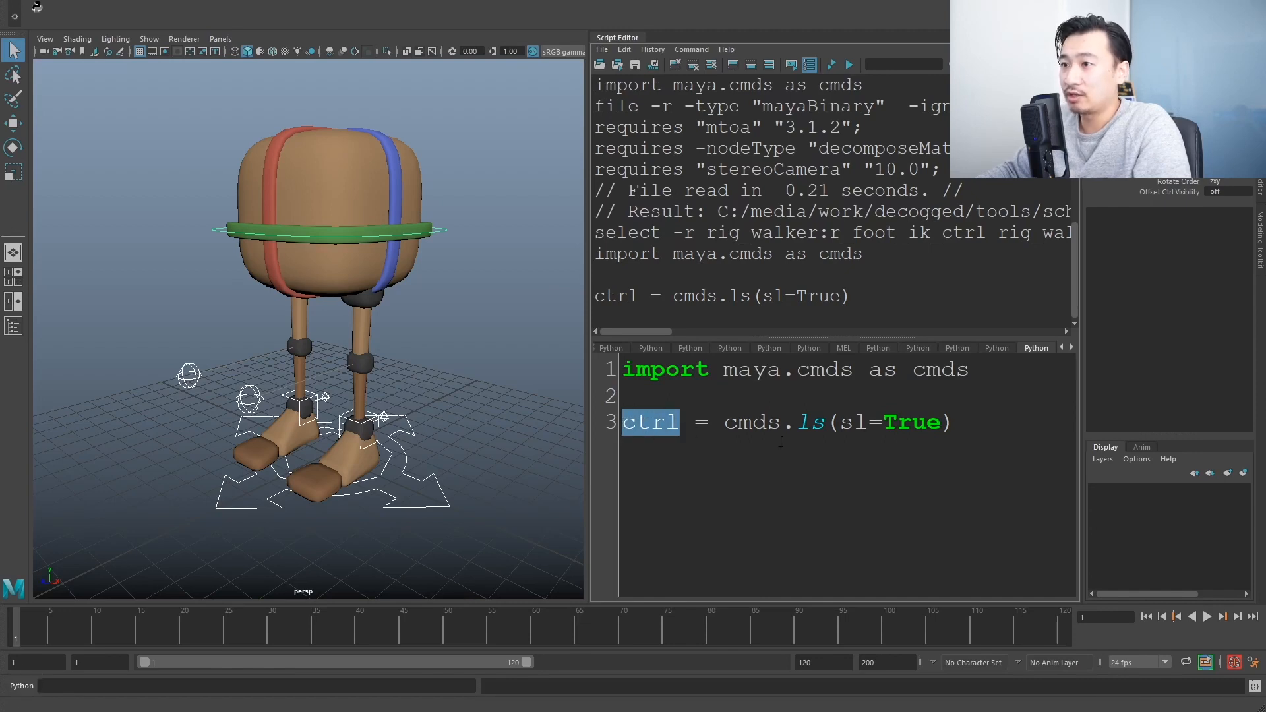
{"action": "left_click", "coordinate": [1008, 422]}
{"action": "type", "text": "print"}
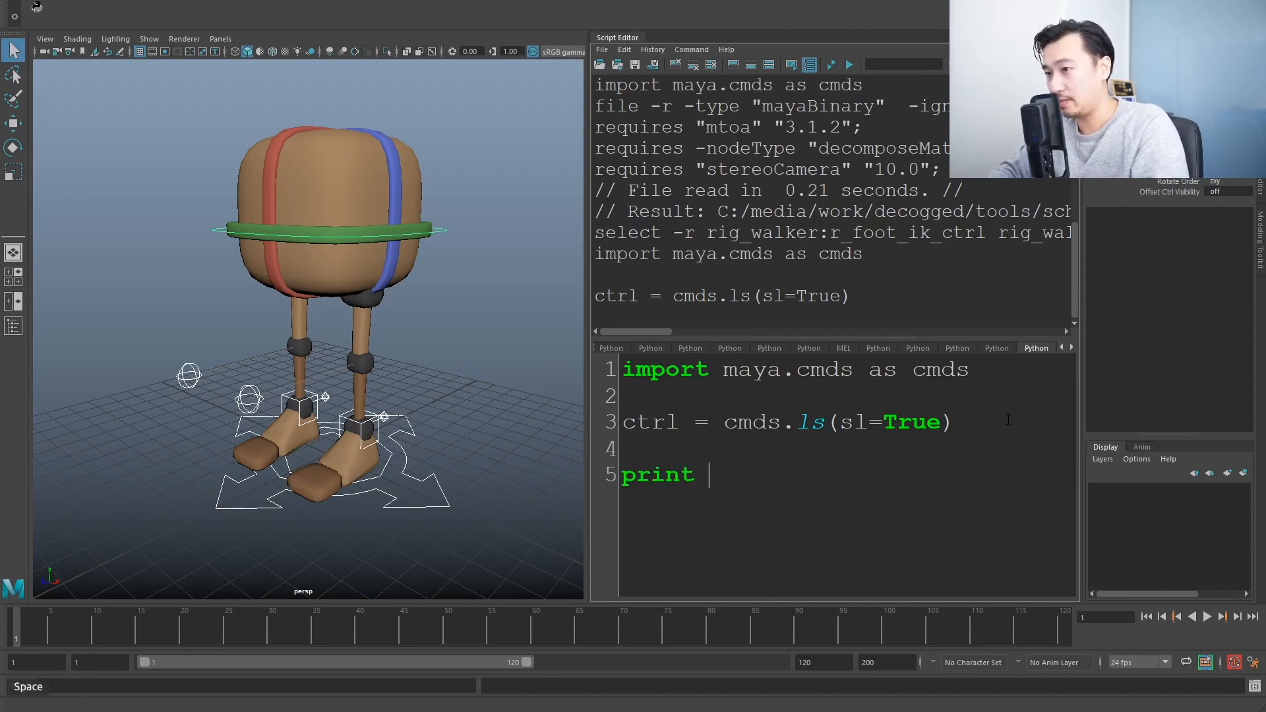
{"action": "type", "text": "ctrl"}
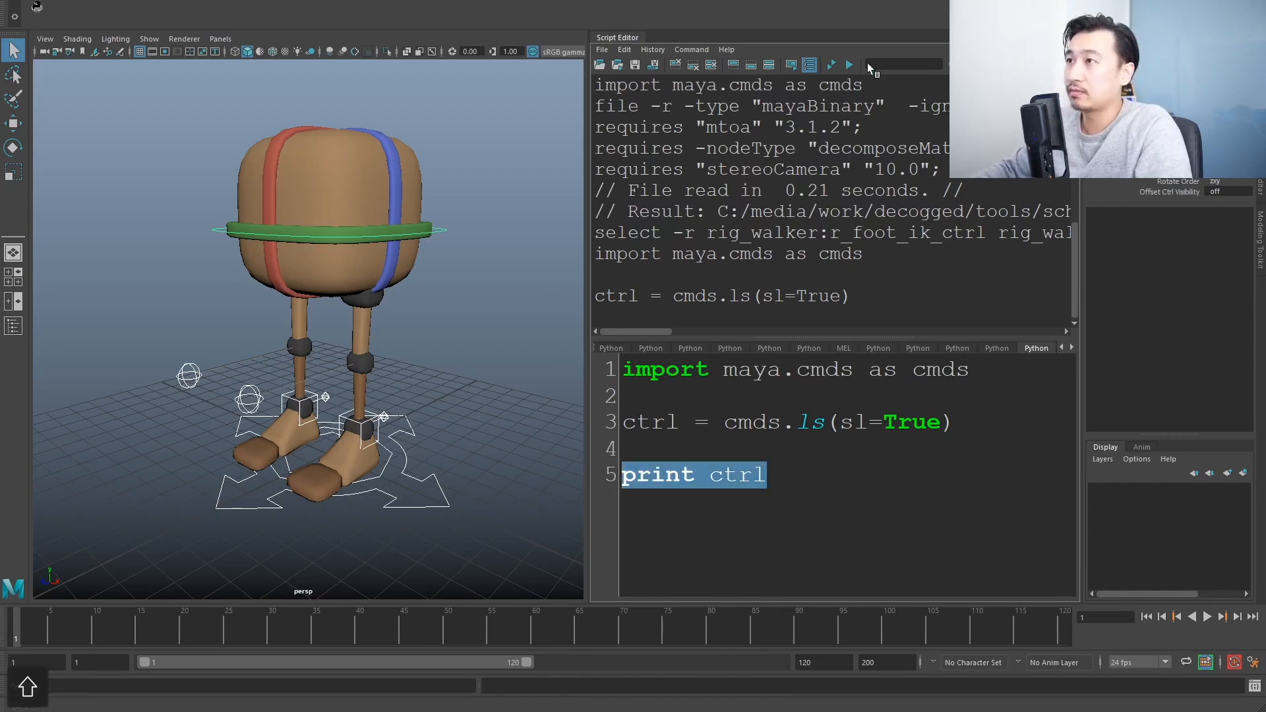
{"action": "left_click", "coordinate": [831, 65]}
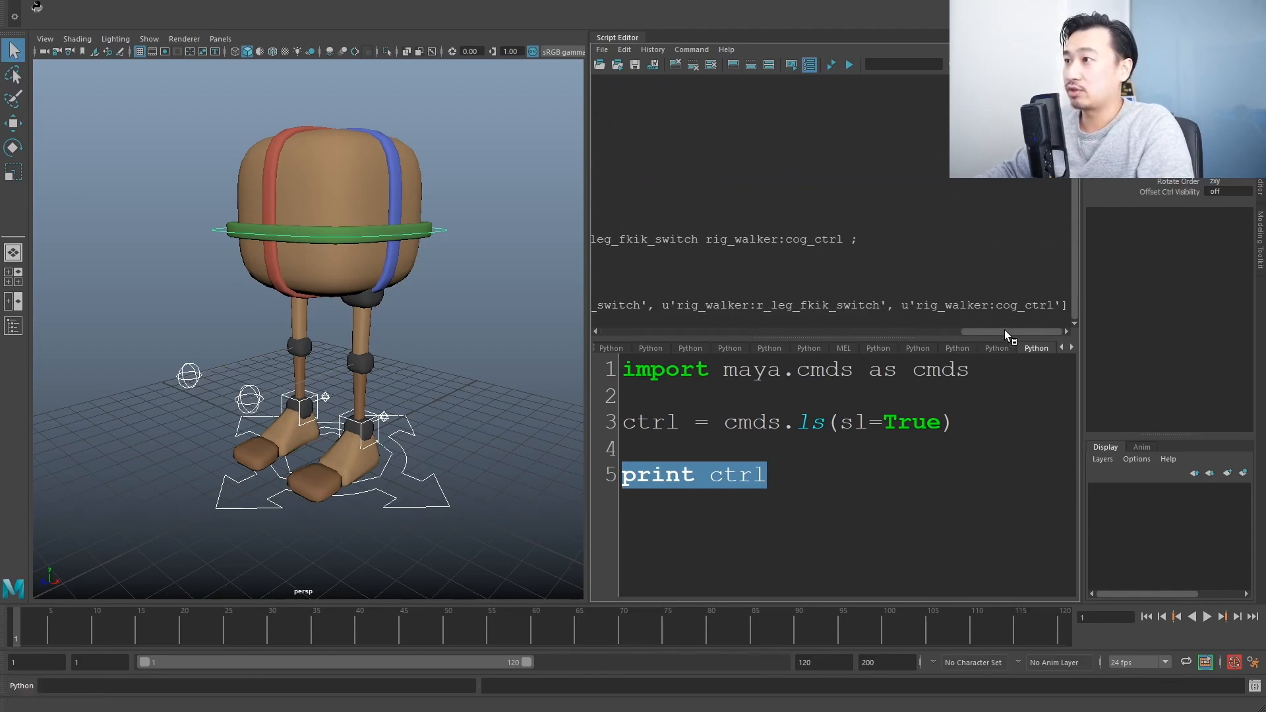
{"action": "mouse_move", "coordinate": [1001, 337]}
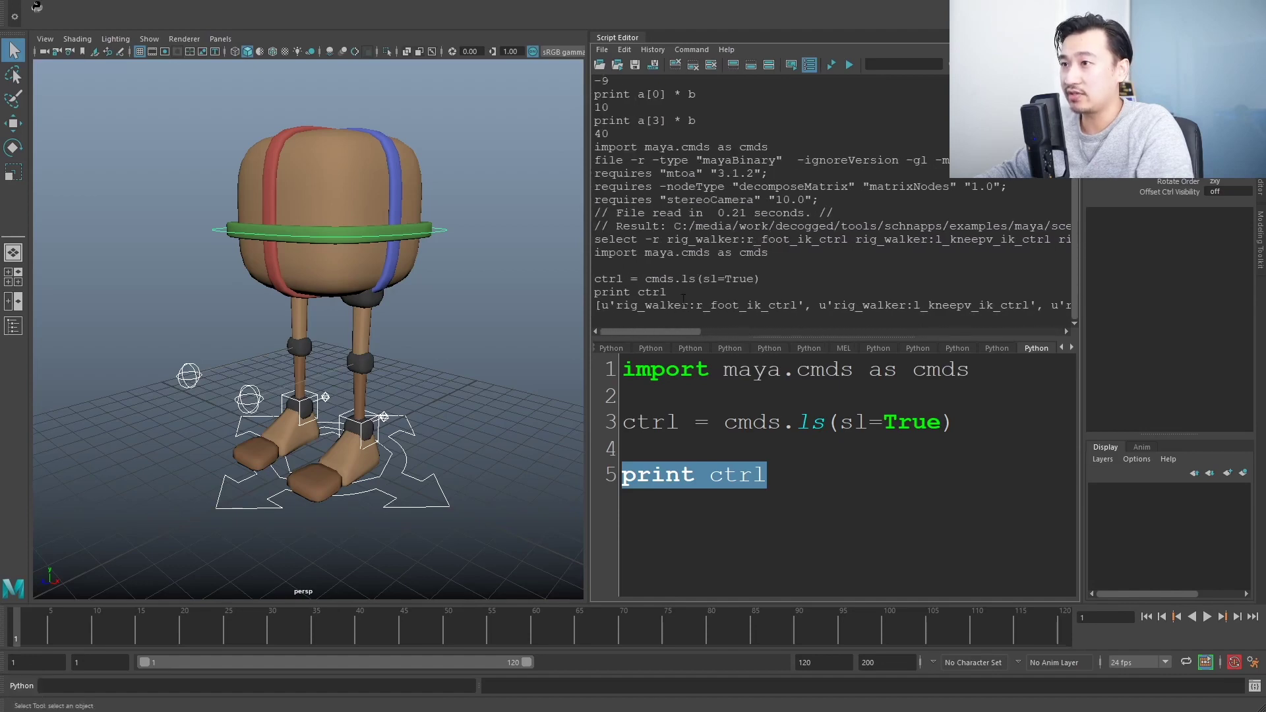
{"action": "double_click", "coordinate": [702, 306]}
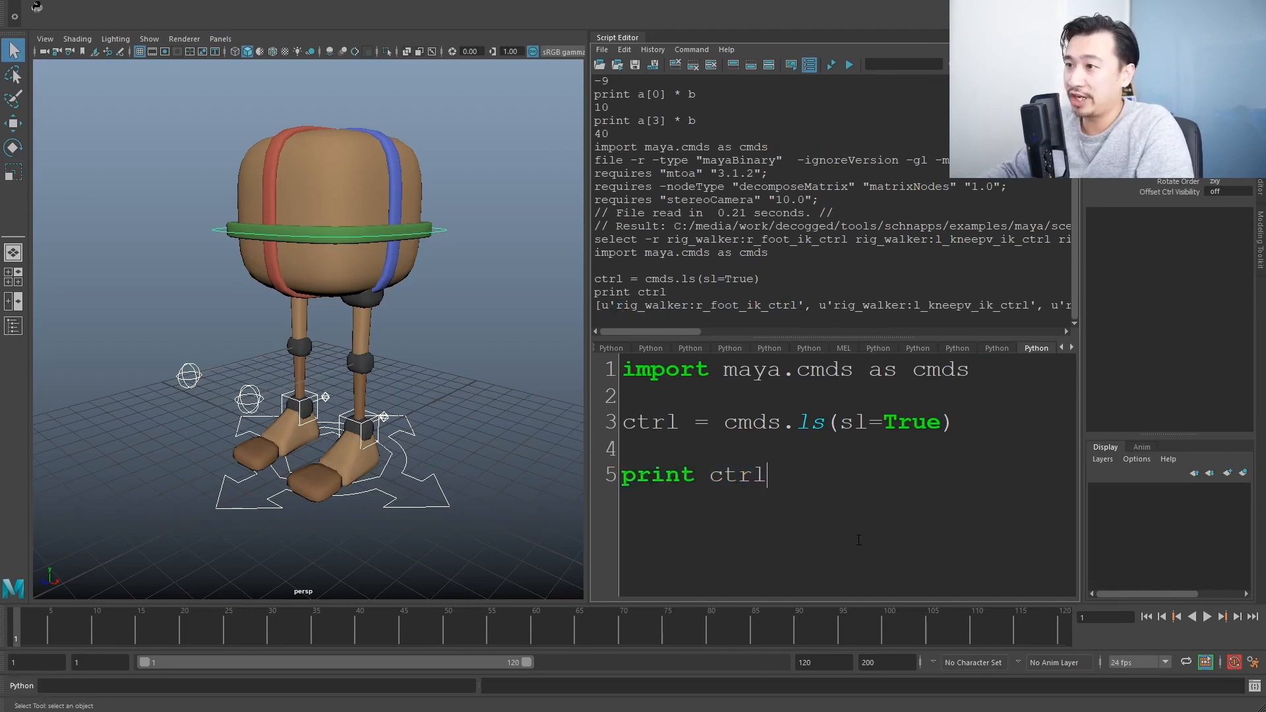
Run print 'hello world', then start a new line after the selection query.
{"action": "type", "text": "\""}
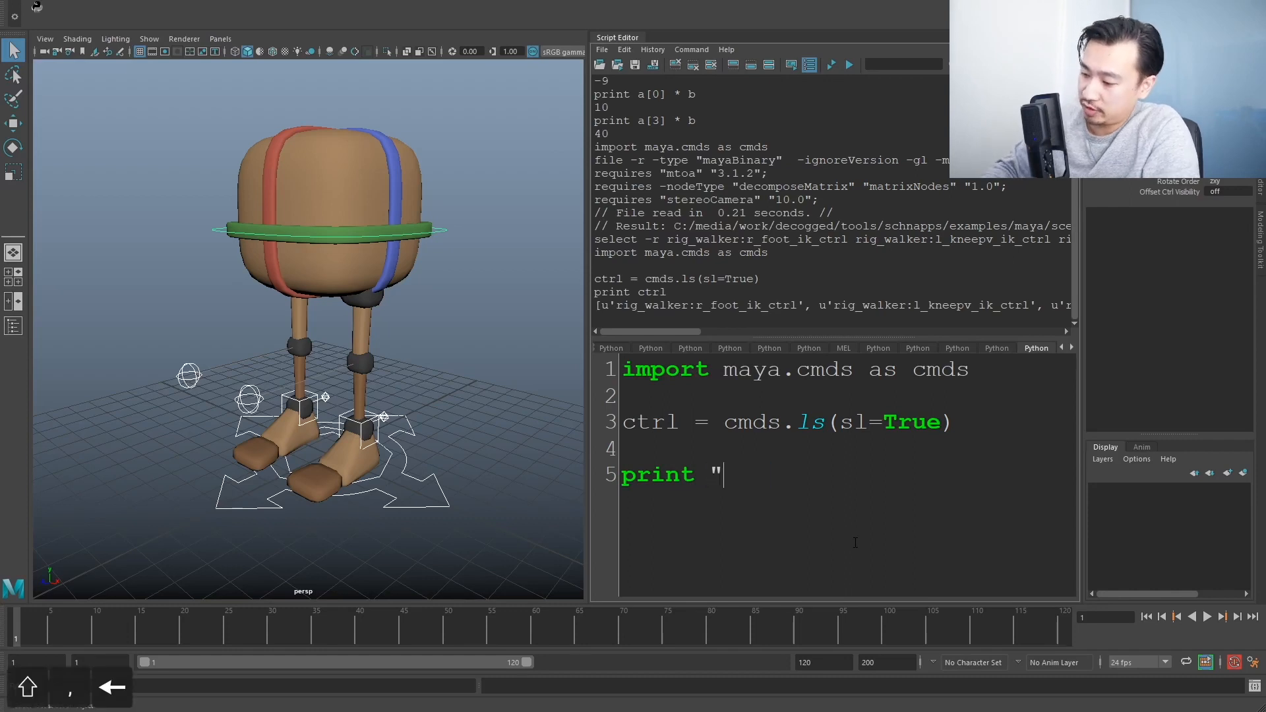
{"action": "type", "text": "hello world'"}
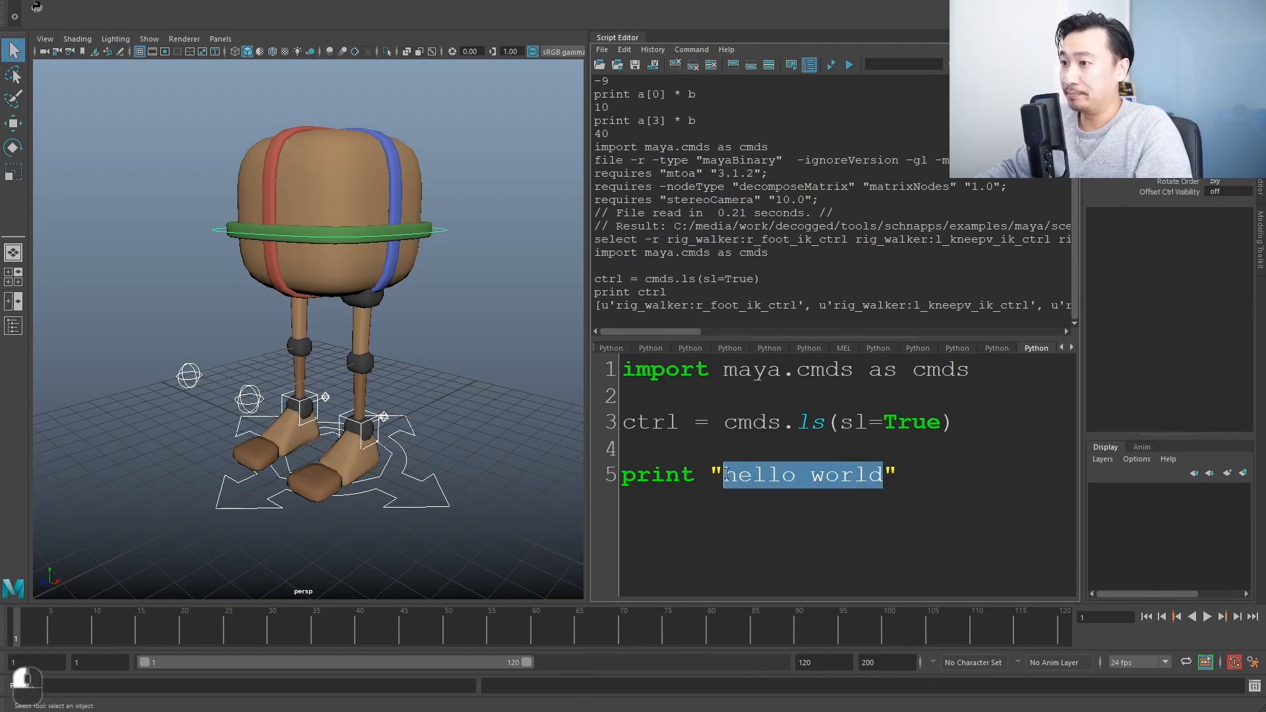
{"action": "left_click", "coordinate": [711, 474]}
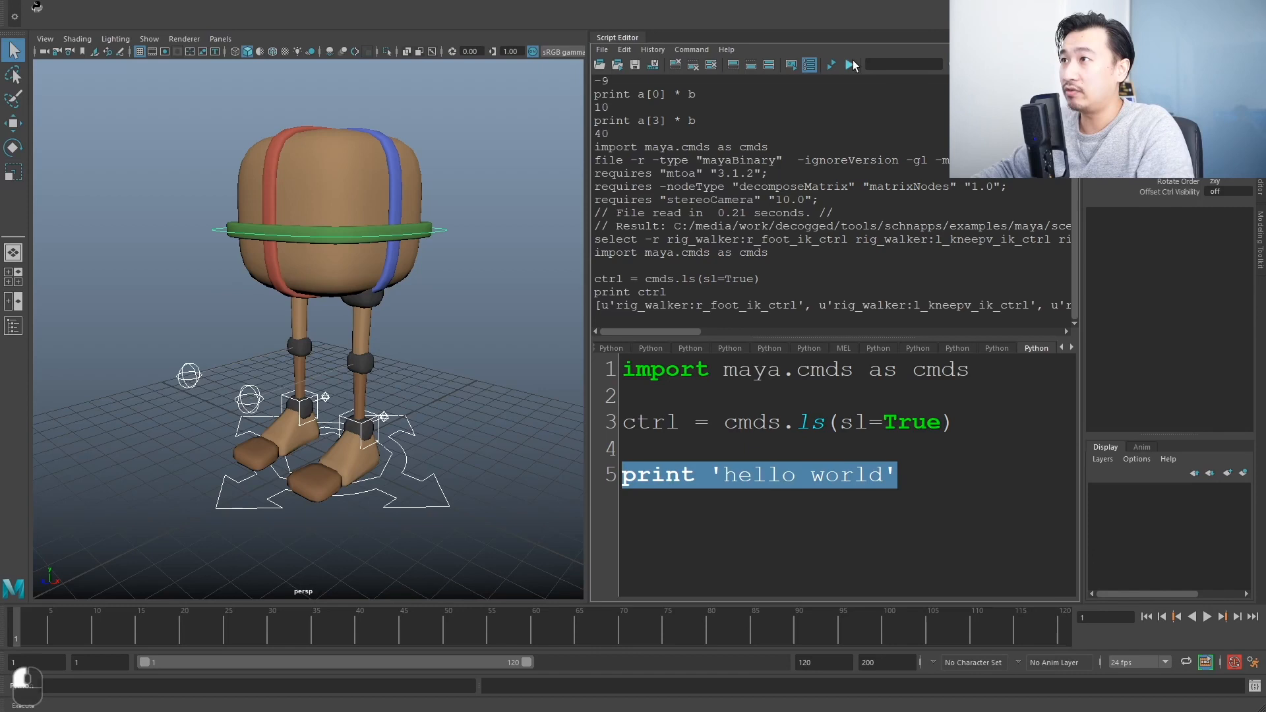
{"action": "left_click", "coordinate": [830, 65]}
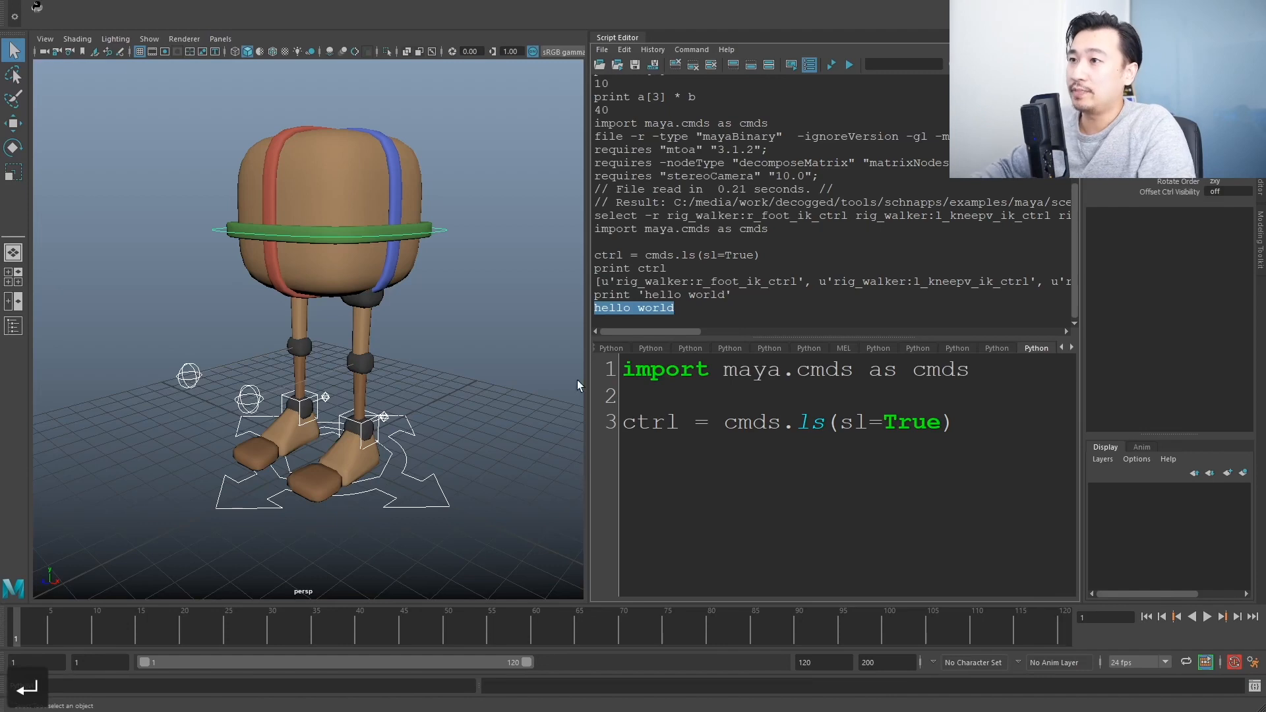
{"action": "double_click", "coordinate": [702, 281]}
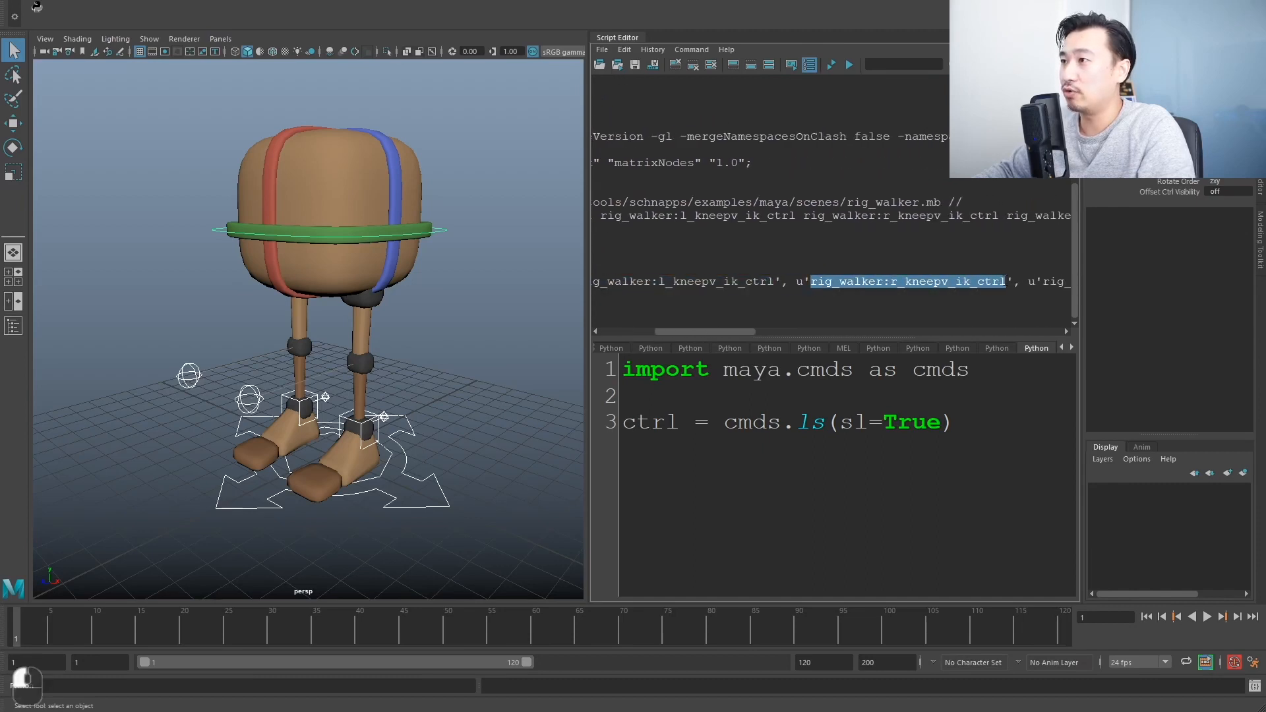
{"action": "left_click", "coordinate": [956, 421]}
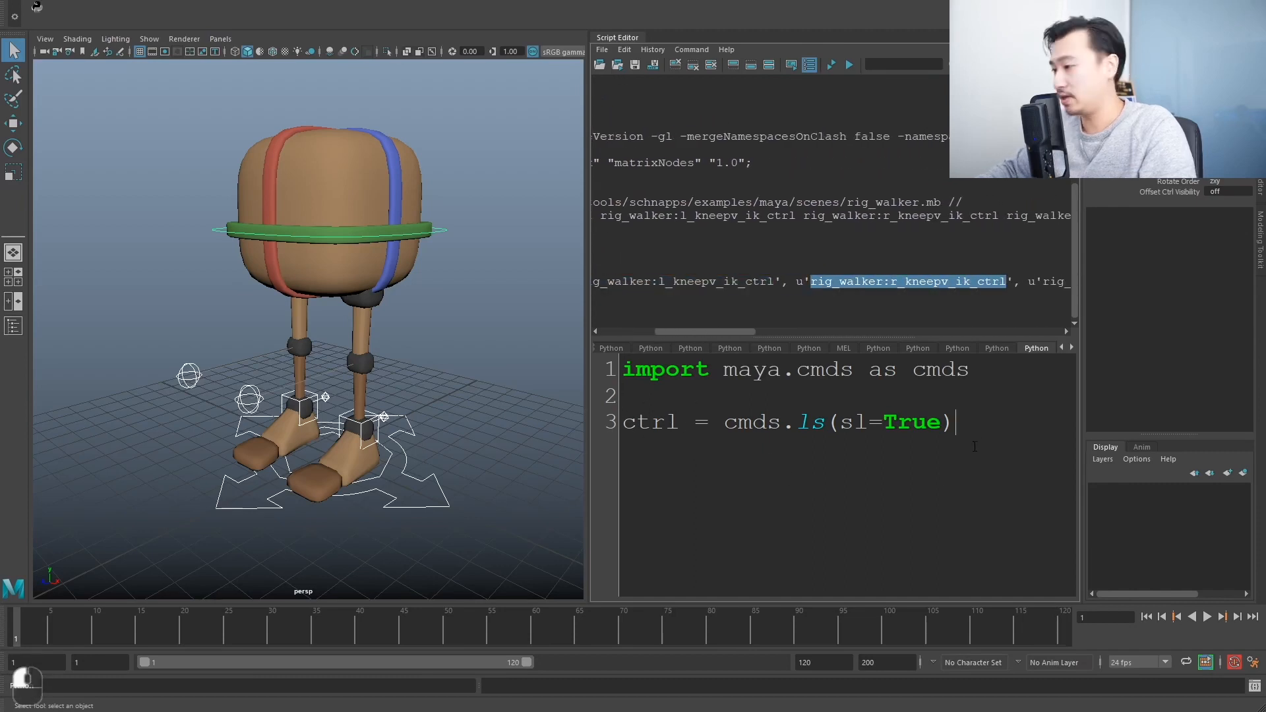
{"action": "key", "text": "Return"}
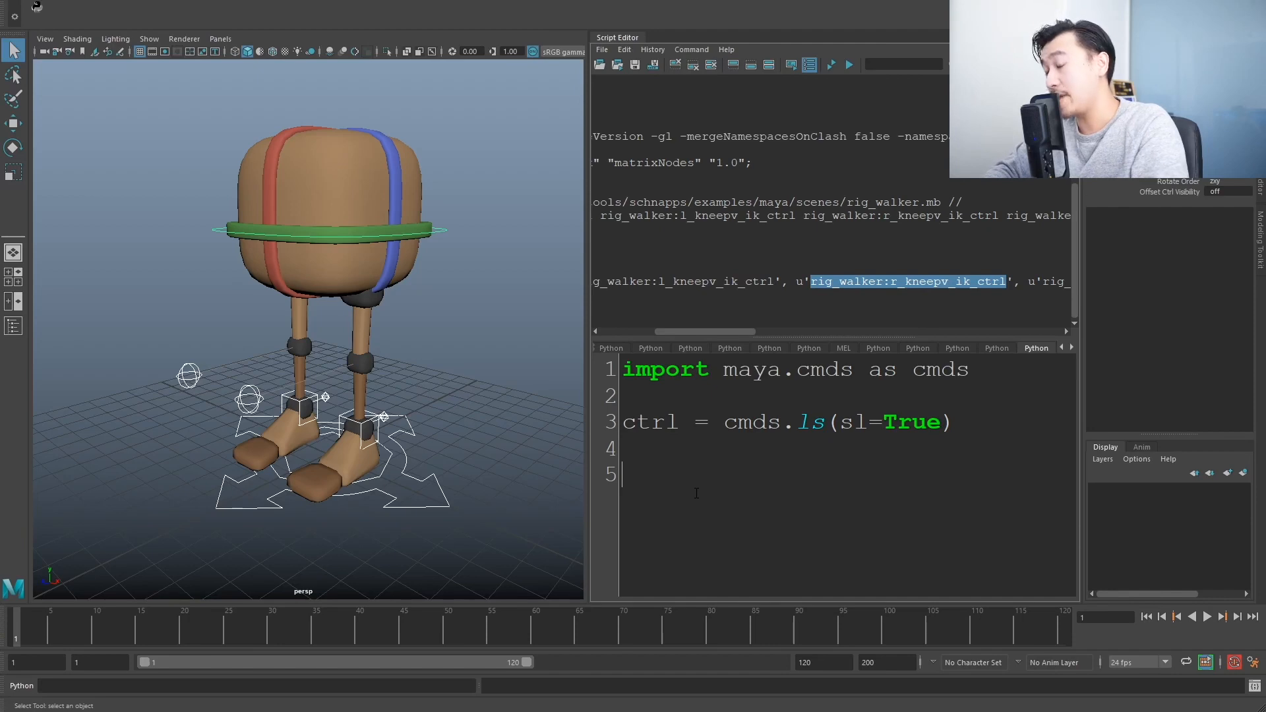
Type cmds.setKeyframe(ctrl) on the new line to key the selected controls.
{"action": "type", "text": "cmds"}
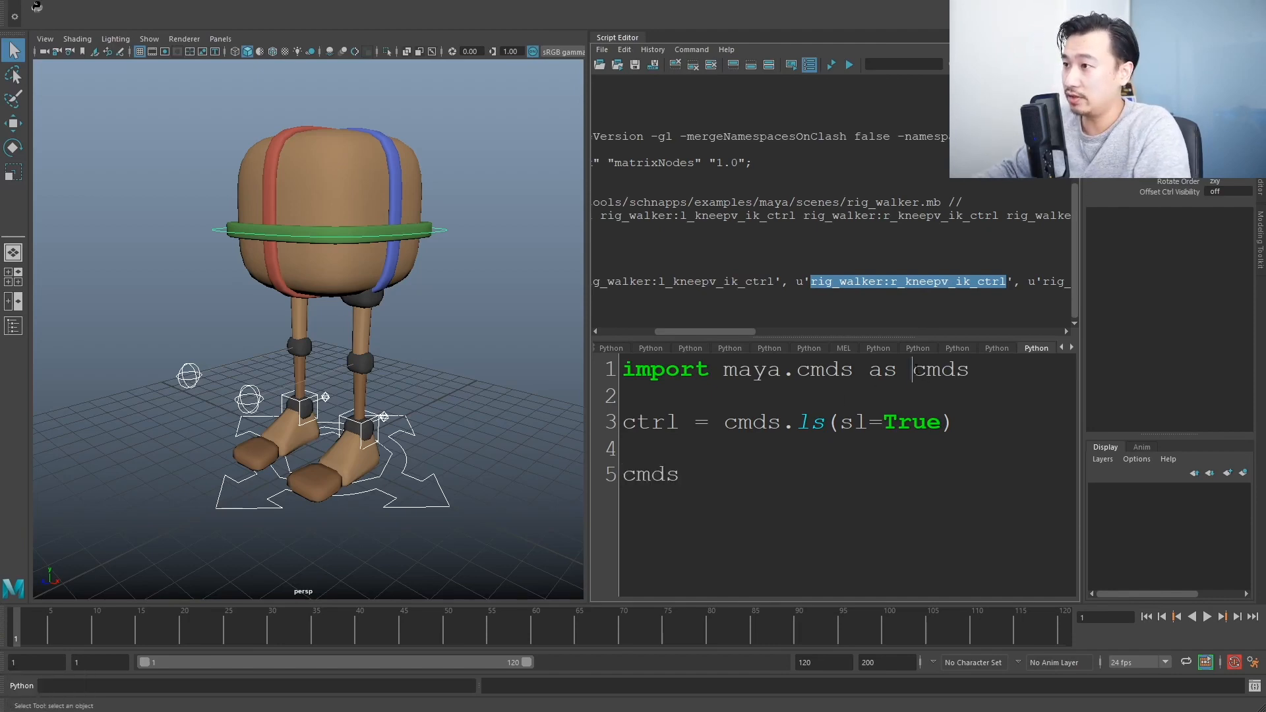
{"action": "type", "text": "."}
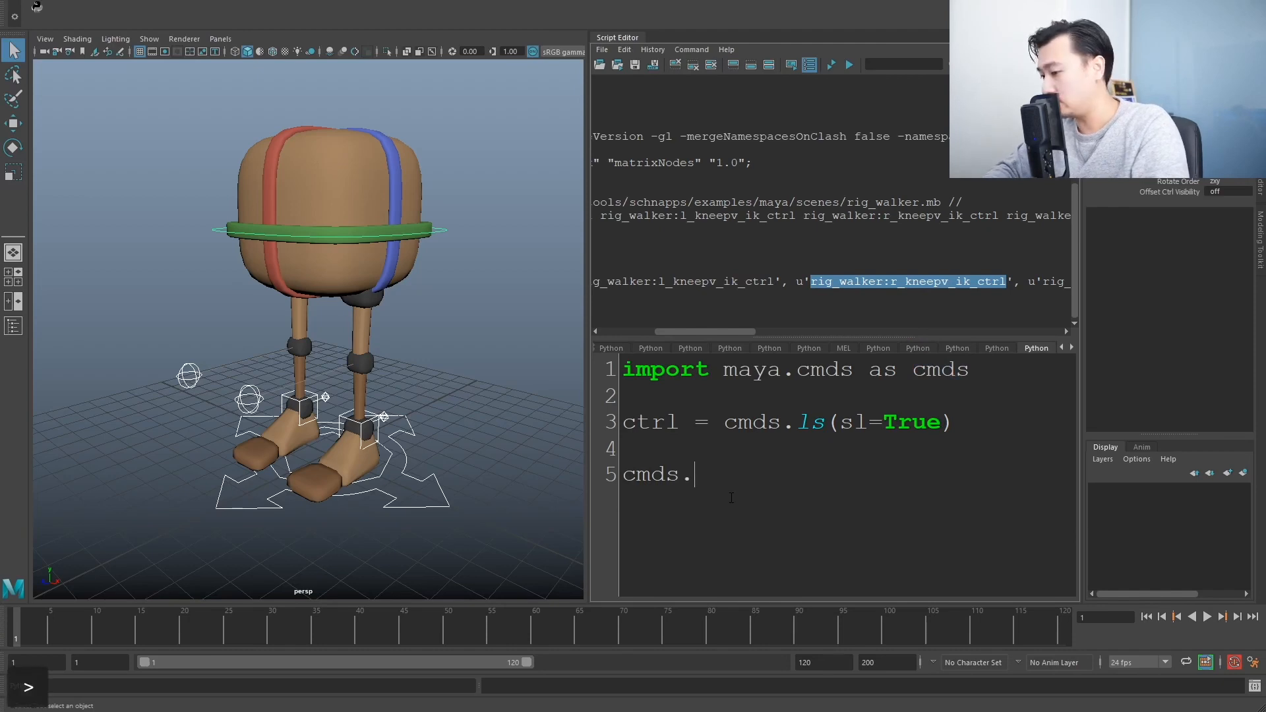
{"action": "type", "text": "setKeyfram"}
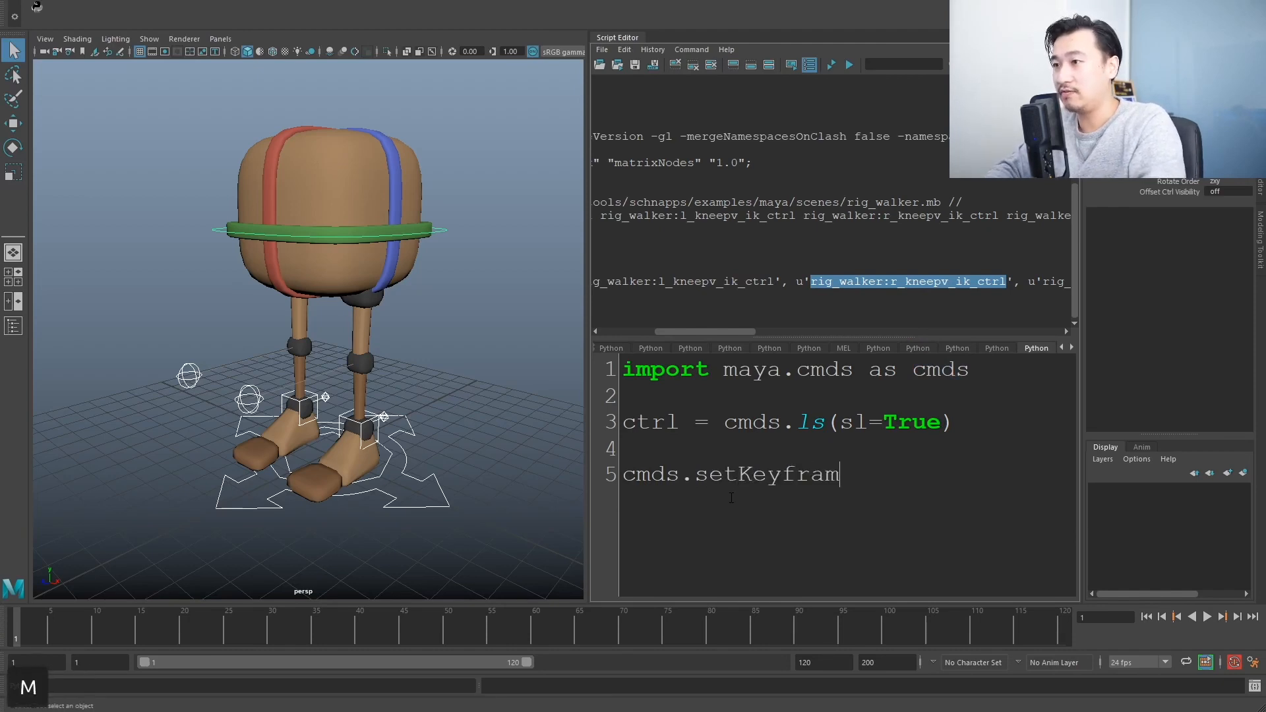
{"action": "type", "text": "e()"}
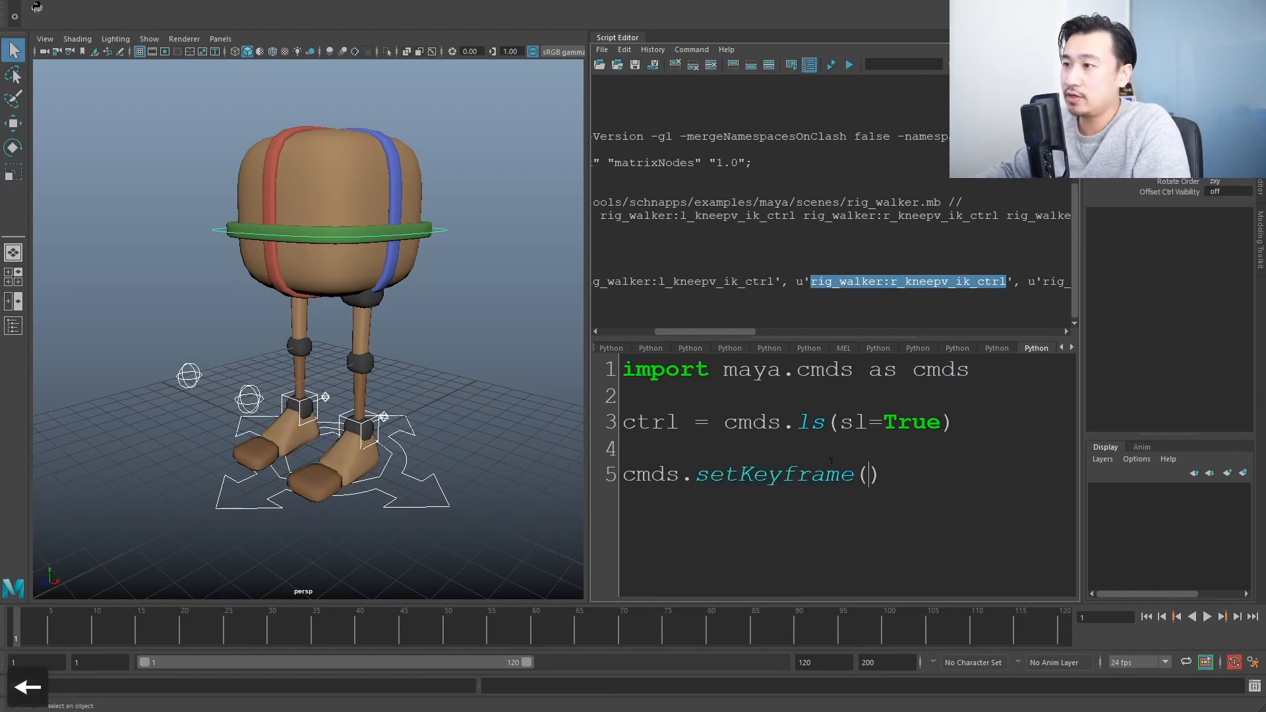
{"action": "double_click", "coordinate": [650, 421]}
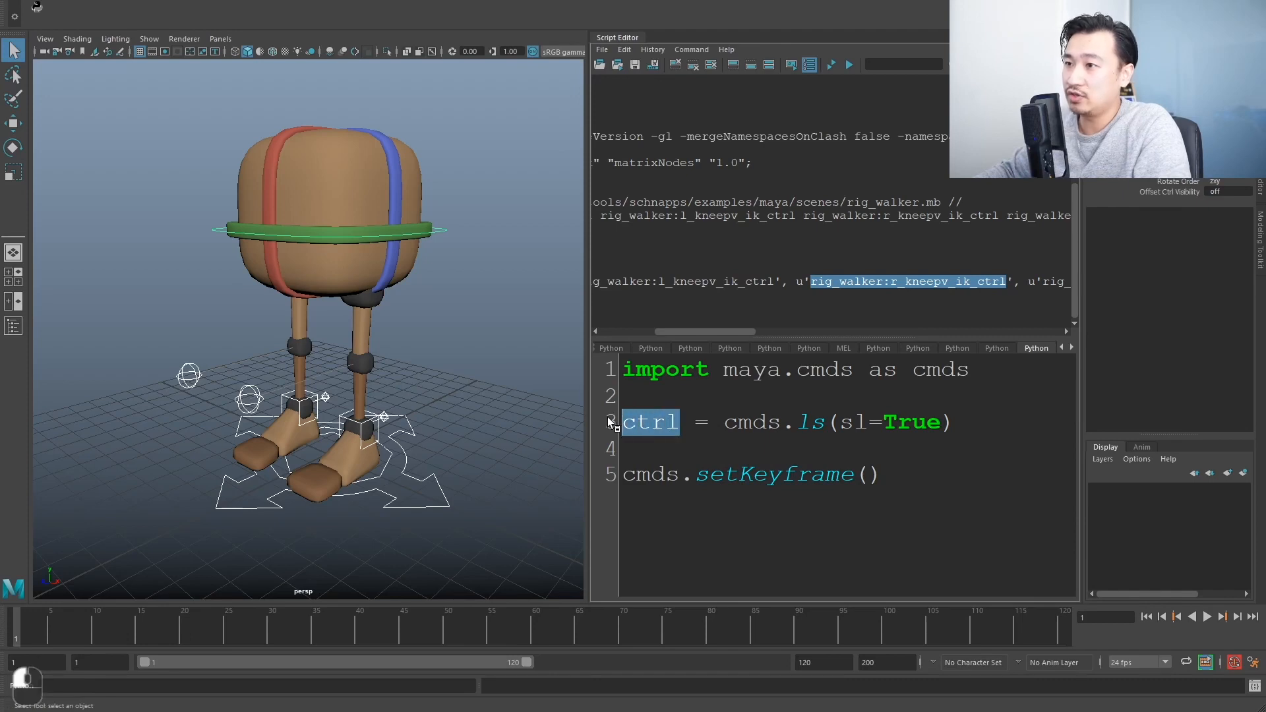
{"action": "type", "text": "c"}
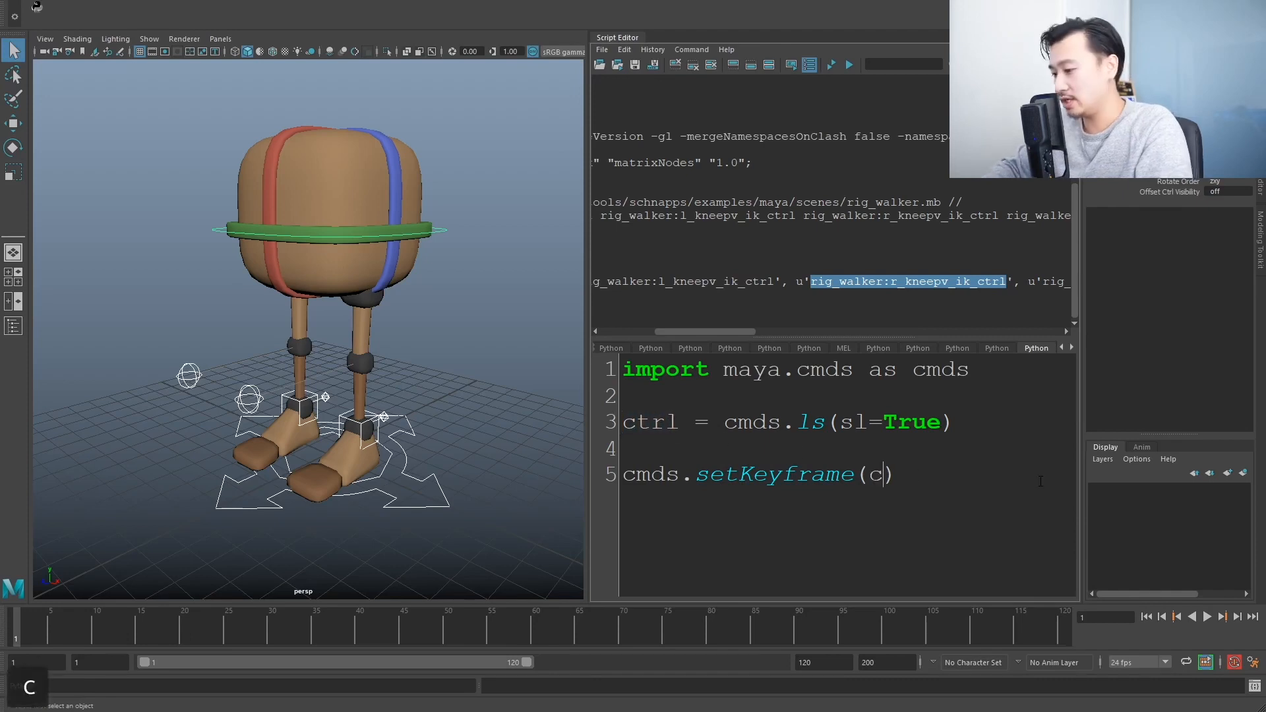
{"action": "type", "text": "trl"}
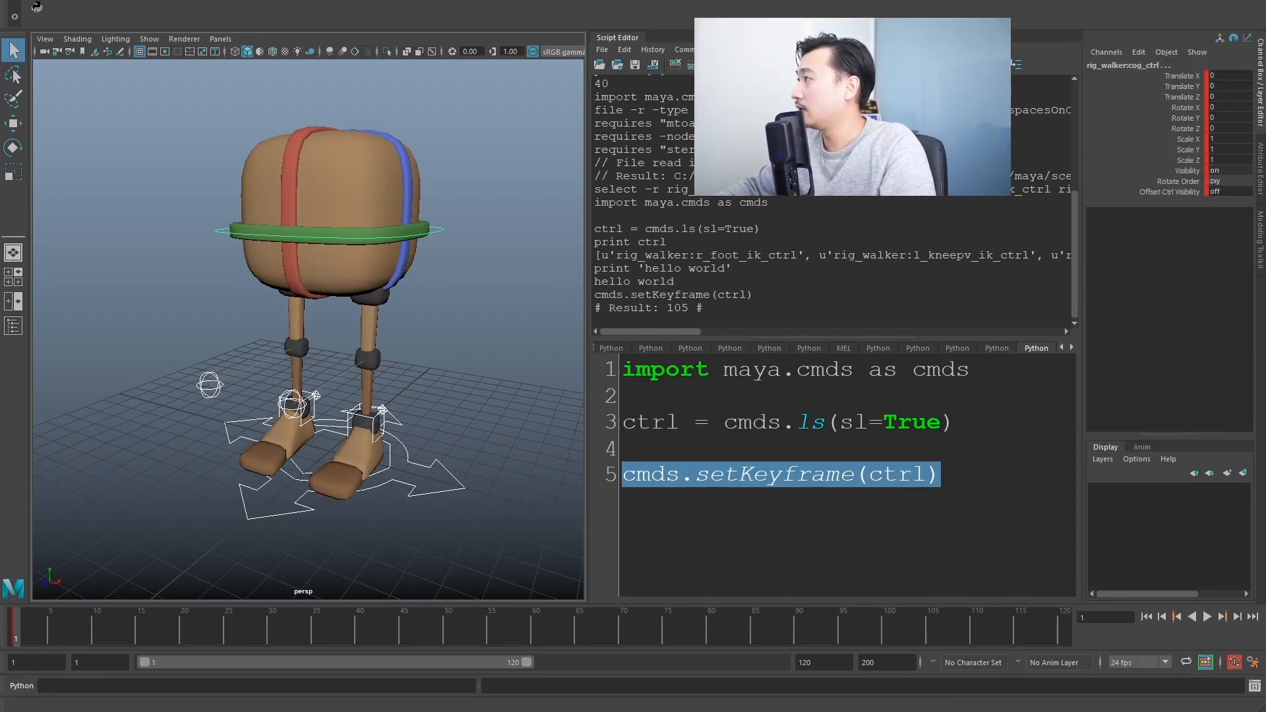
Key the controls at frame 60, deselect them, and move to frame 30.
{"action": "left_click", "coordinate": [1208, 615]}
{"action": "type", "text": "60"}
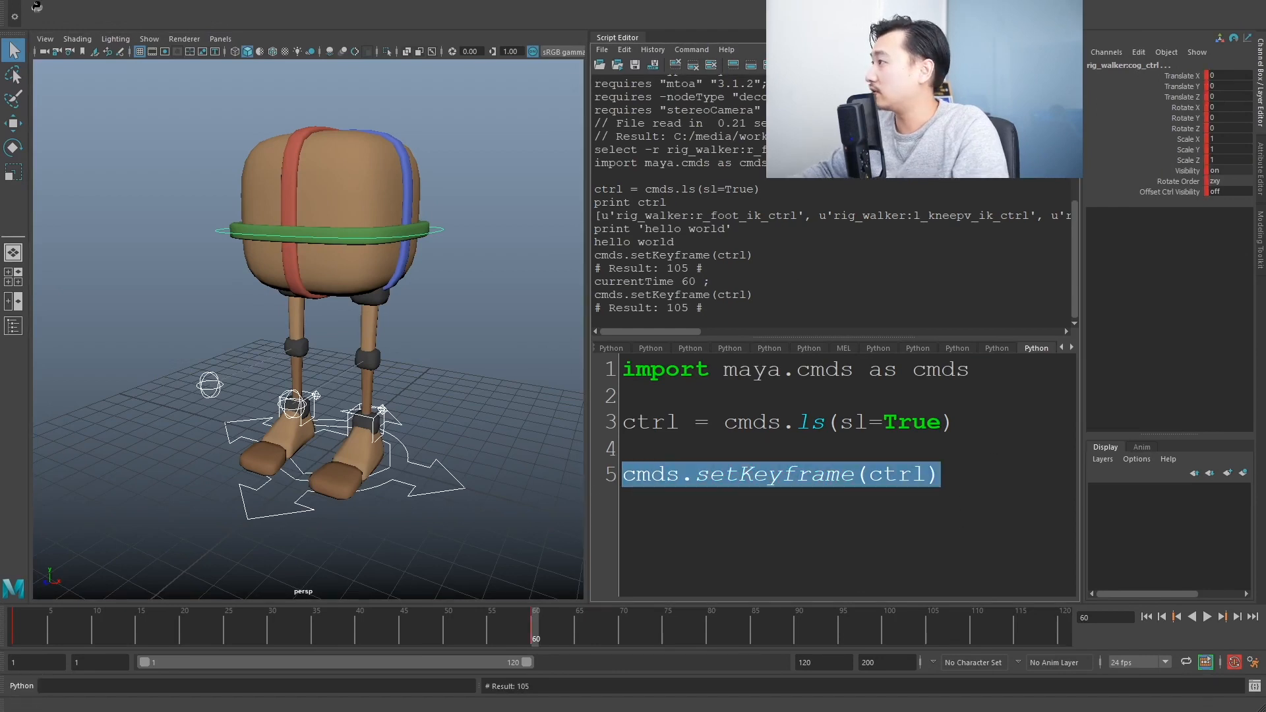
{"action": "mouse_move", "coordinate": [569, 636]}
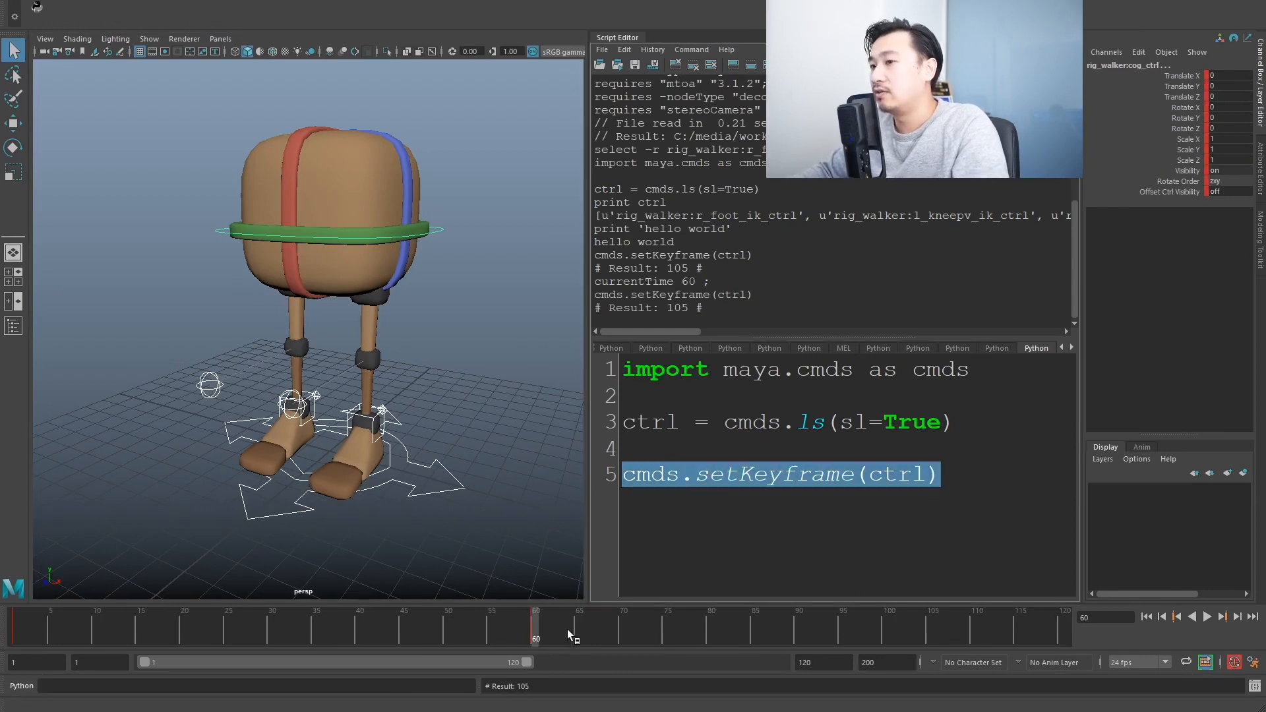
{"action": "mouse_move", "coordinate": [569, 633]}
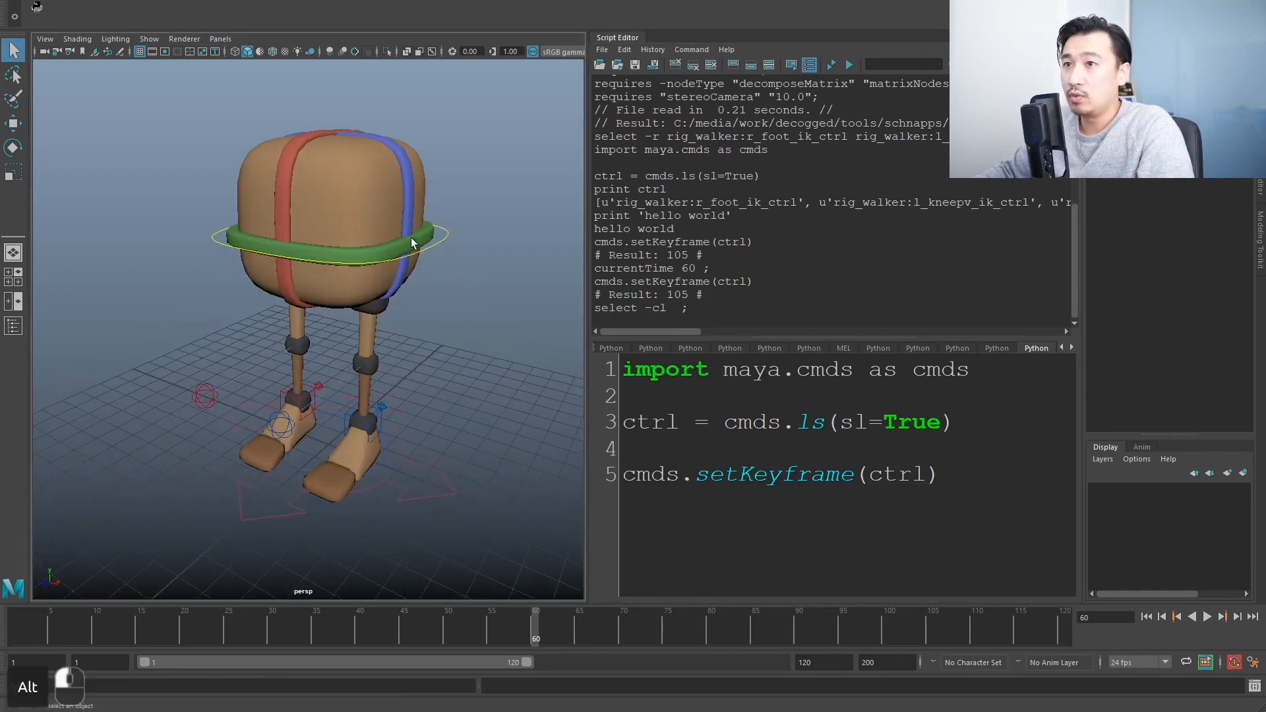
{"action": "left_click", "coordinate": [429, 495]}
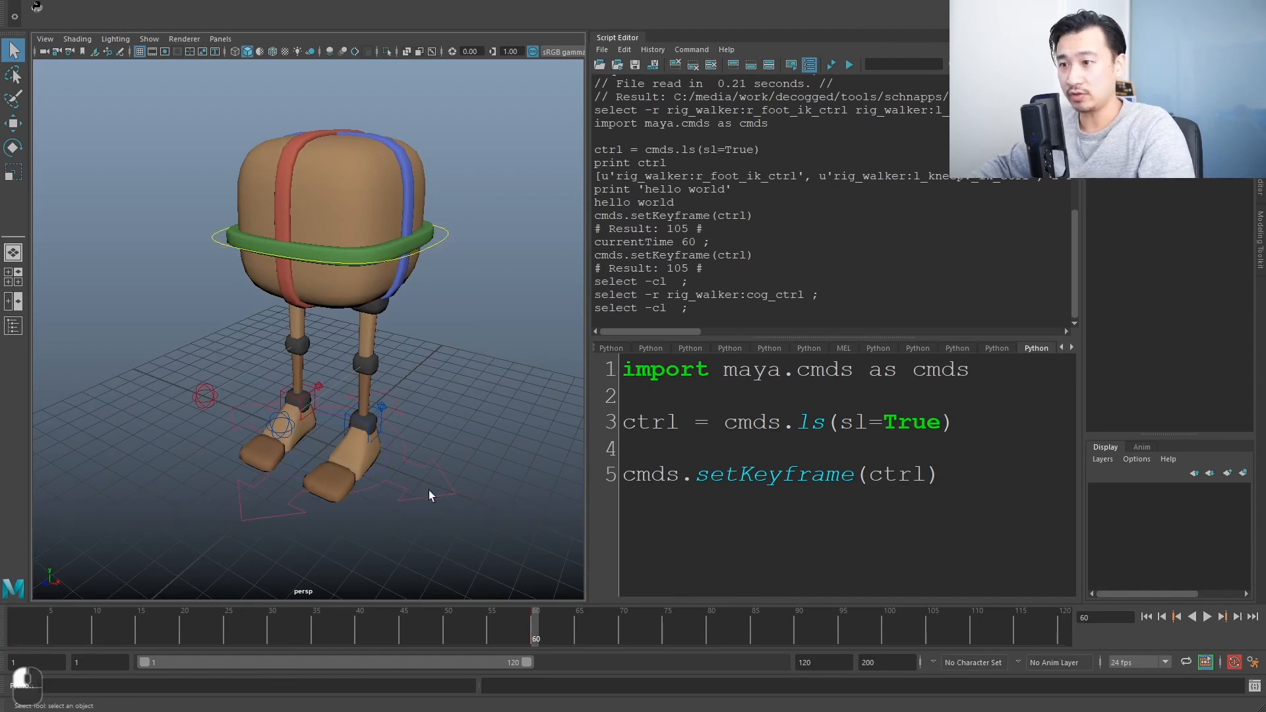
{"action": "left_click", "coordinate": [272, 626]}
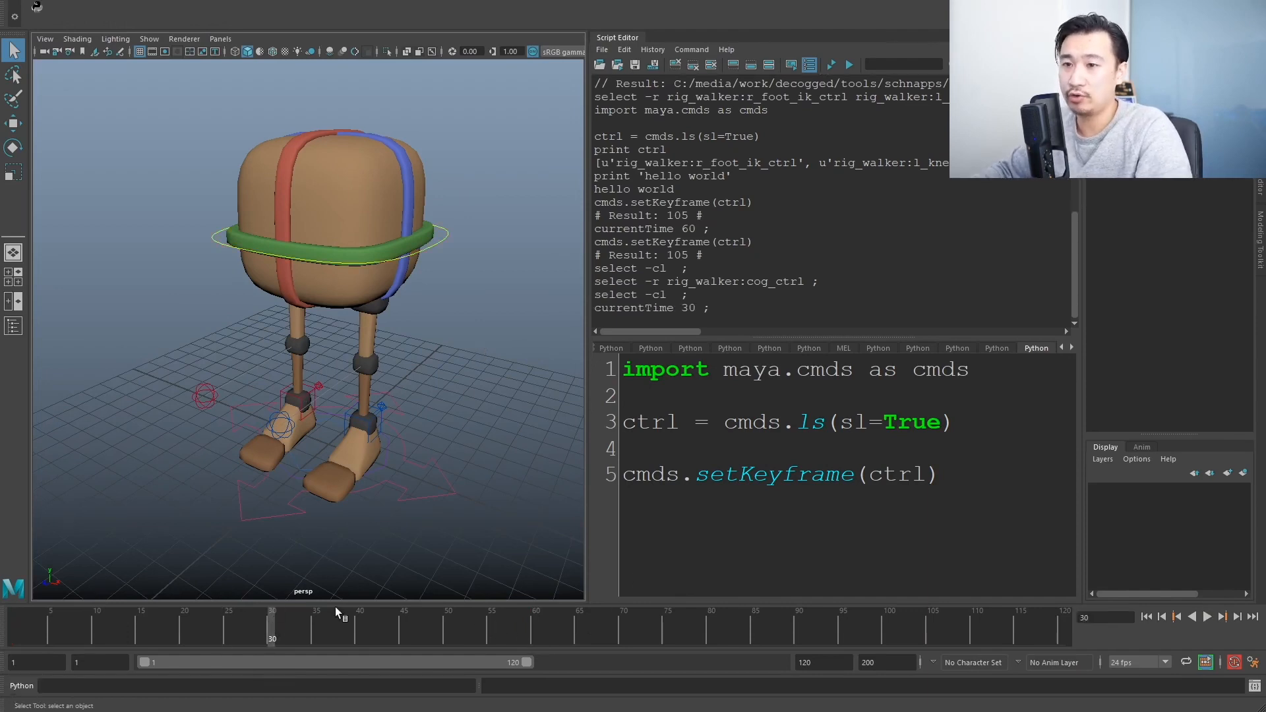
{"action": "left_click", "coordinate": [1205, 616]}
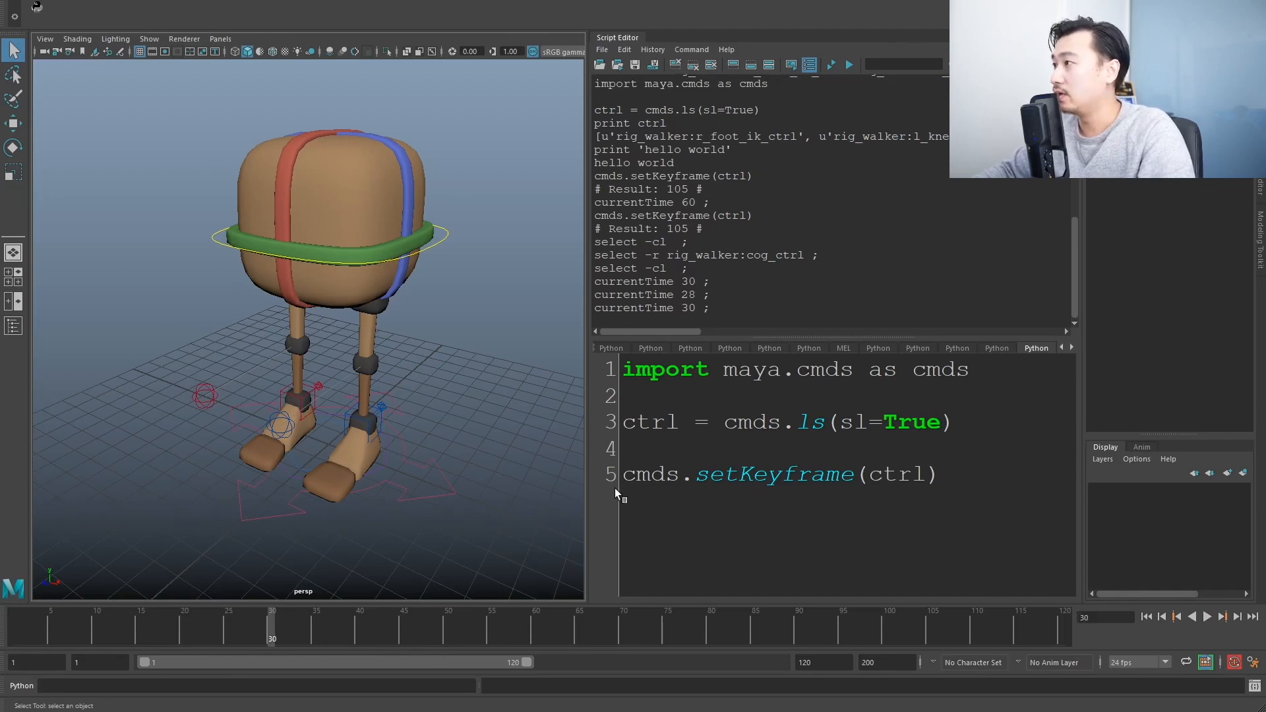
{"action": "key", "text": "ctrl+a"}
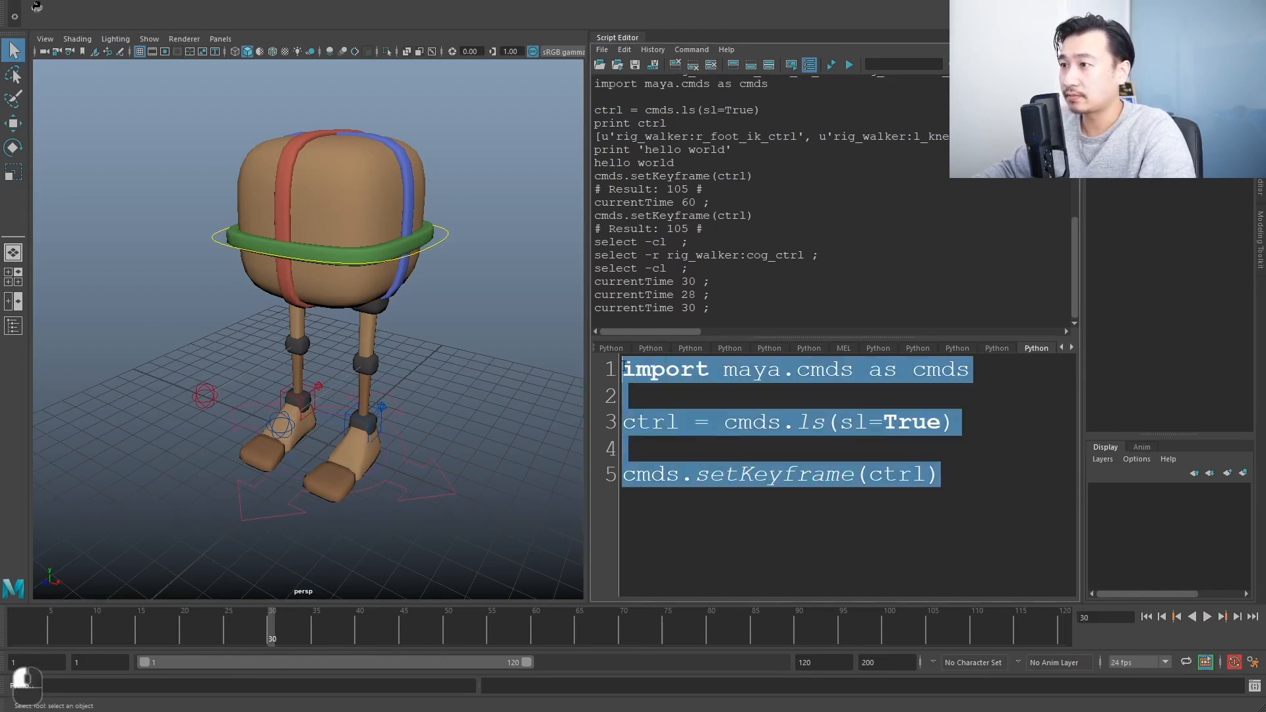
{"action": "left_click", "coordinate": [831, 65]}
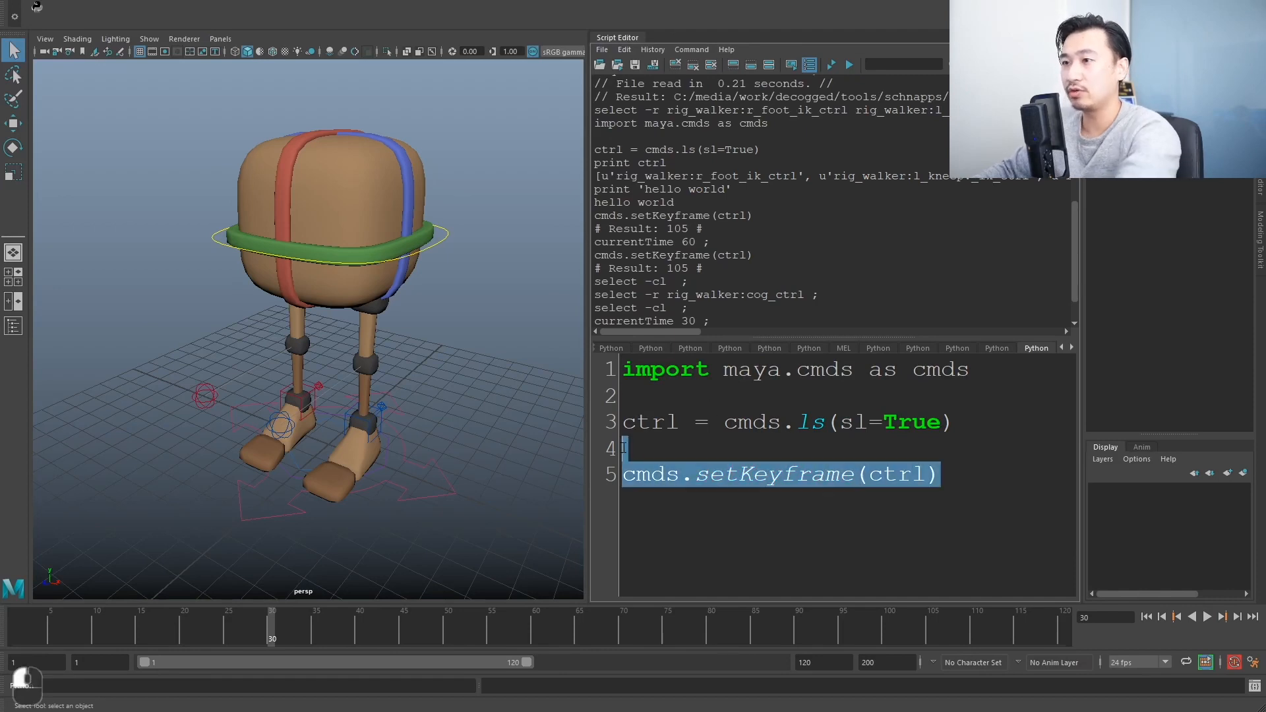
Delete the setKeyframe line, rerun the query, and run 'print ctrl' for the reselected controls.
{"action": "key", "text": "Delete"}
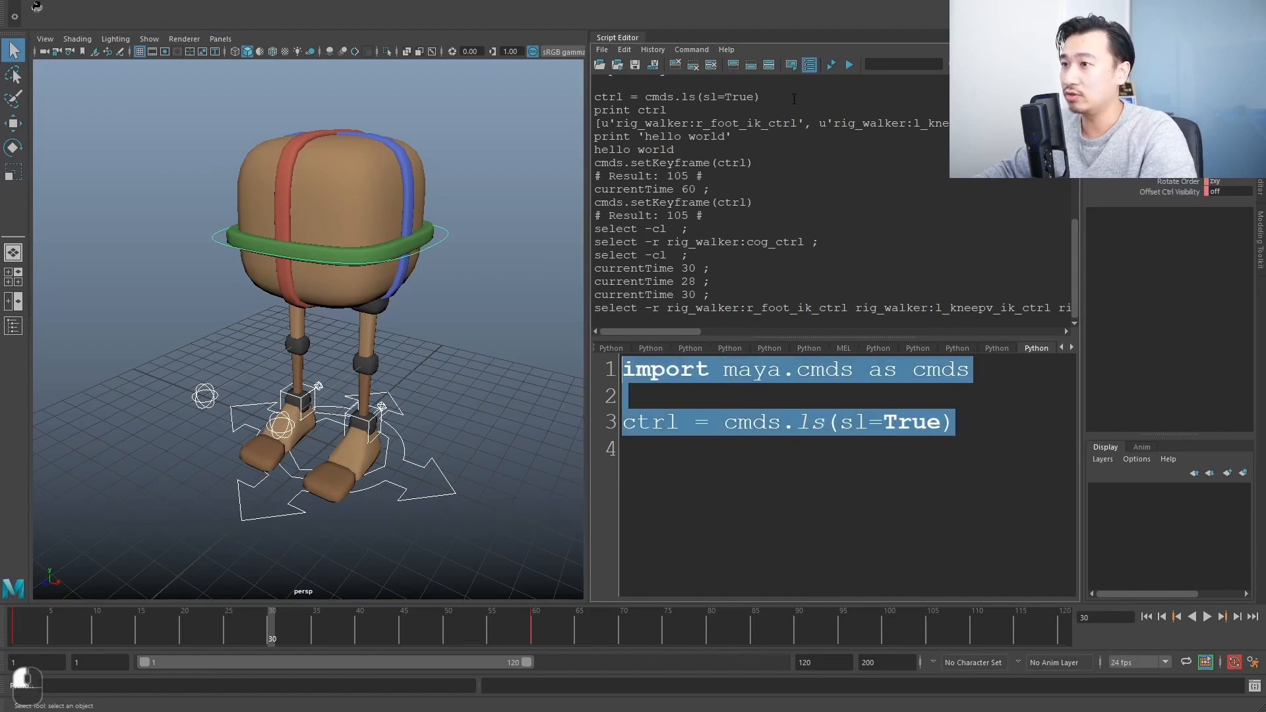
{"action": "left_click", "coordinate": [830, 64]}
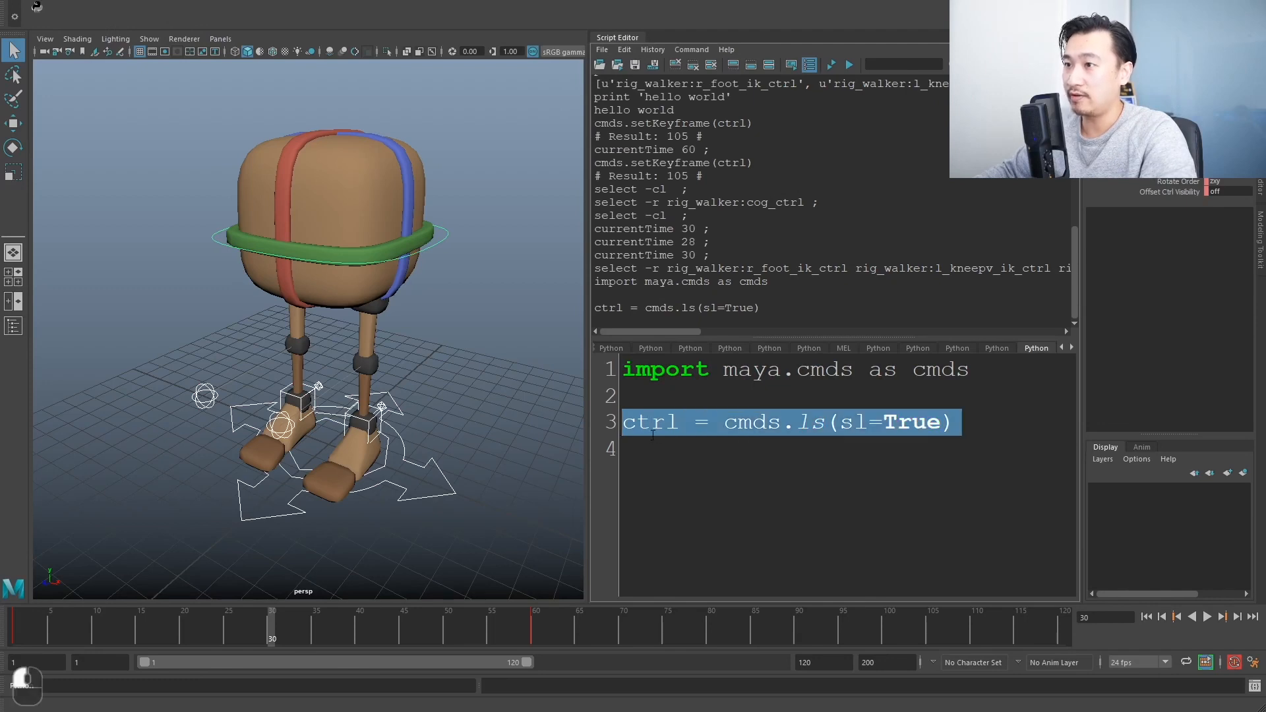
{"action": "type", "text": "print"}
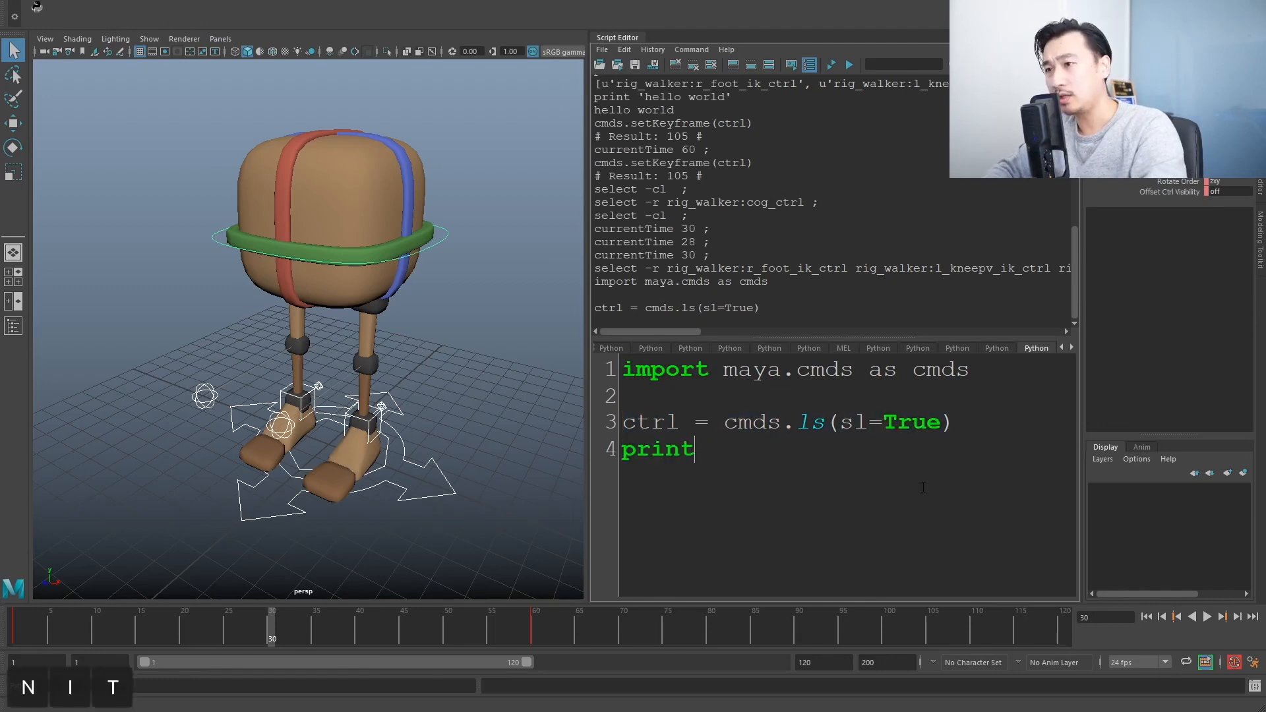
{"action": "type", "text": "ctrl"}
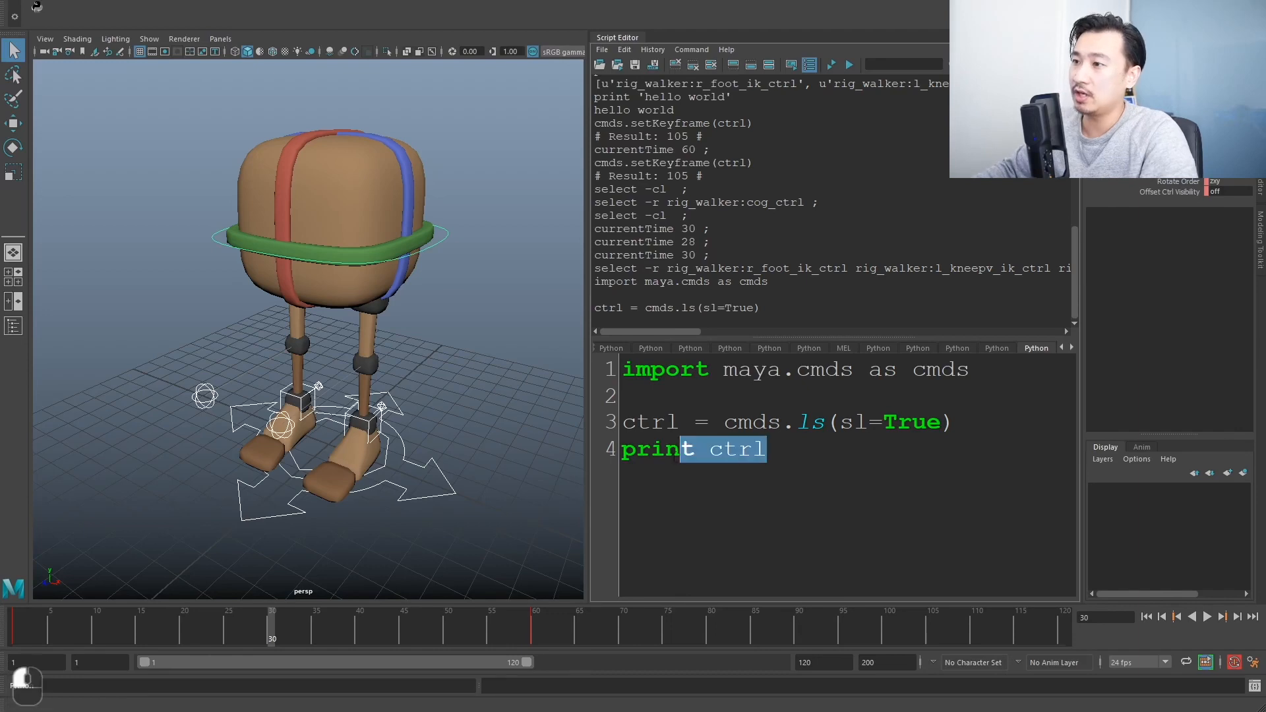
{"action": "left_click", "coordinate": [831, 64]}
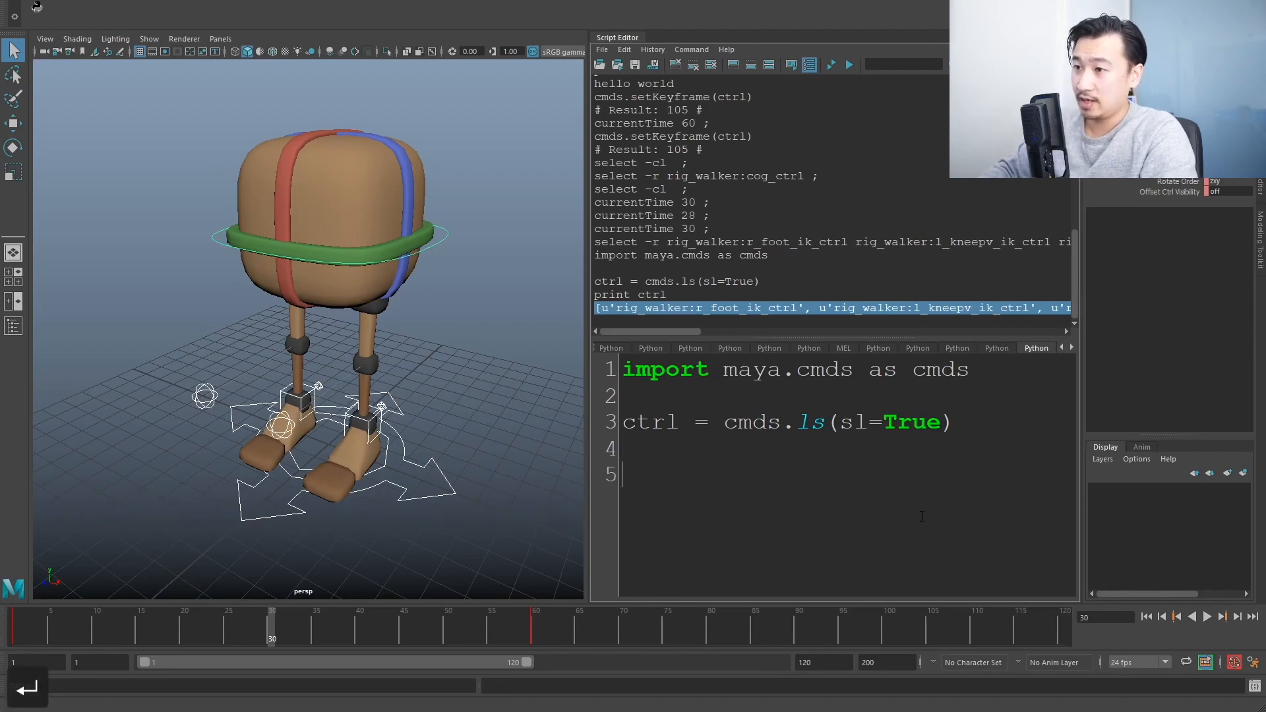
Paste the printed control names as ctrl's list and add cmds.setKeyframe(ctrl).
{"action": "key", "text": "ctrl+v"}
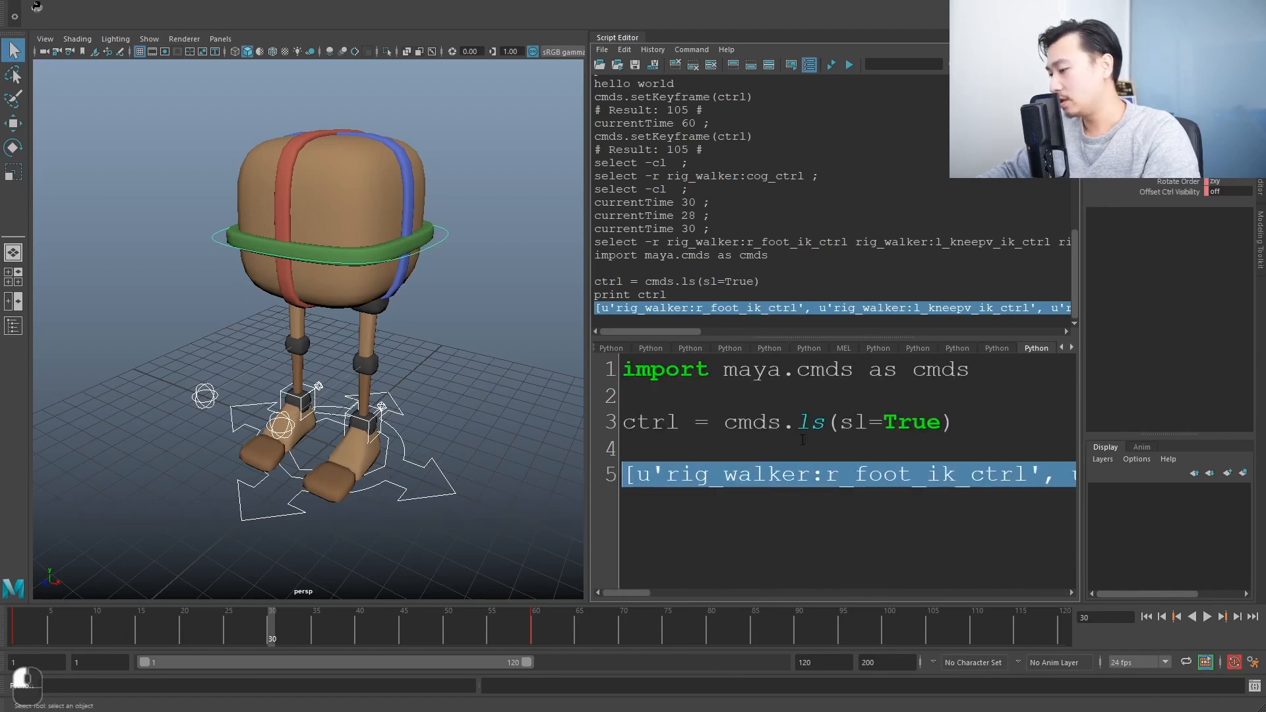
{"action": "key", "text": "Delete"}
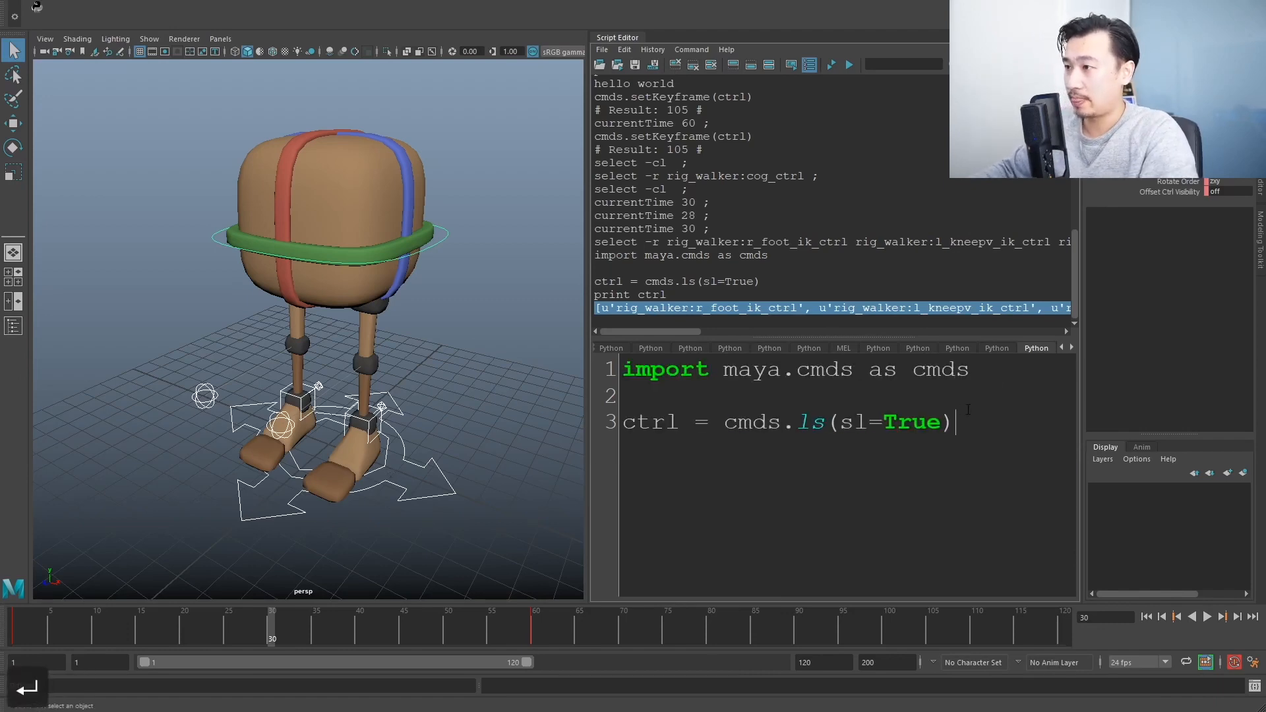
{"action": "key", "text": "ctrl+v"}
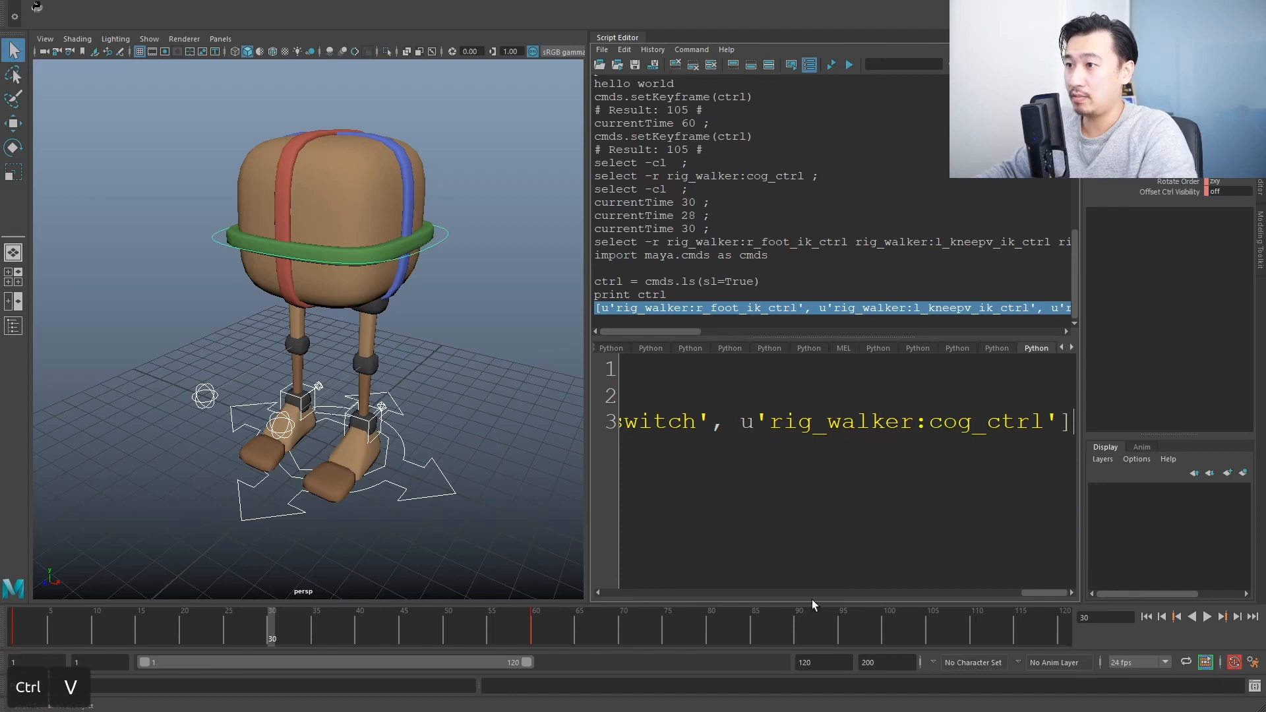
{"action": "key", "text": "ctrl+v"}
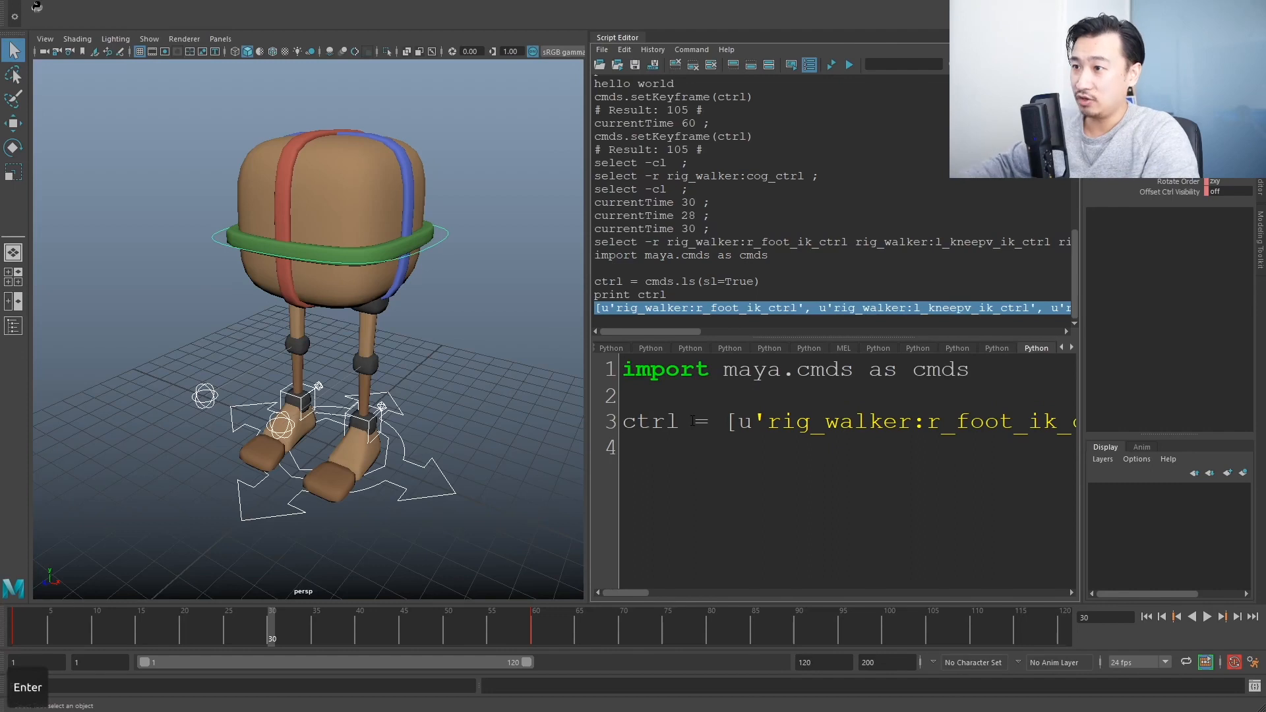
{"action": "type", "text": "cmds."}
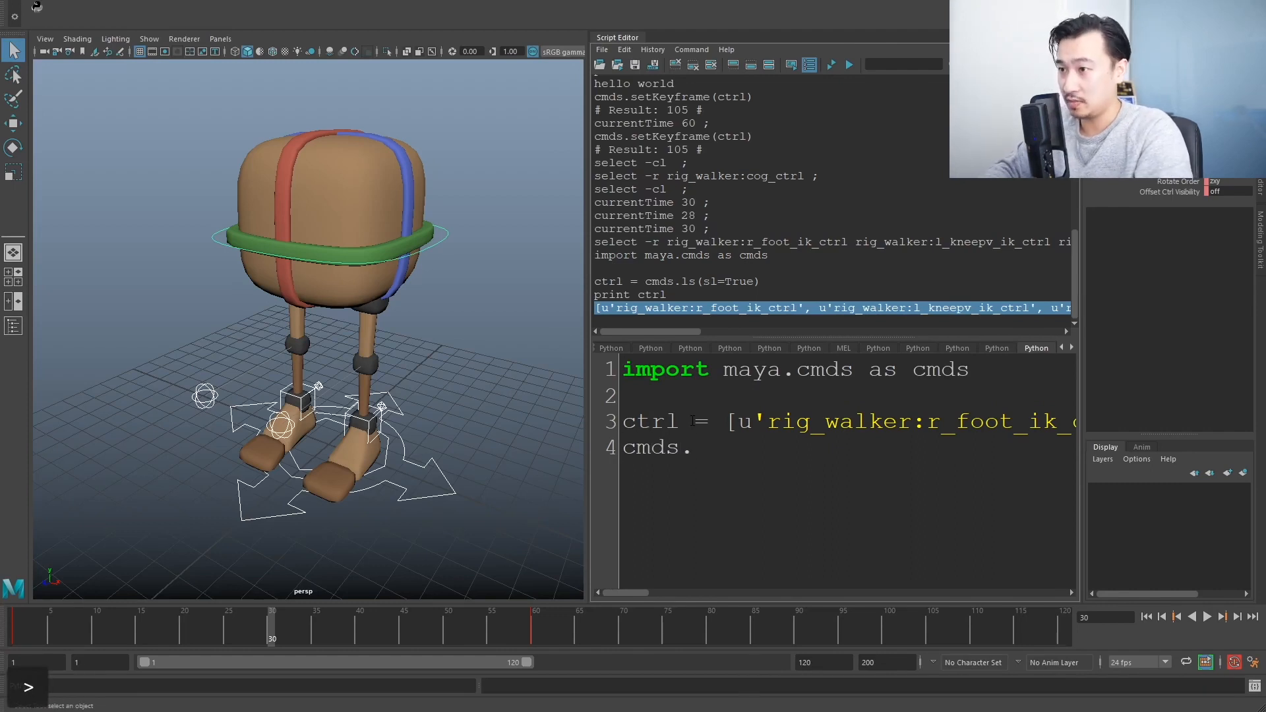
{"action": "type", "text": "setKef"}
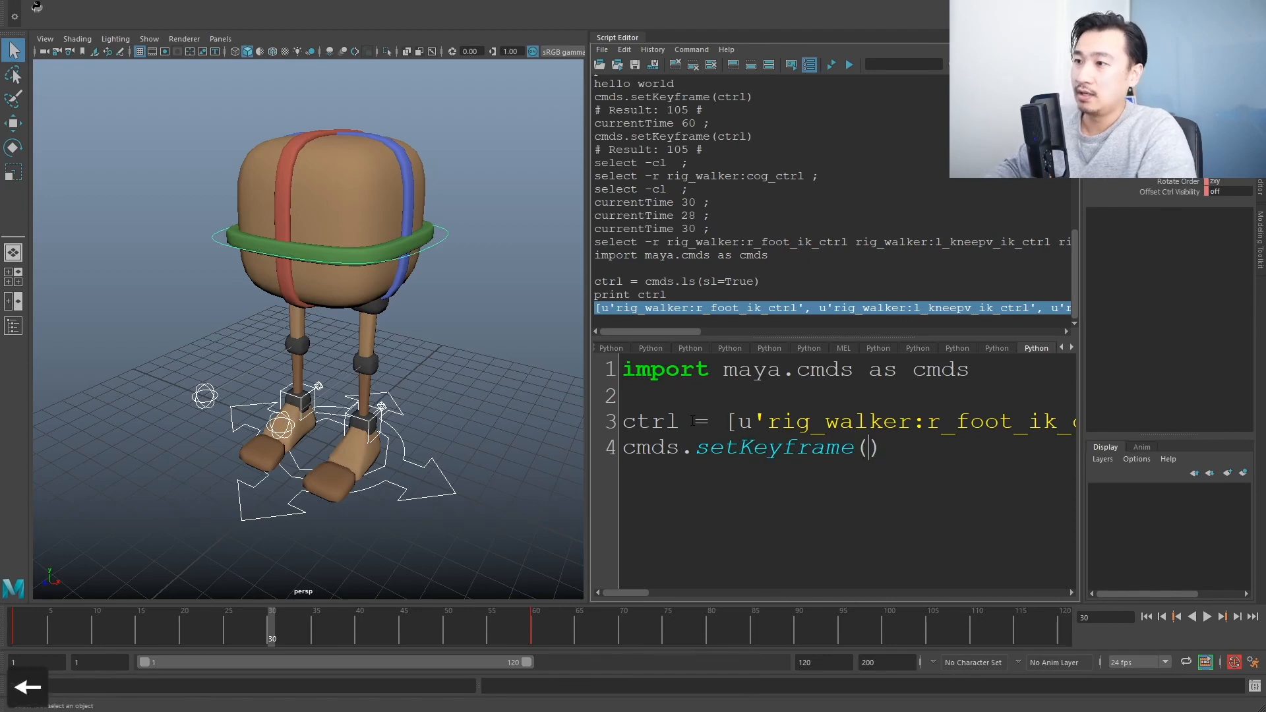
{"action": "type", "text": "ctrl"}
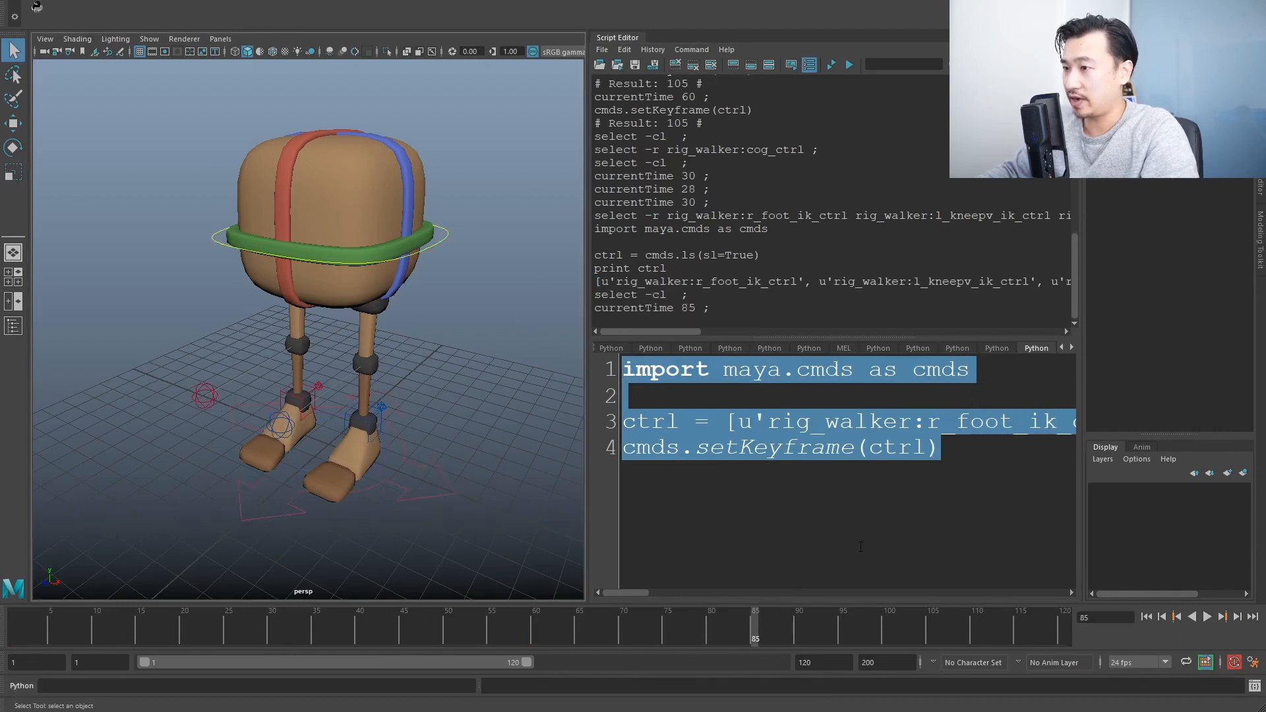
Run the keying script at frame 85, check the keys, then clear them from frame 1.
{"action": "left_click", "coordinate": [848, 64]}
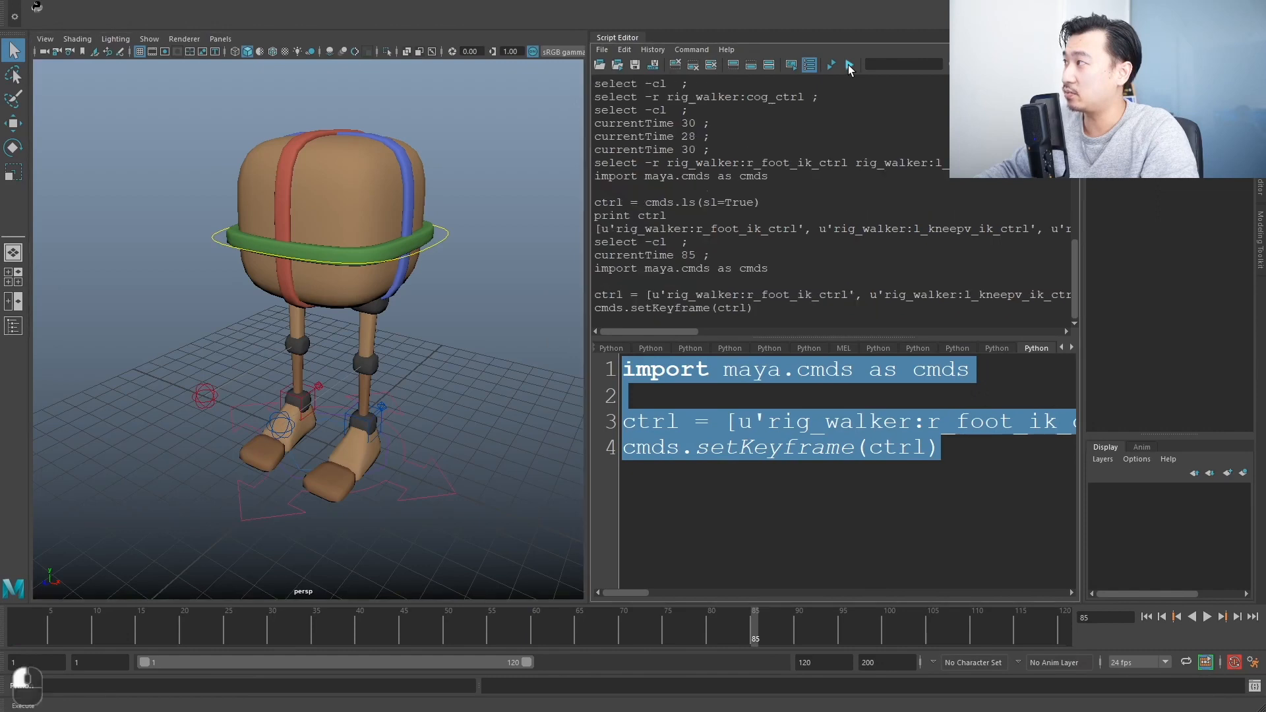
{"action": "left_click", "coordinate": [830, 64]}
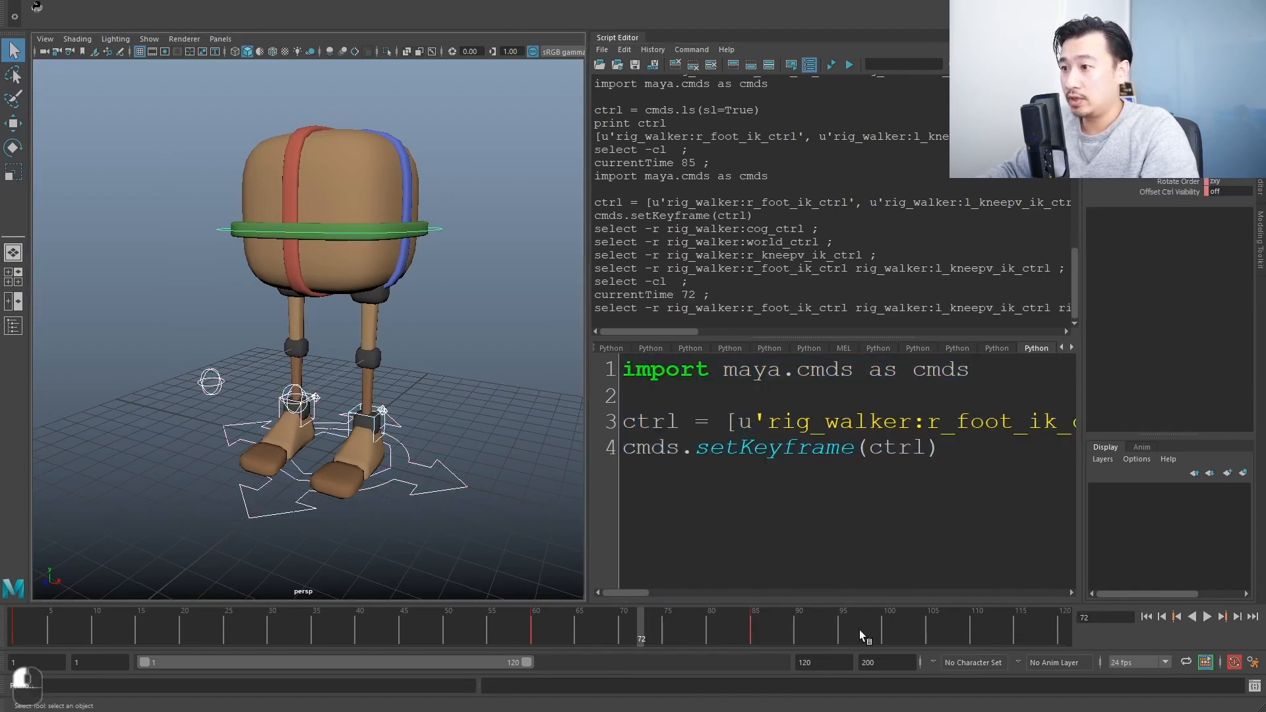
{"action": "left_click", "coordinate": [832, 64]}
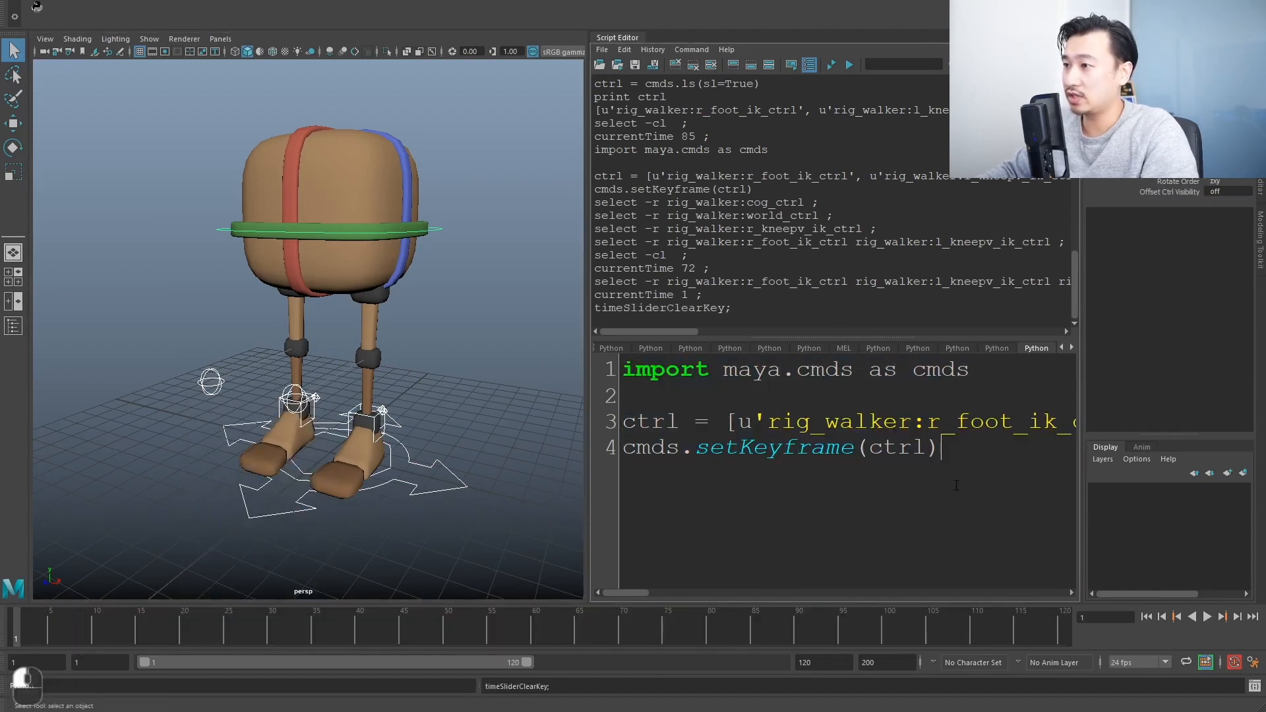
{"action": "key", "text": "ctrl+a"}
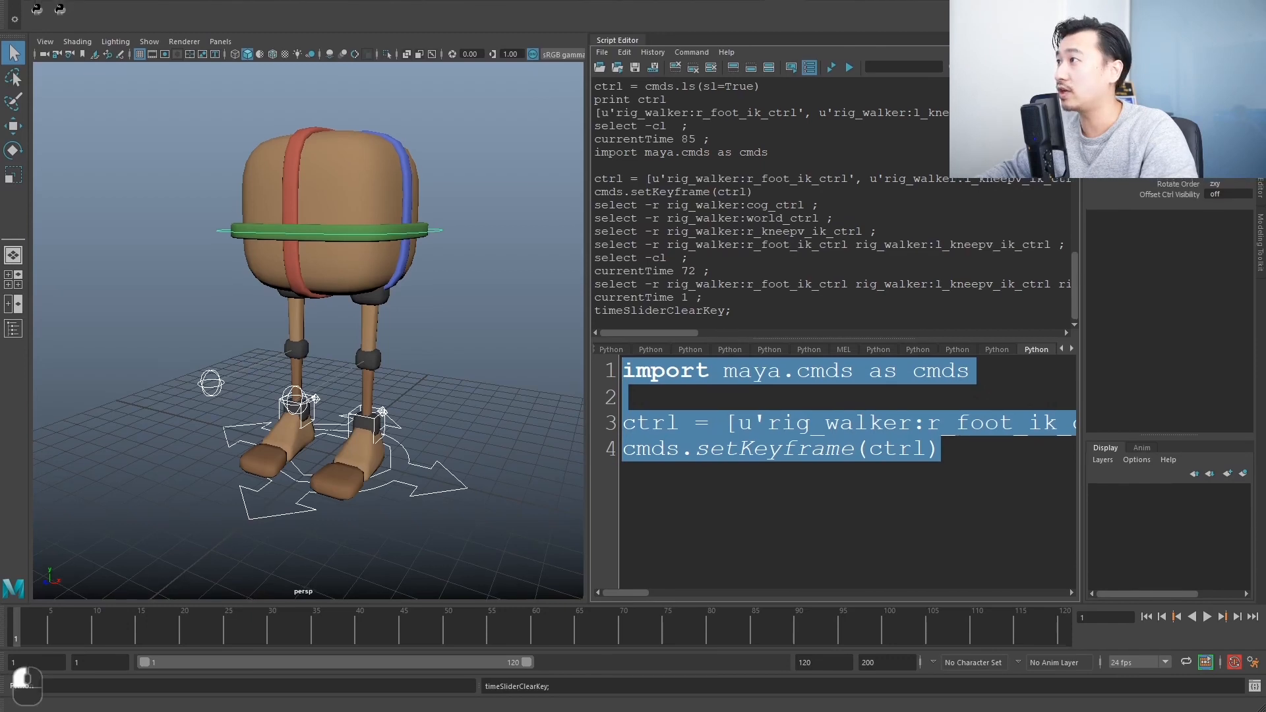
{"action": "right_click", "coordinate": [36, 9]}
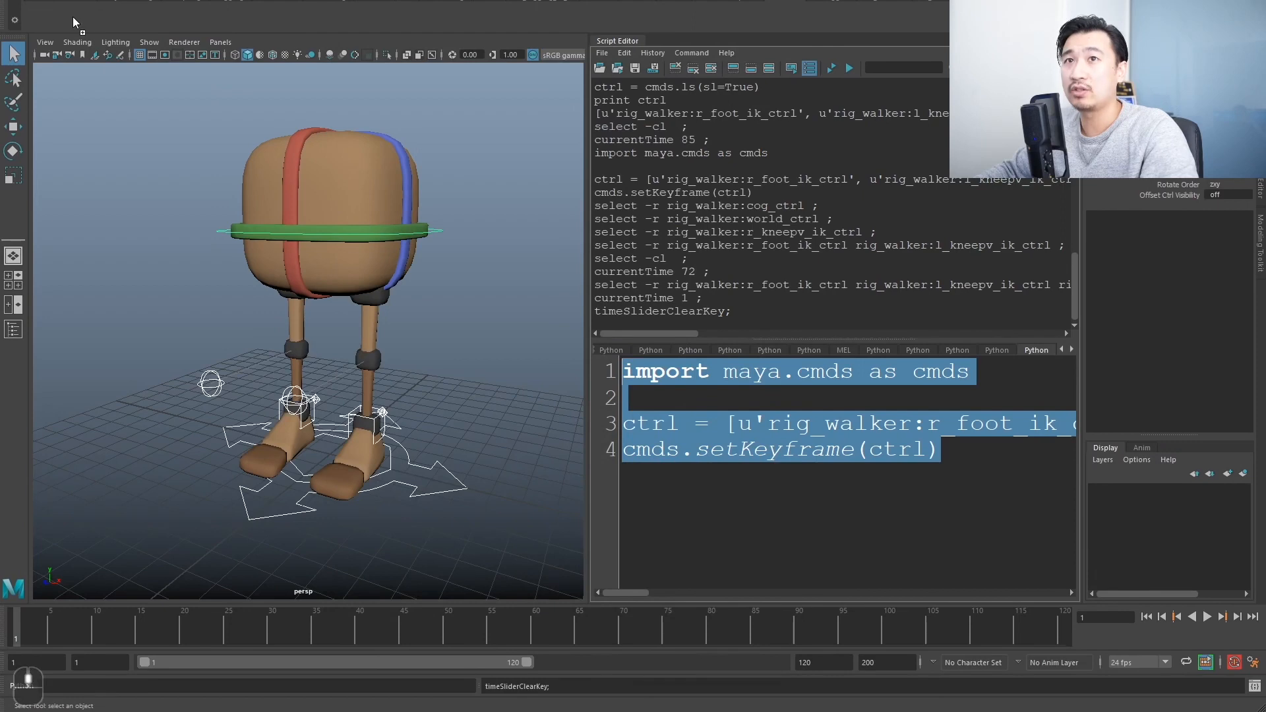
{"action": "mouse_move", "coordinate": [576, 334]}
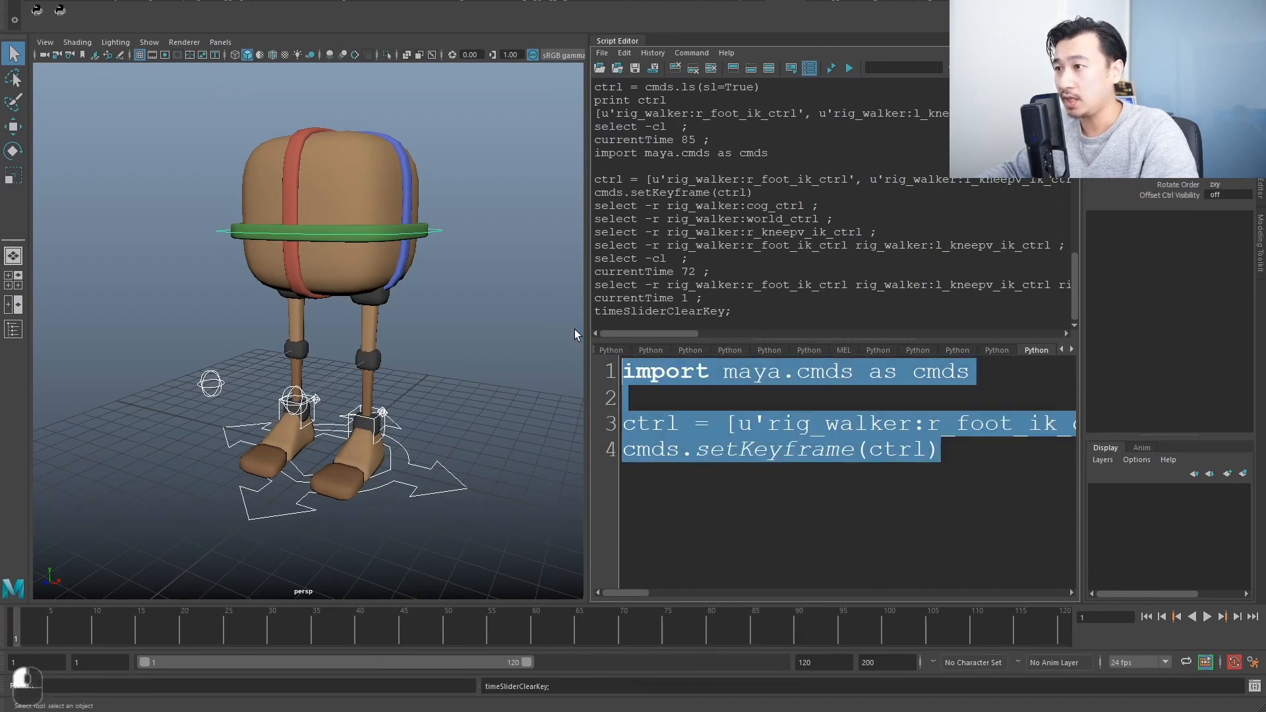
{"action": "right_click", "coordinate": [39, 10]}
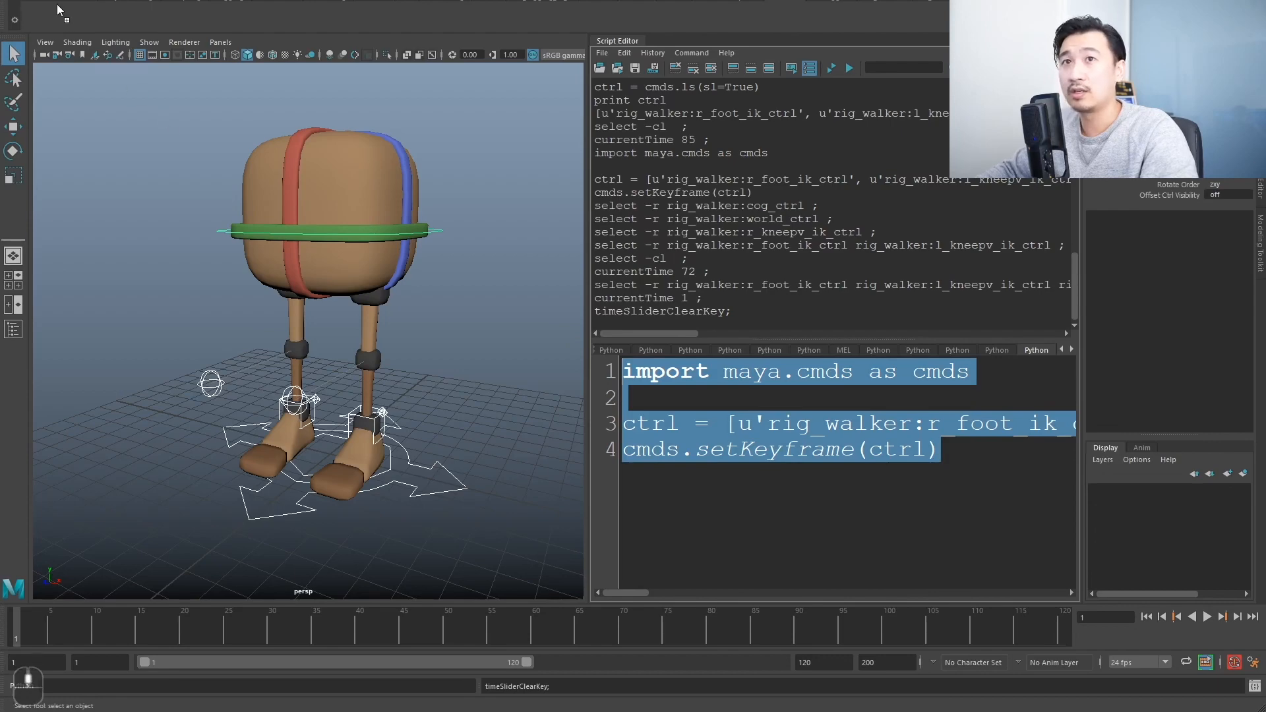
{"action": "right_click", "coordinate": [16, 15]}
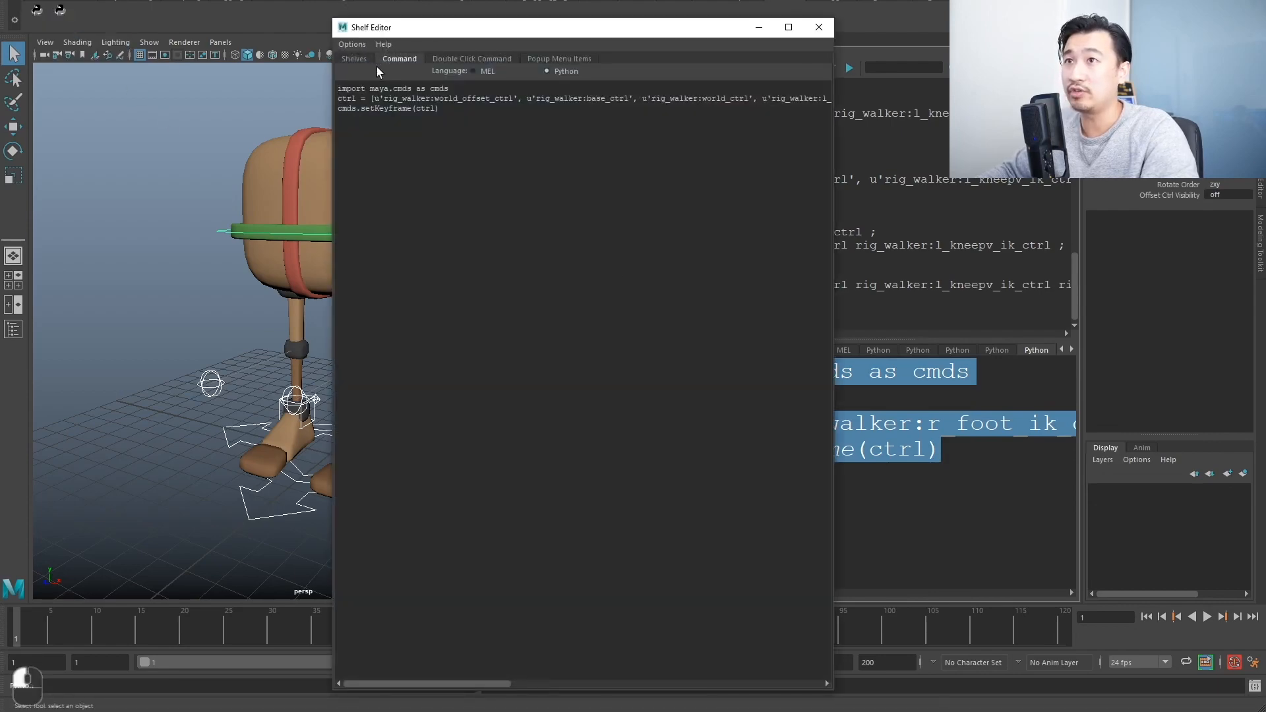
{"action": "left_click", "coordinate": [353, 58]}
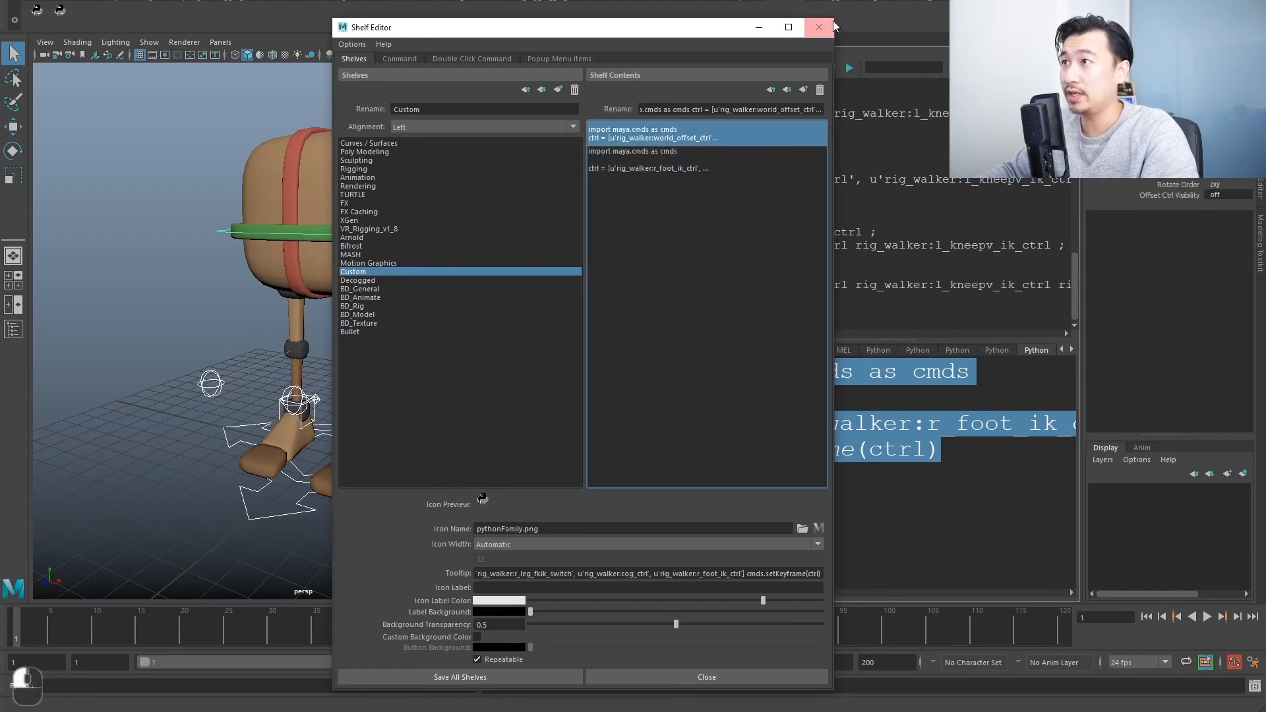
{"action": "left_click", "coordinate": [817, 26]}
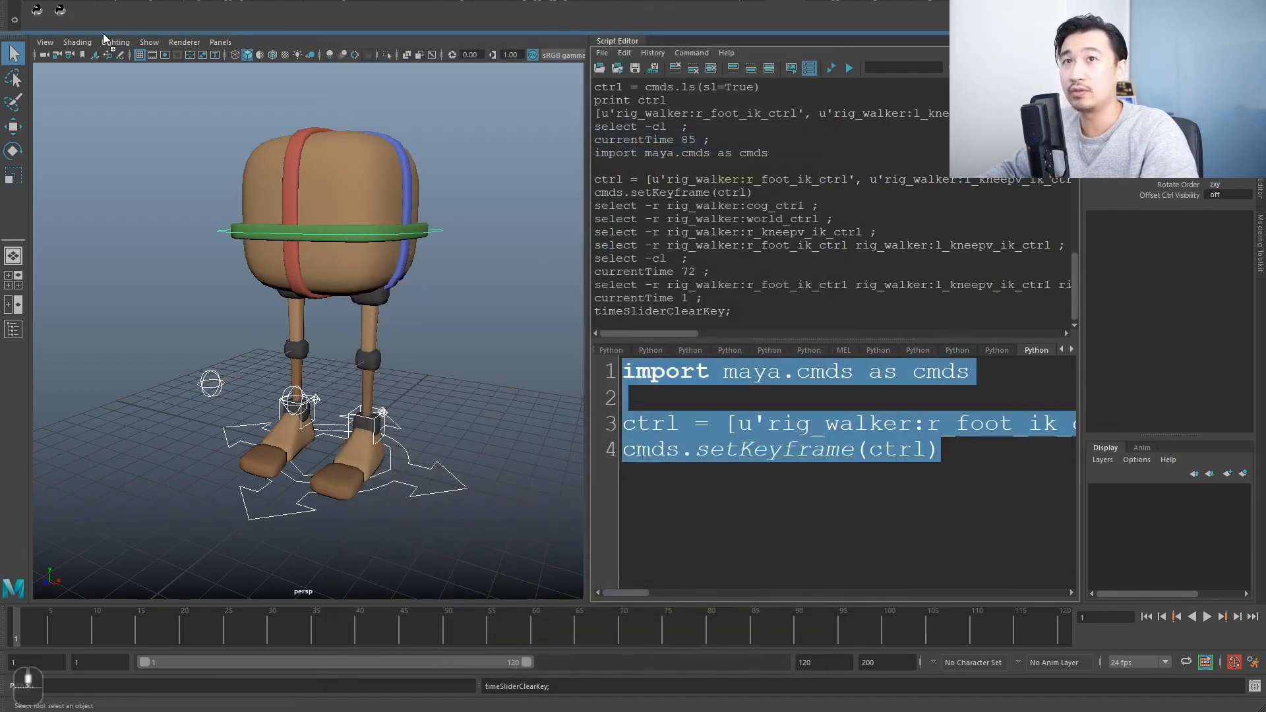
{"action": "left_click", "coordinate": [847, 68]}
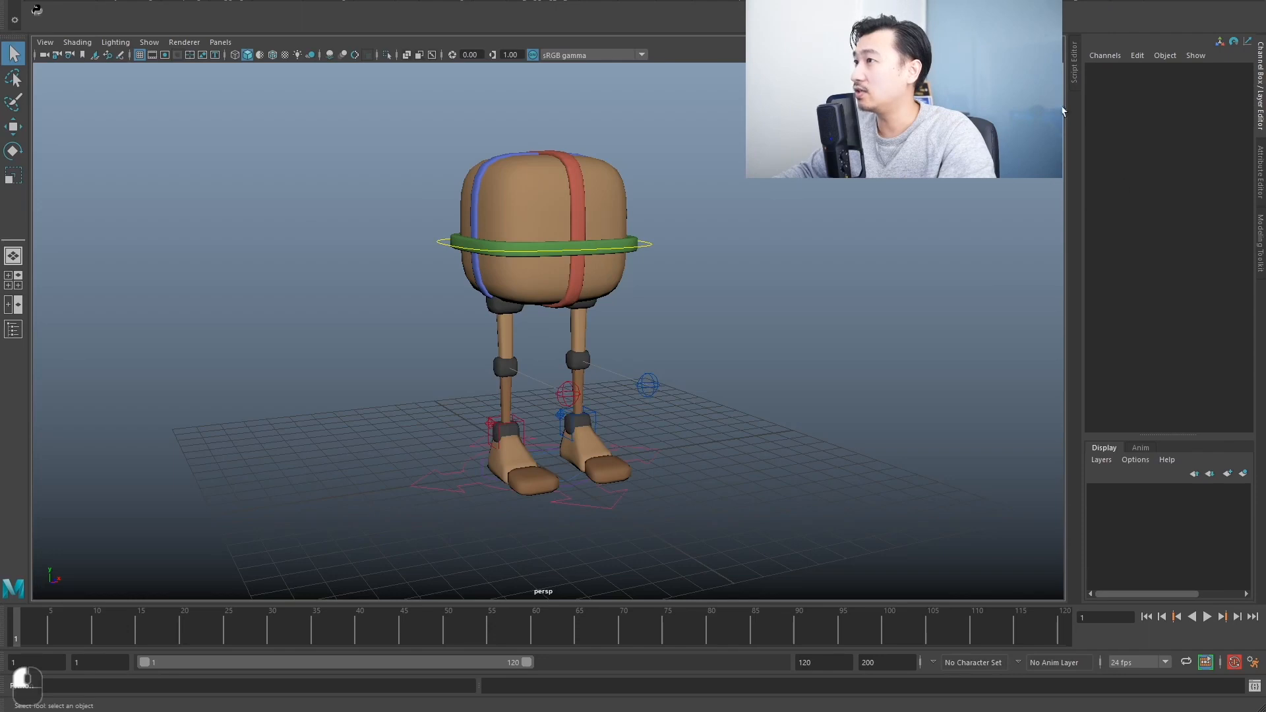
{"action": "mouse_move", "coordinate": [652, 367]}
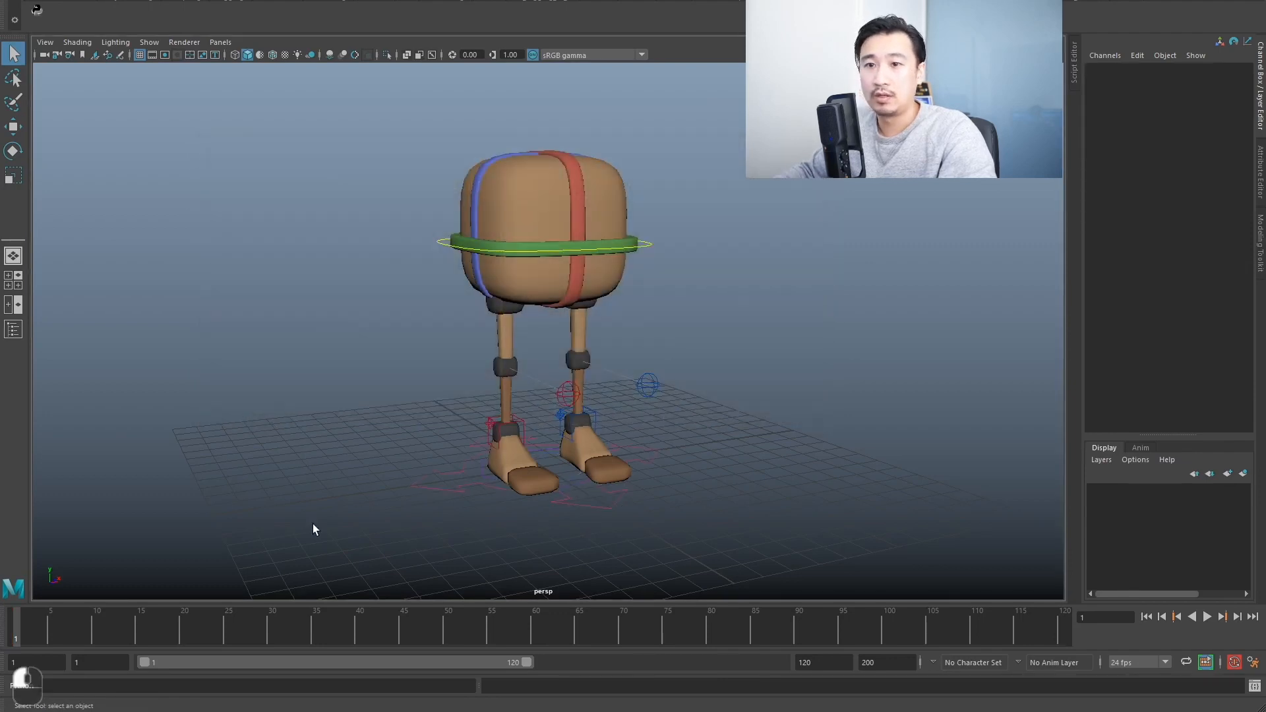
Key all walker rig controls with the custom shelf button at frames 45 and 84.
{"action": "left_click", "coordinate": [403, 622]}
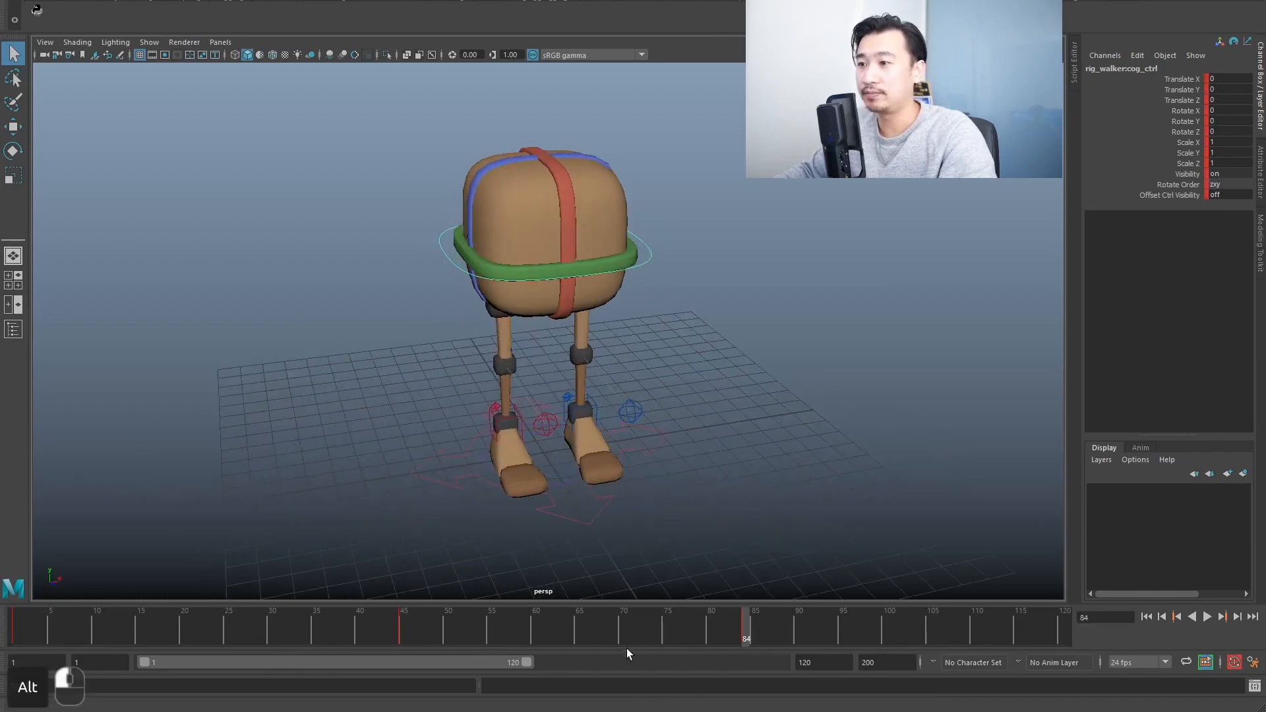
{"action": "left_click", "coordinate": [201, 622]}
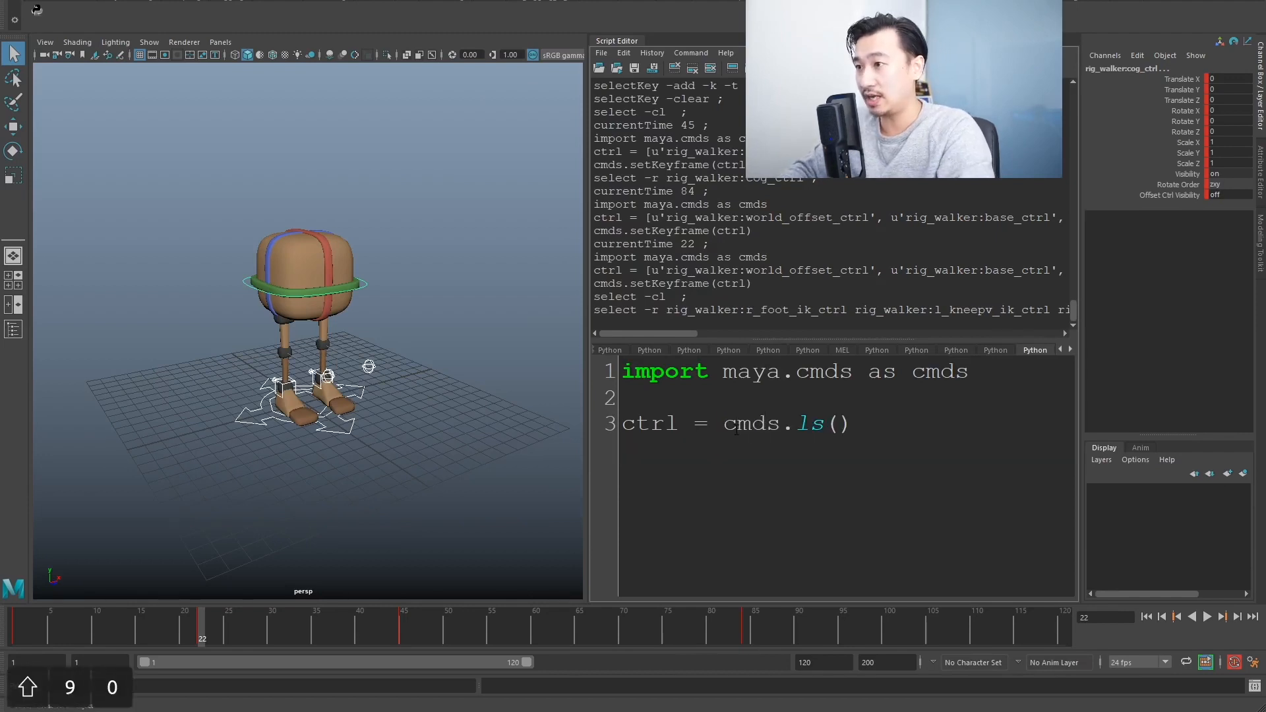
Run ctrl = cmds.ls(sl=True) with print ctrl to echo pCube1, then clear the Script Editor history.
{"action": "type", "text": "sl=True"}
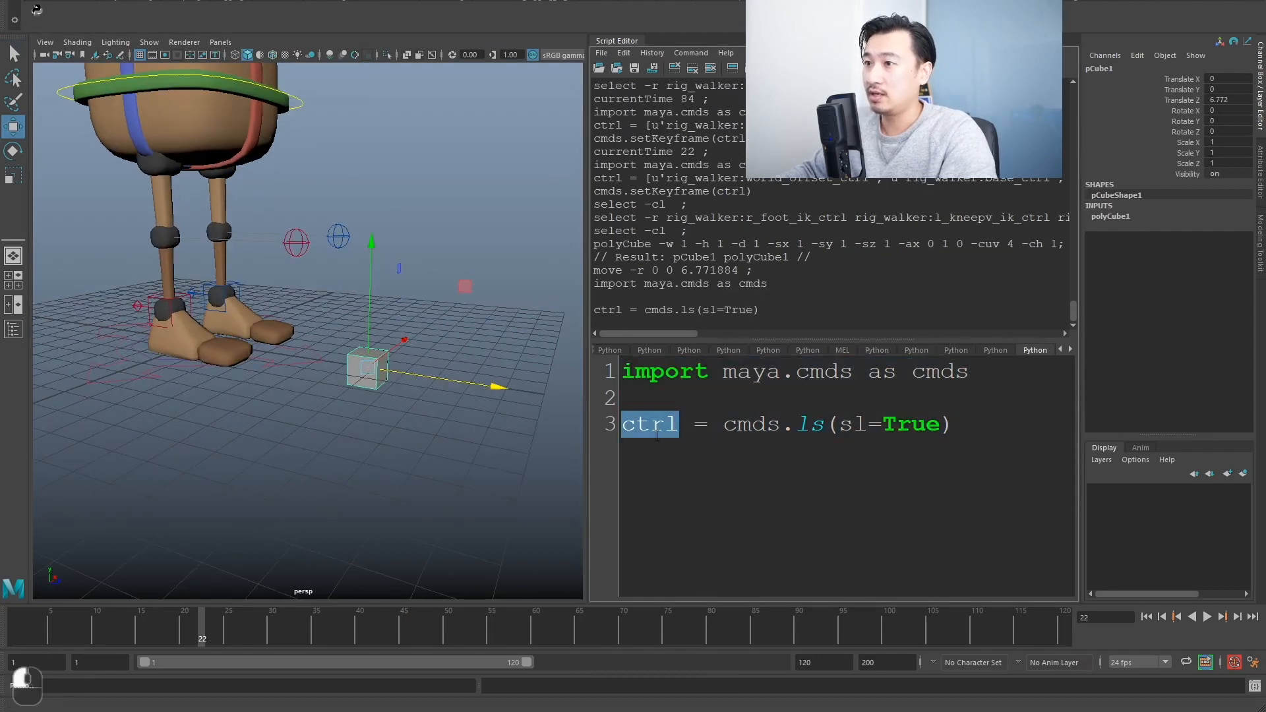
{"action": "type", "text": "prin"}
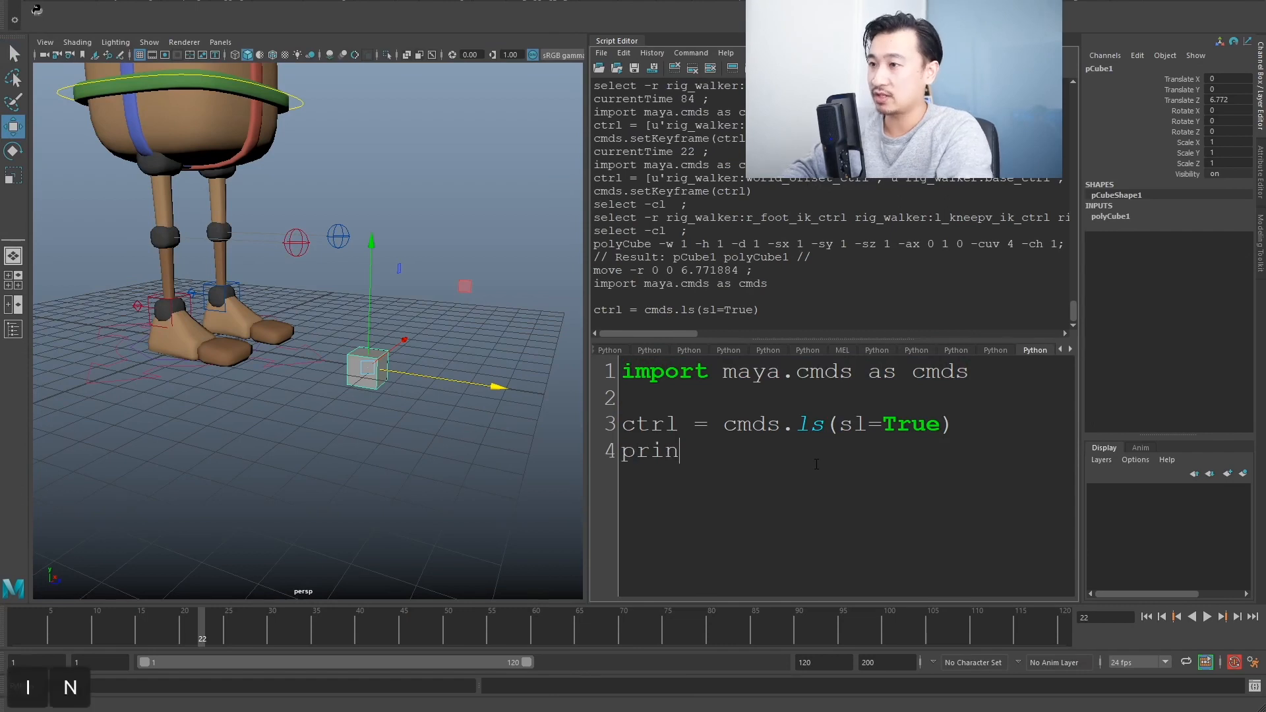
{"action": "type", "text": "t ctrl"}
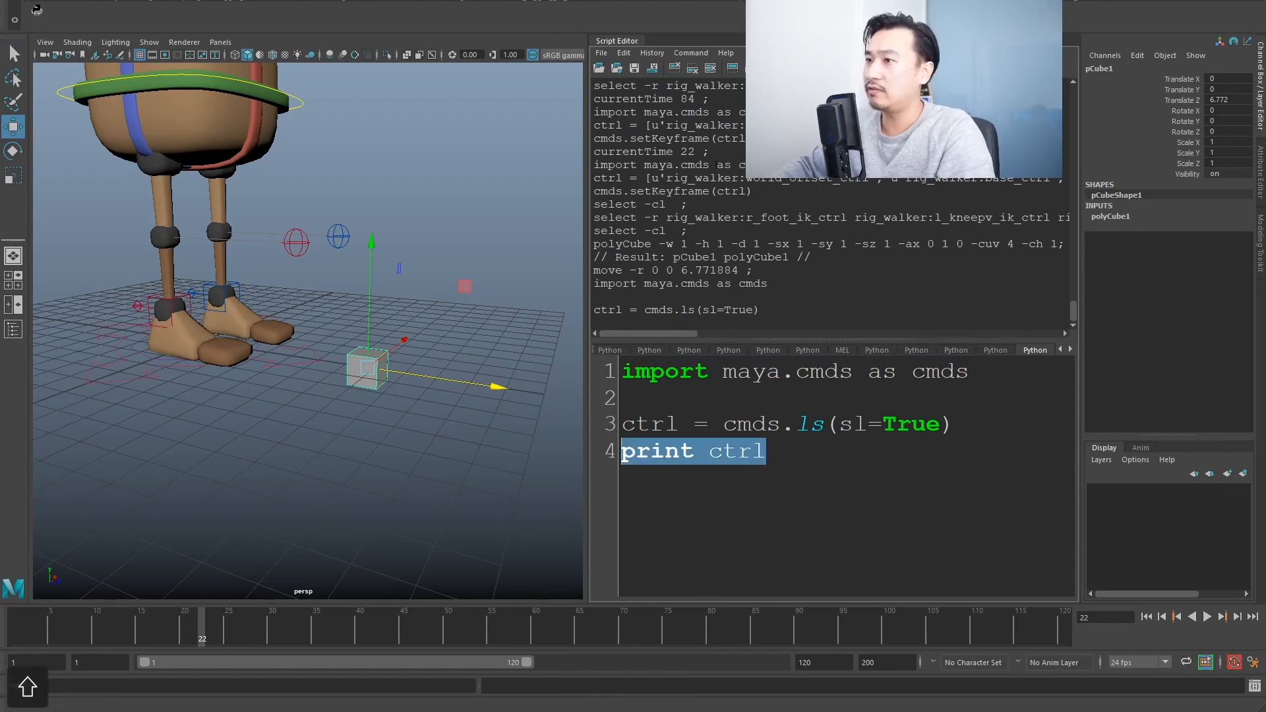
{"action": "key", "text": "ctrl+Return"}
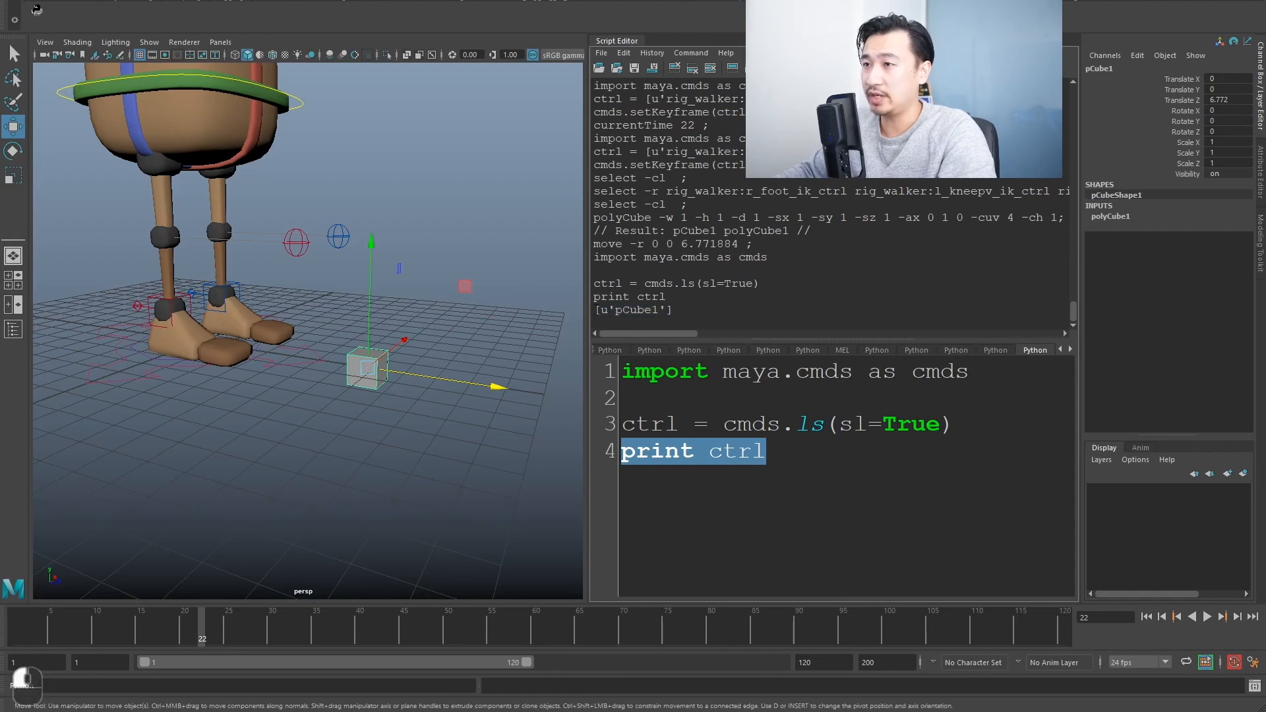
{"action": "double_click", "coordinate": [636, 309]}
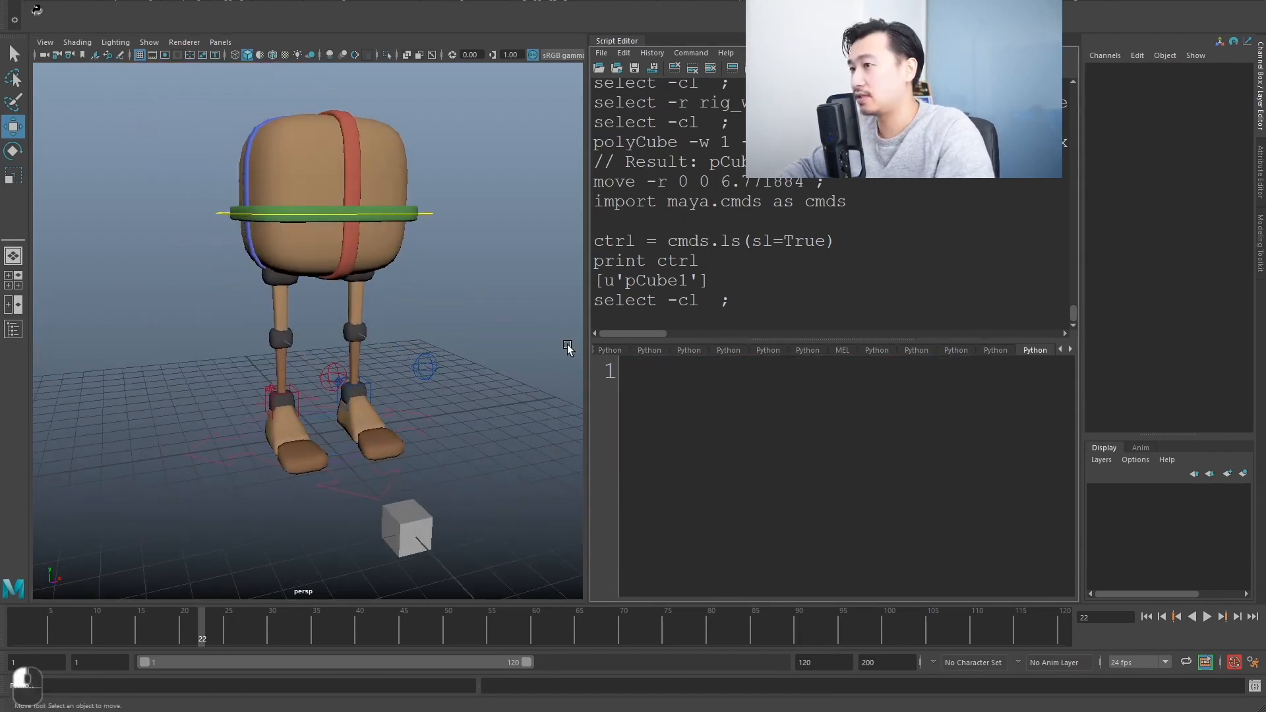
{"action": "left_click", "coordinate": [691, 68]}
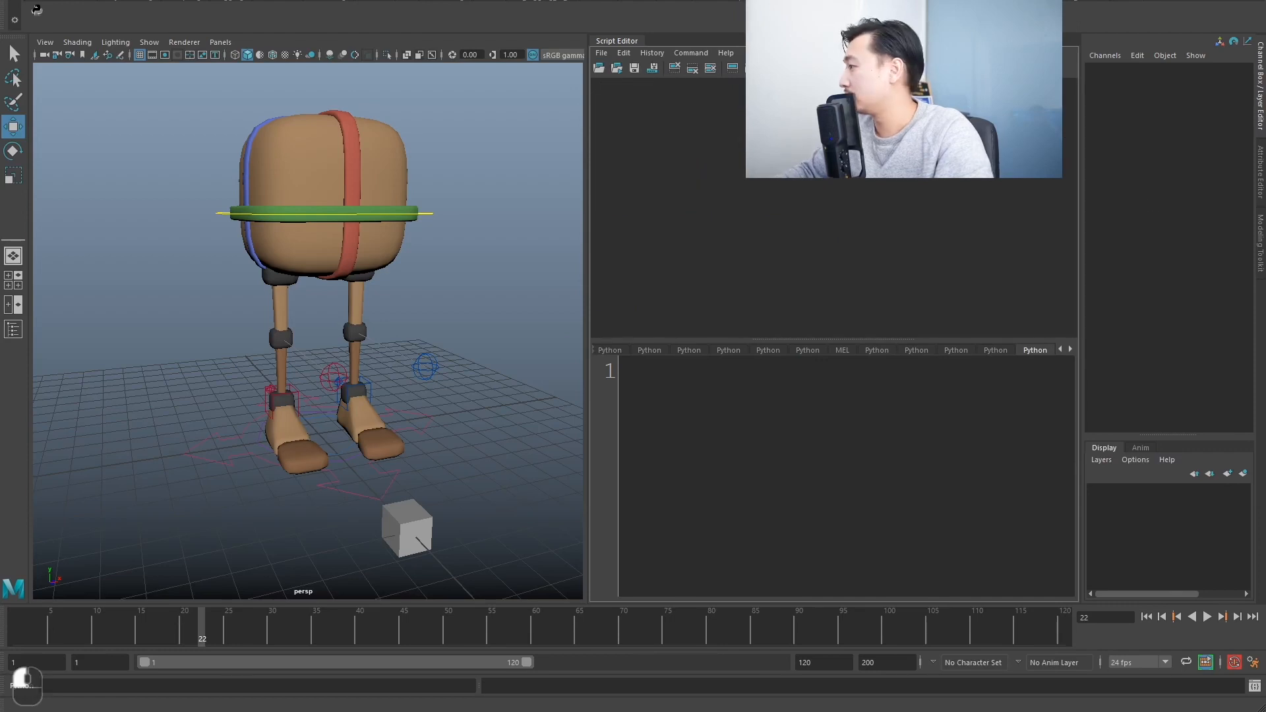